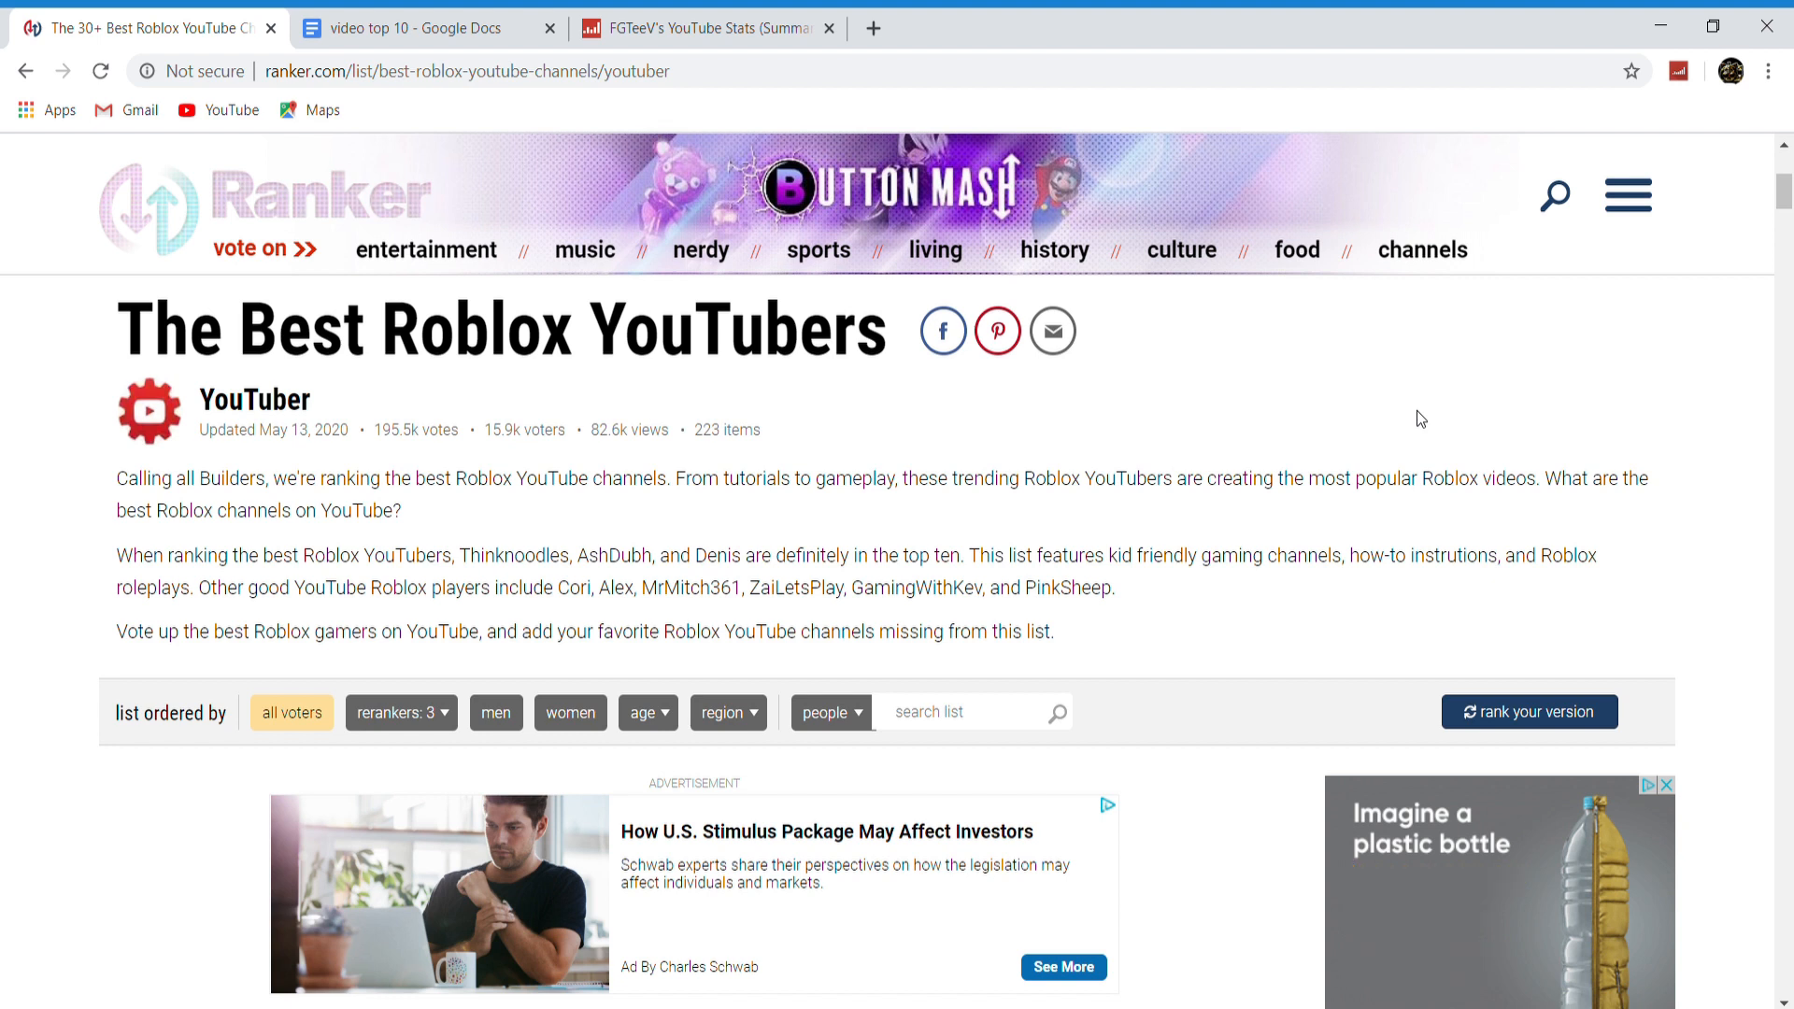
Switch from the Ranker list to Curtified's Social Blade stats page
click(707, 28)
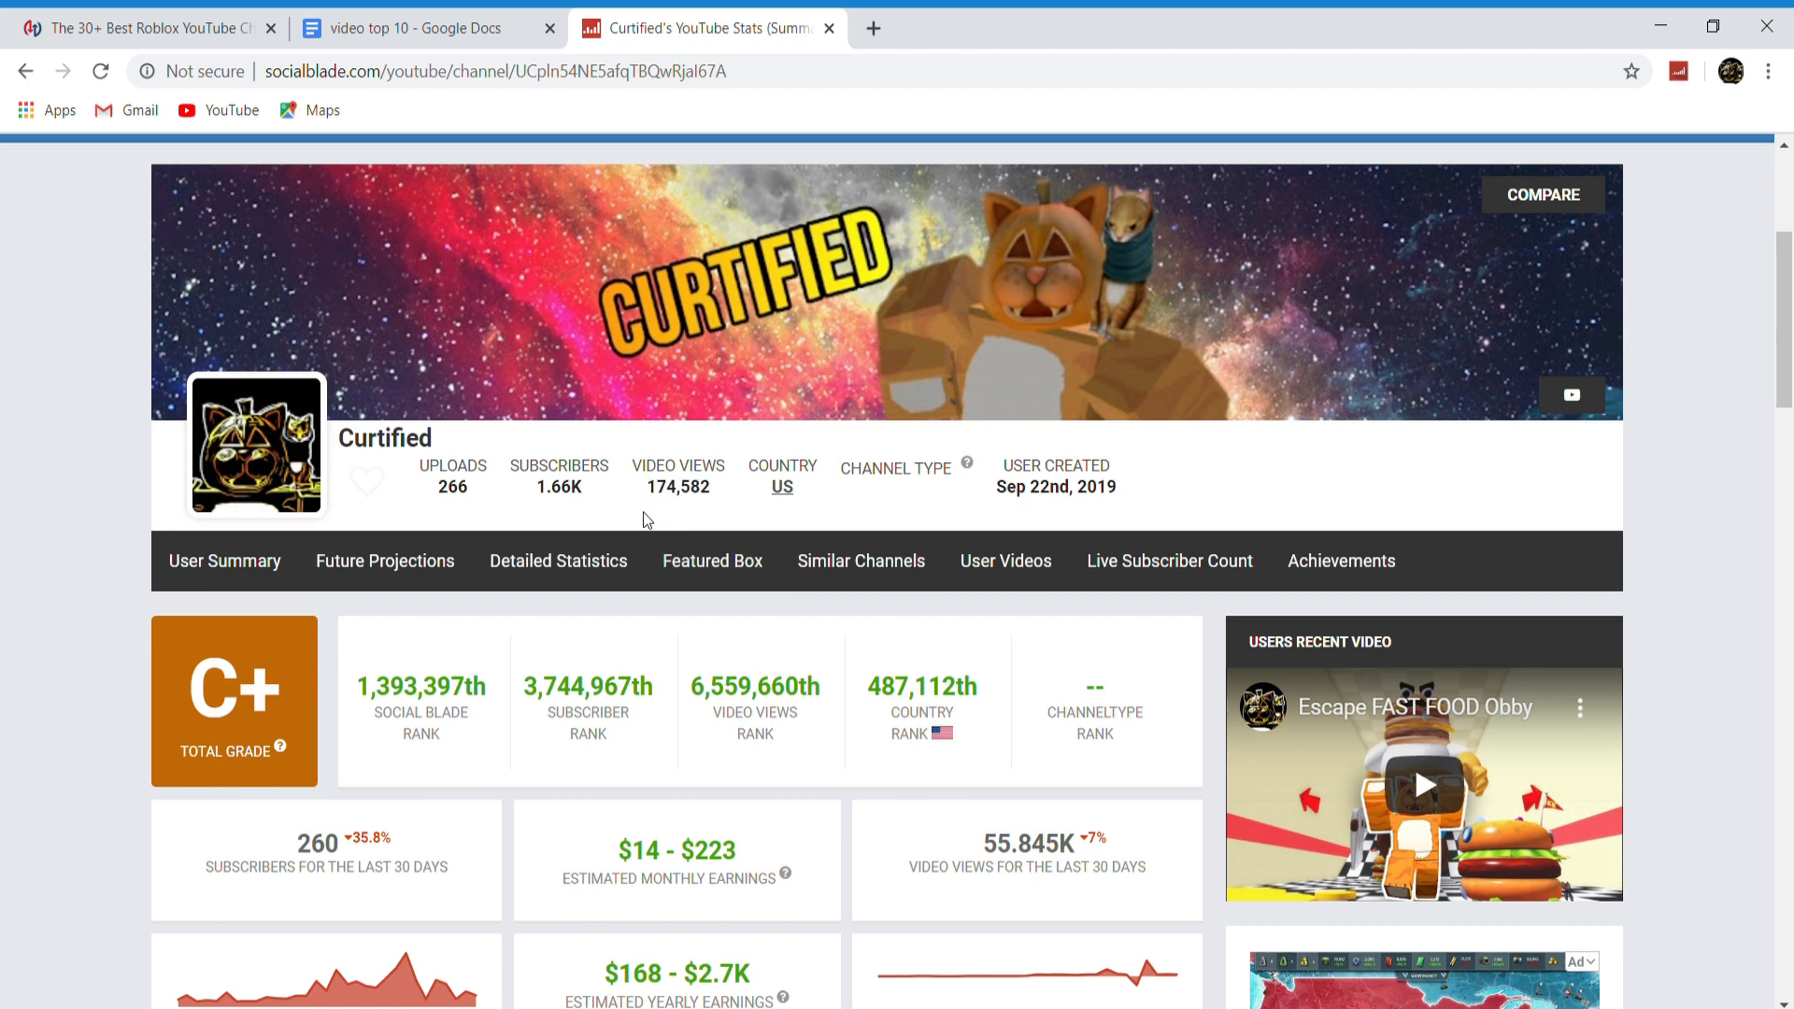
Scroll Curtified's User Summary to read about 55.845K video views for the last 30 days
scroll(down, 3)
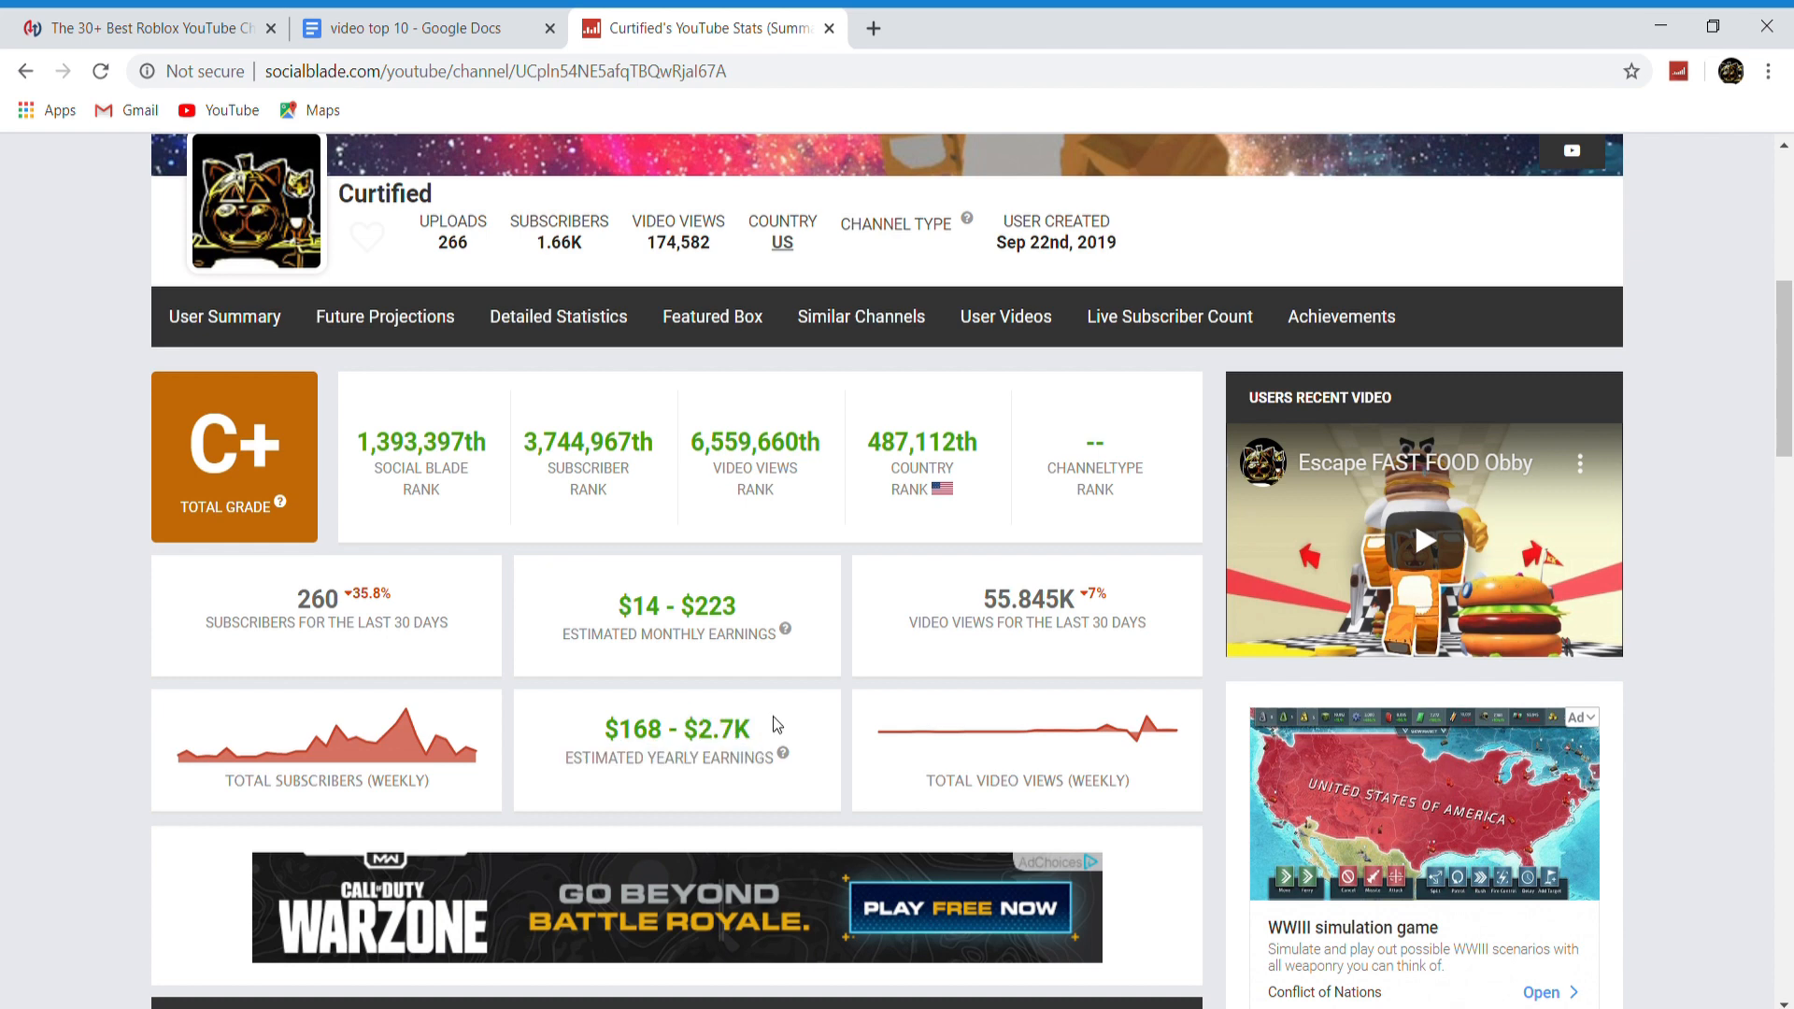
mouse_move(750, 714)
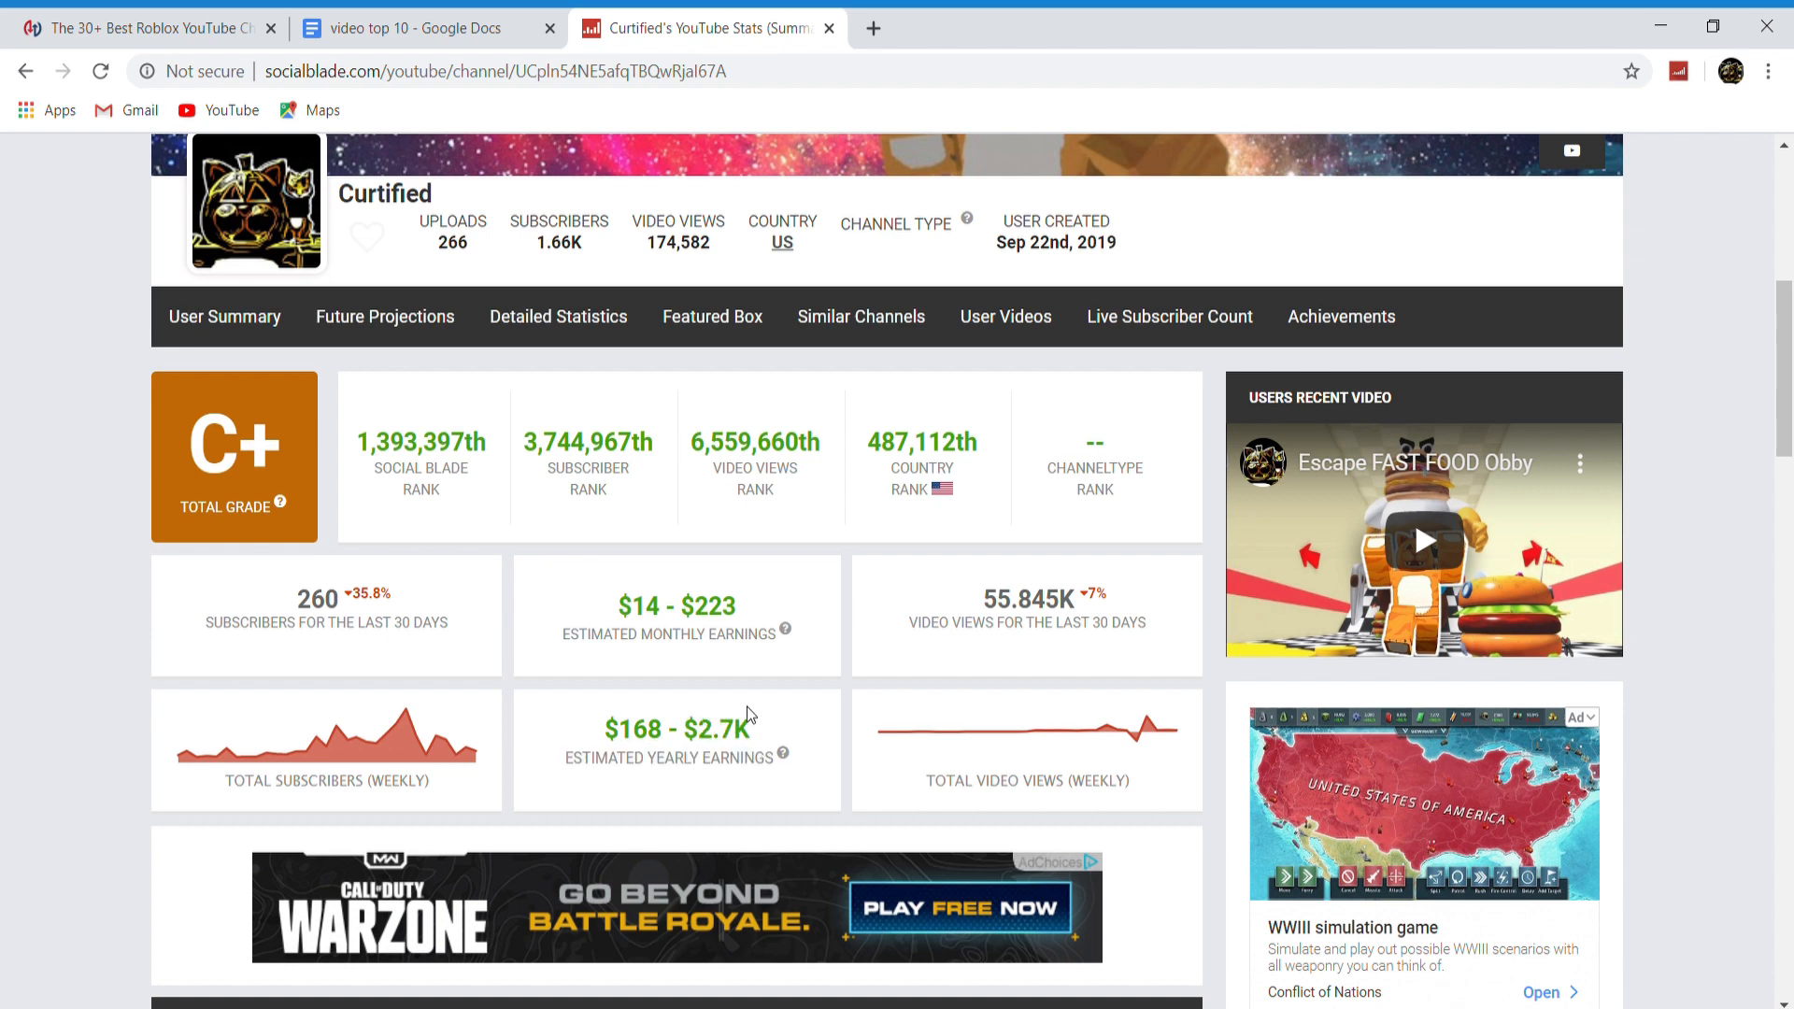
scroll(up, 3)
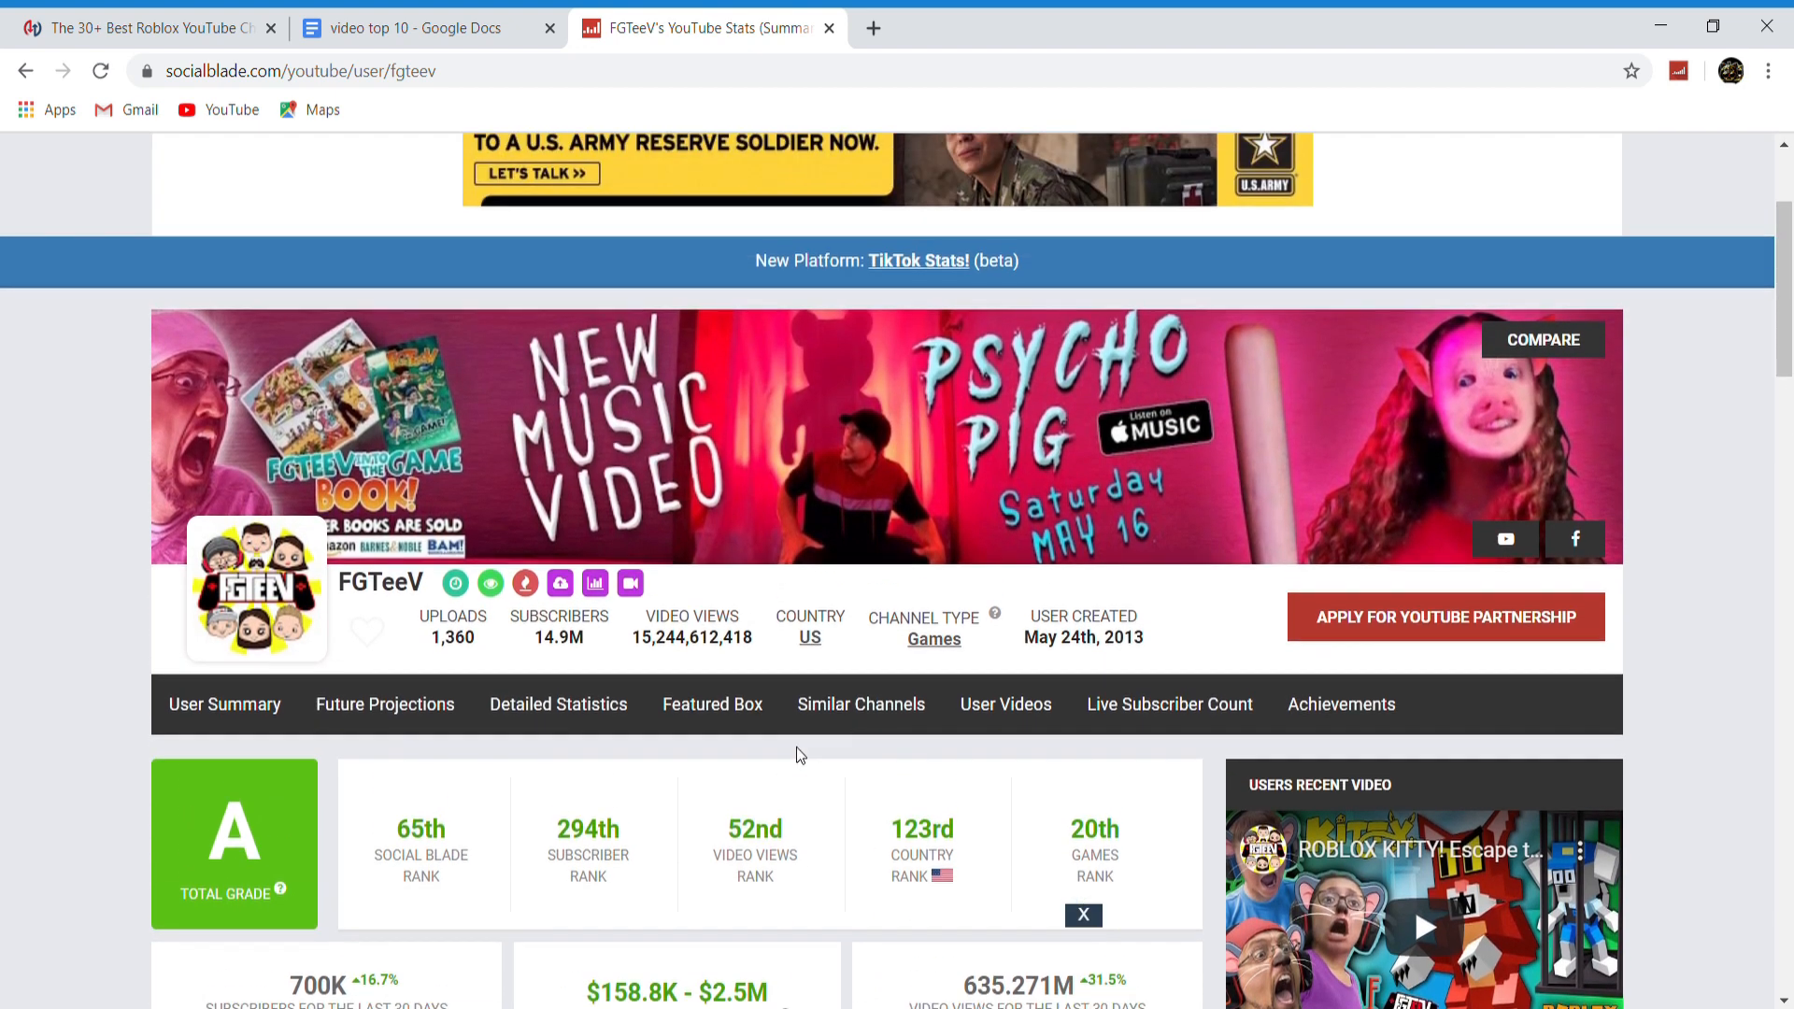
mouse_move(1370, 744)
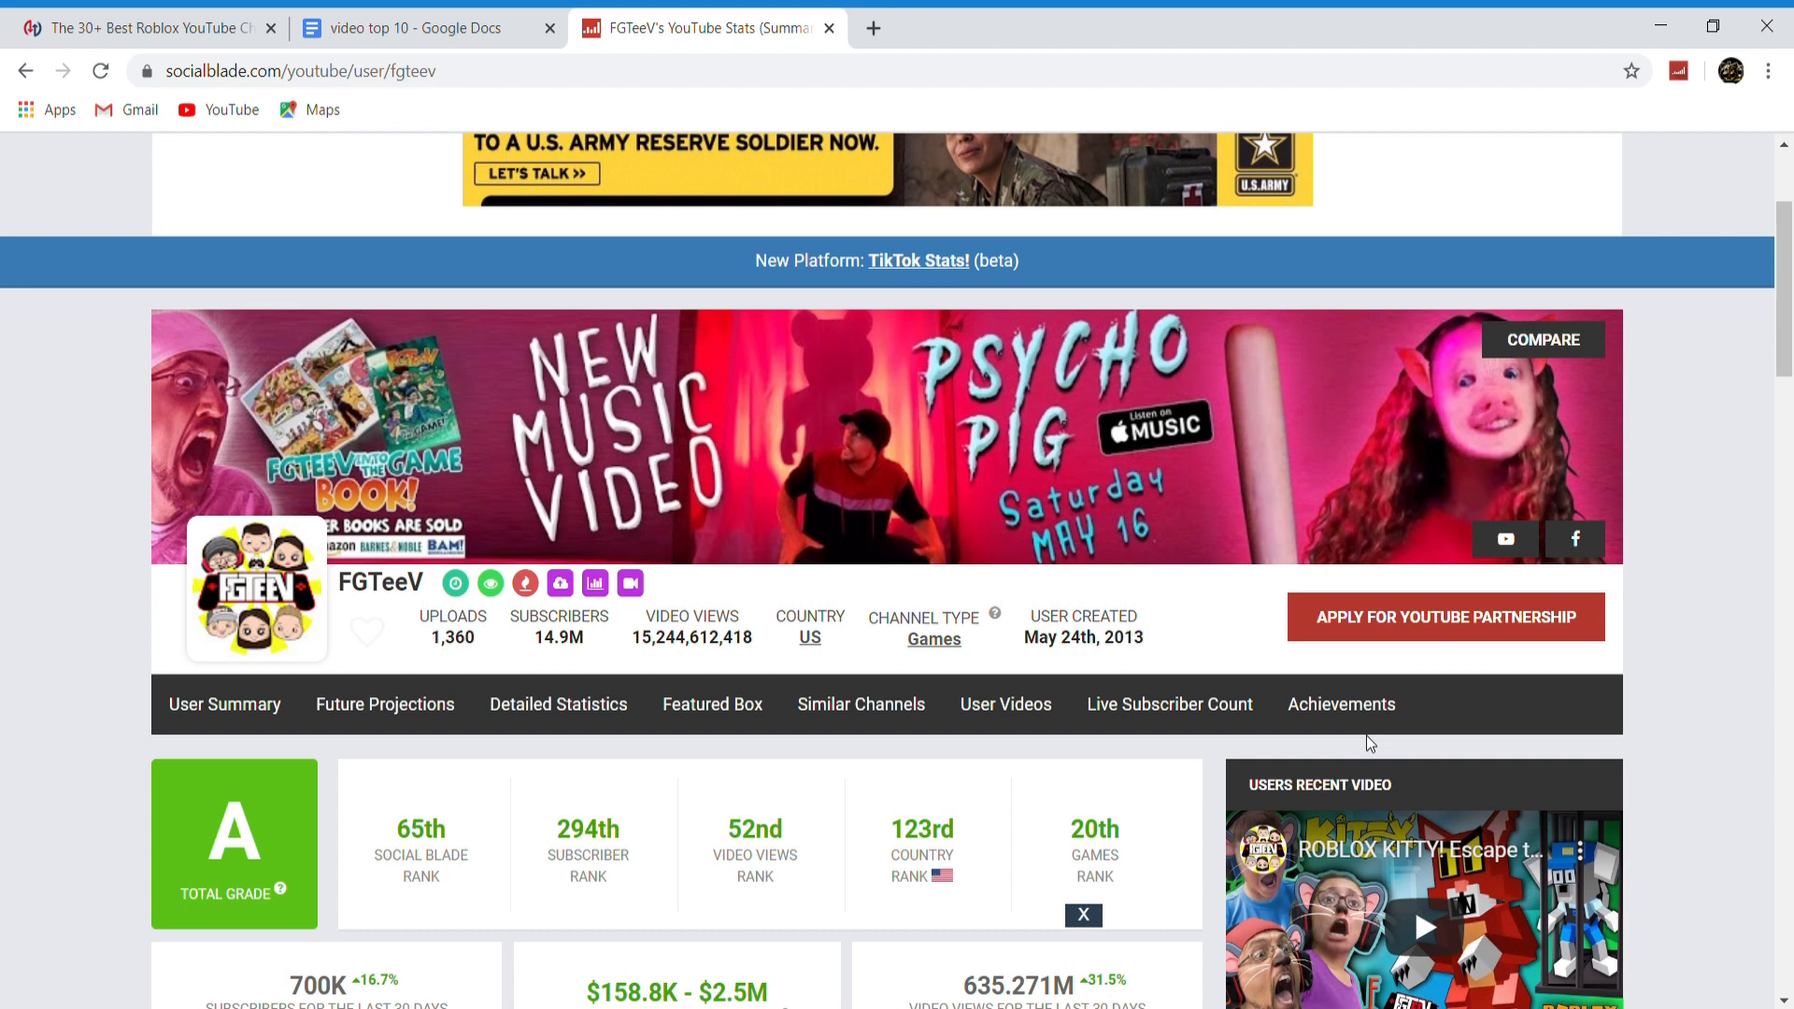
mouse_move(1198, 665)
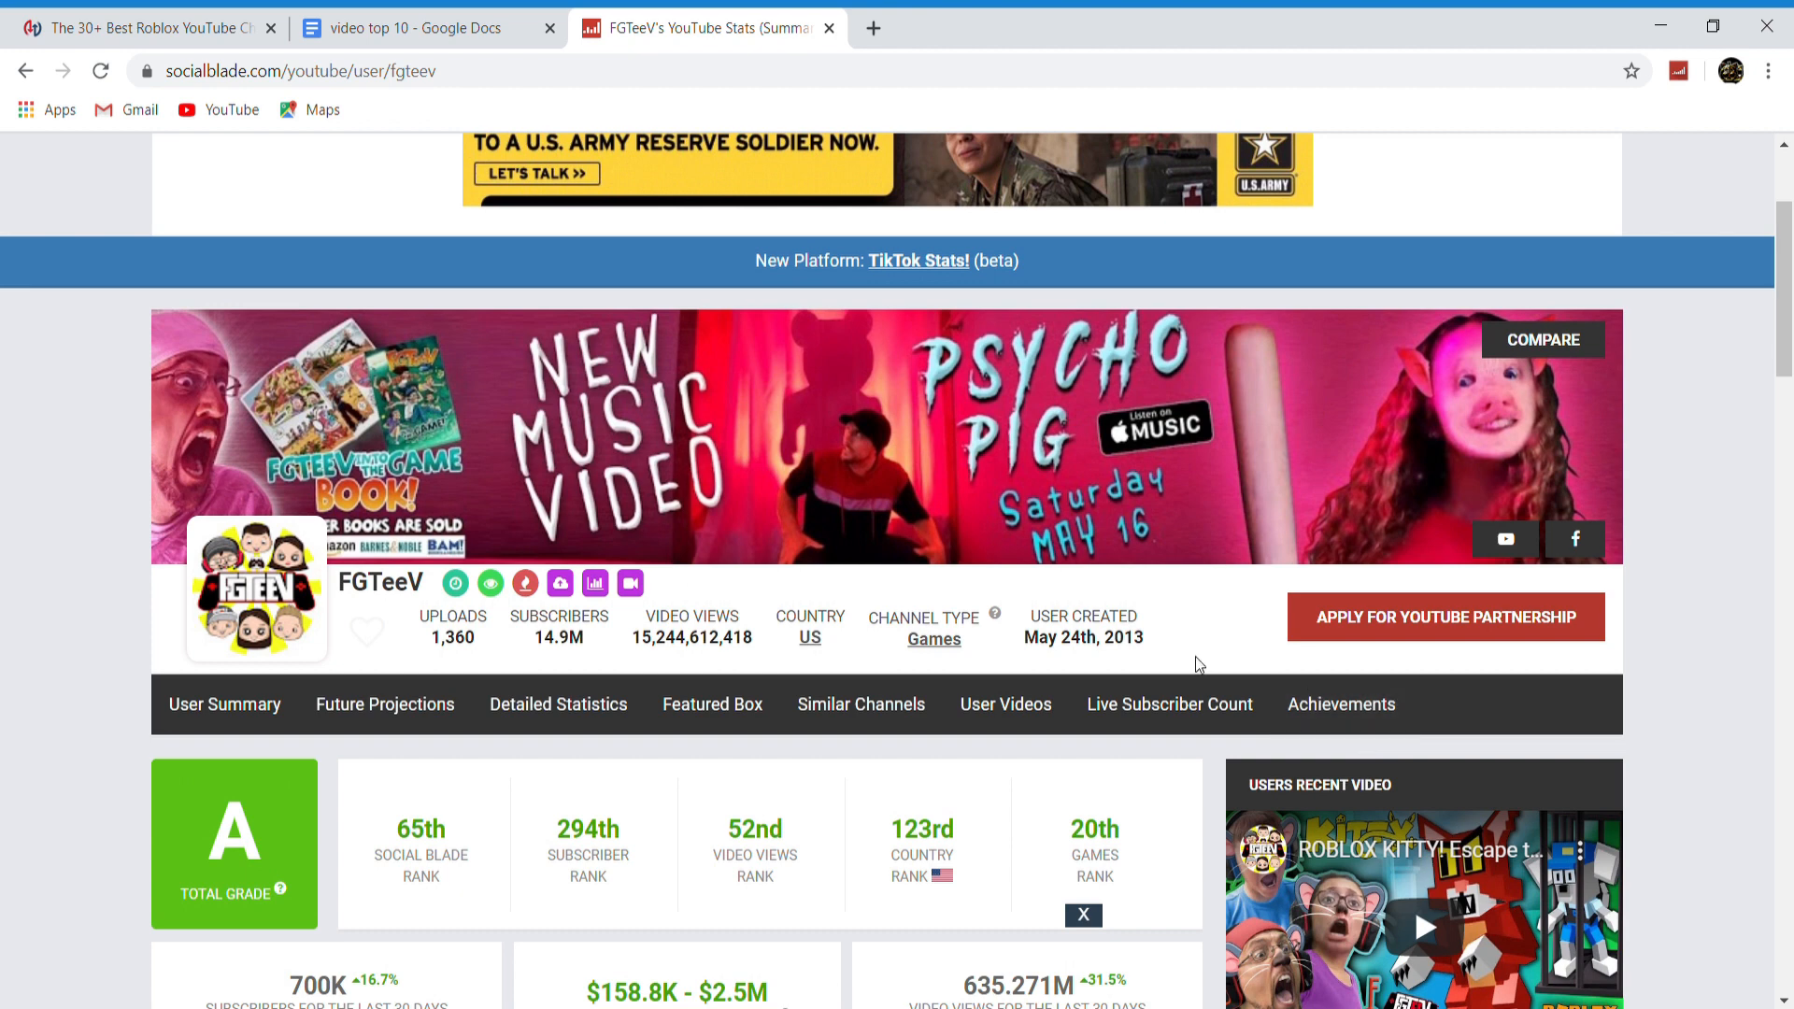
Select FGTeeV's total view count and read 635.271M views for the last 30 days
scroll(down, 3)
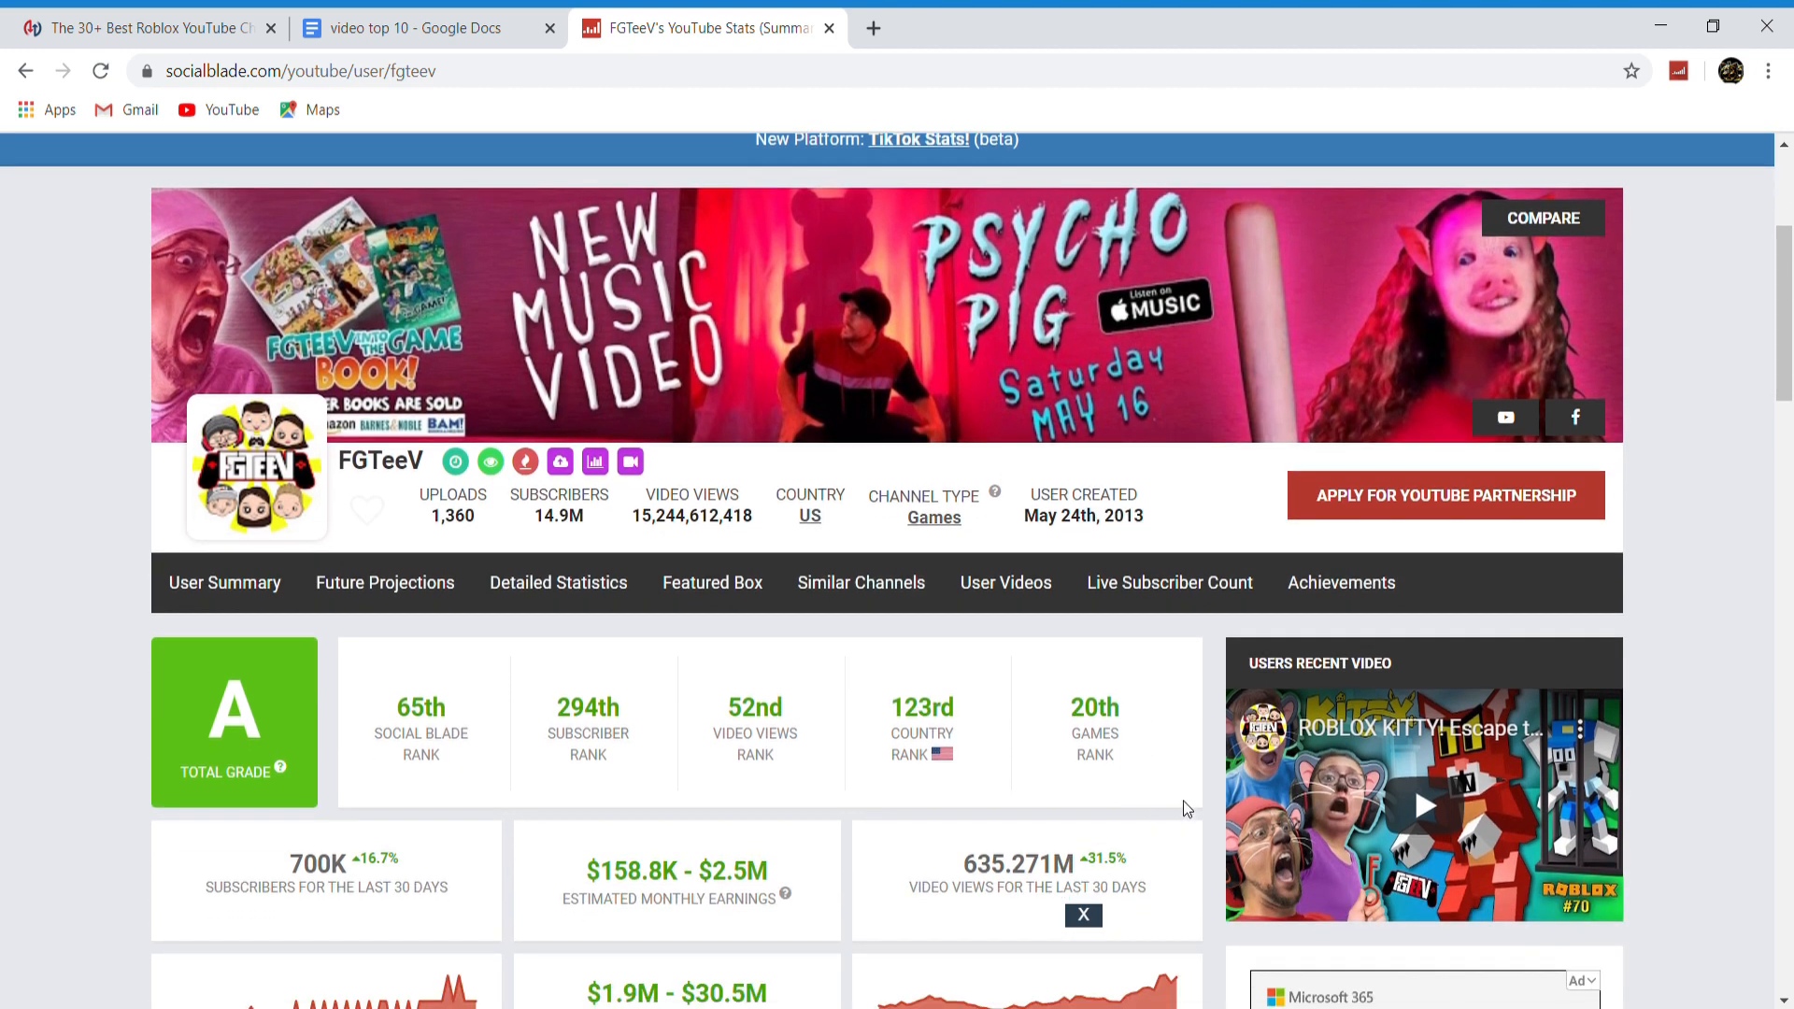
mouse_move(972, 857)
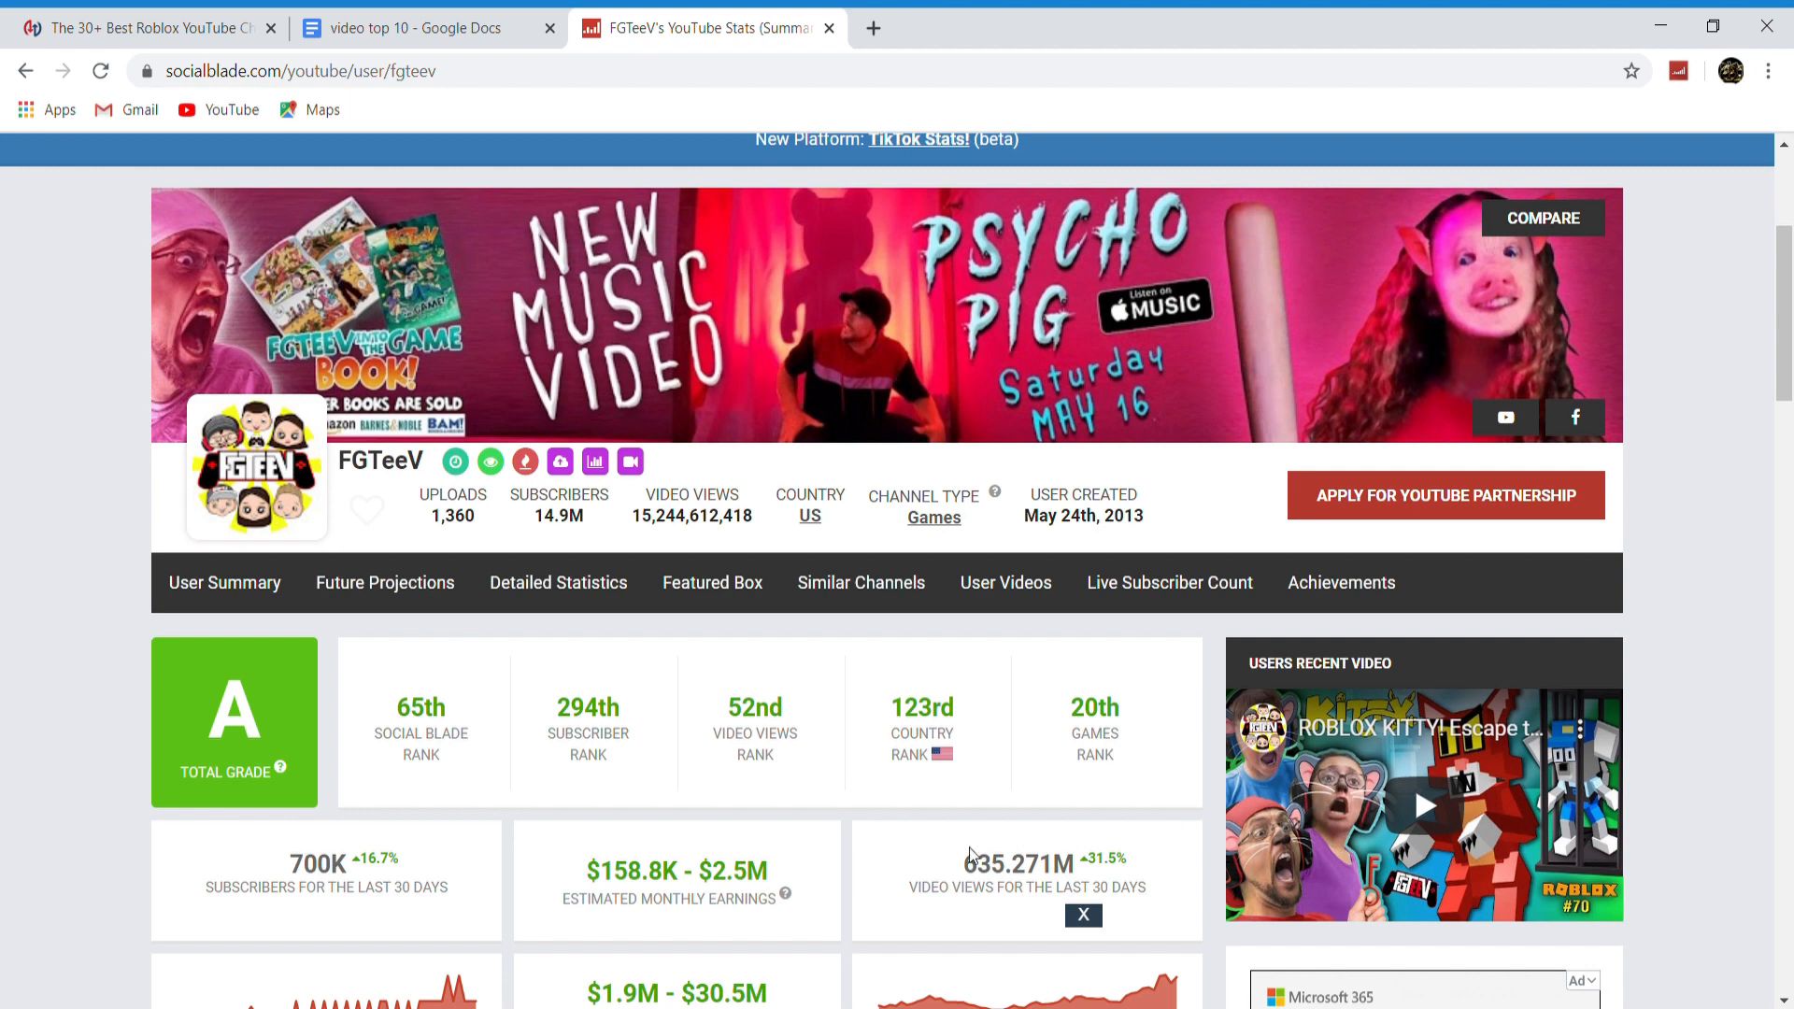
double_click(639, 516)
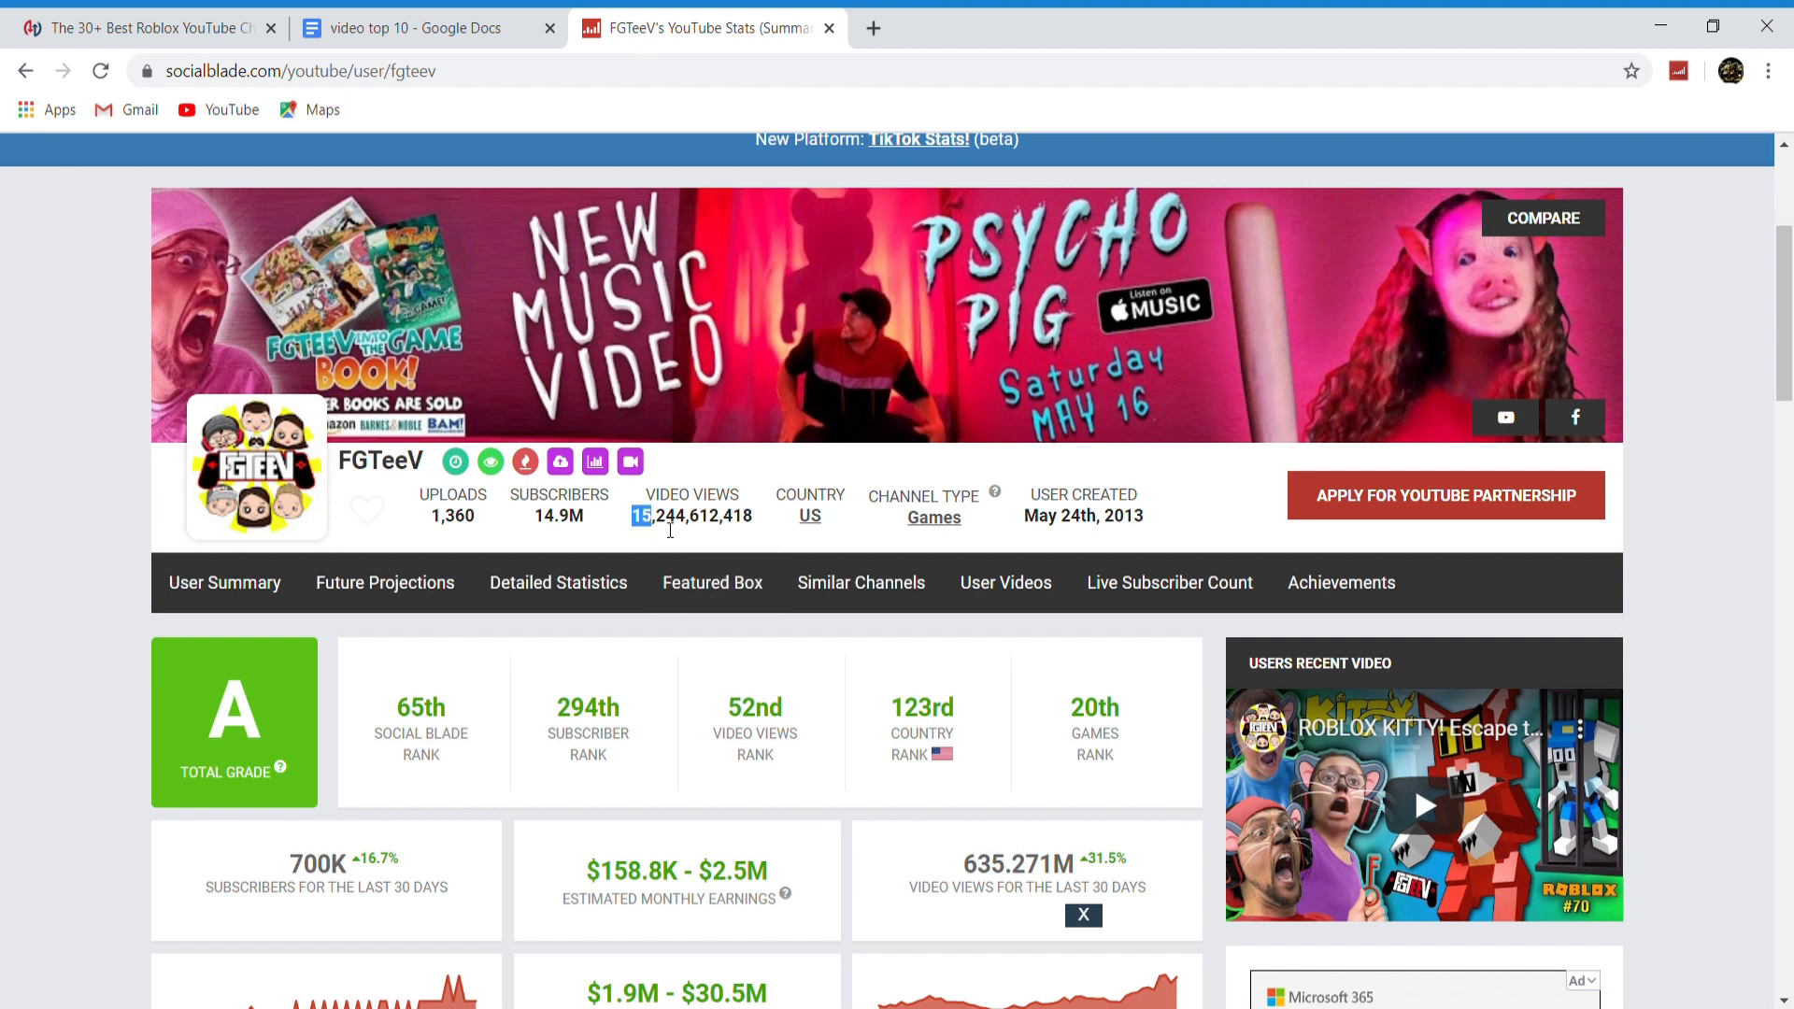
scroll(down, 3)
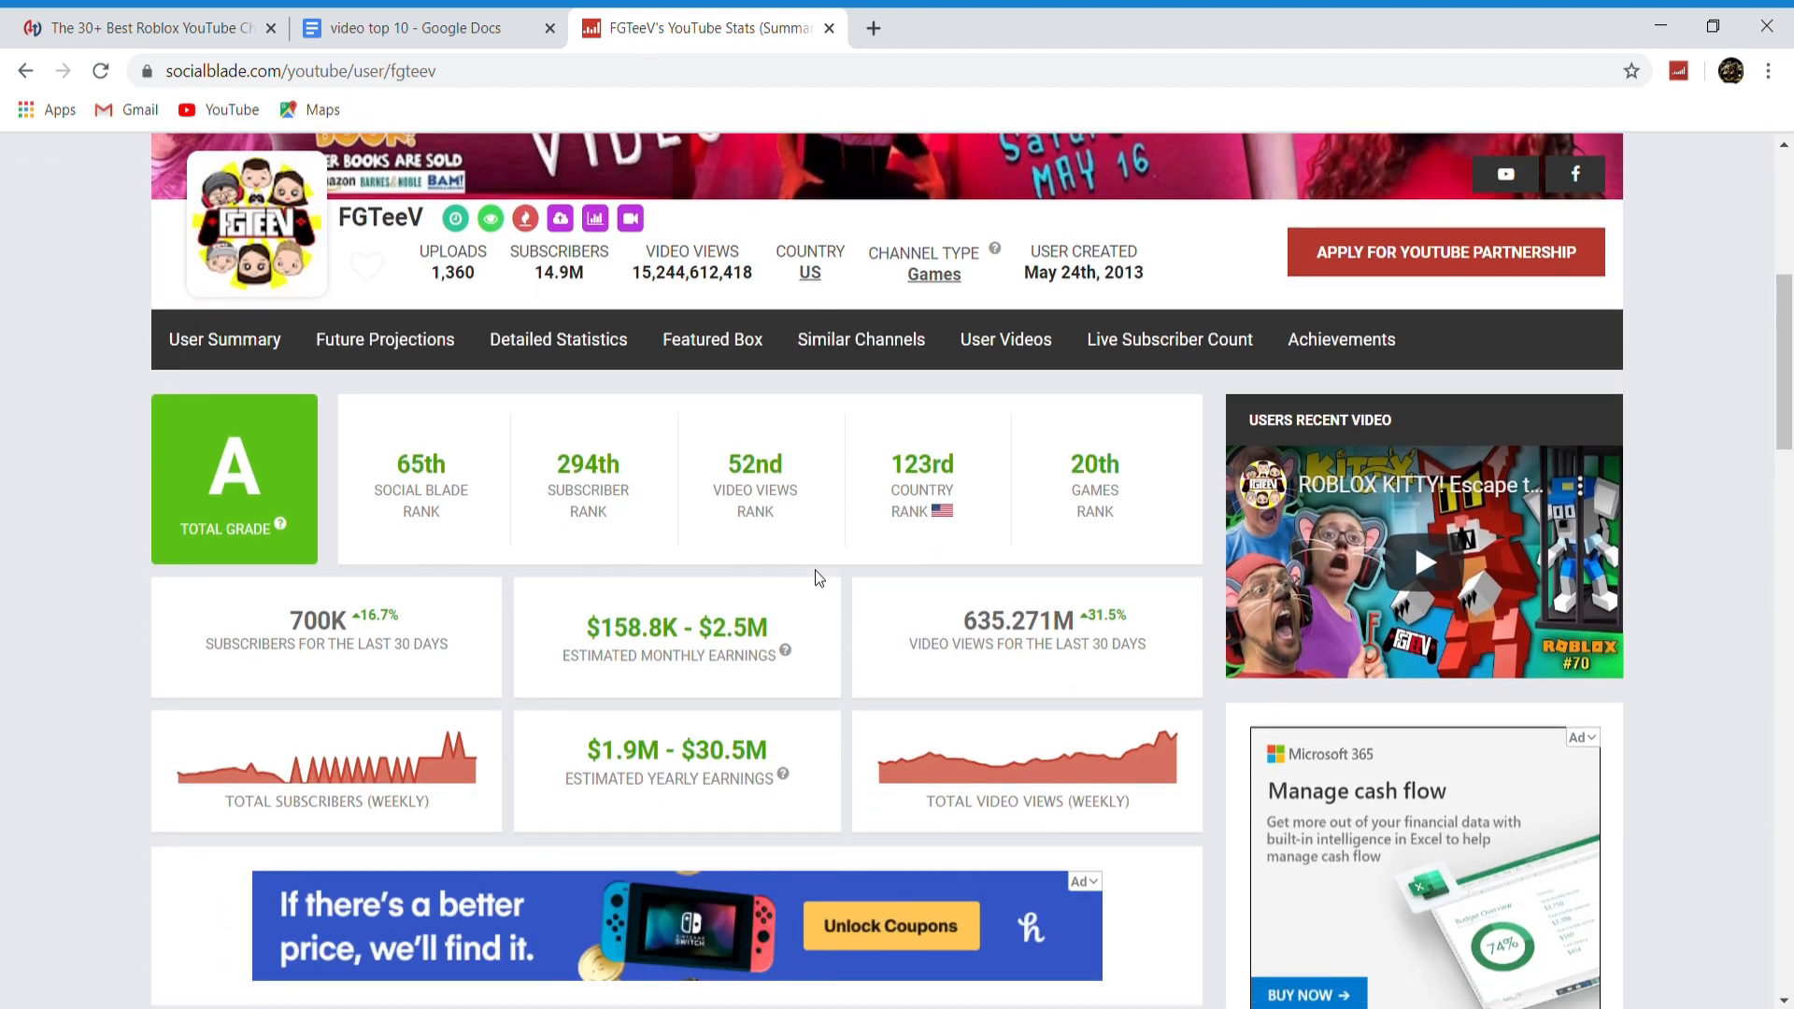
mouse_move(839, 592)
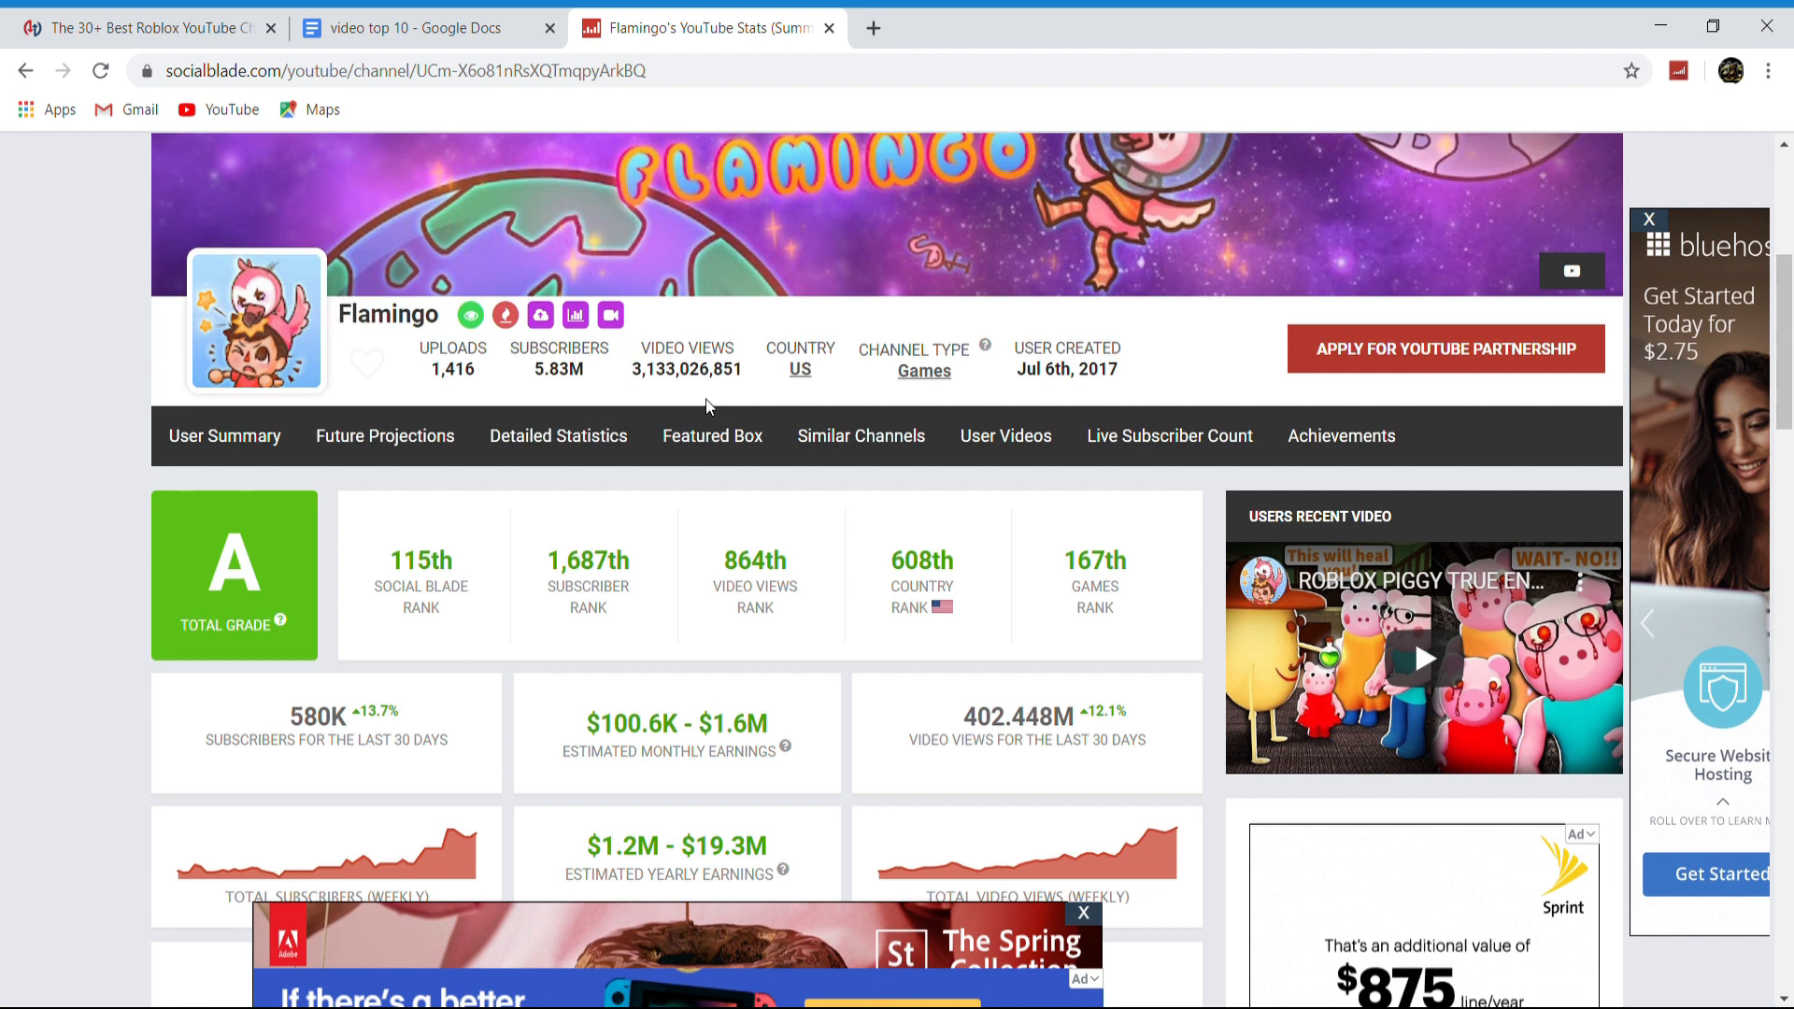
Scroll Flamingo's page to read 402.448M video views for the last 30 days
scroll(down, 3)
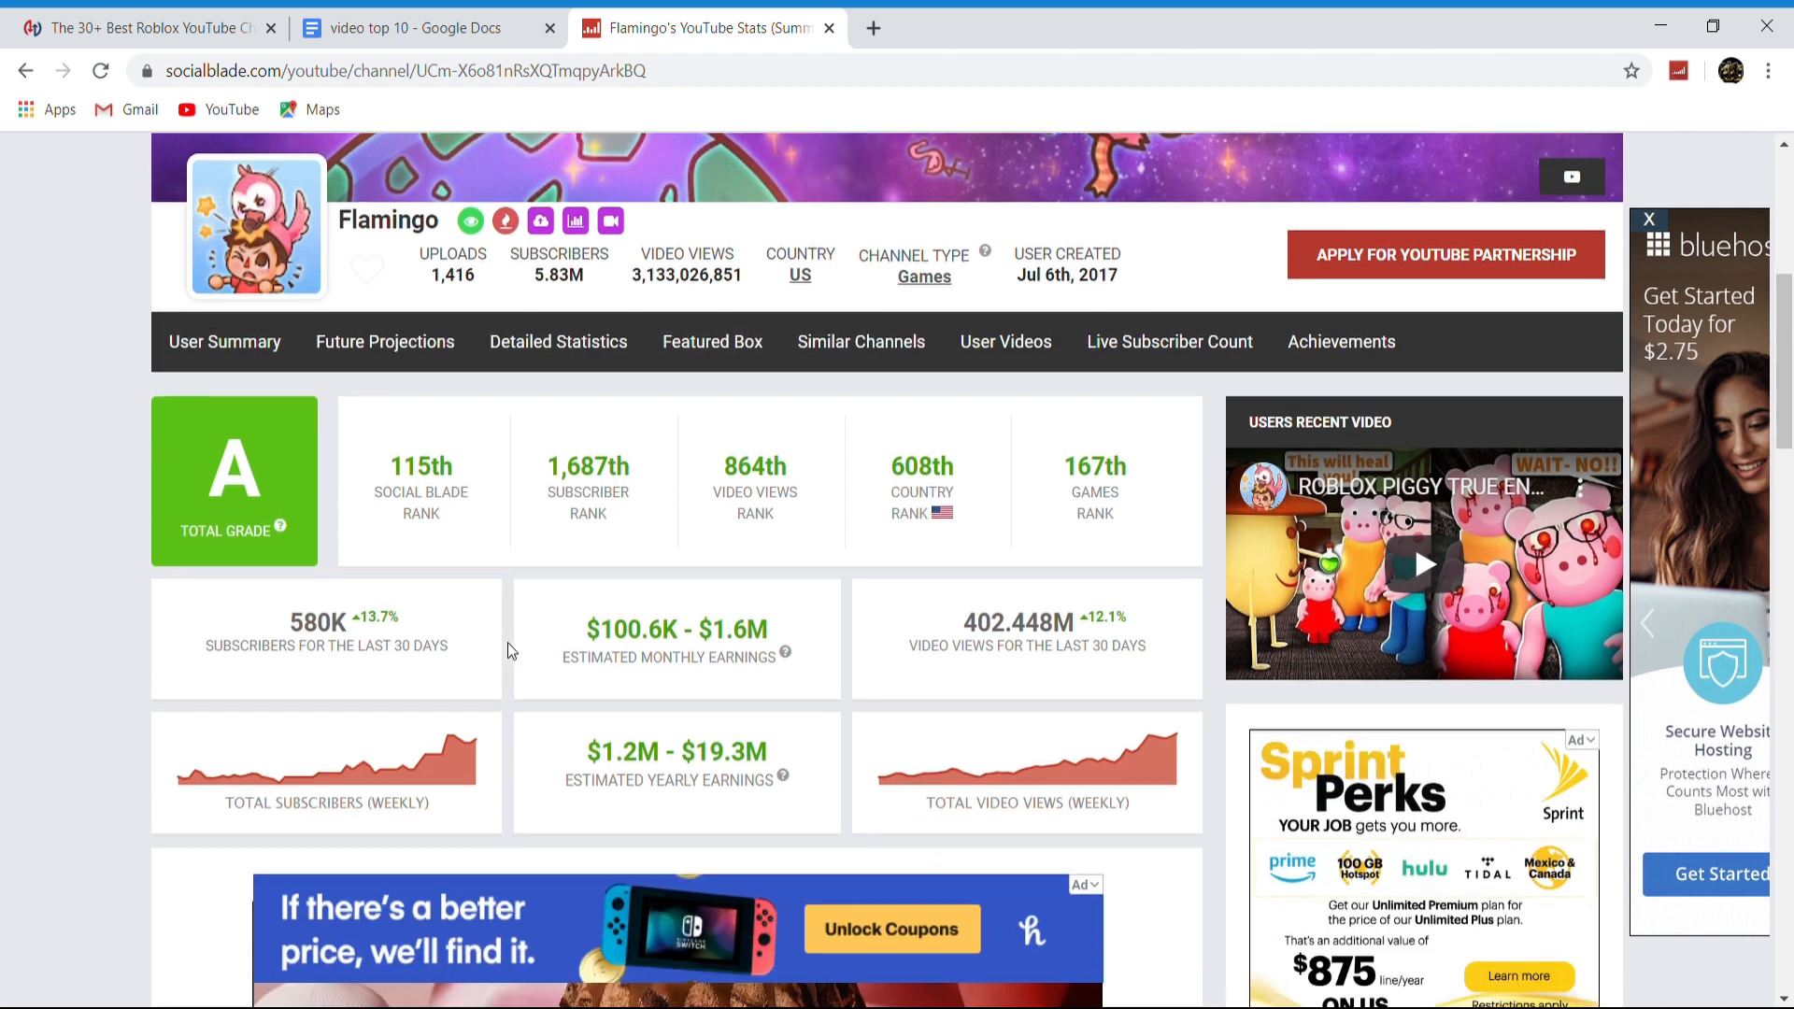
scroll(down, 3)
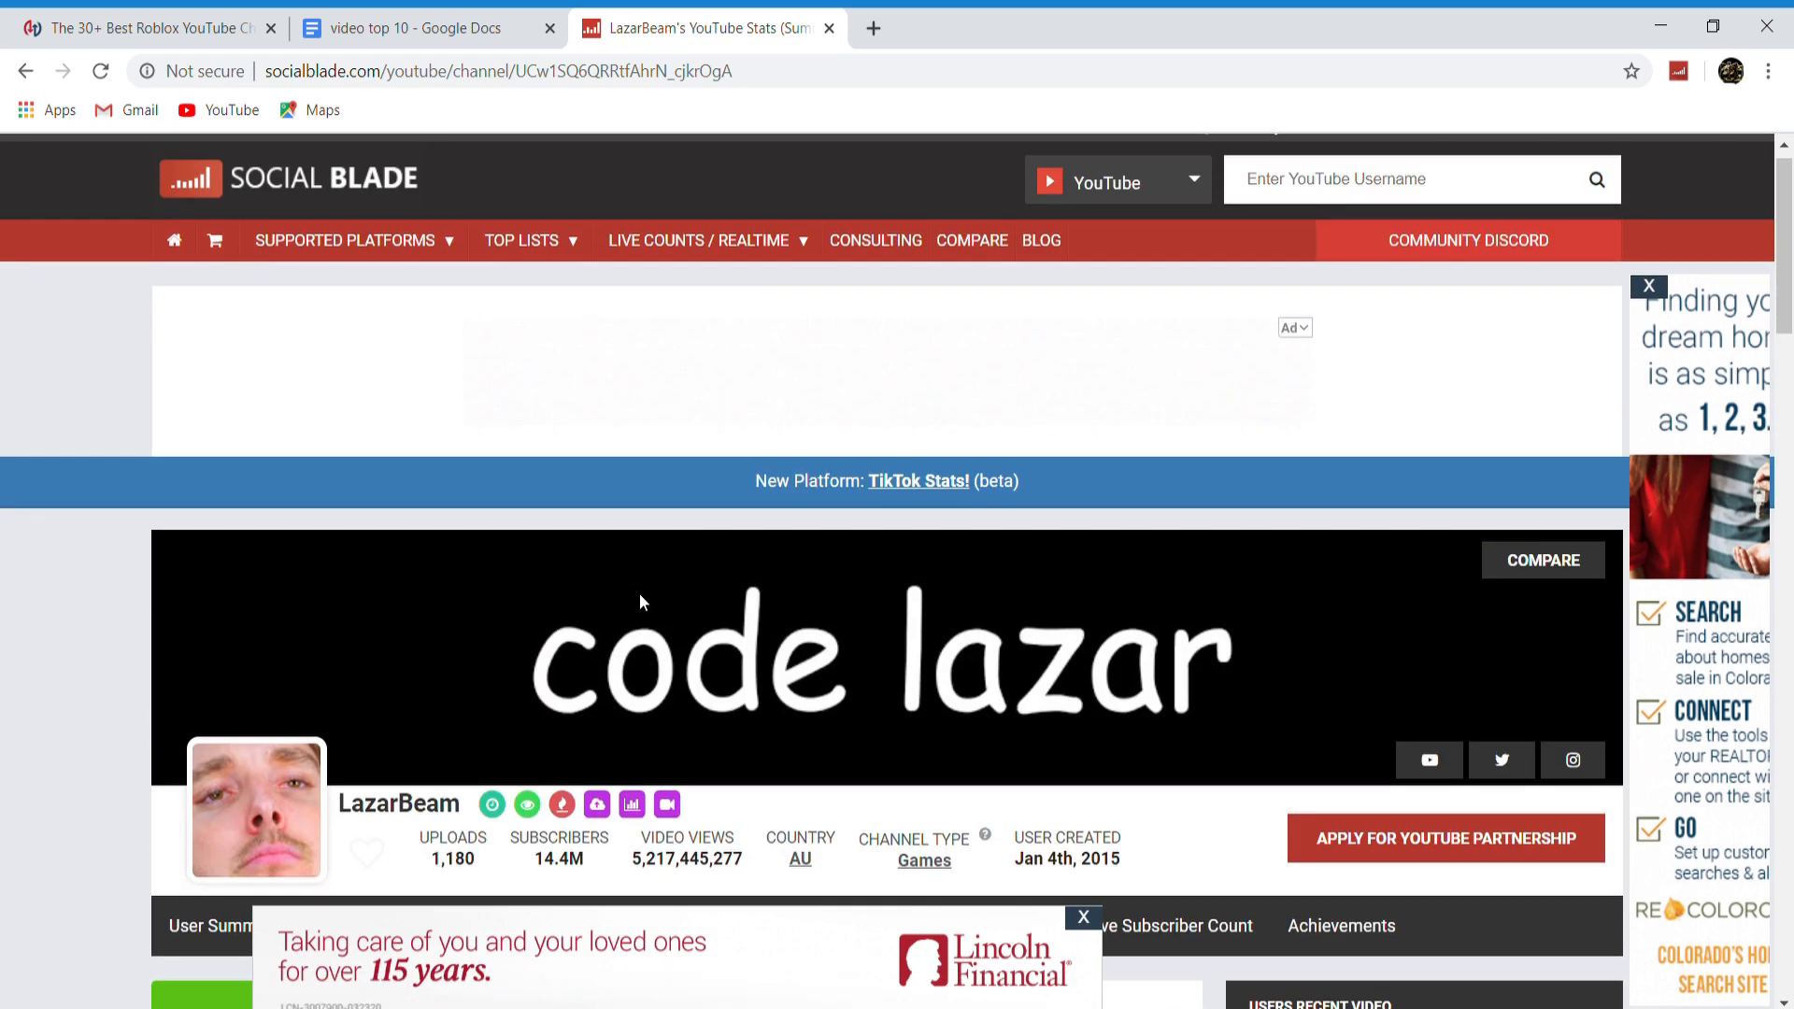
Scroll LazarBeam's summary showing 5,217,445,277 total video views
scroll(down, 3)
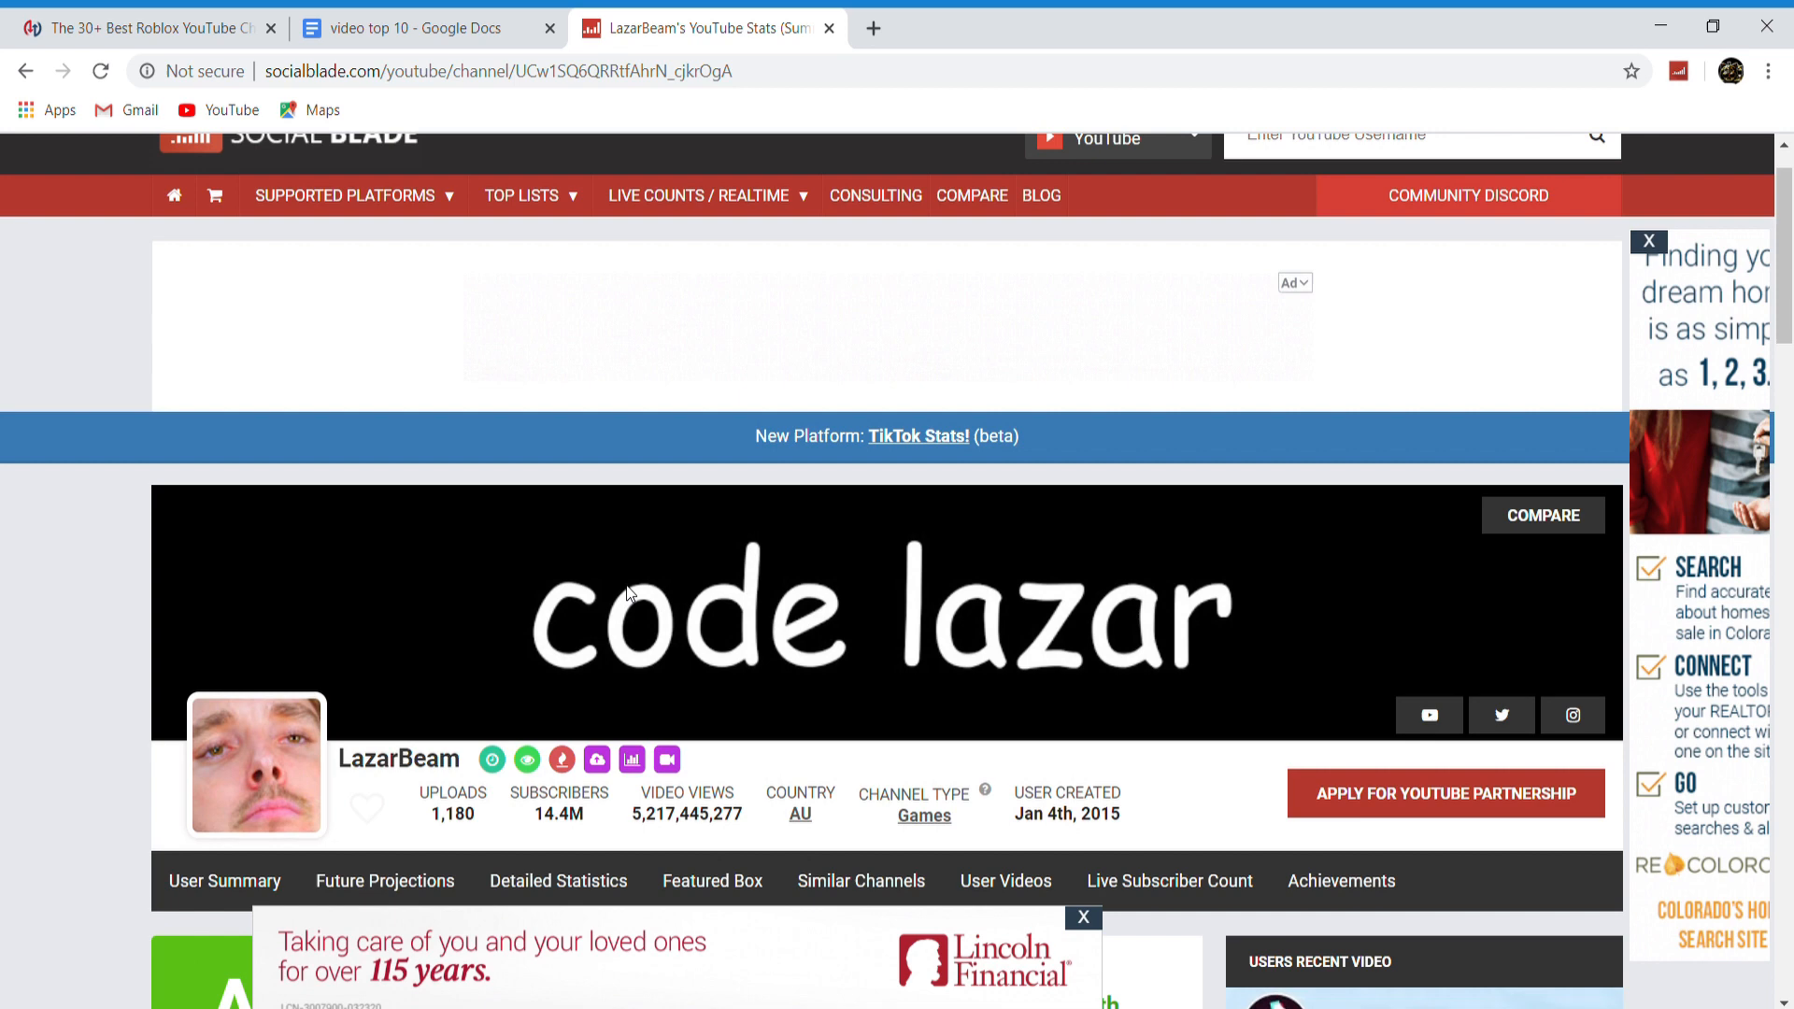
scroll(down, 3)
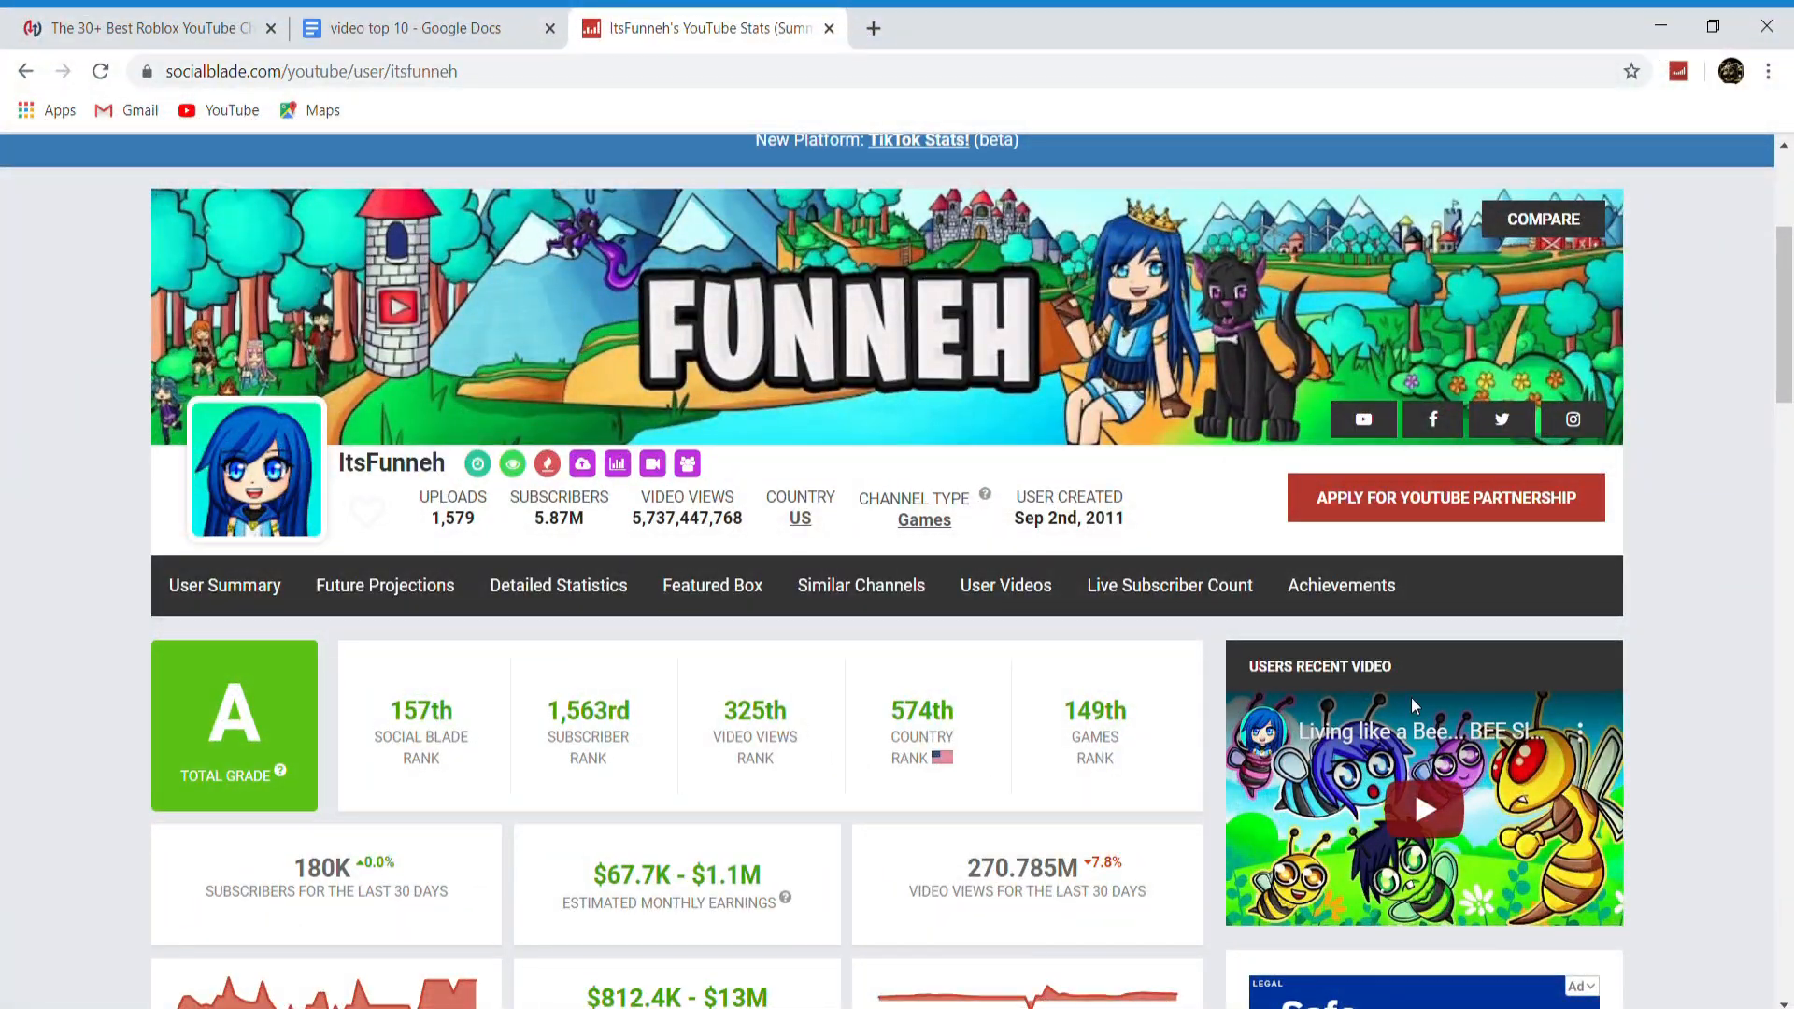
Scroll ItsFunneh's page to read 270.785M video views for the last 30 days
scroll(down, 3)
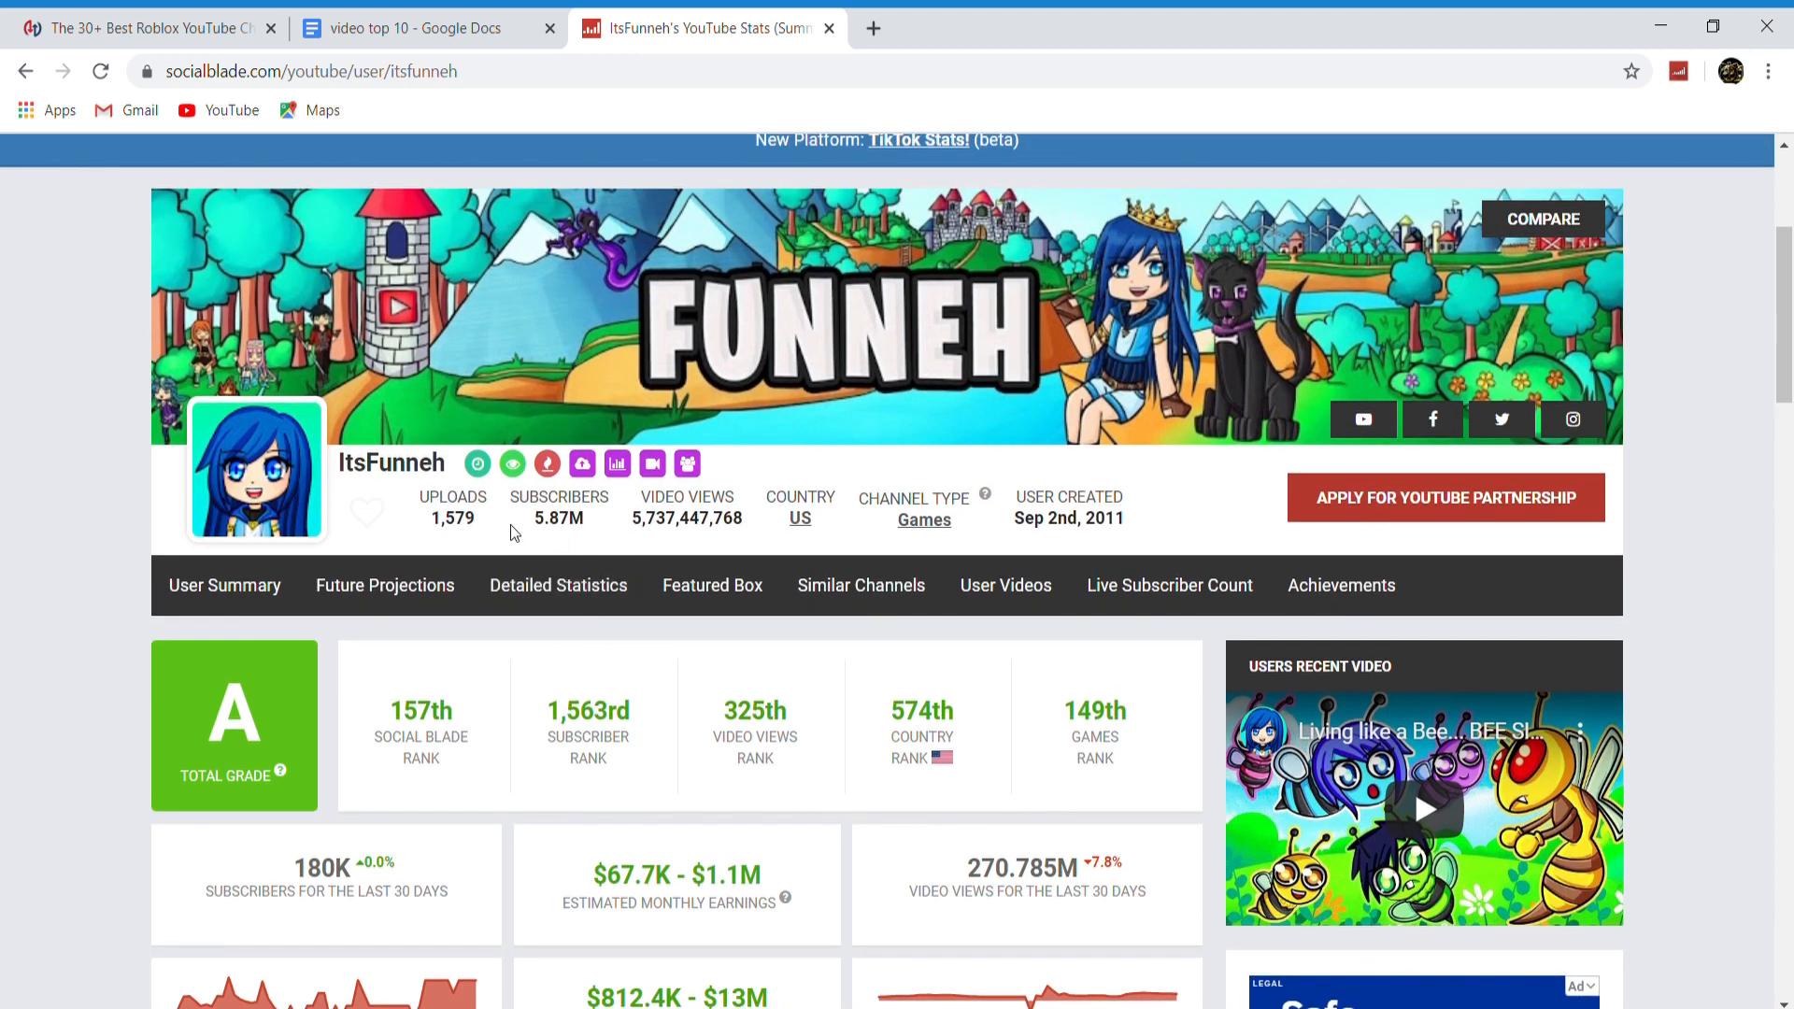
mouse_move(492, 559)
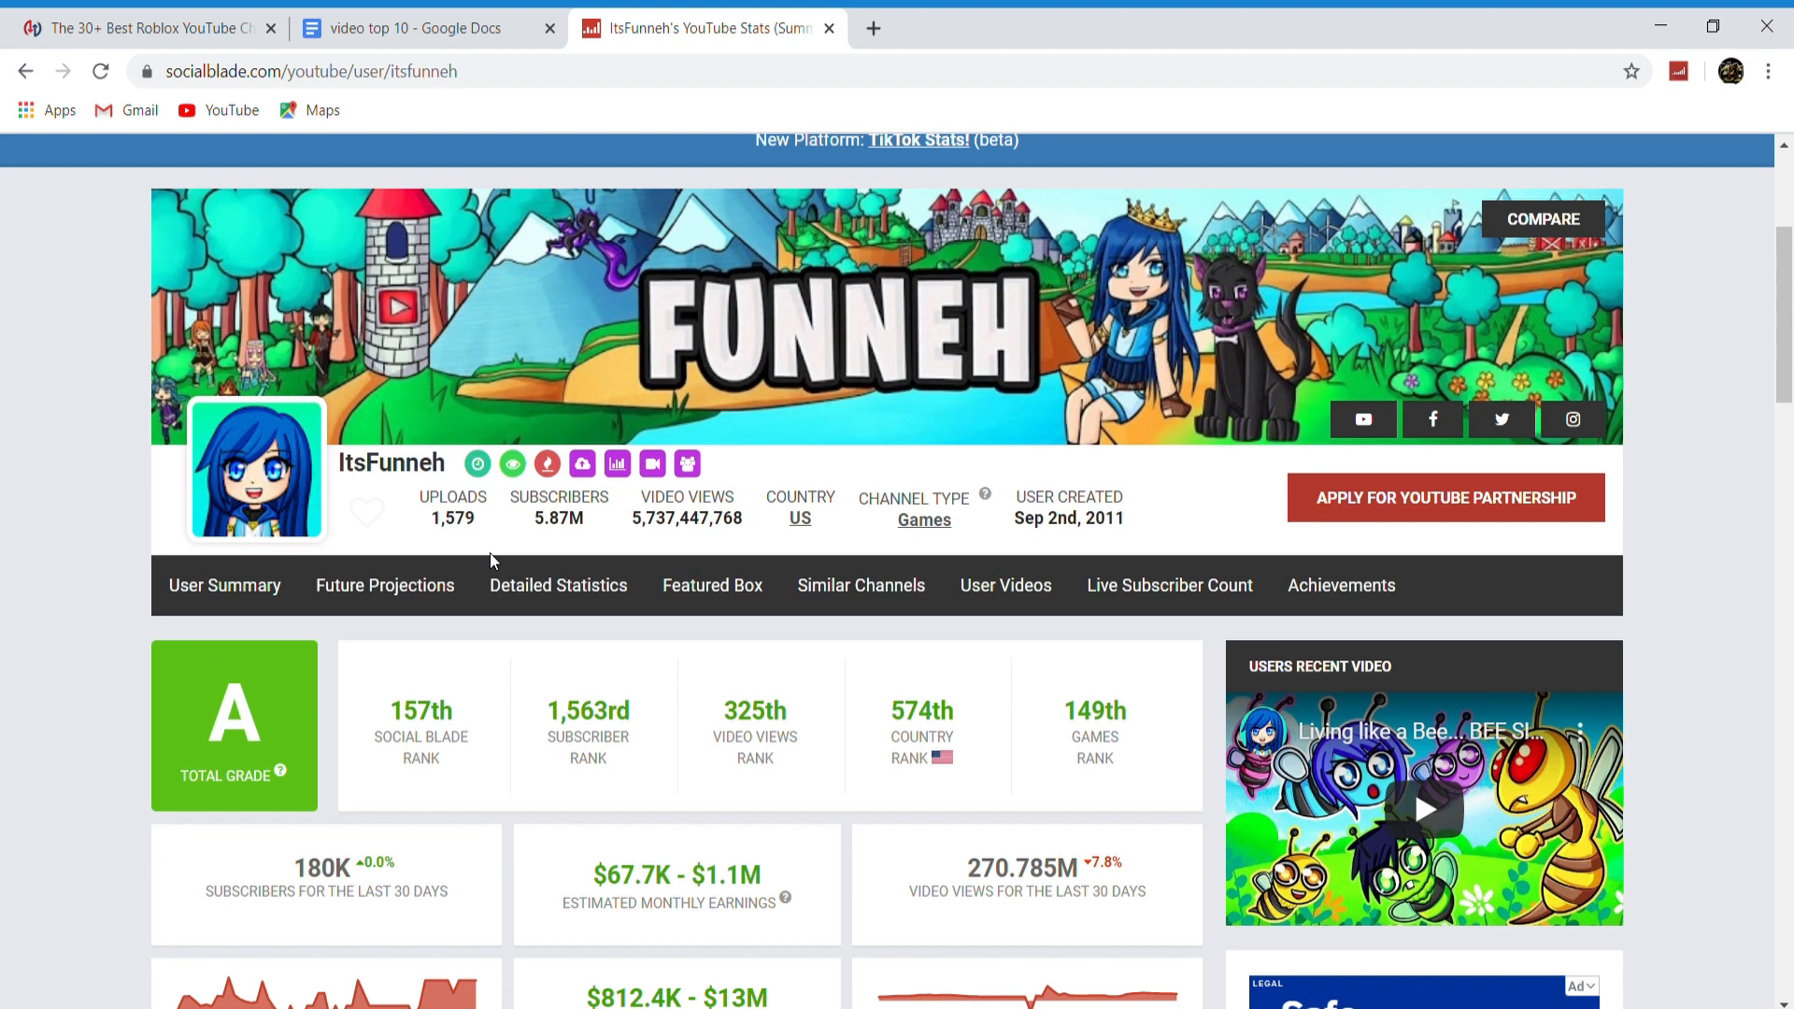
scroll(down, 3)
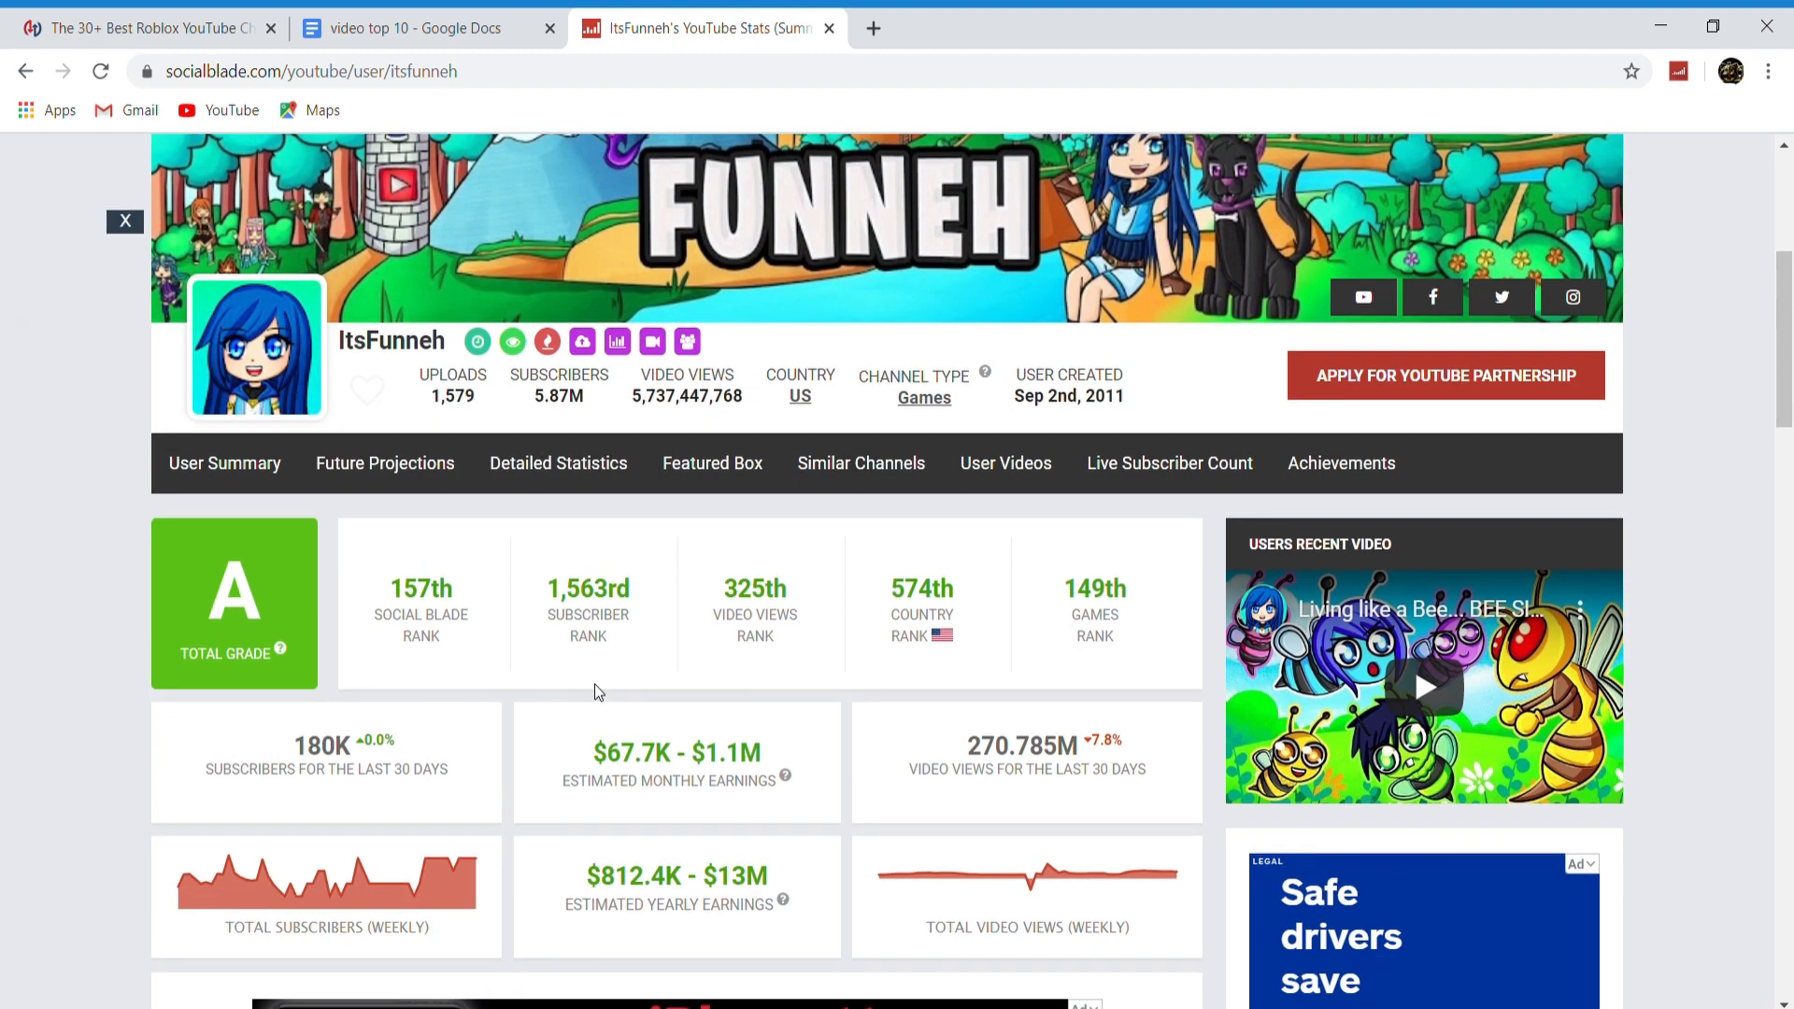
scroll(down, 3)
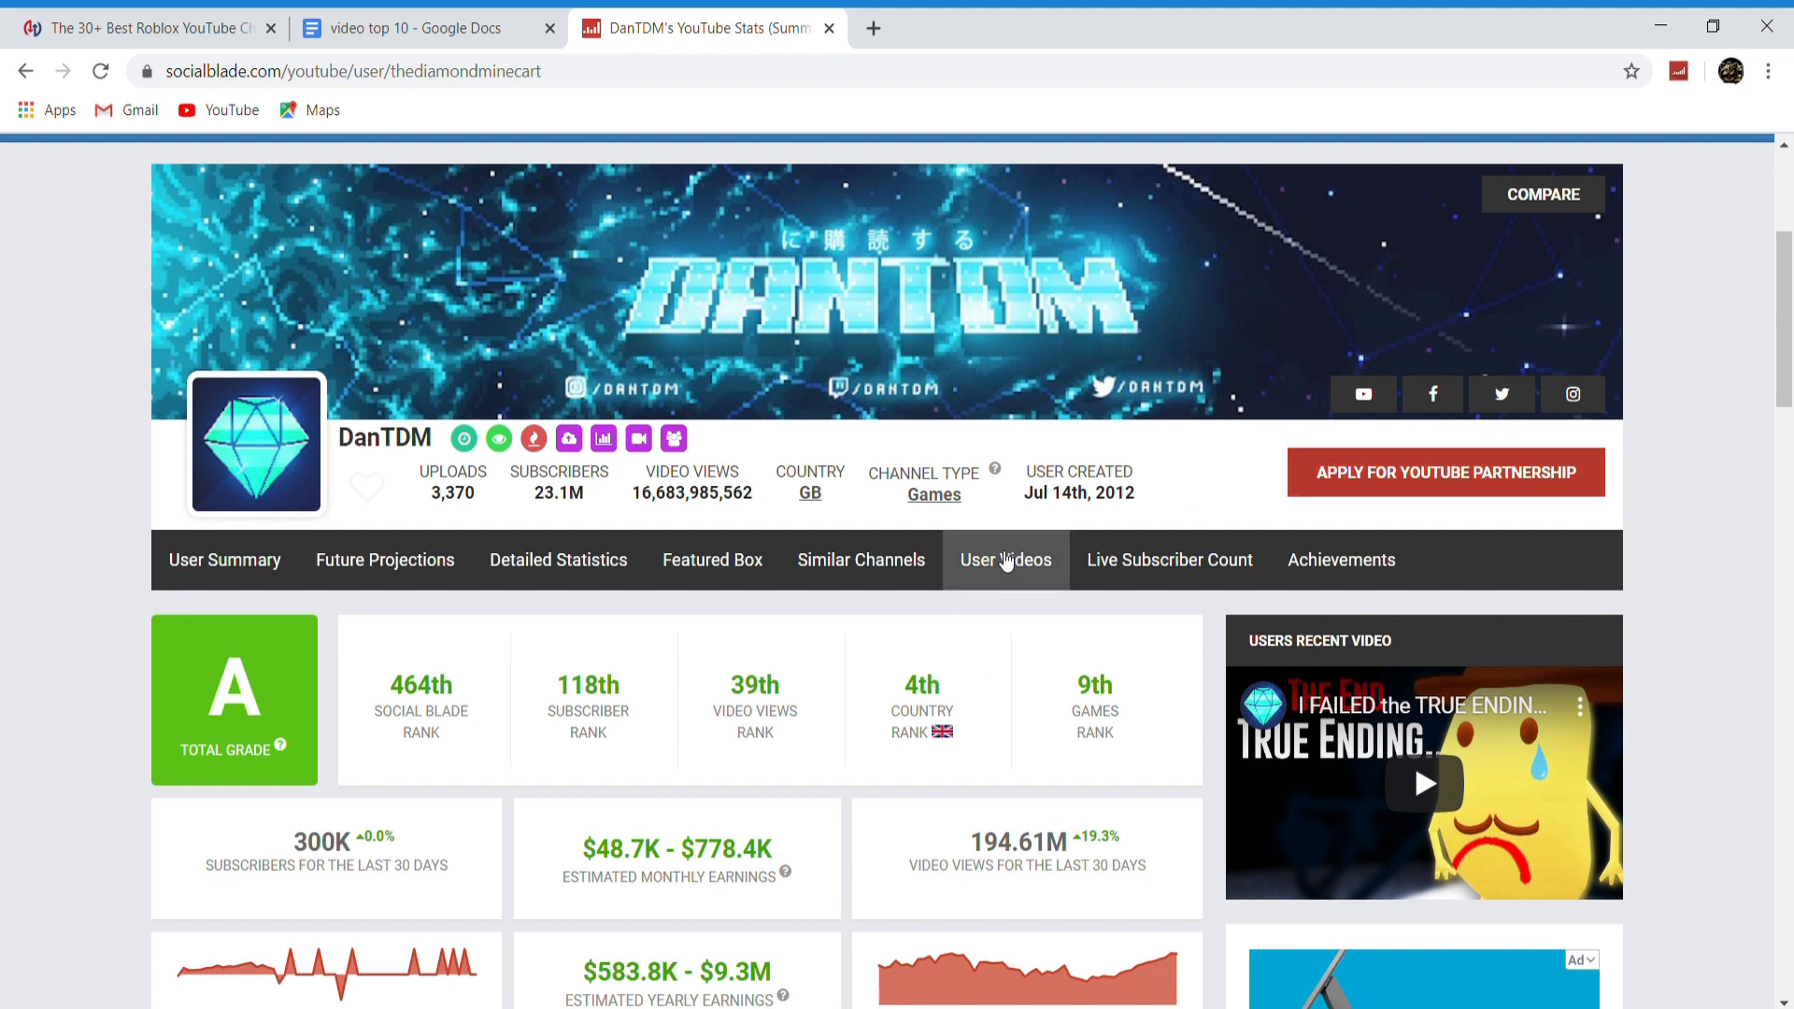
mouse_move(919, 613)
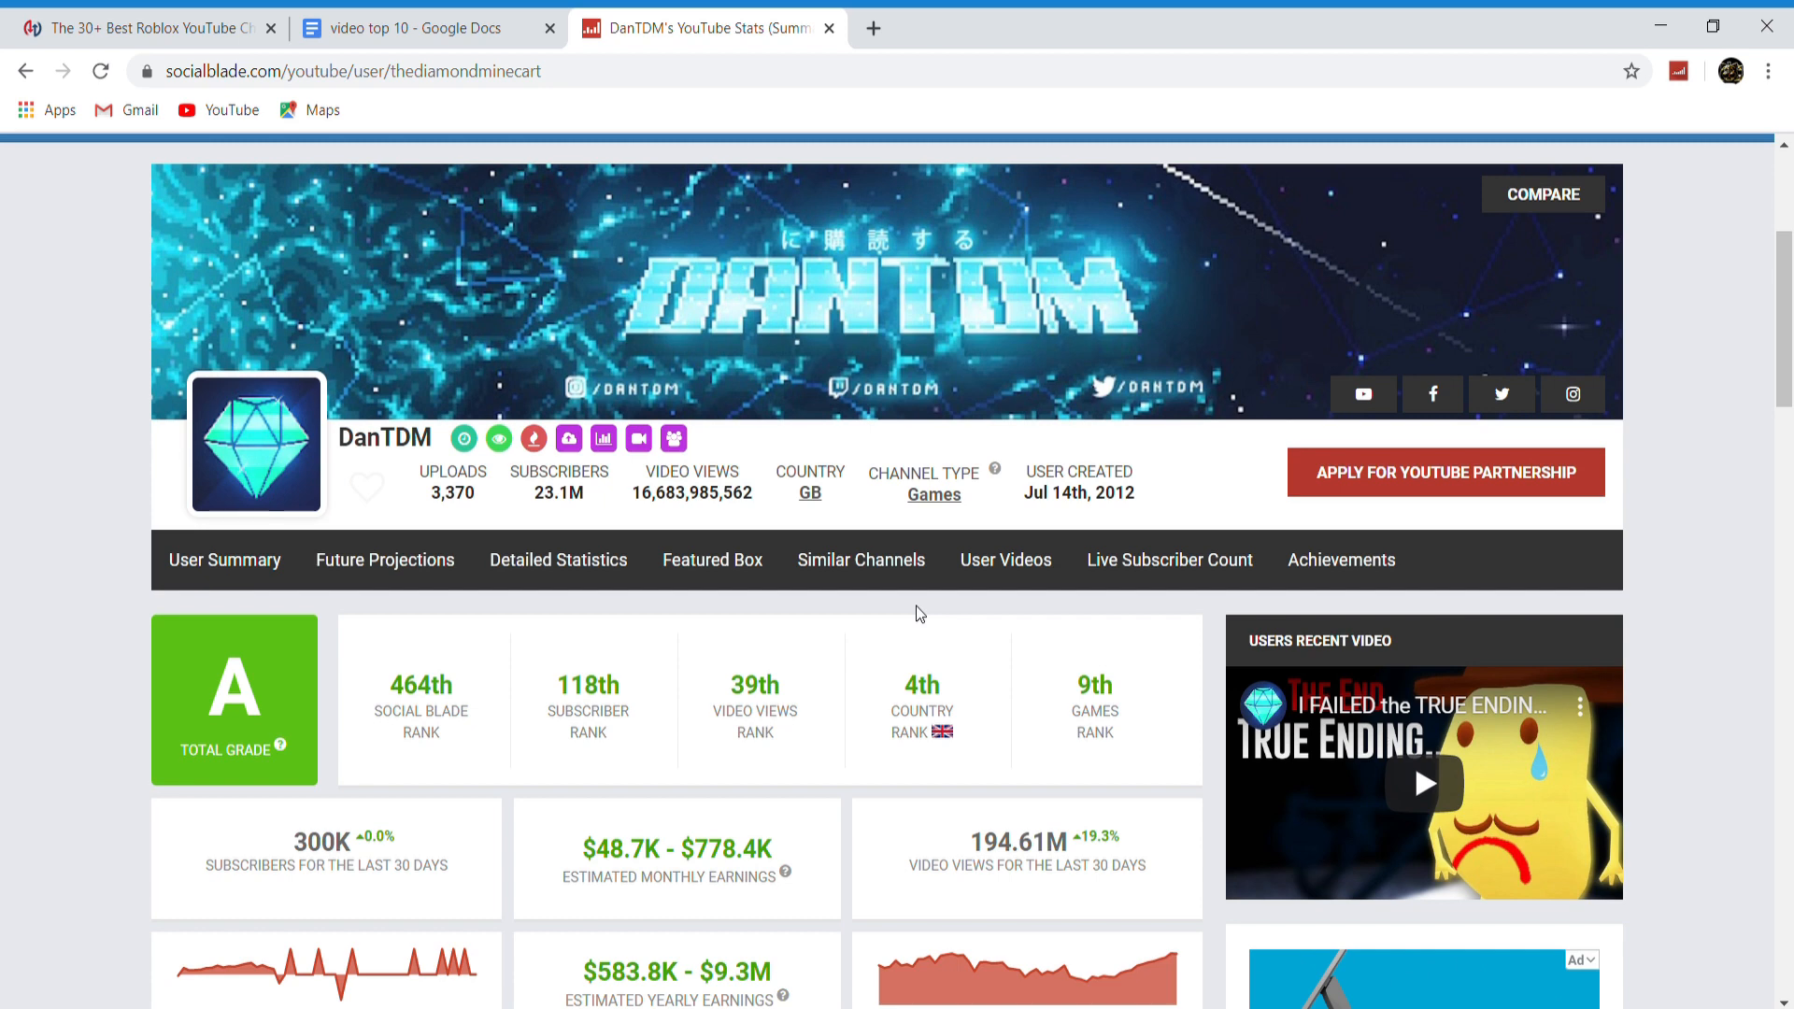
Scroll DanTDM's page to read 194.61M video views for the last 30 days
scroll(down, 3)
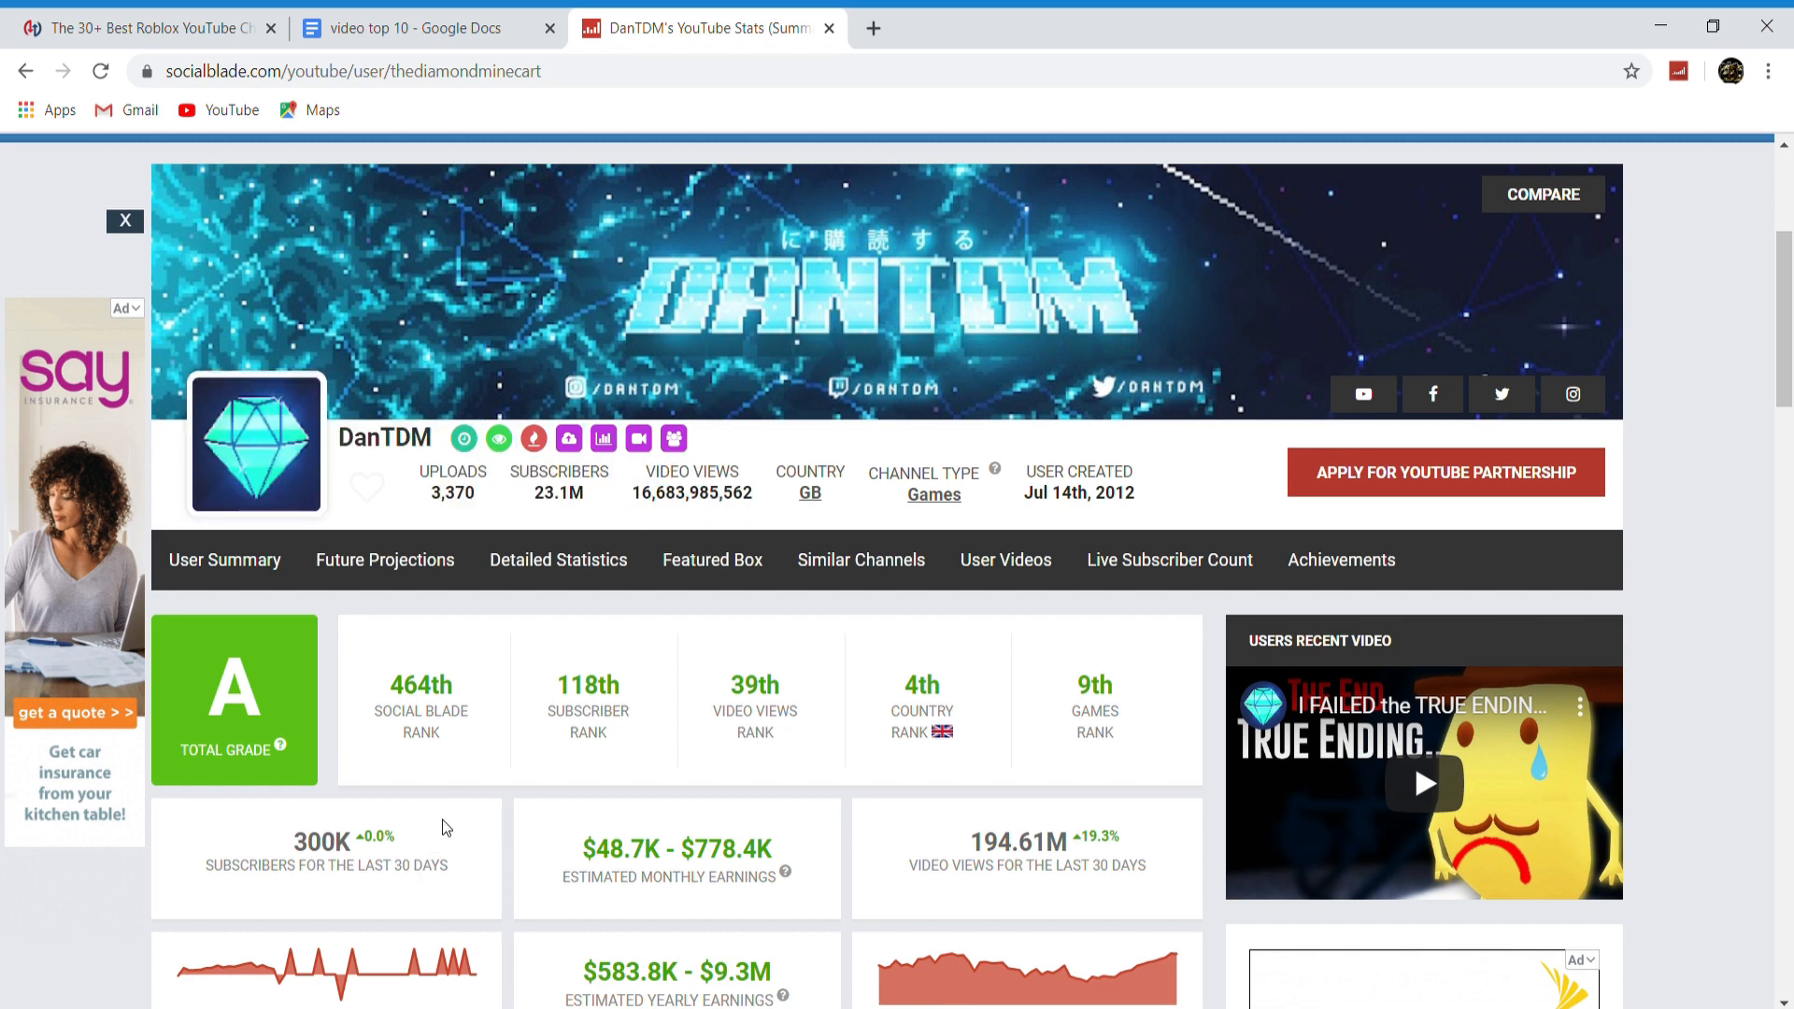
scroll(down, 3)
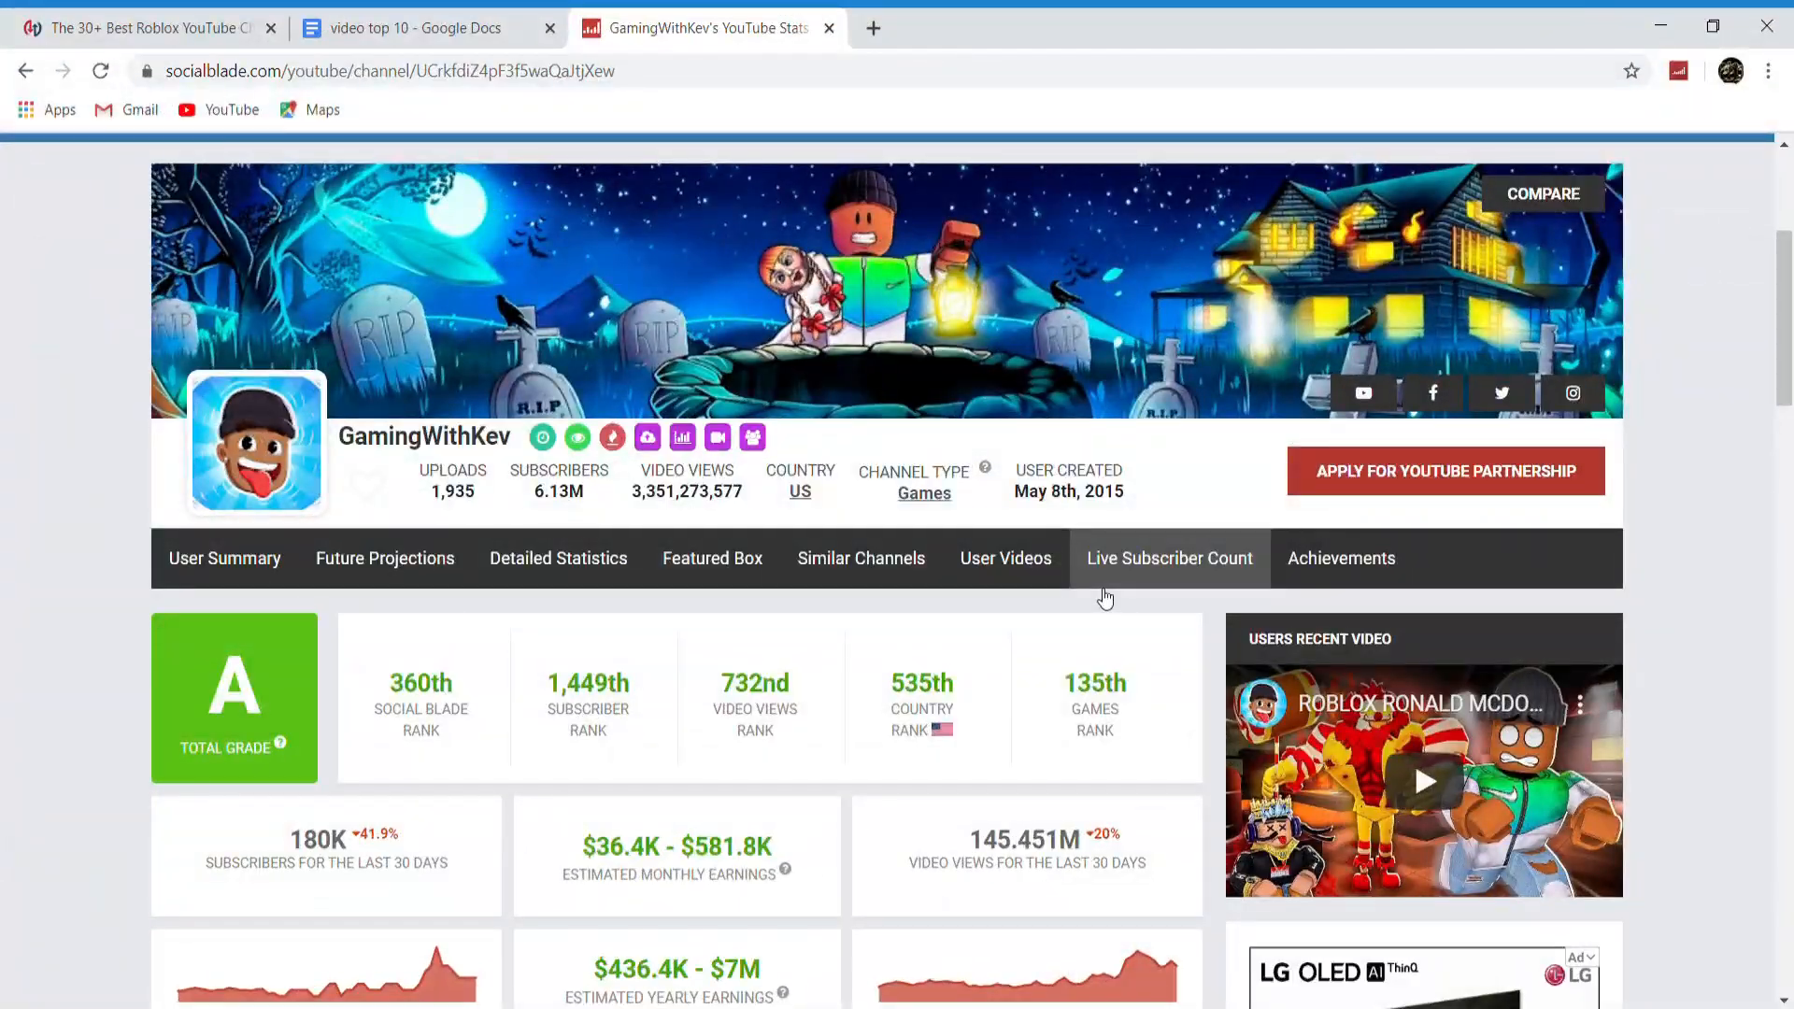
Scroll GamingWithKev's page to read 145.451M last-30-days views and the weekly chart
scroll(down, 3)
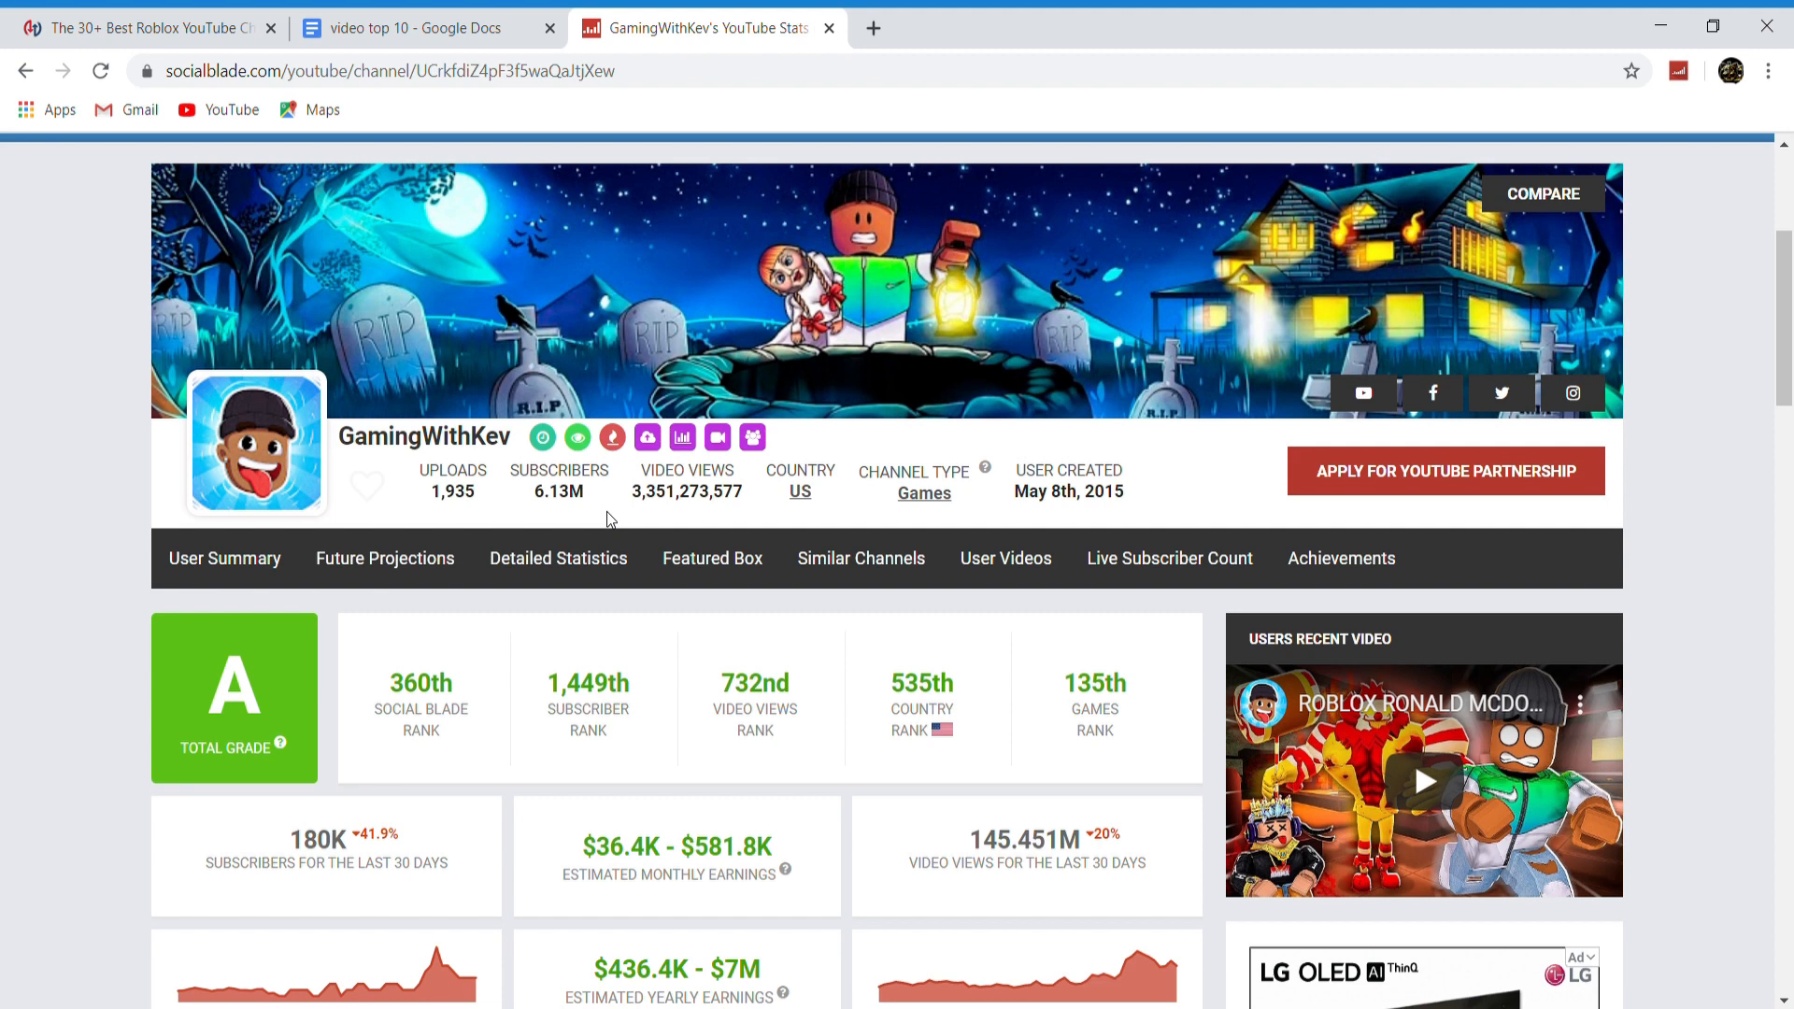
scroll(down, 3)
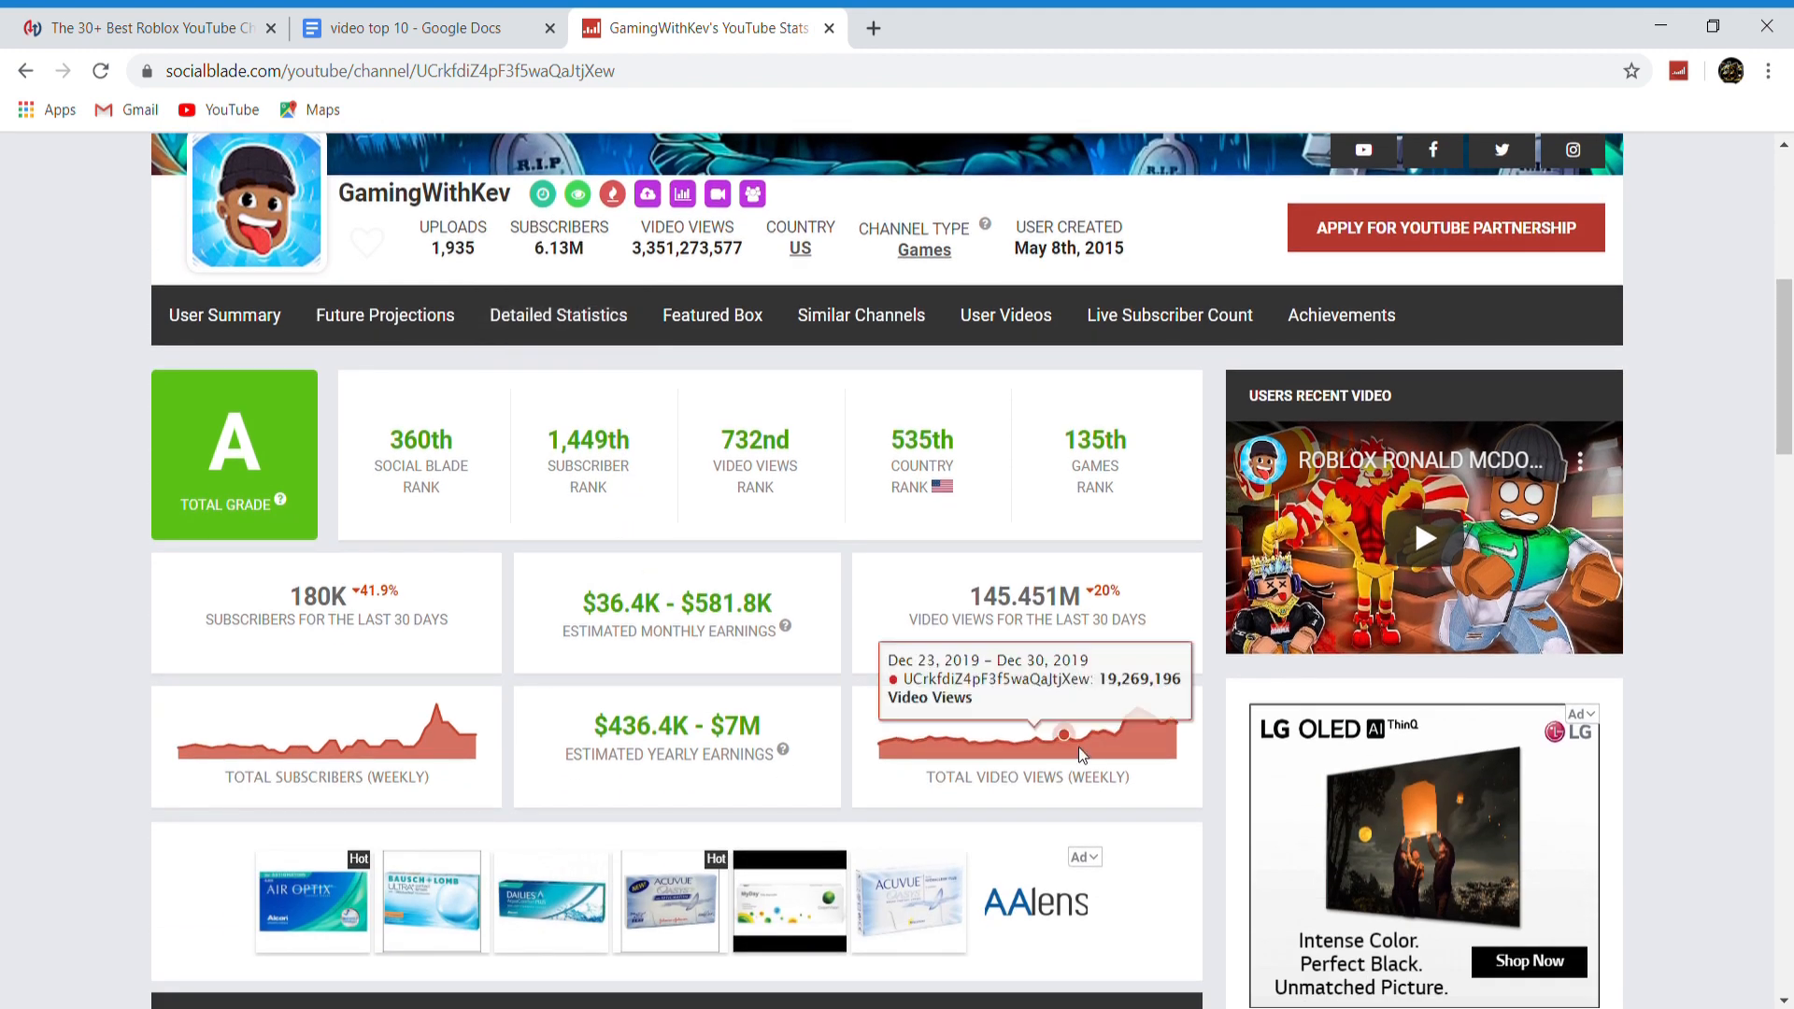
mouse_move(1170, 717)
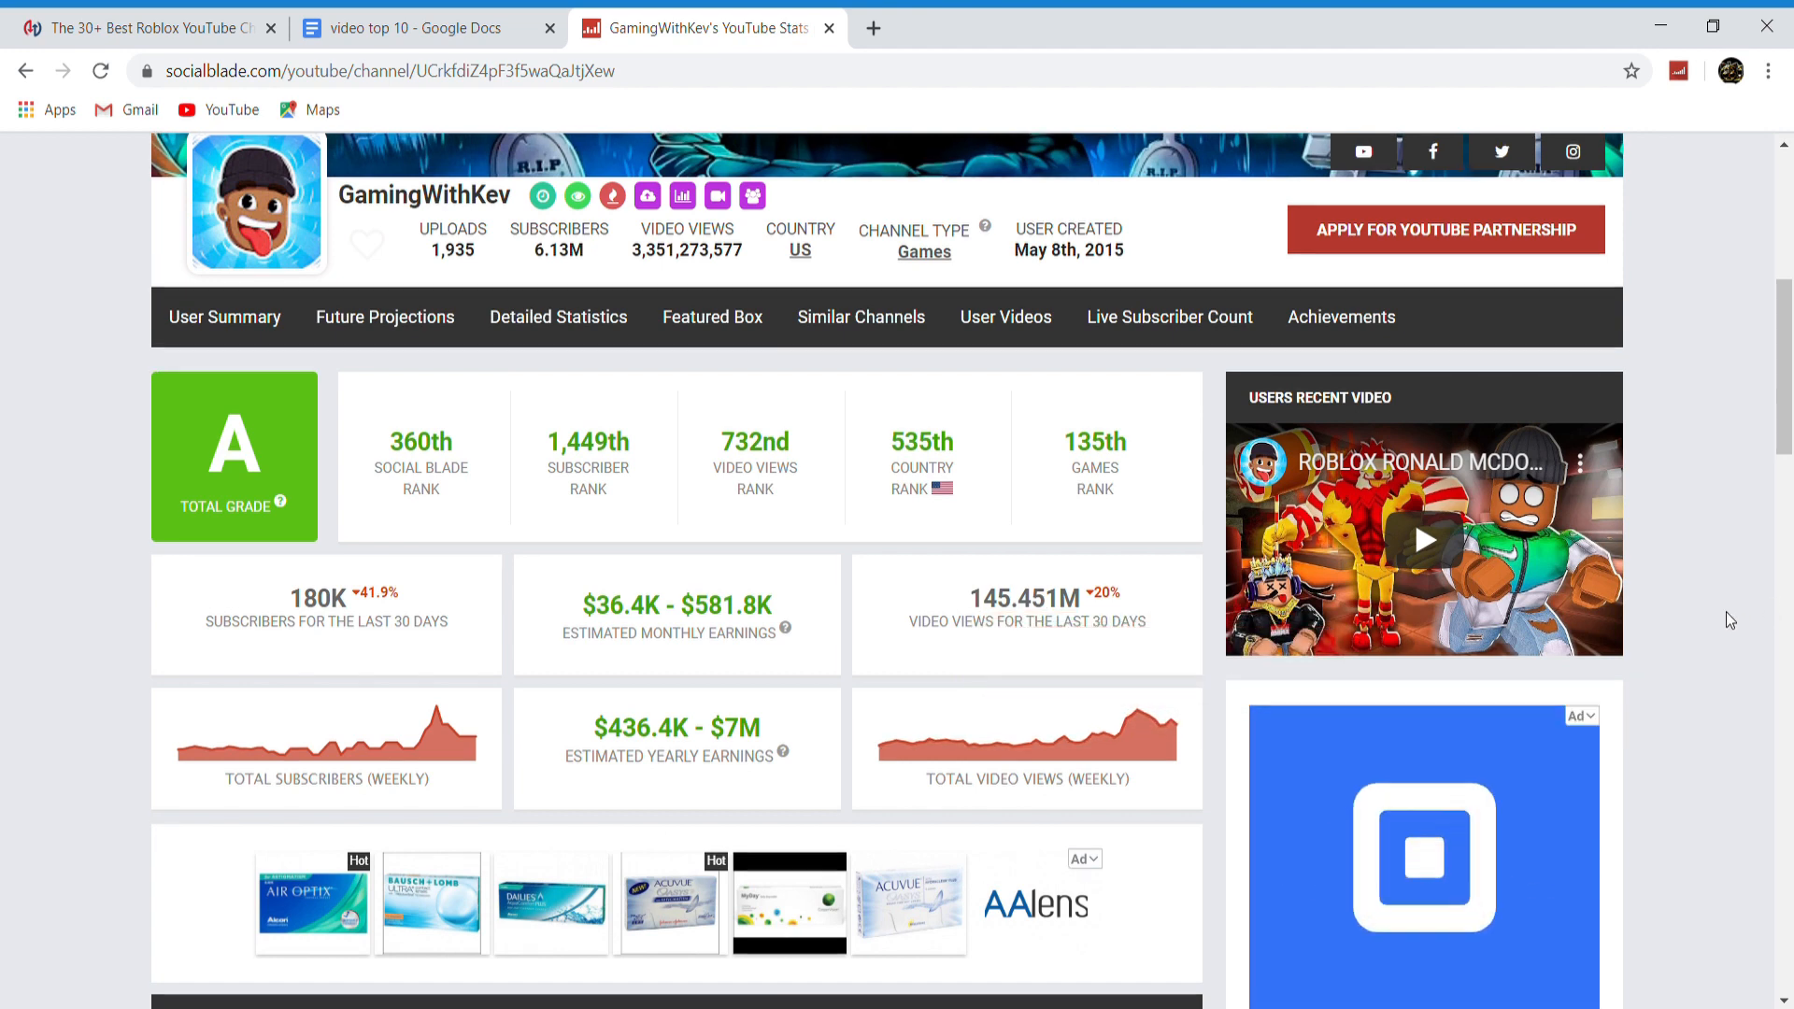
scroll(down, 3)
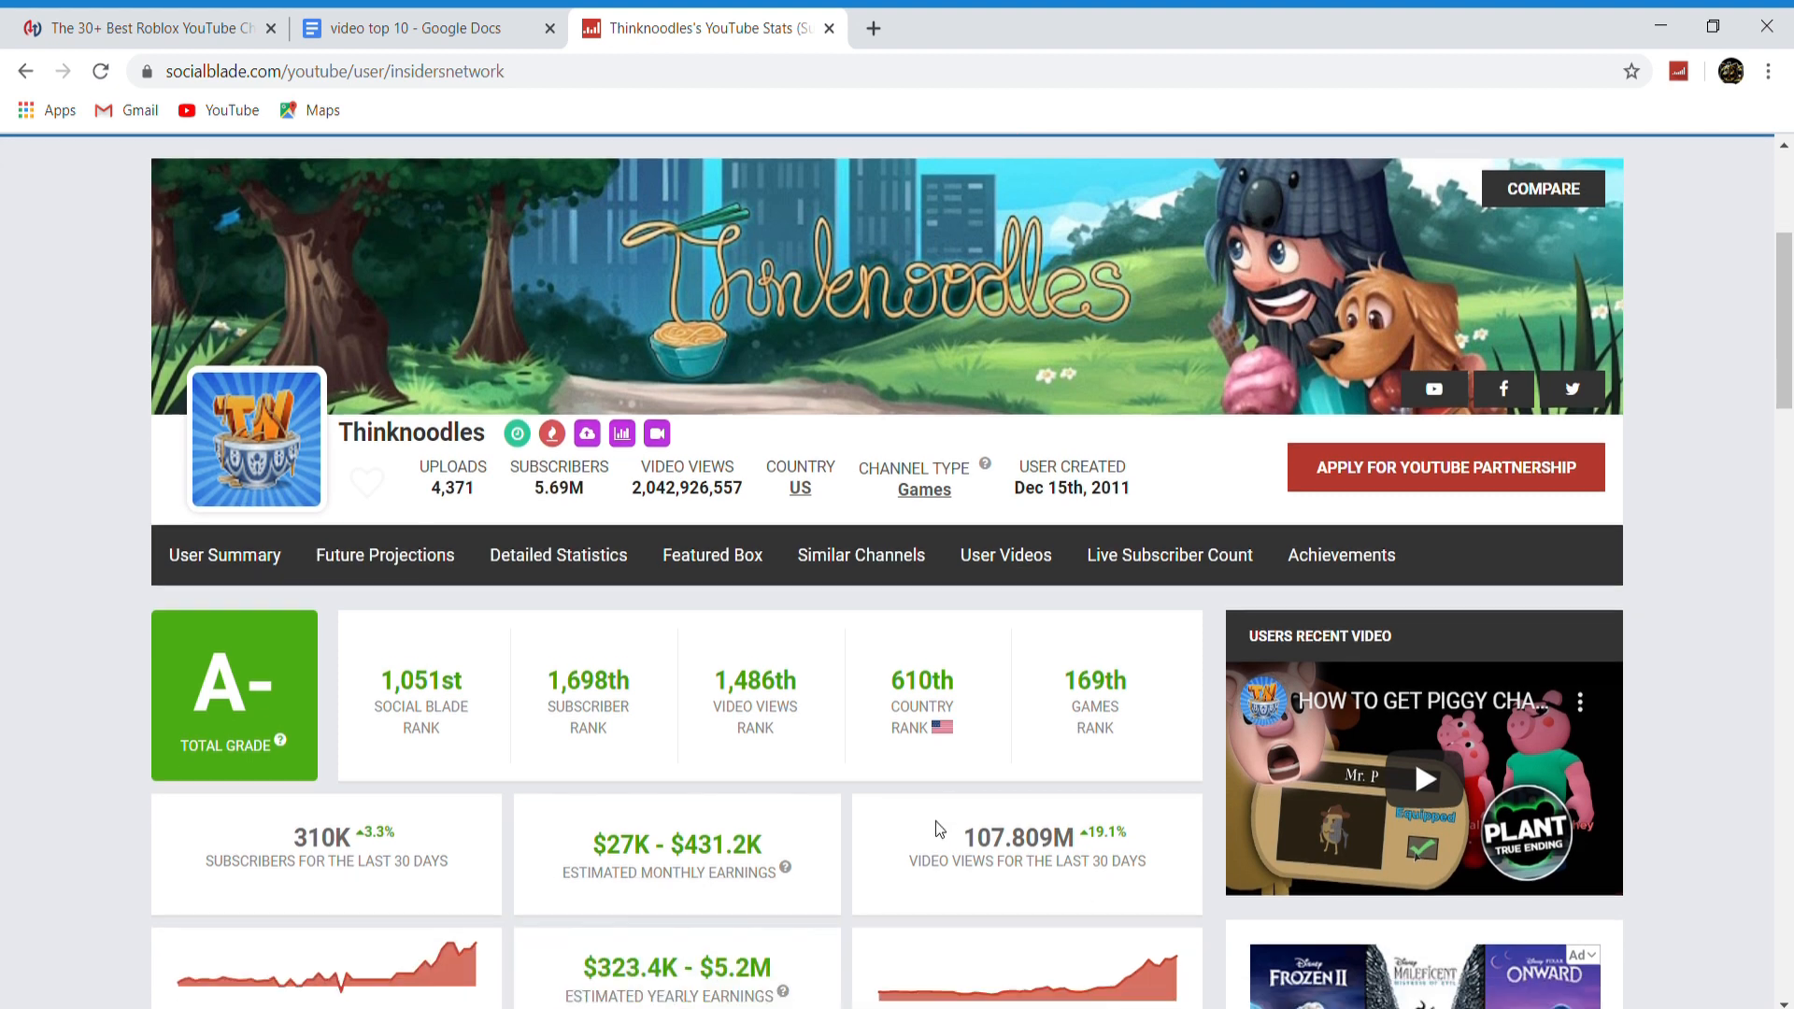
Scroll Thinknoodles' page to read 107.809M video views for the last 30 days
scroll(down, 3)
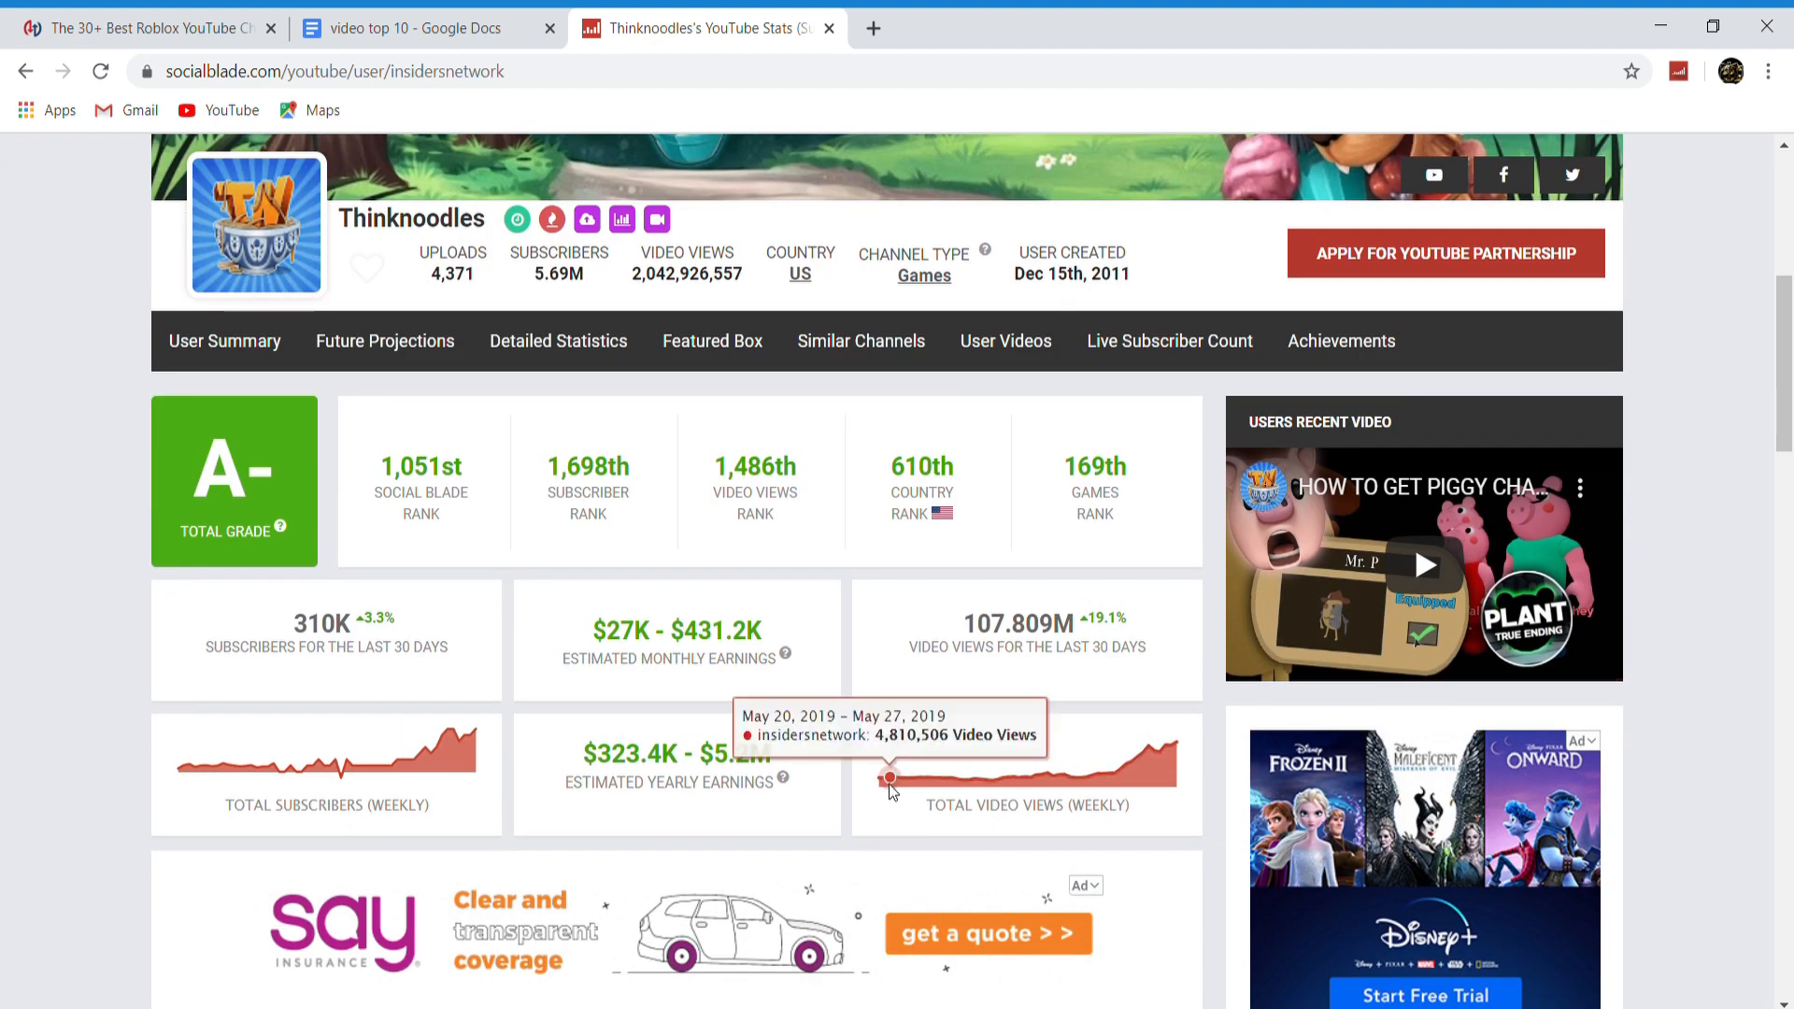
mouse_move(554, 313)
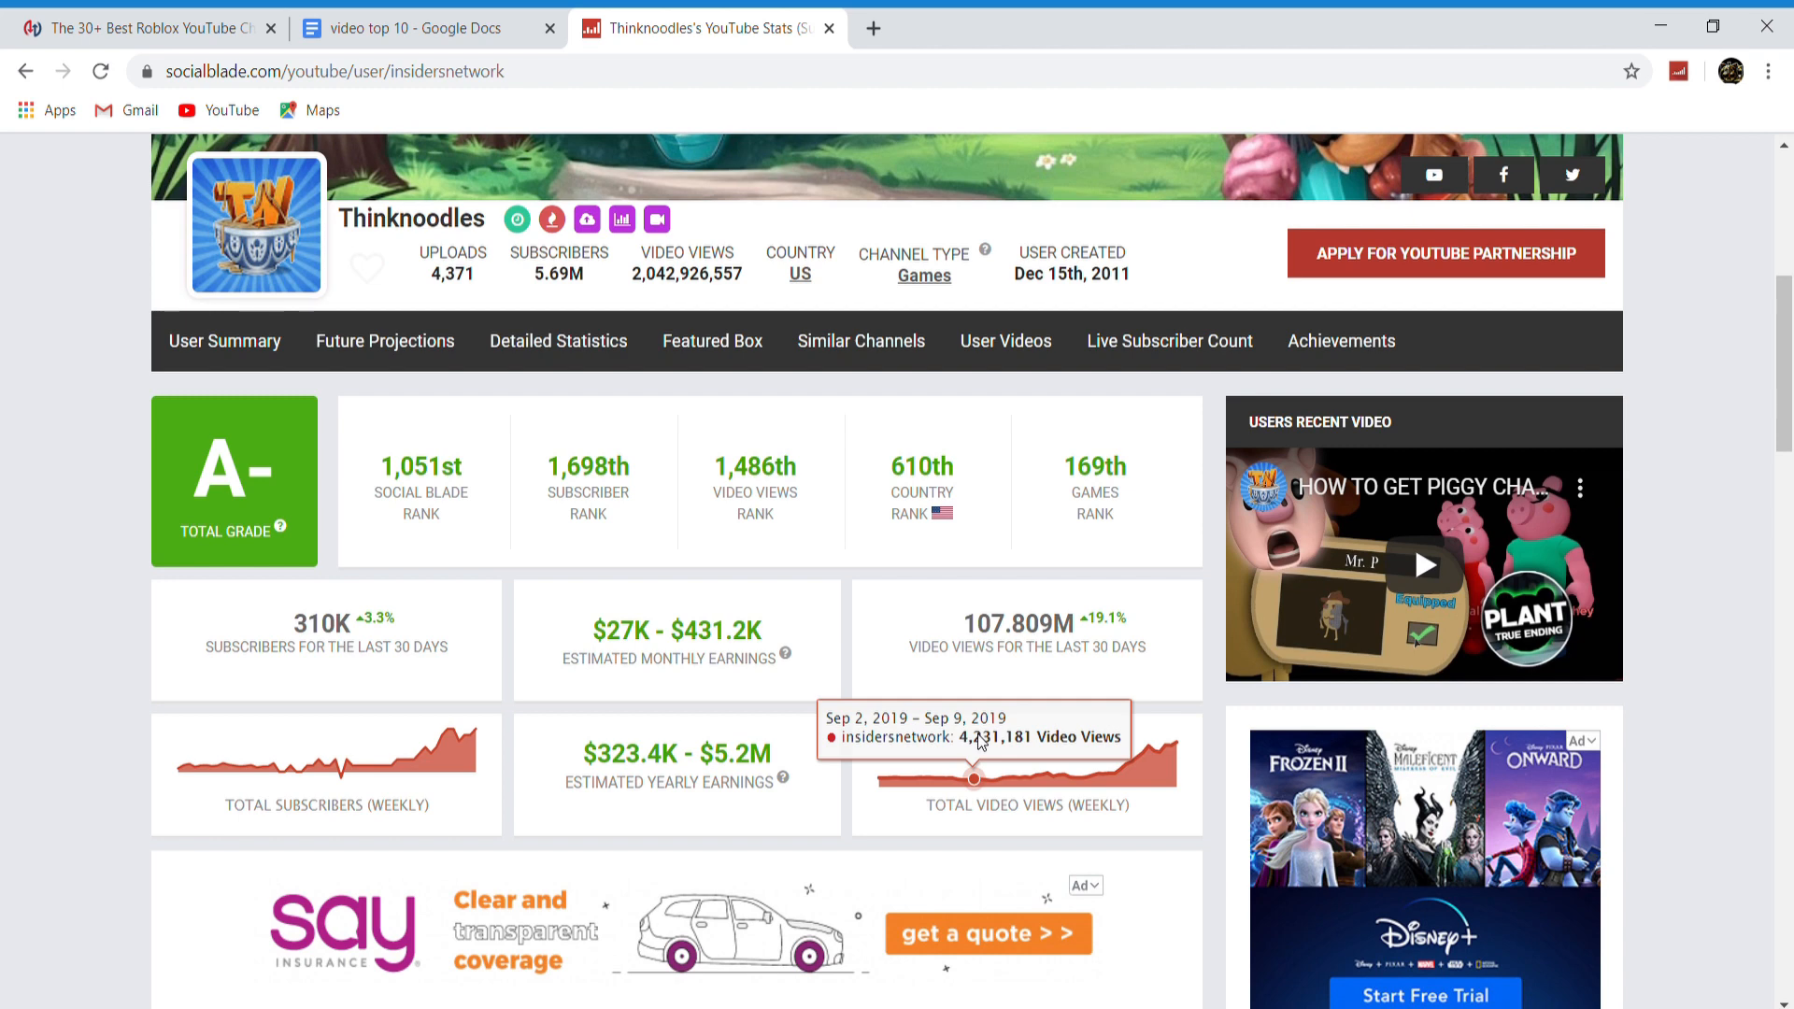
mouse_move(742, 604)
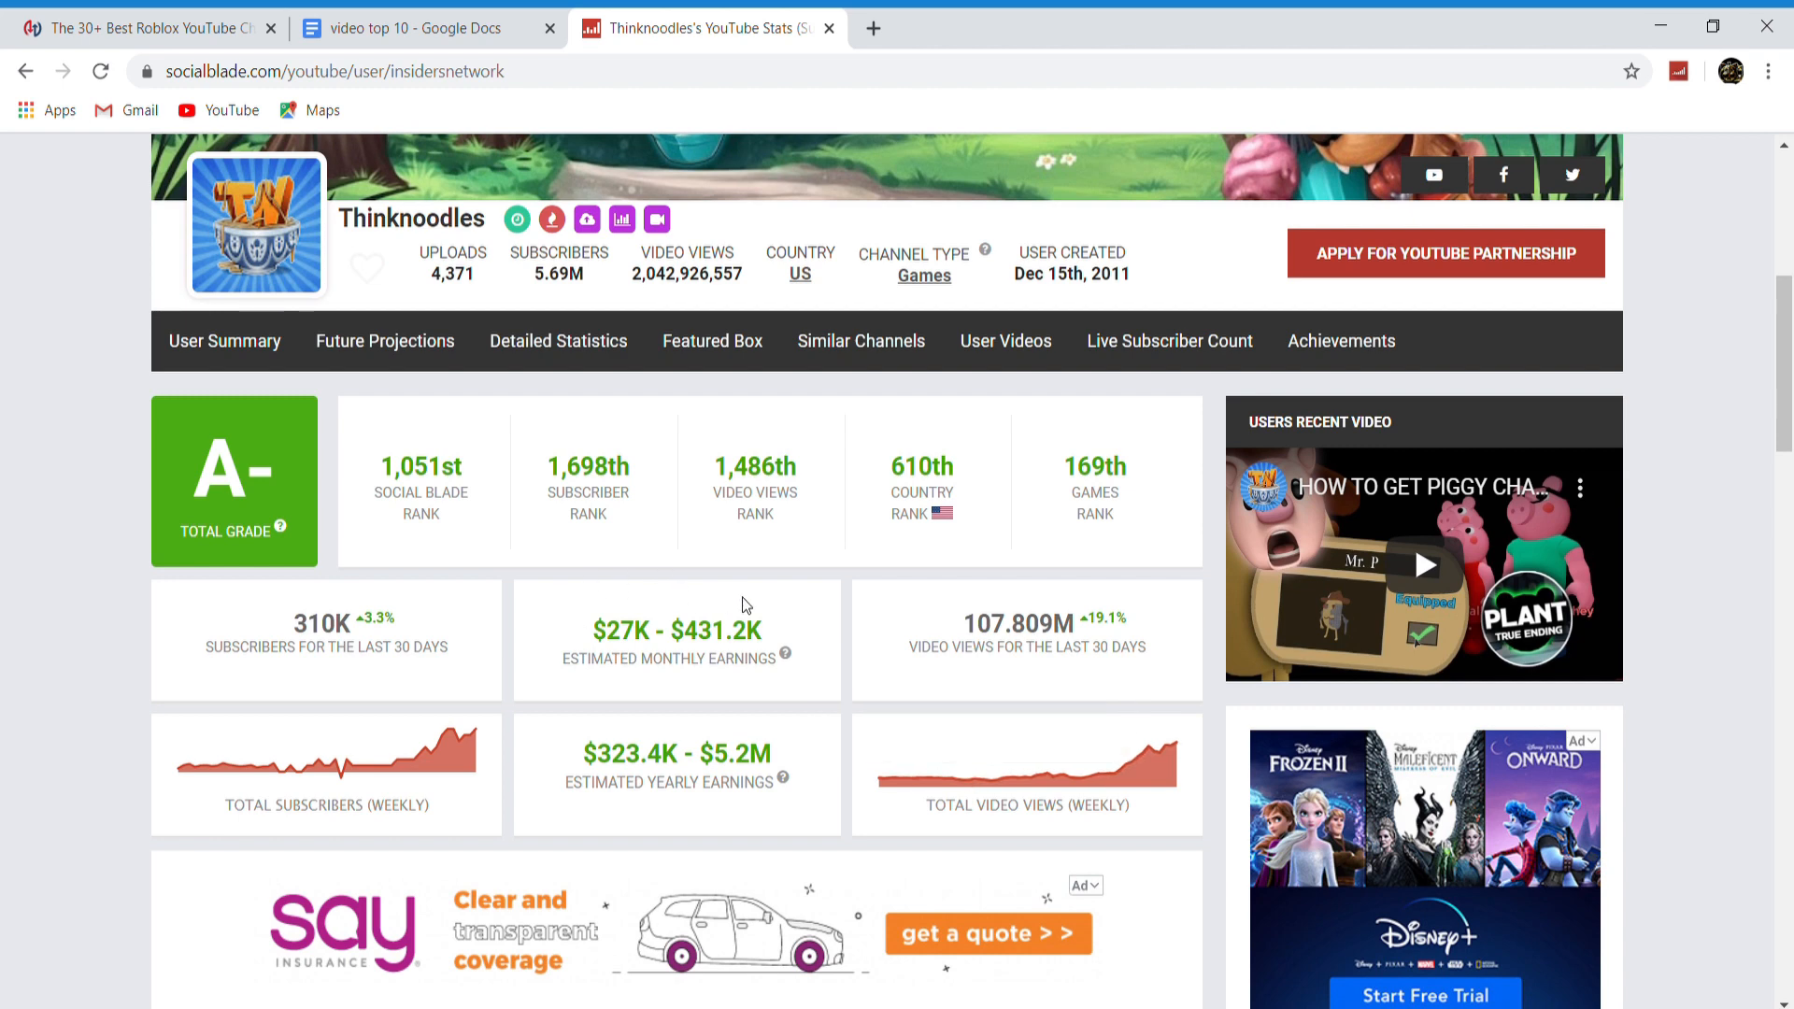
scroll(up, 3)
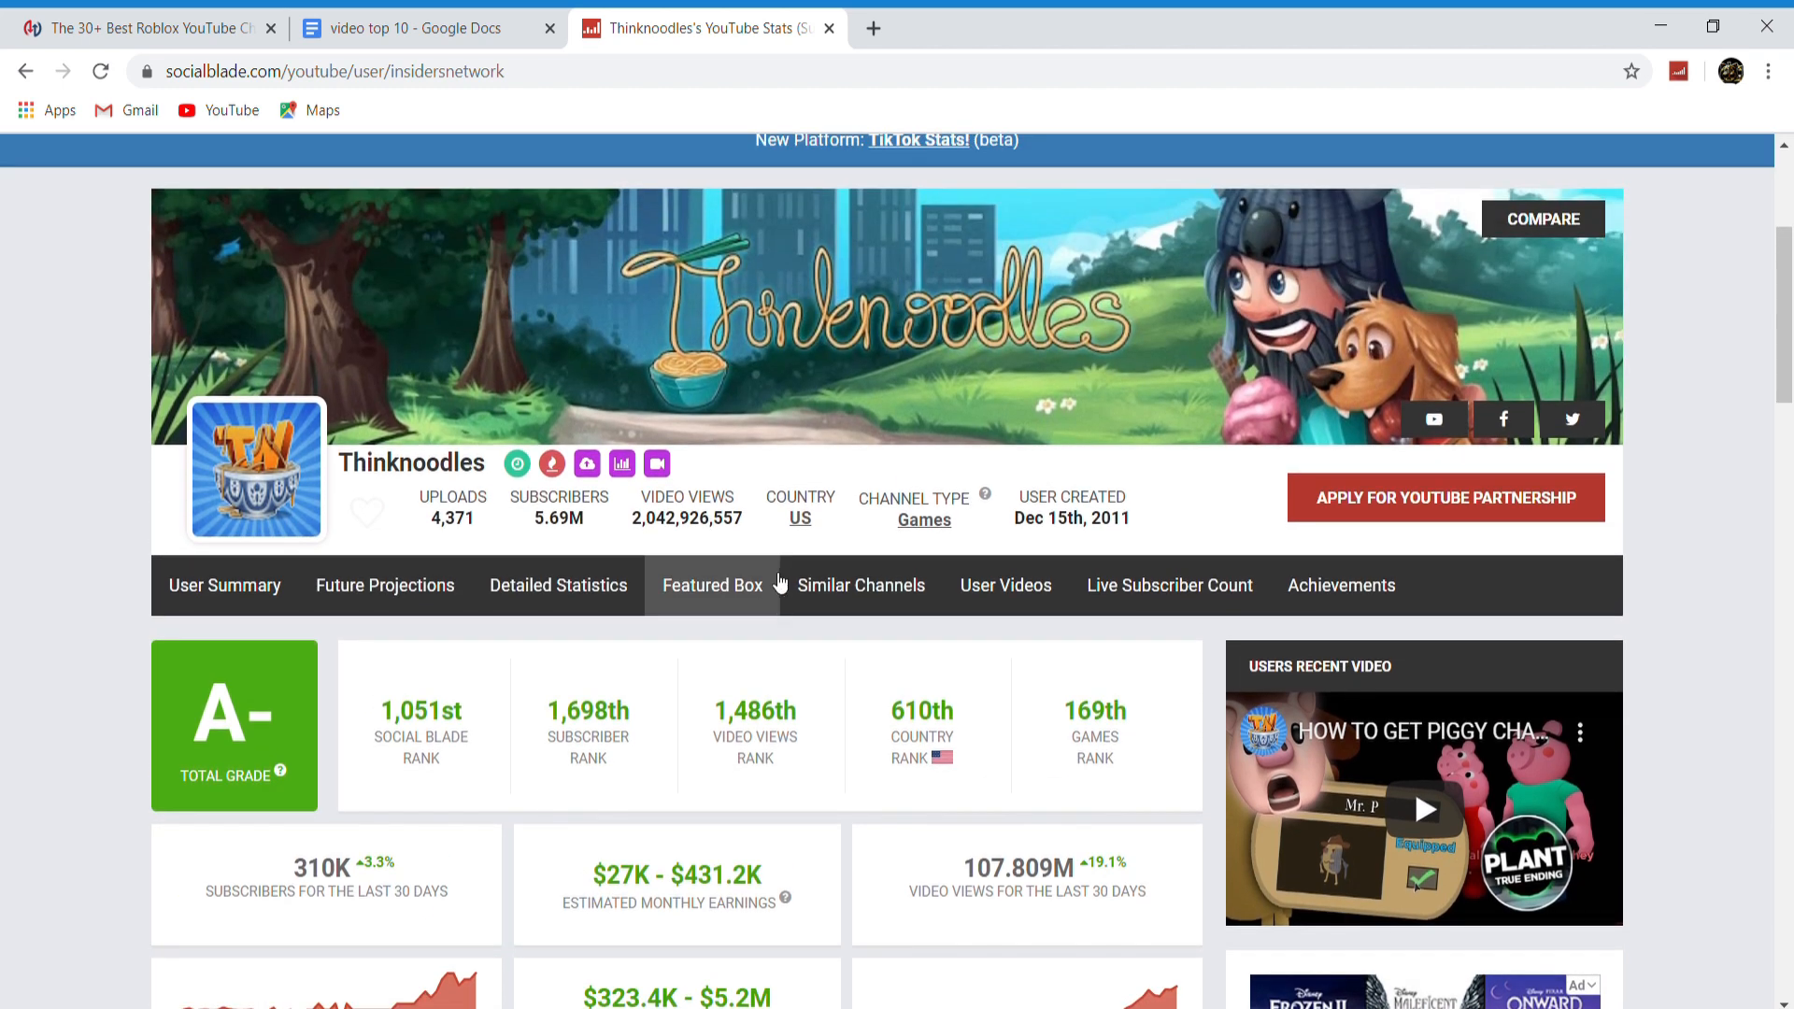
scroll(down, 3)
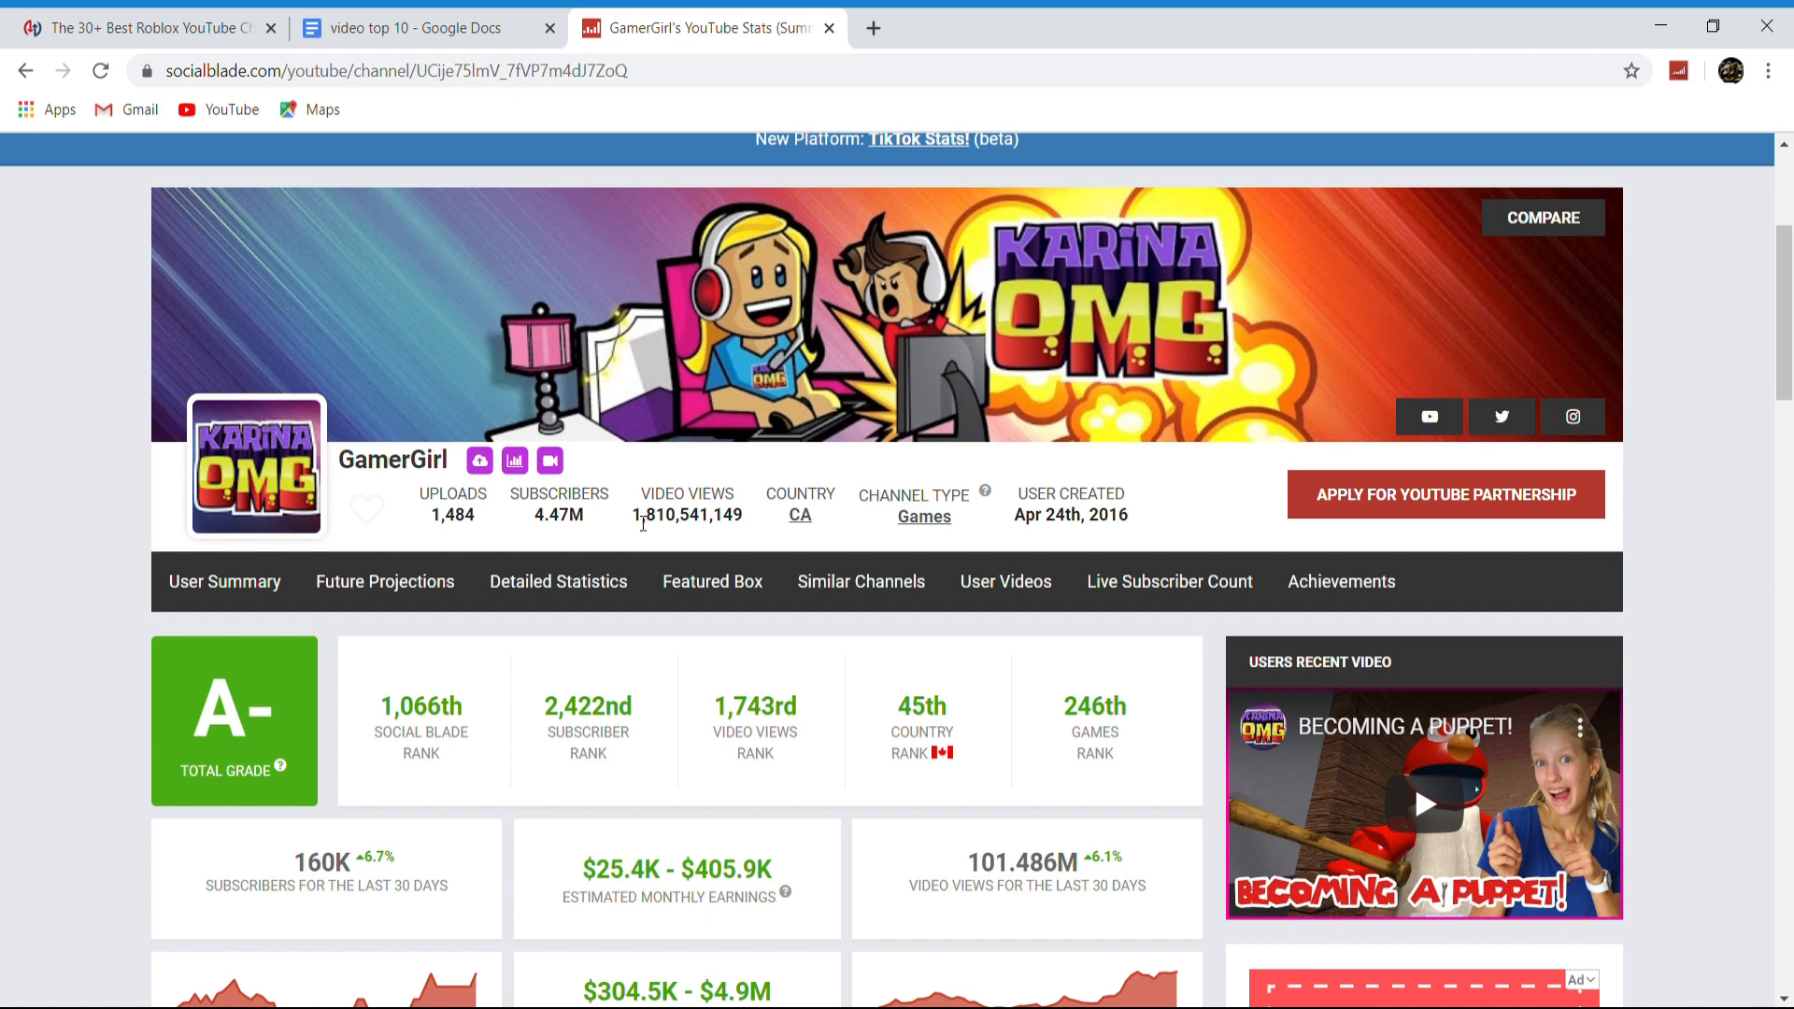
Scroll GamerGirl's page to read 101.486M last-30-days views and the Total Video Views chart
scroll(down, 3)
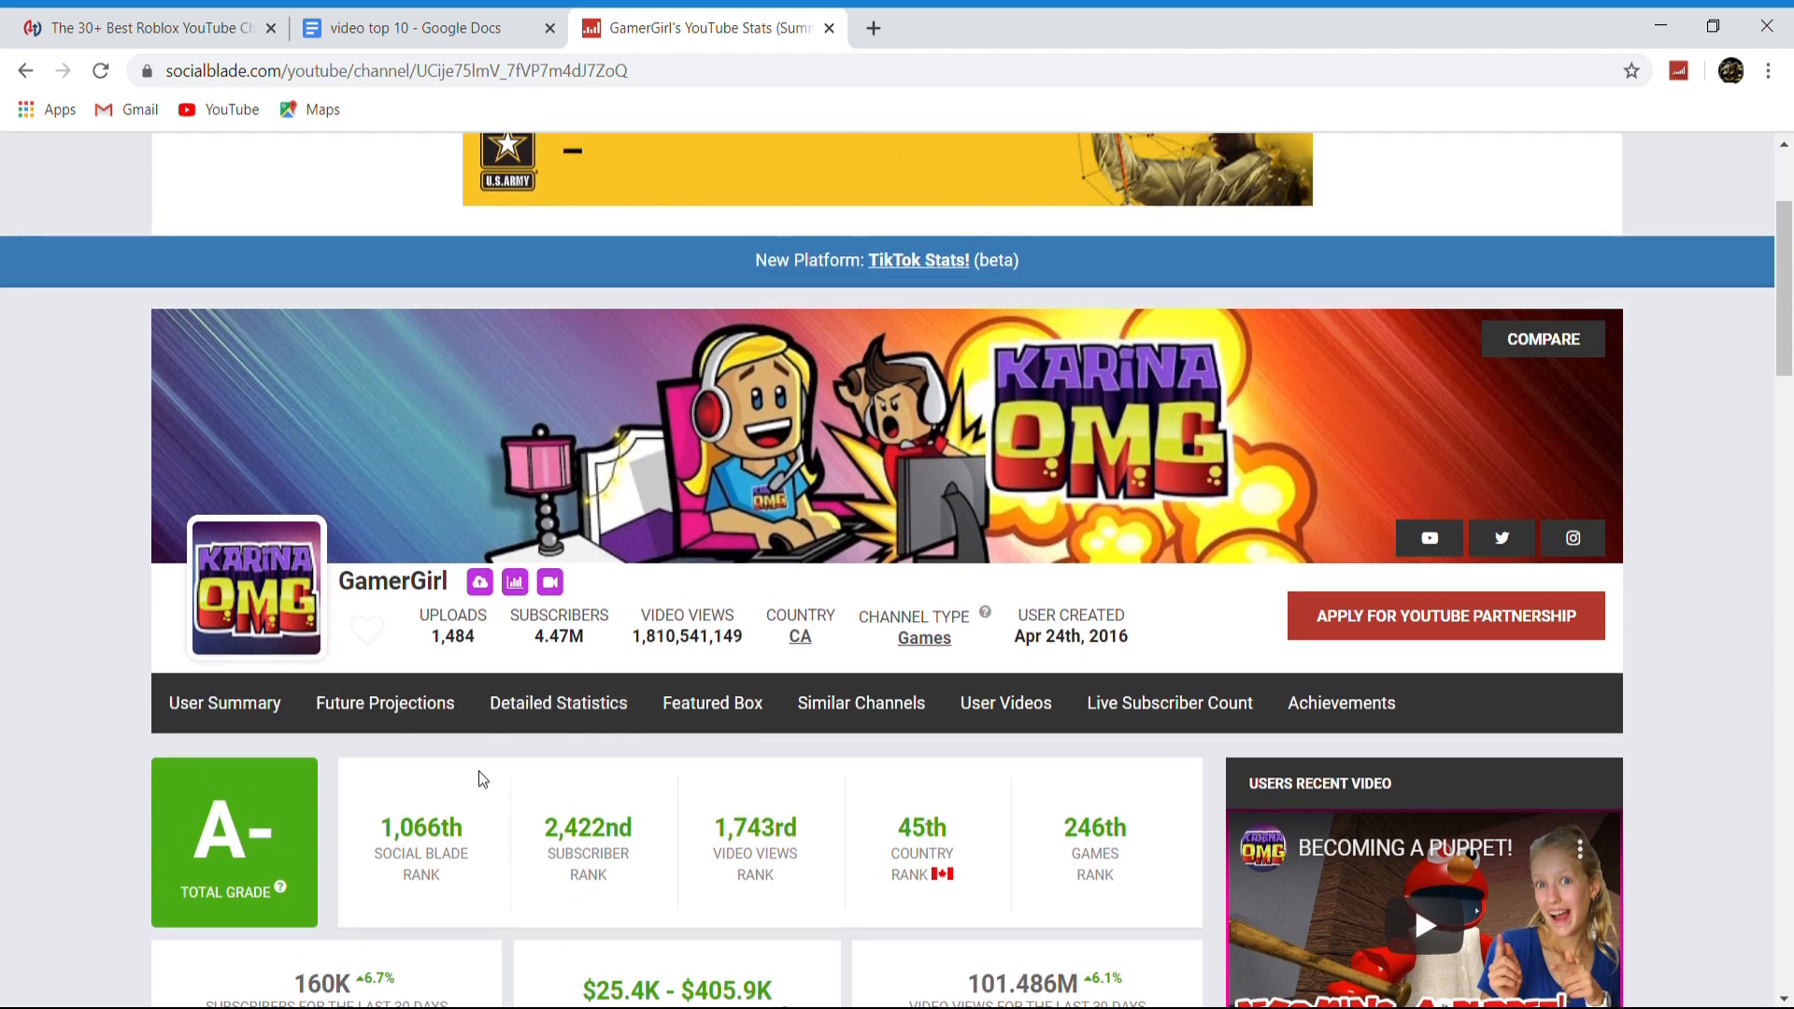
mouse_move(479, 818)
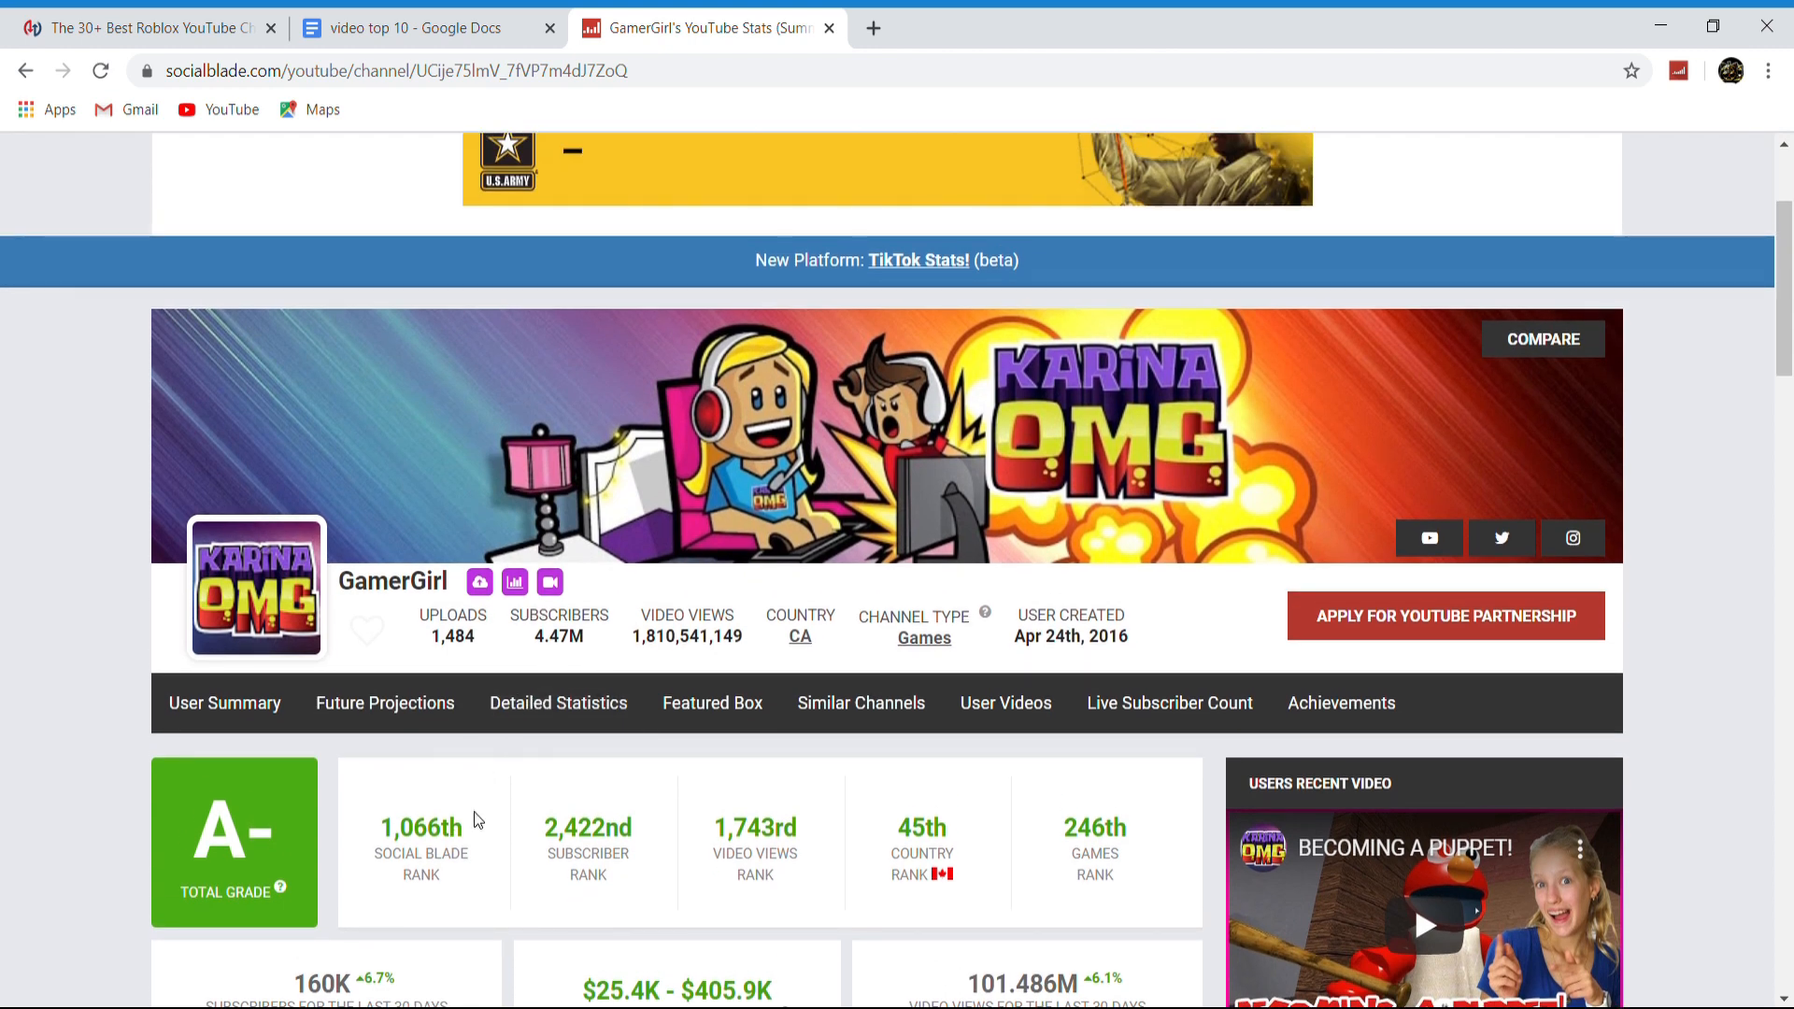
scroll(down, 3)
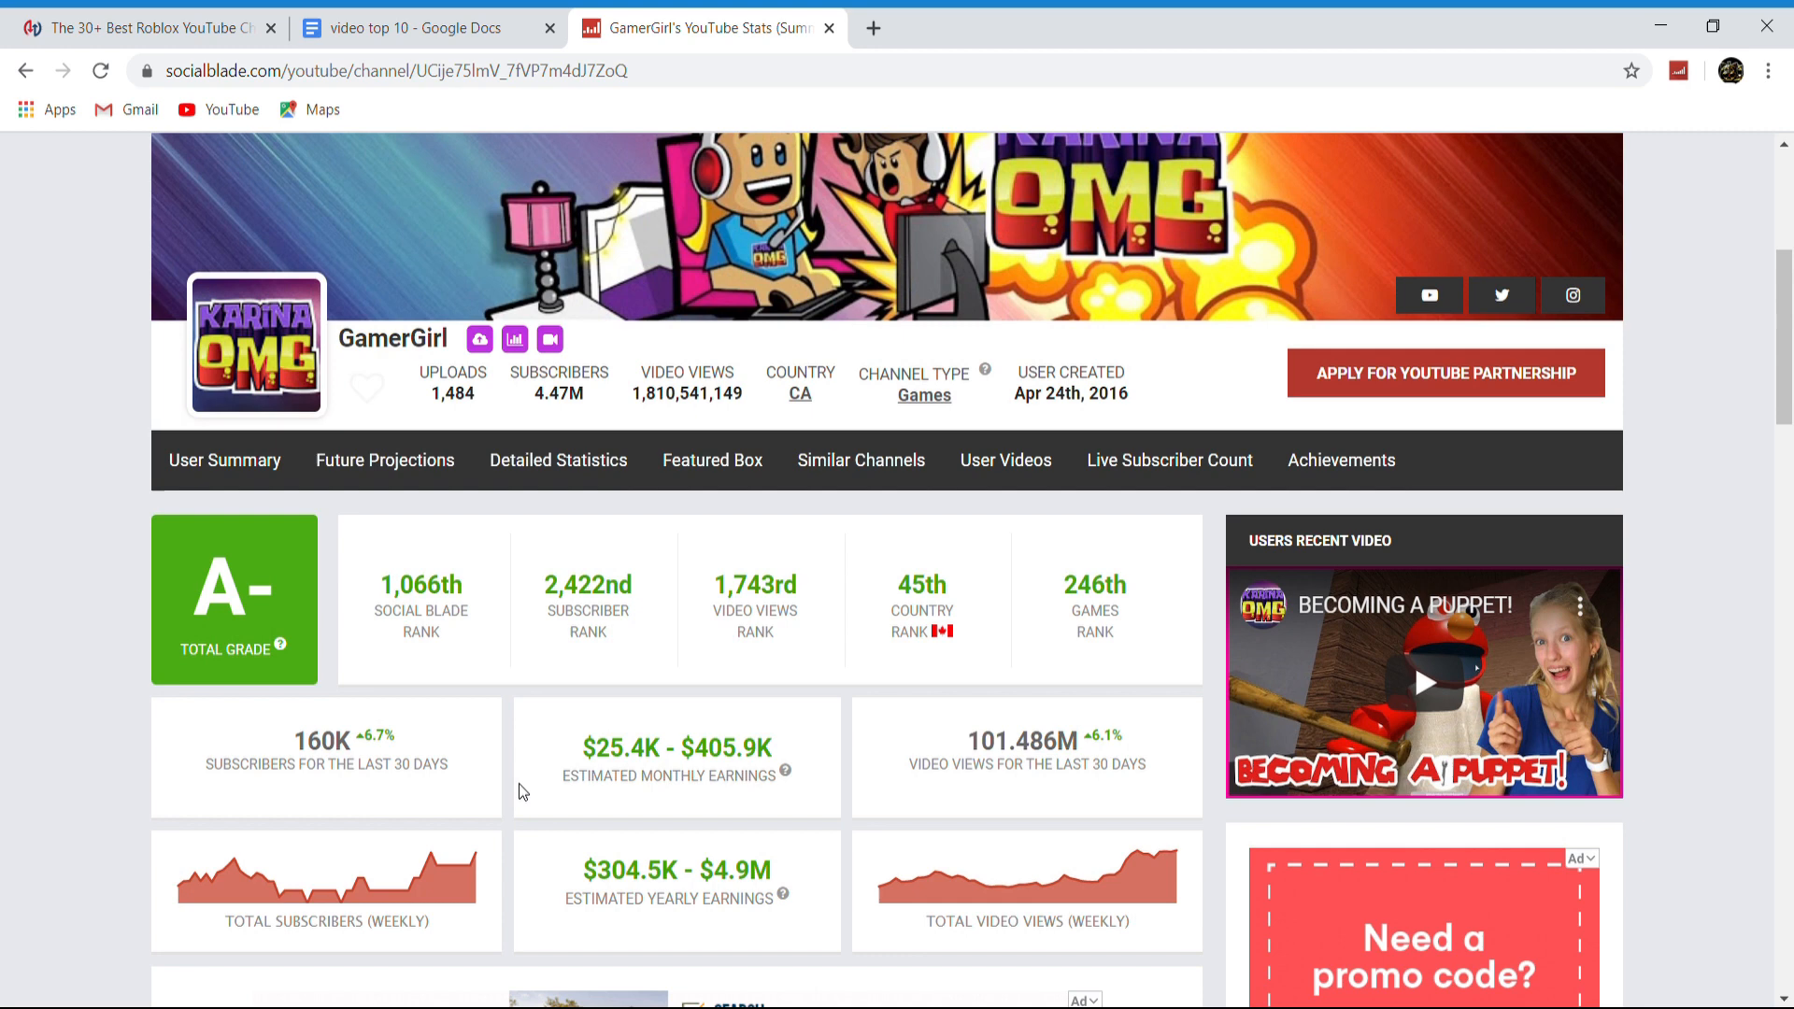
scroll(down, 3)
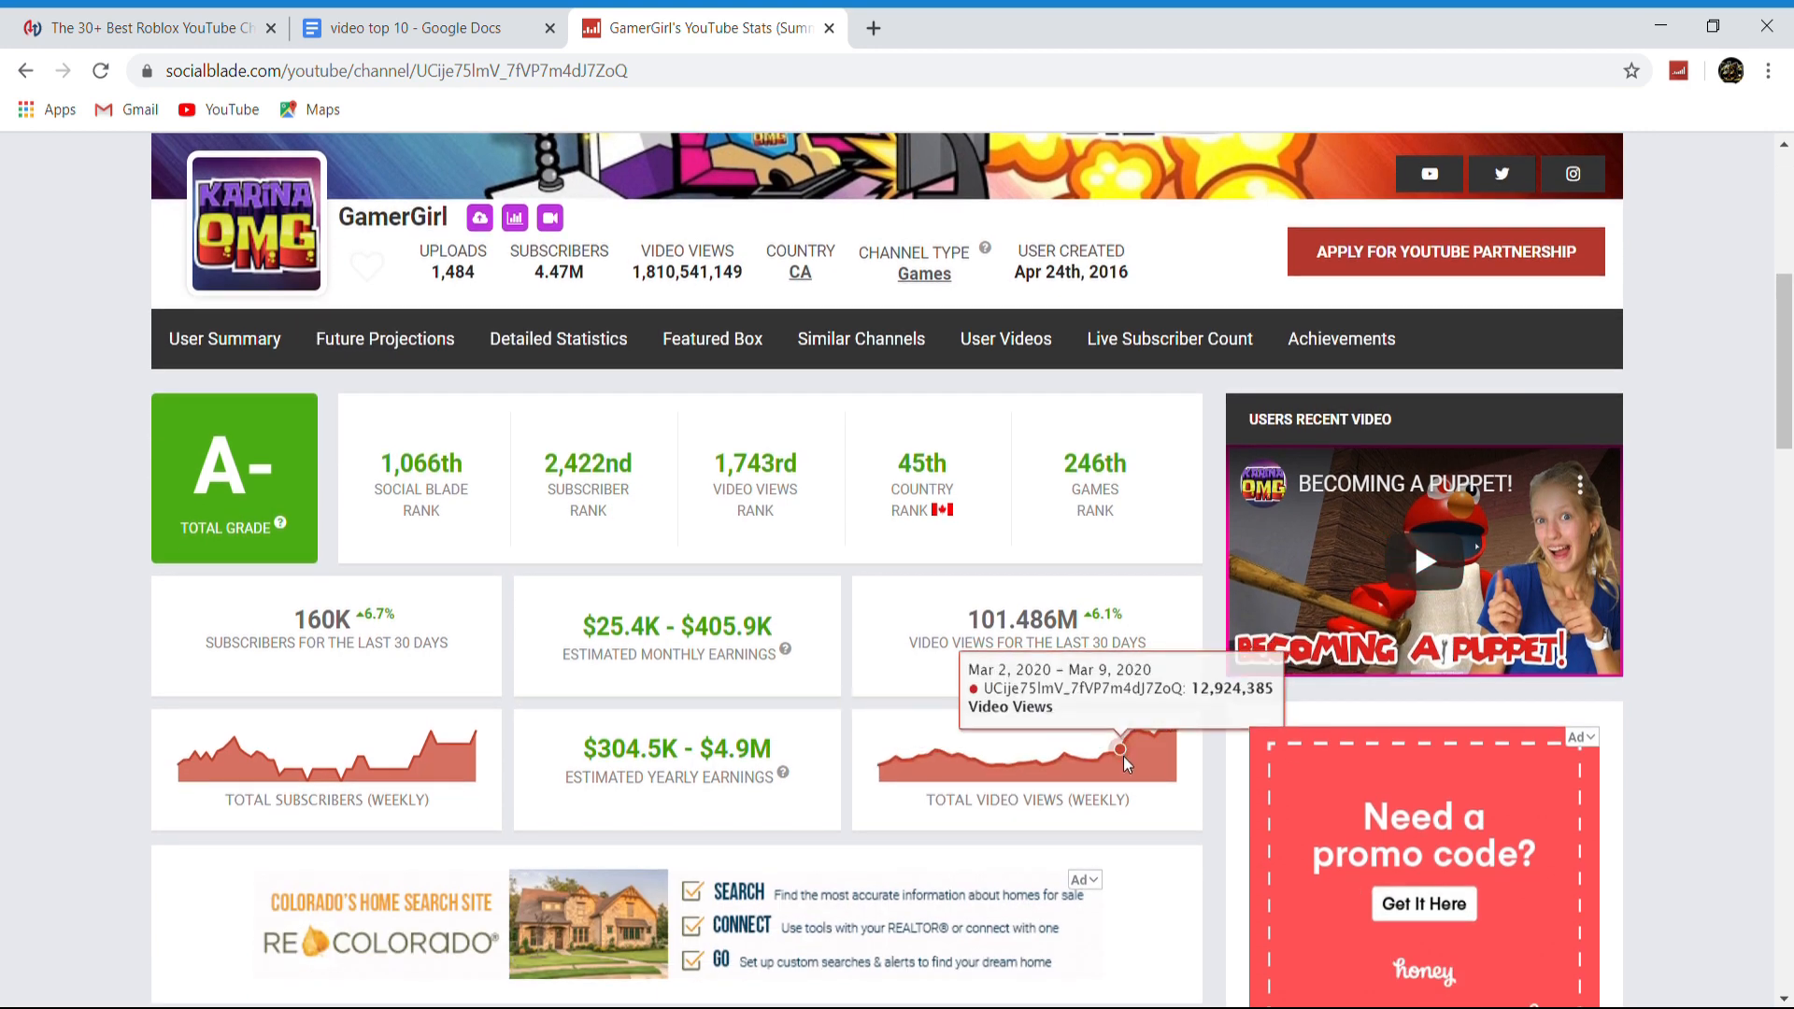
mouse_move(1180, 733)
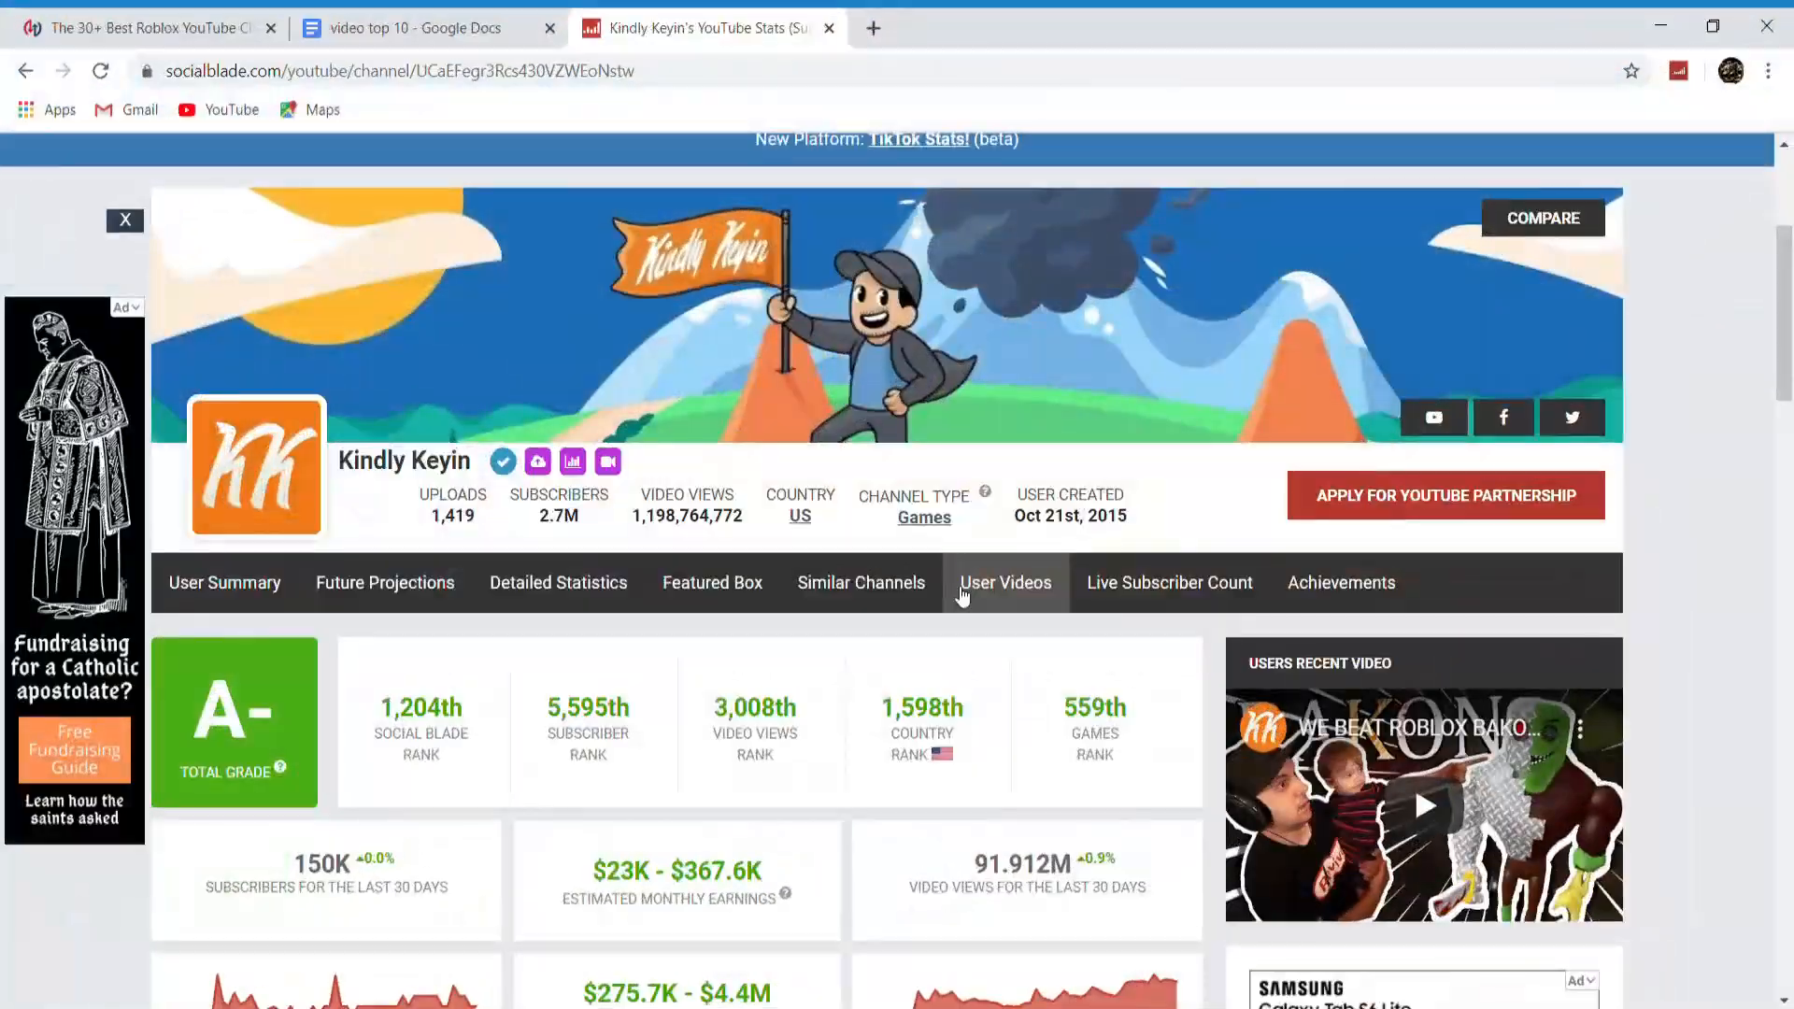
View Kindly Keyin's stats: 2.7M subscribers and 91.912M video views over 30 days, then go to the doc tab
scroll(down, 3)
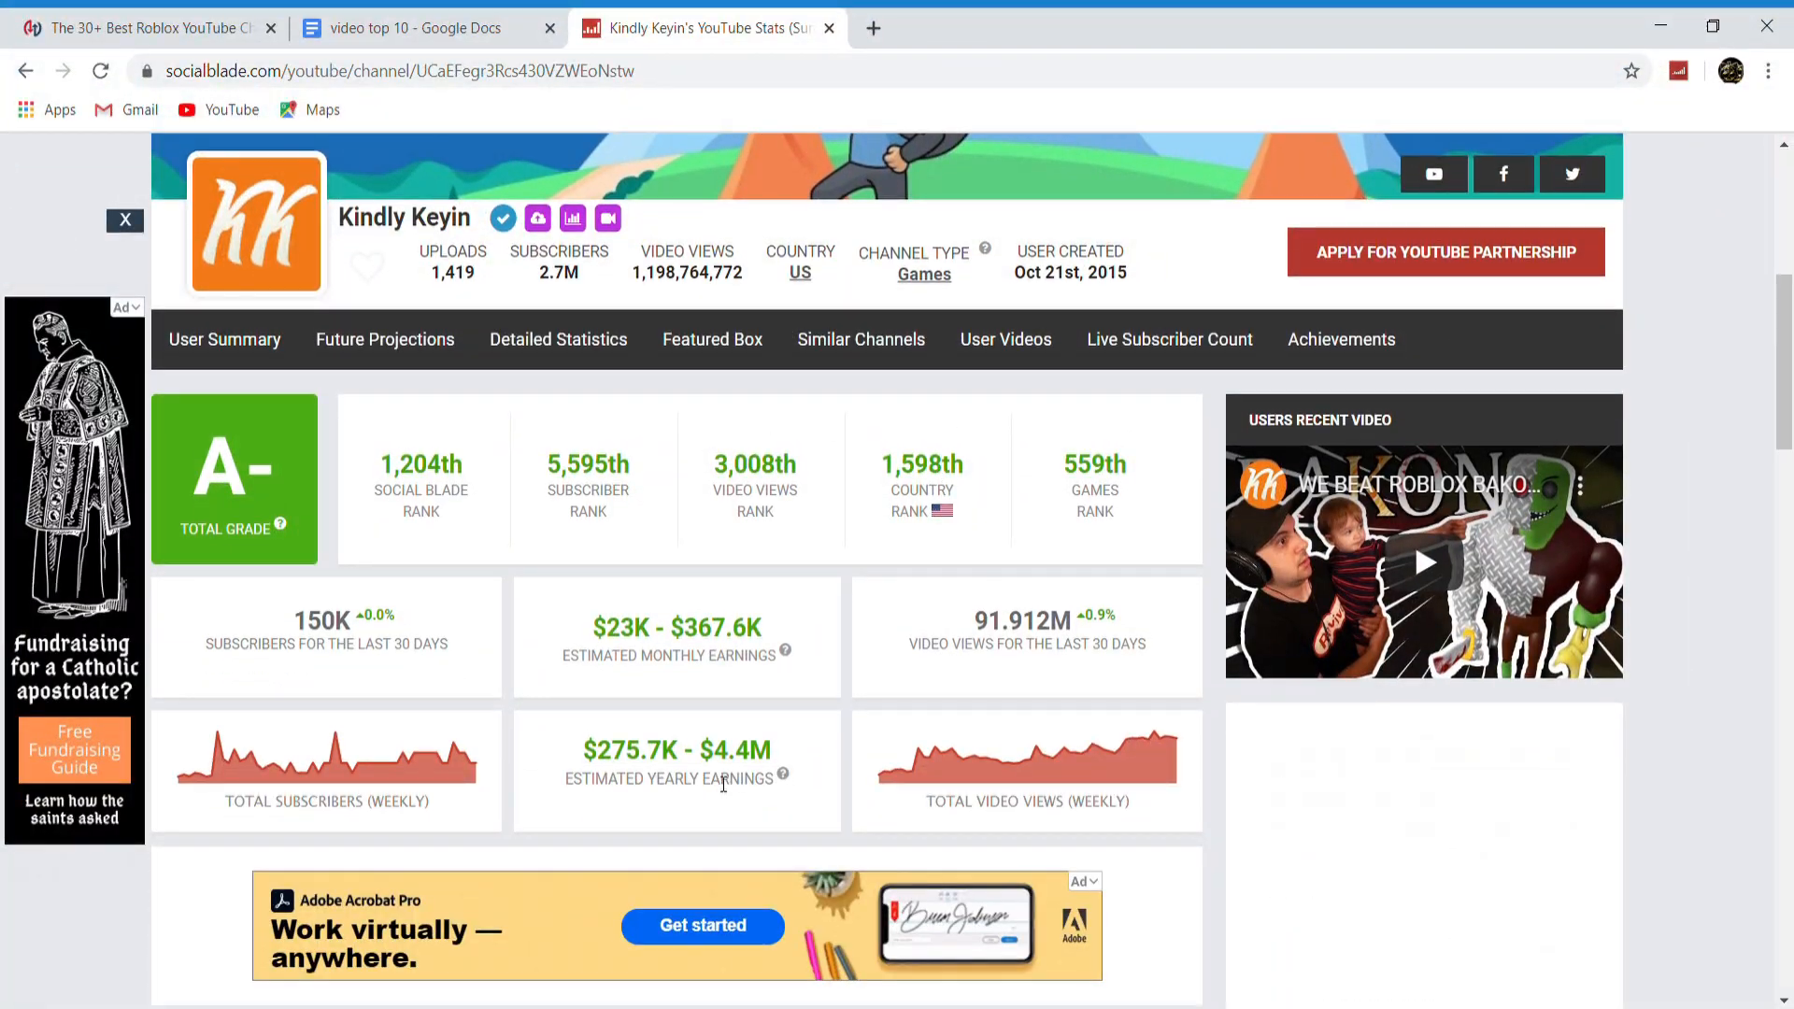
double_click(732, 751)
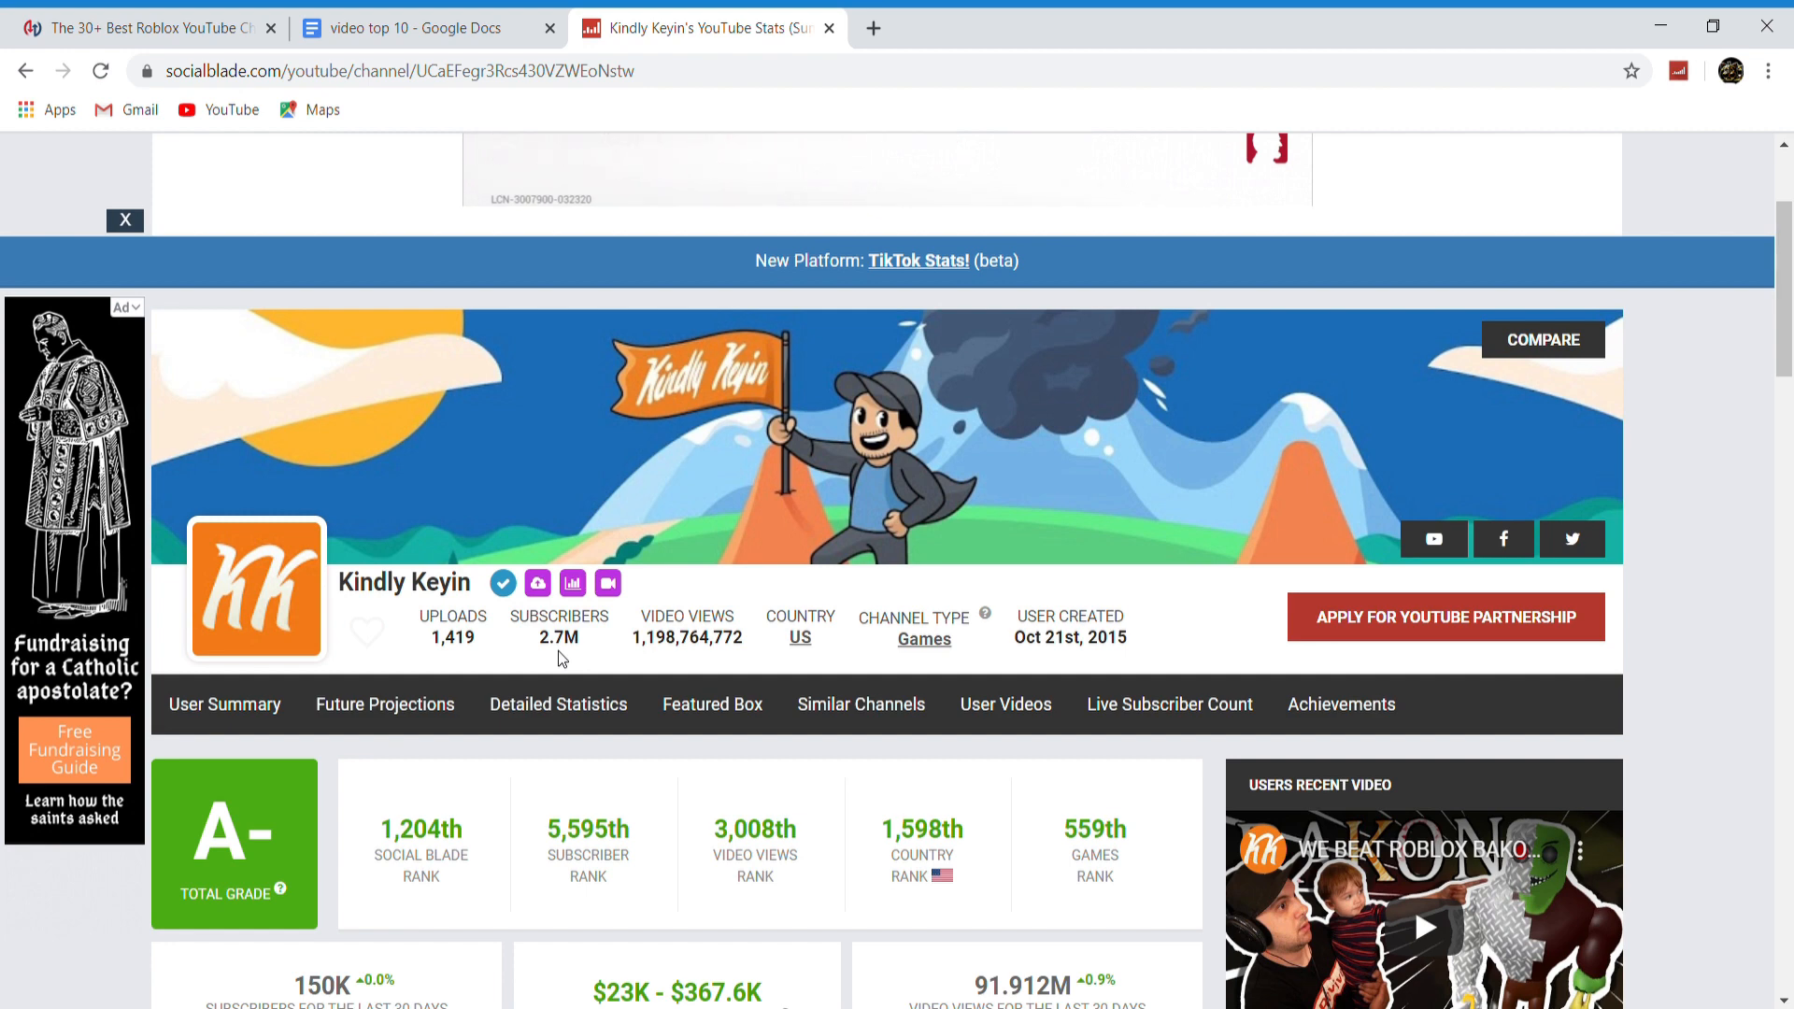
scroll(down, 3)
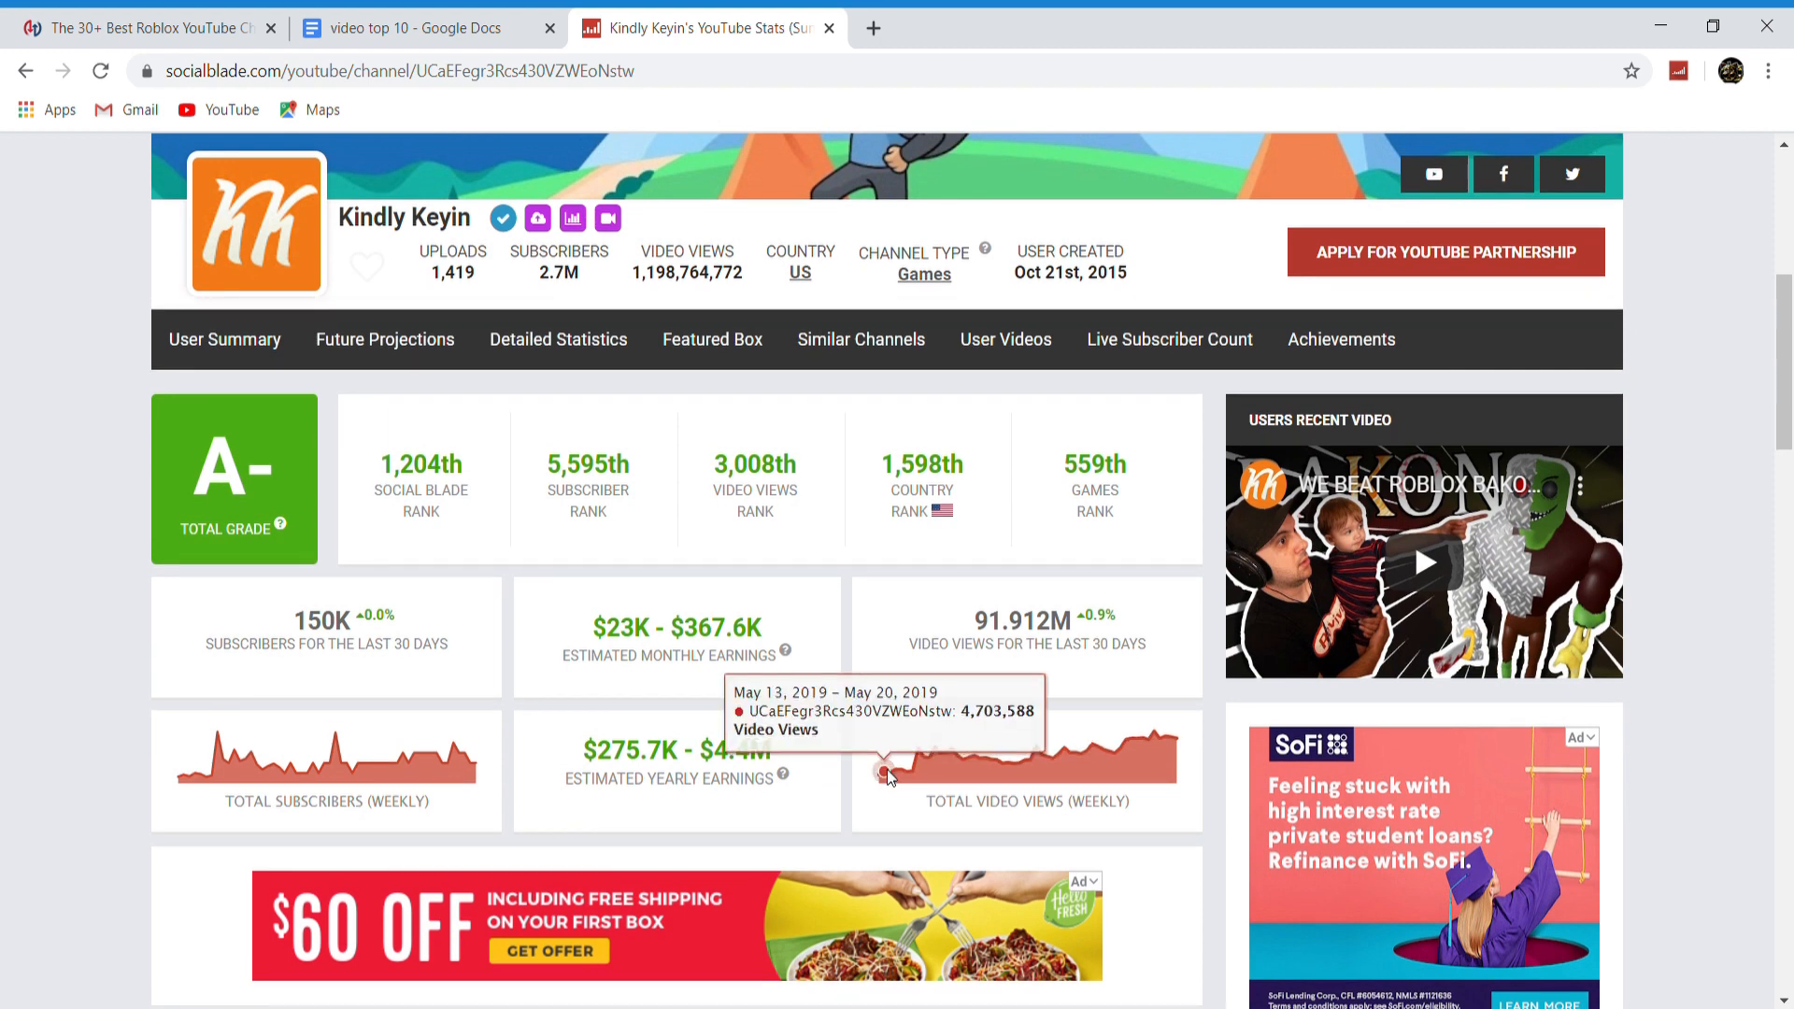
scroll(up, 3)
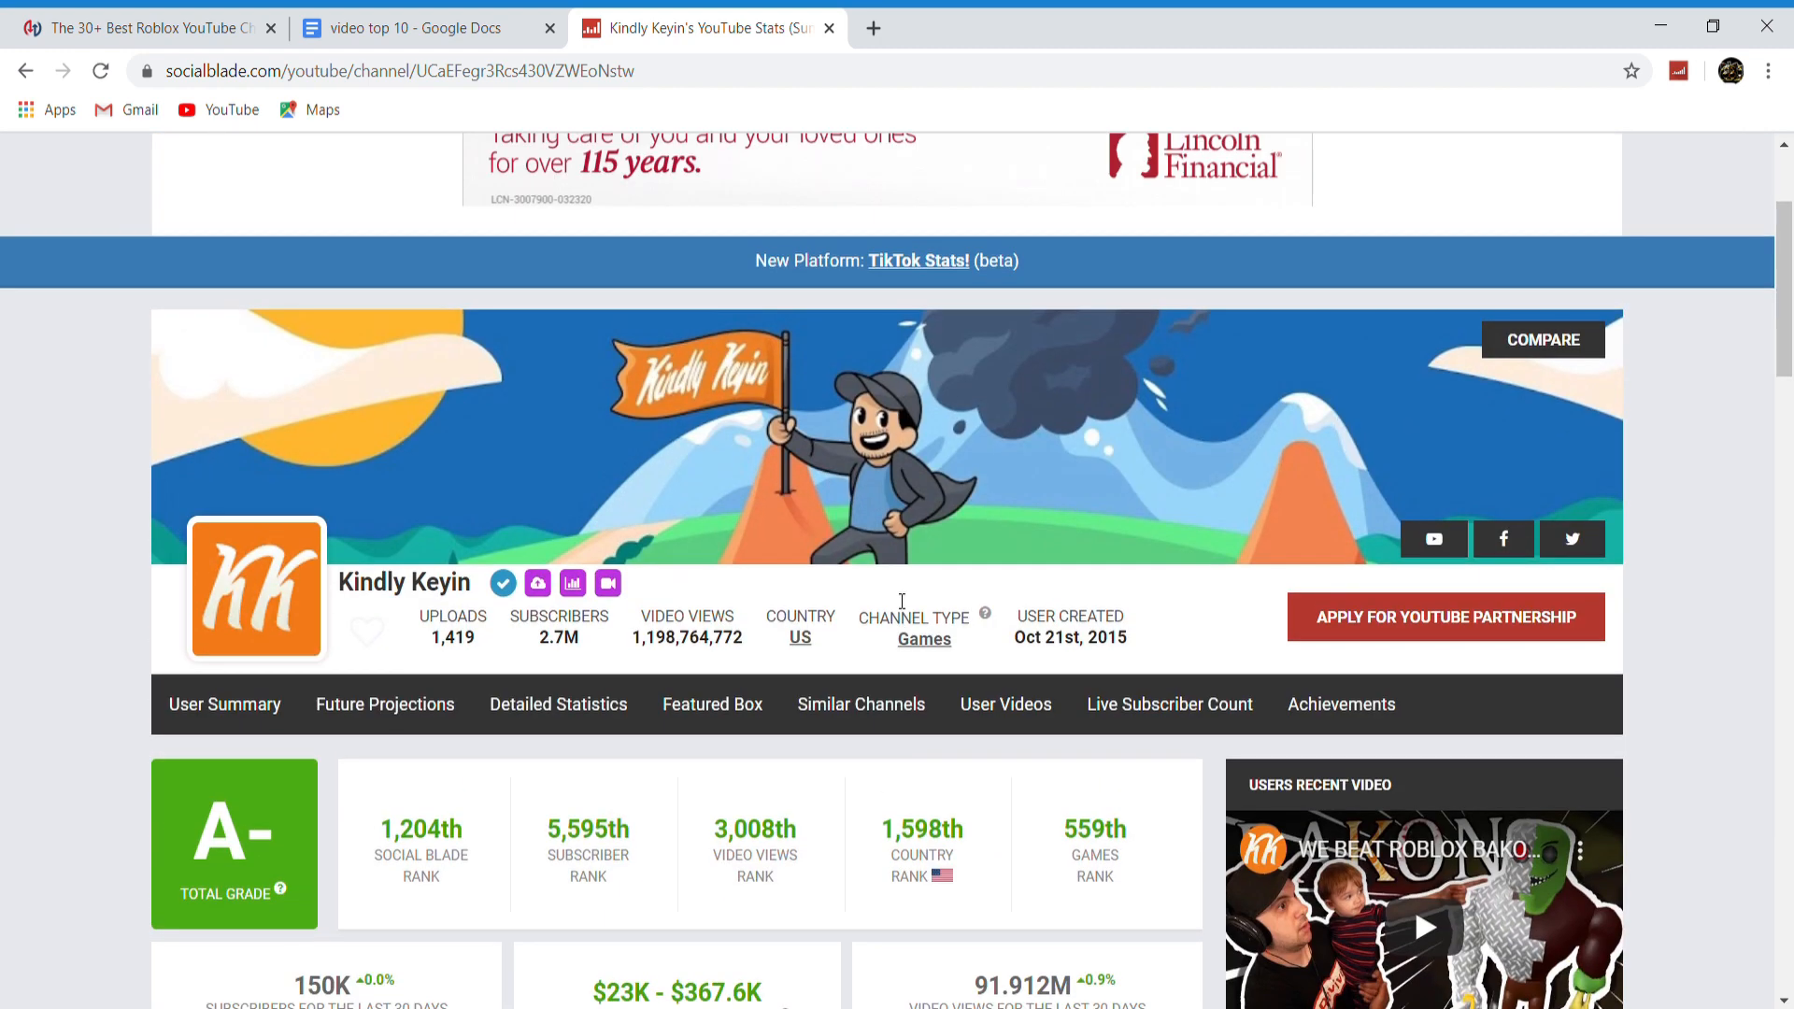
mouse_move(1054, 579)
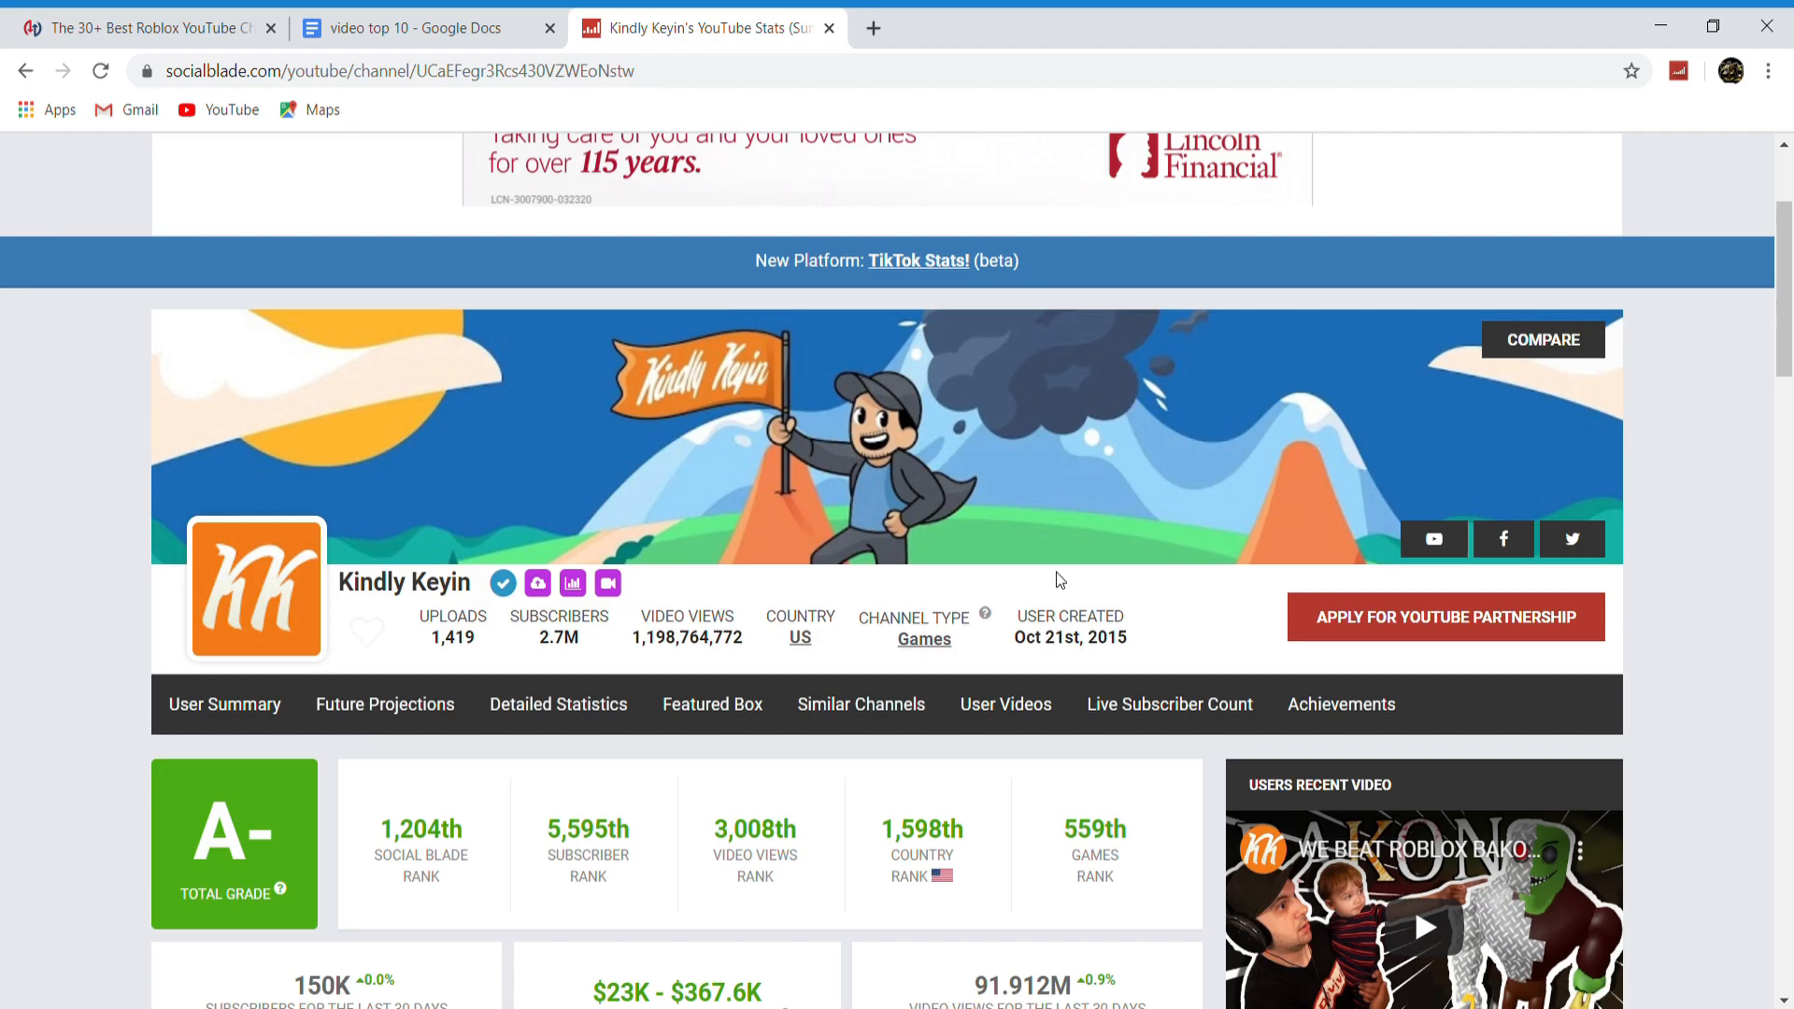
click(411, 26)
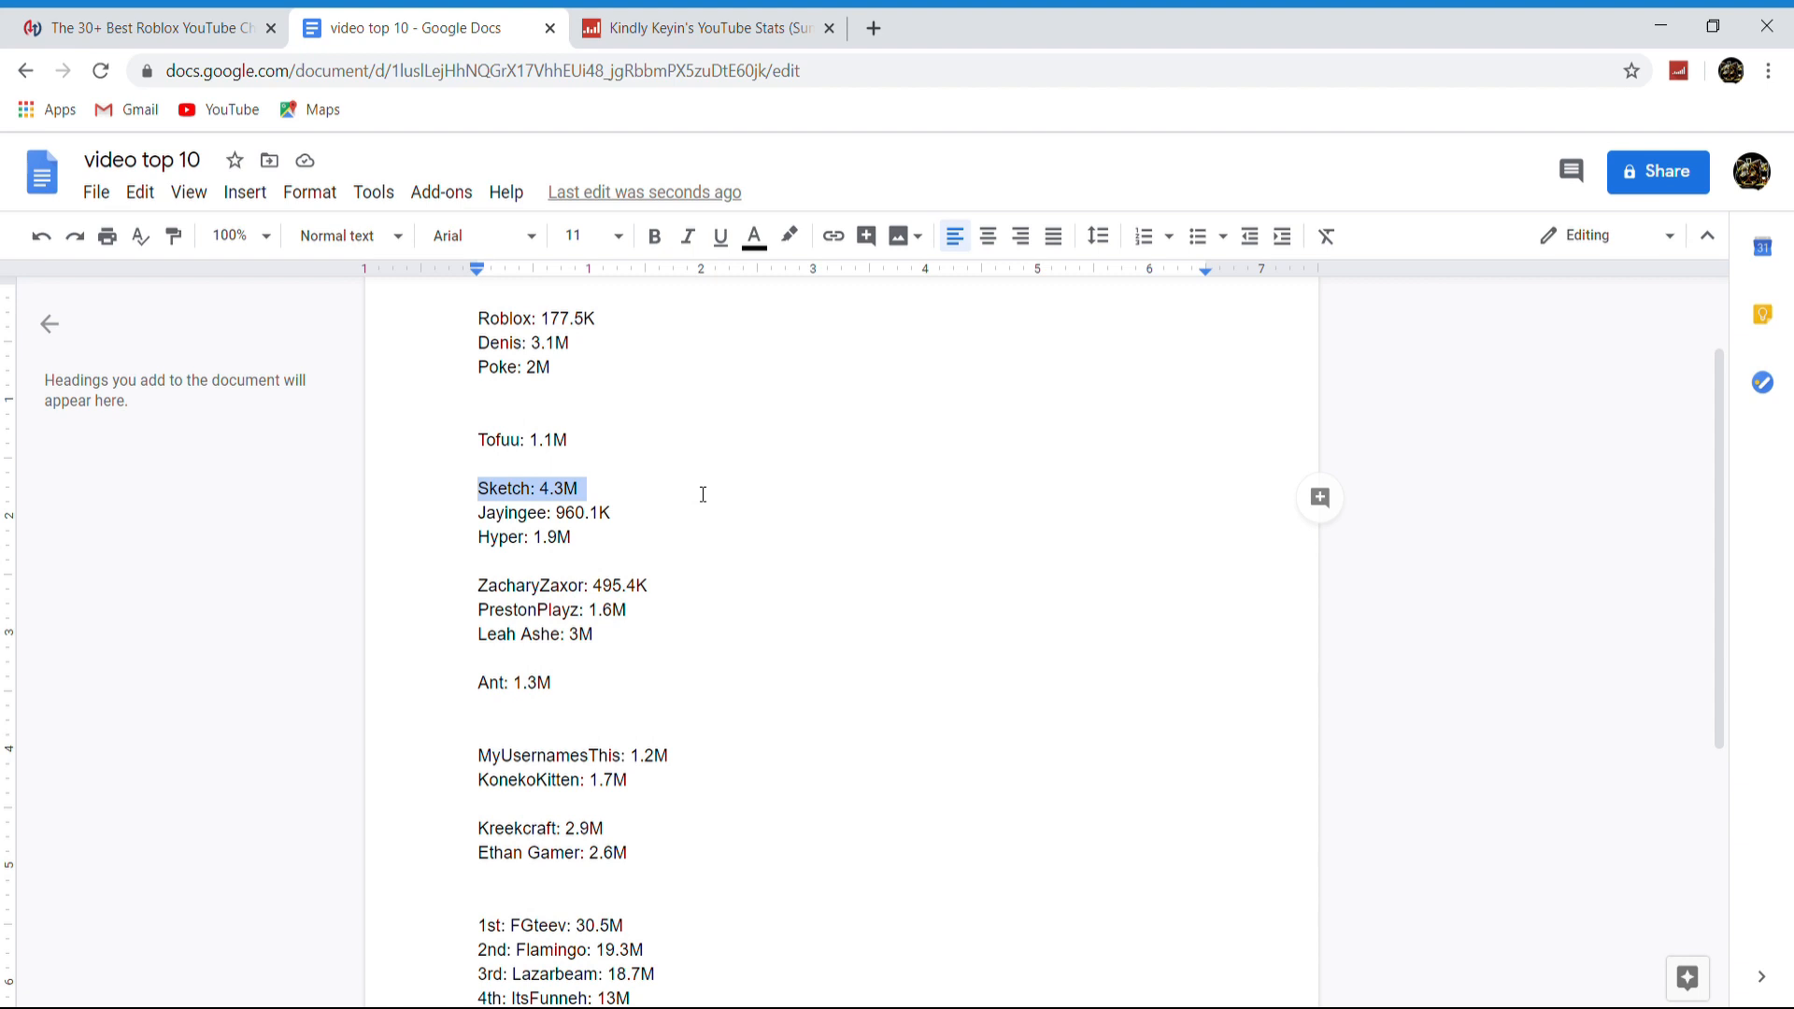
Review the top-10 list from FGteev at 30.5M down to Kindly Keyin tenth at 4.4M
click(604, 513)
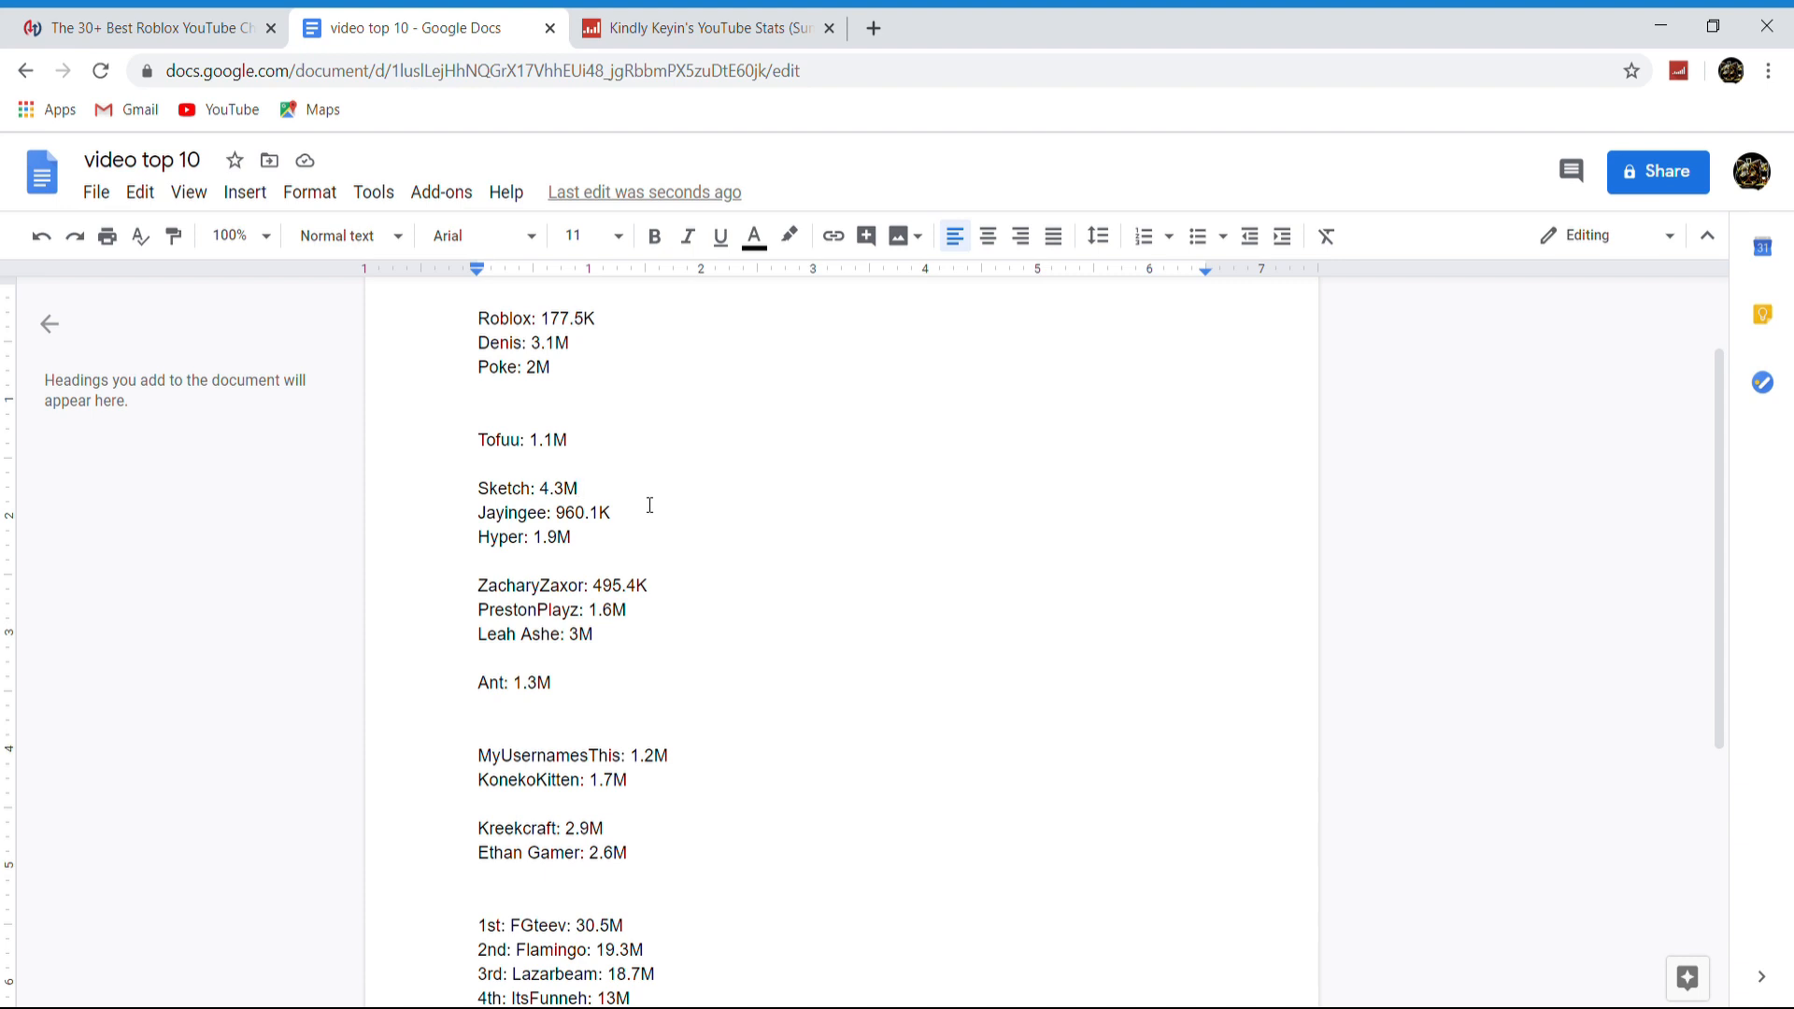
scroll(down, 3)
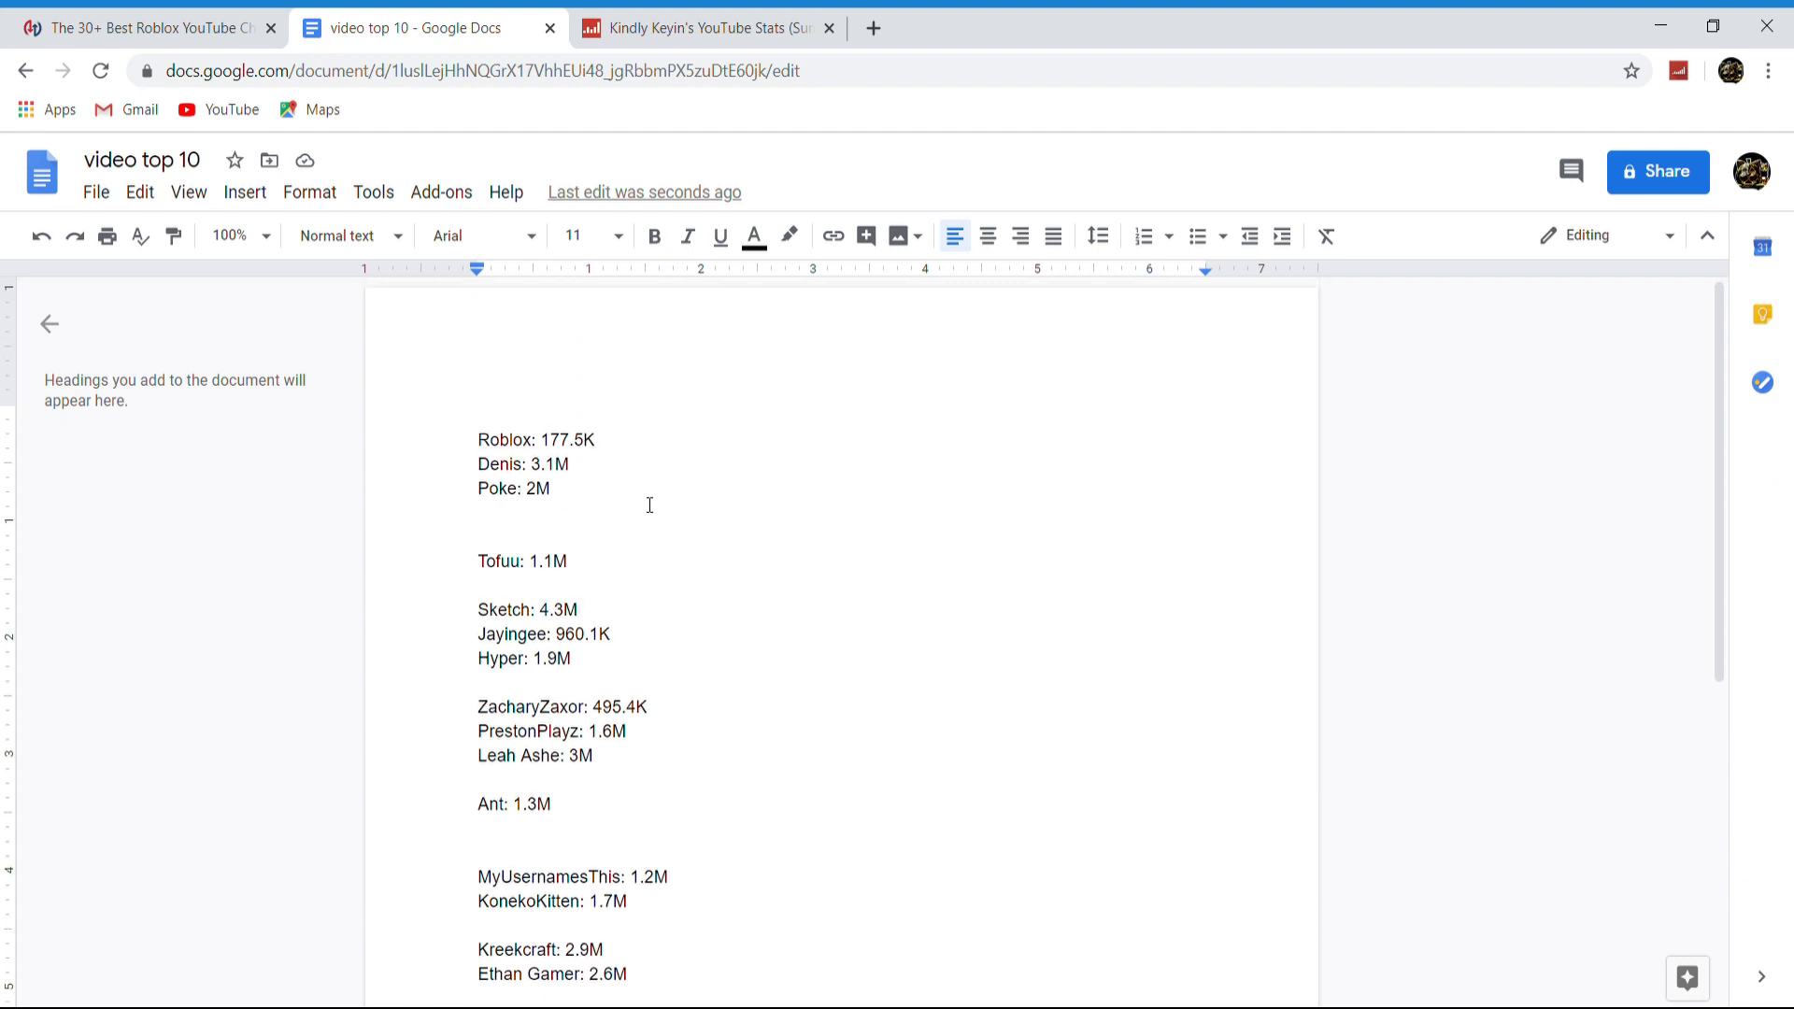
scroll(down, 3)
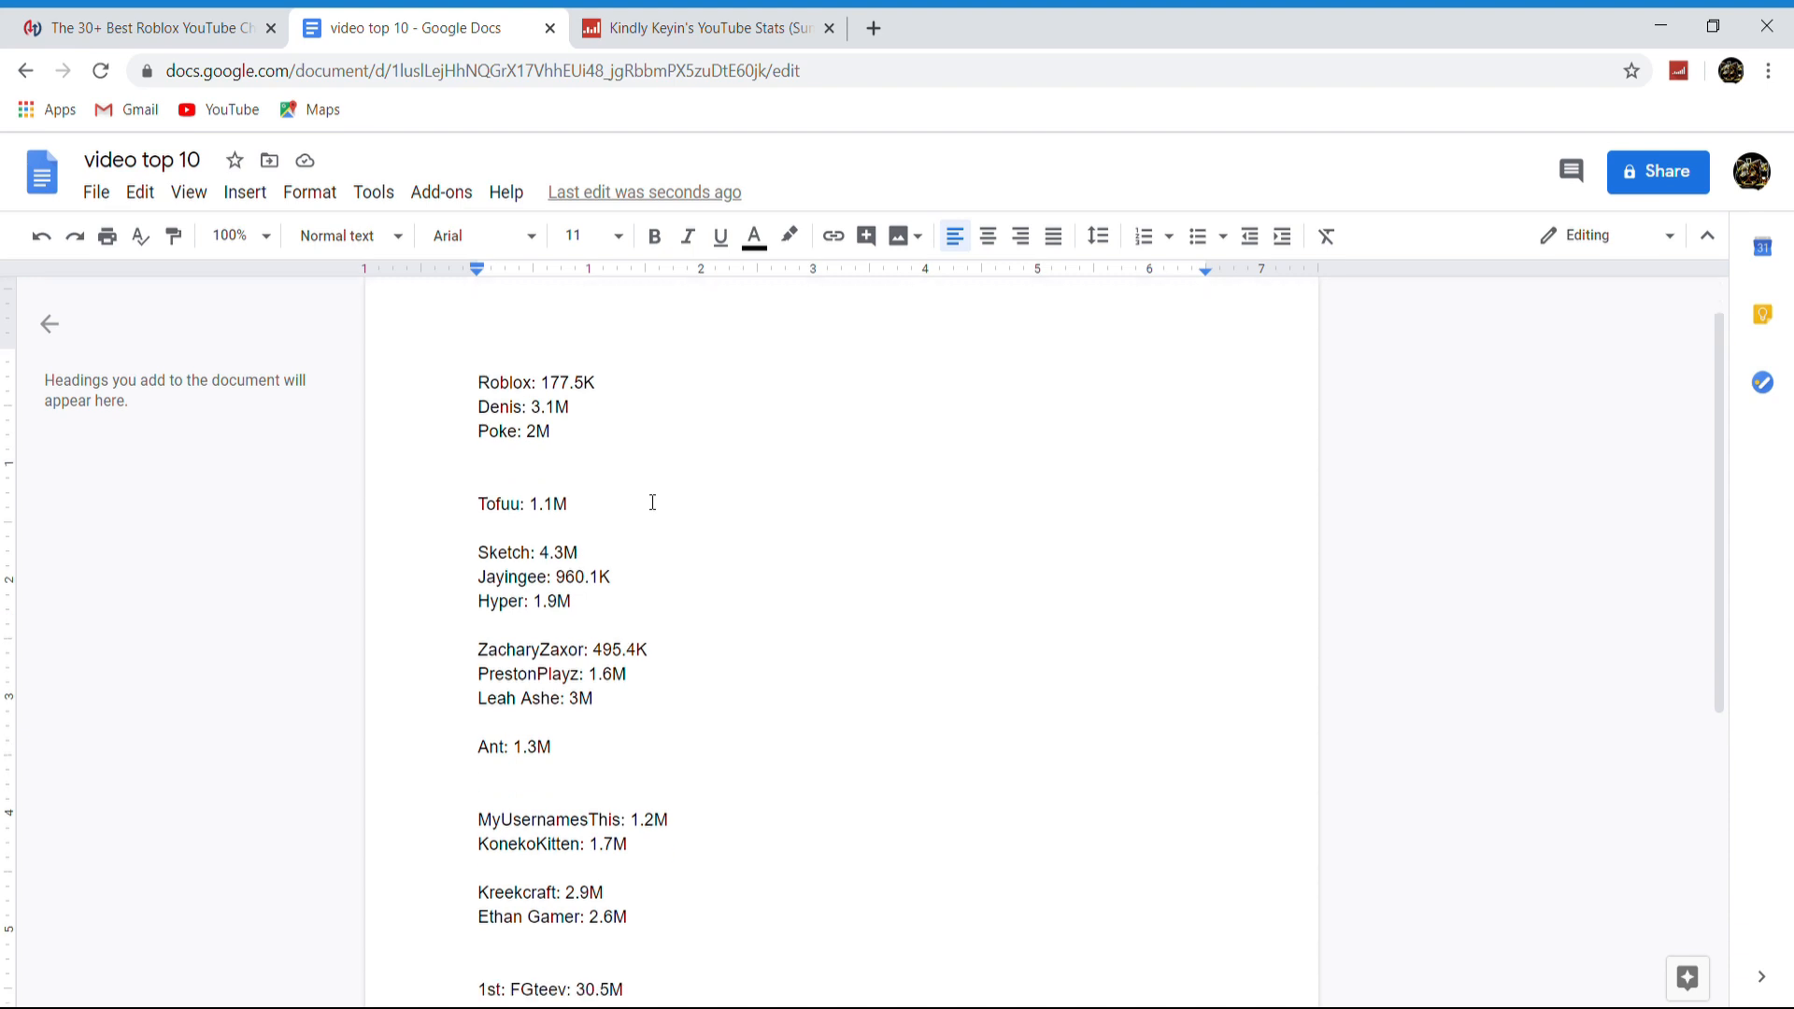
scroll(down, 3)
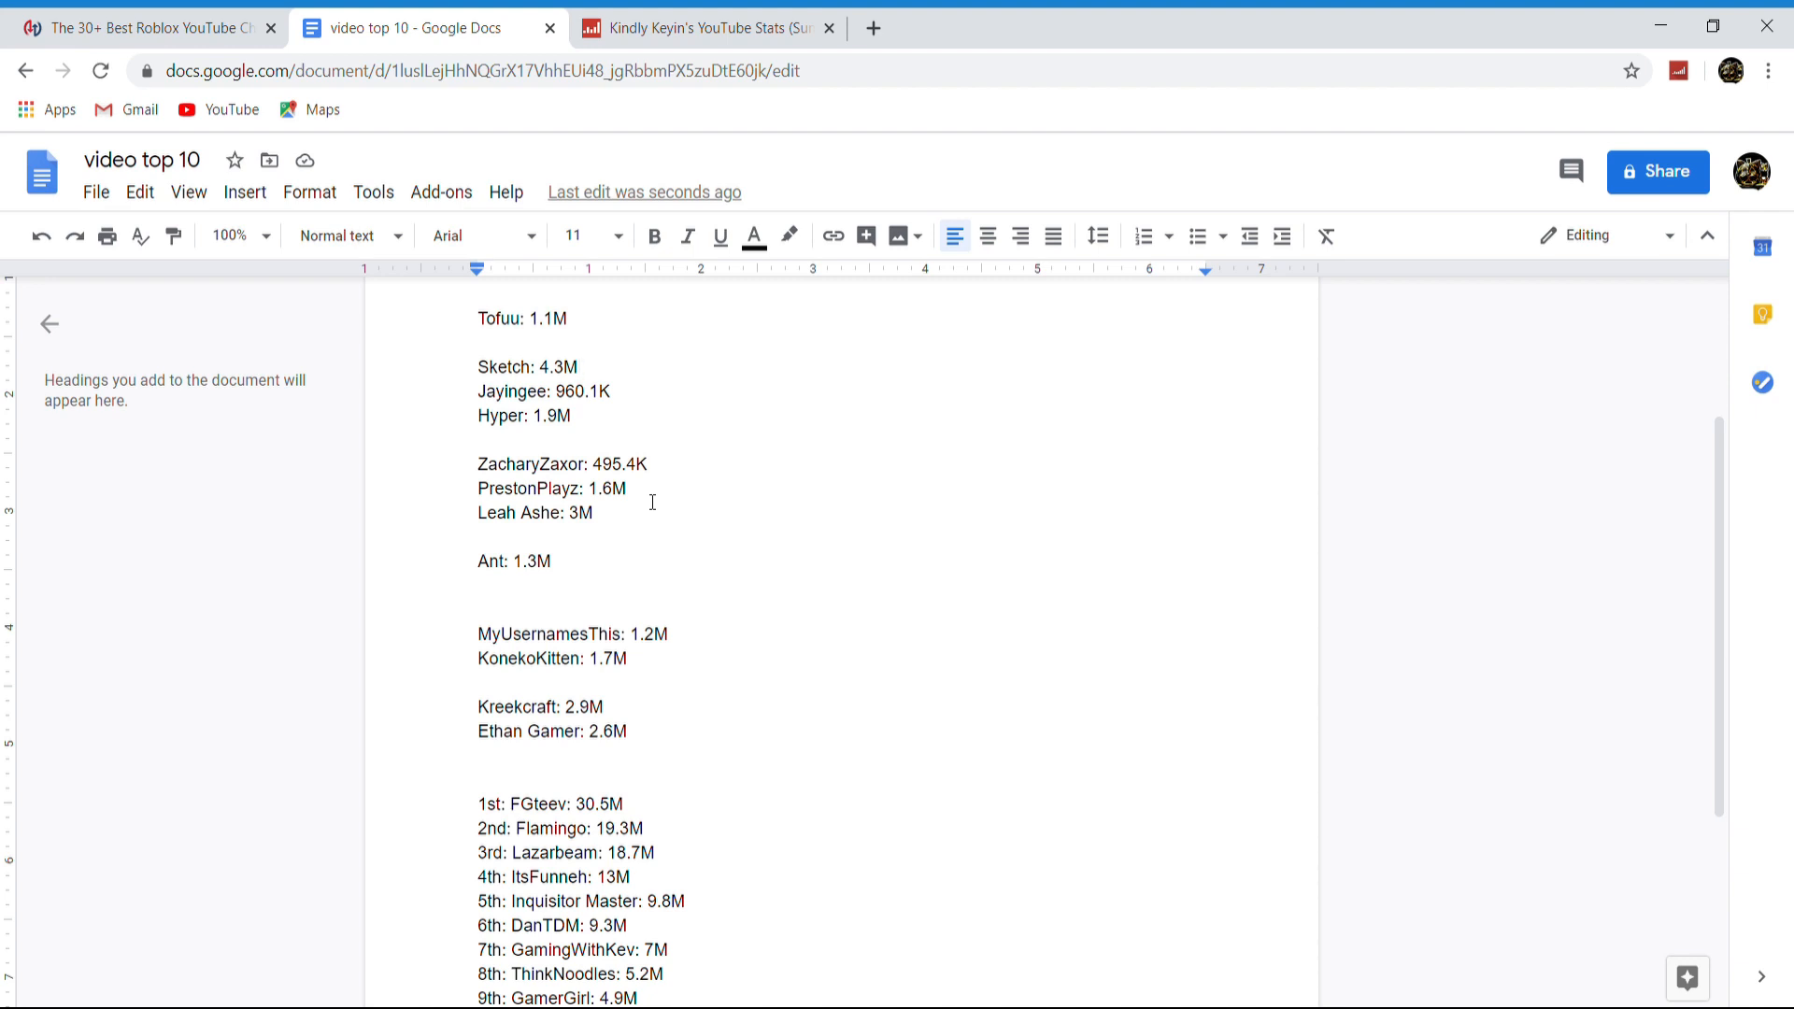
scroll(down, 3)
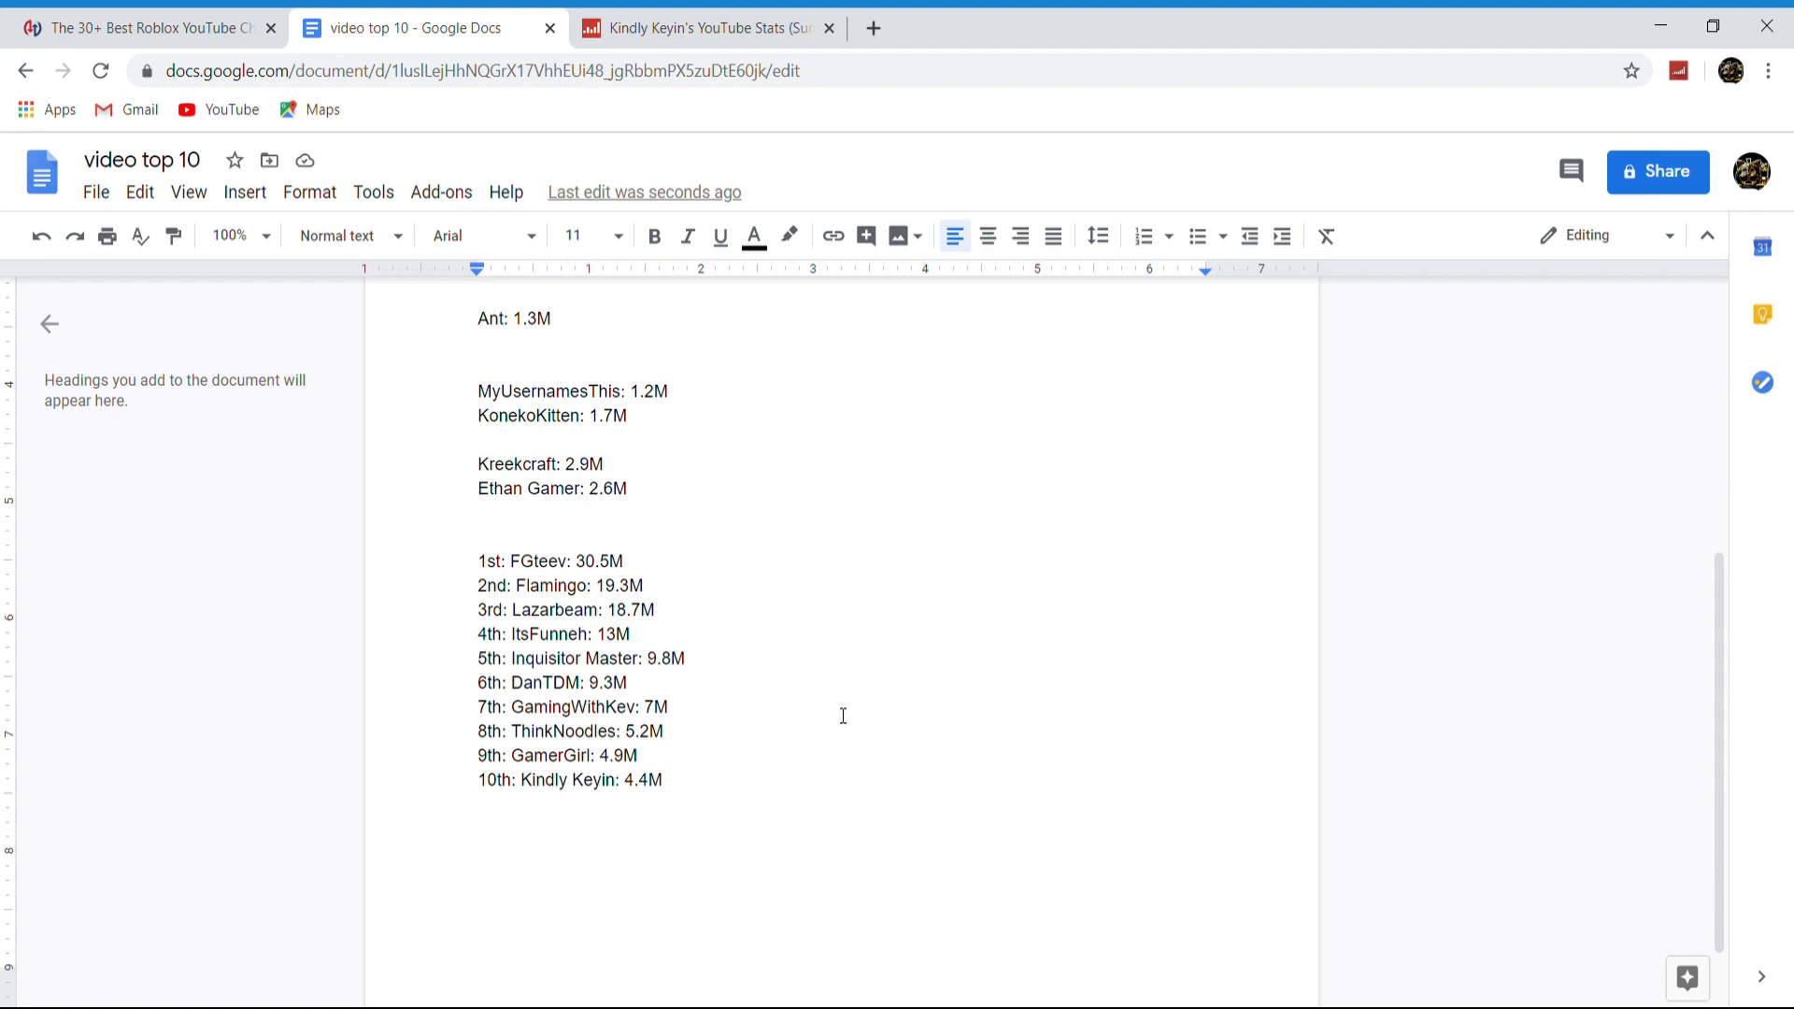
mouse_move(858, 688)
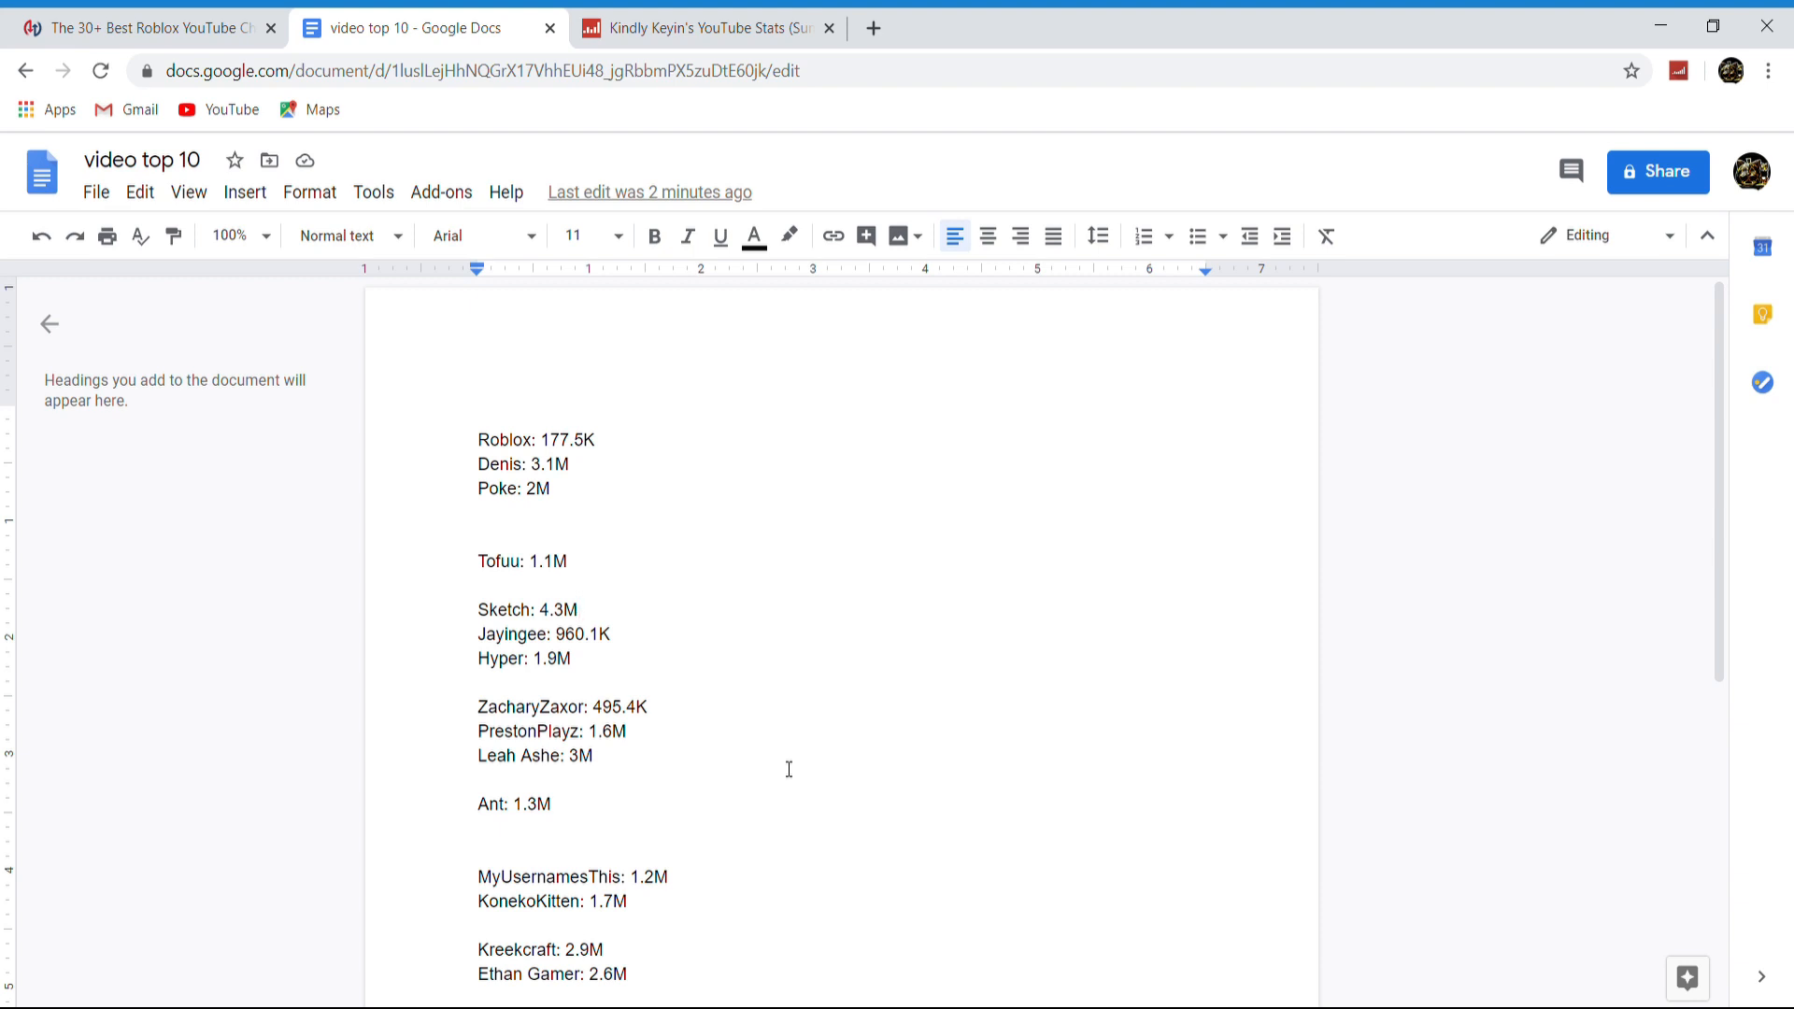
mouse_move(793, 768)
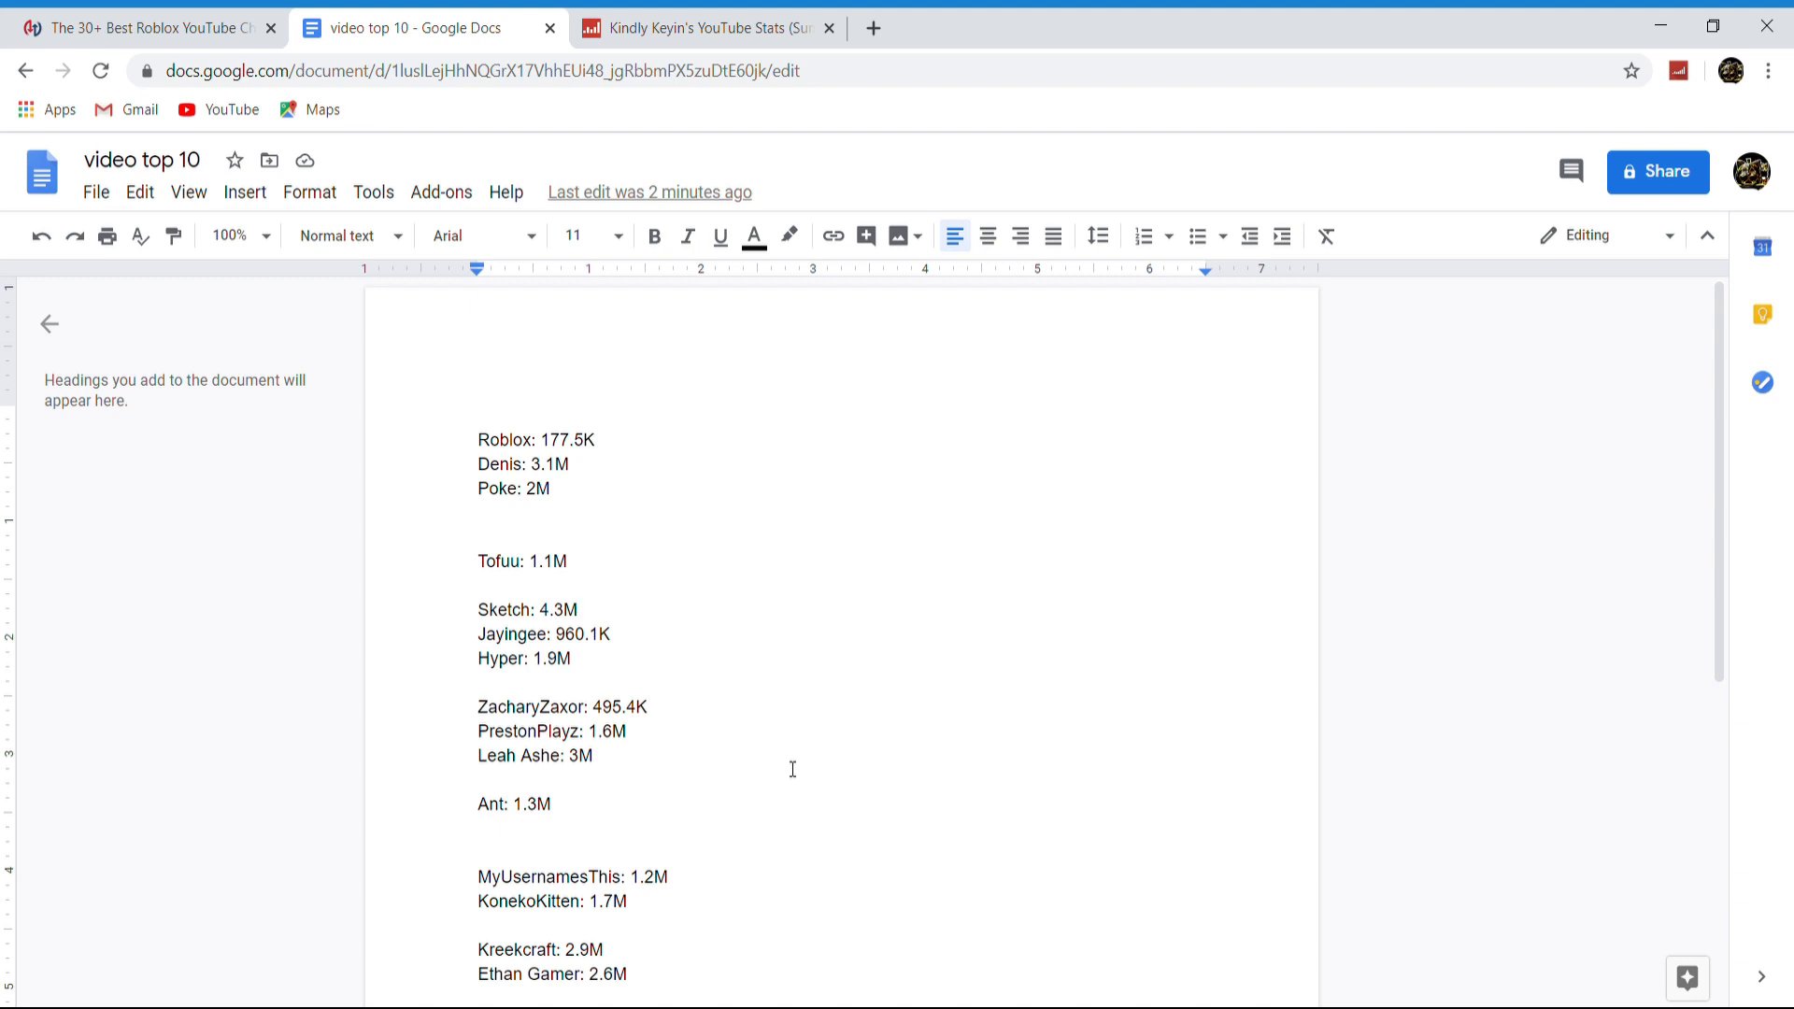
mouse_move(833, 704)
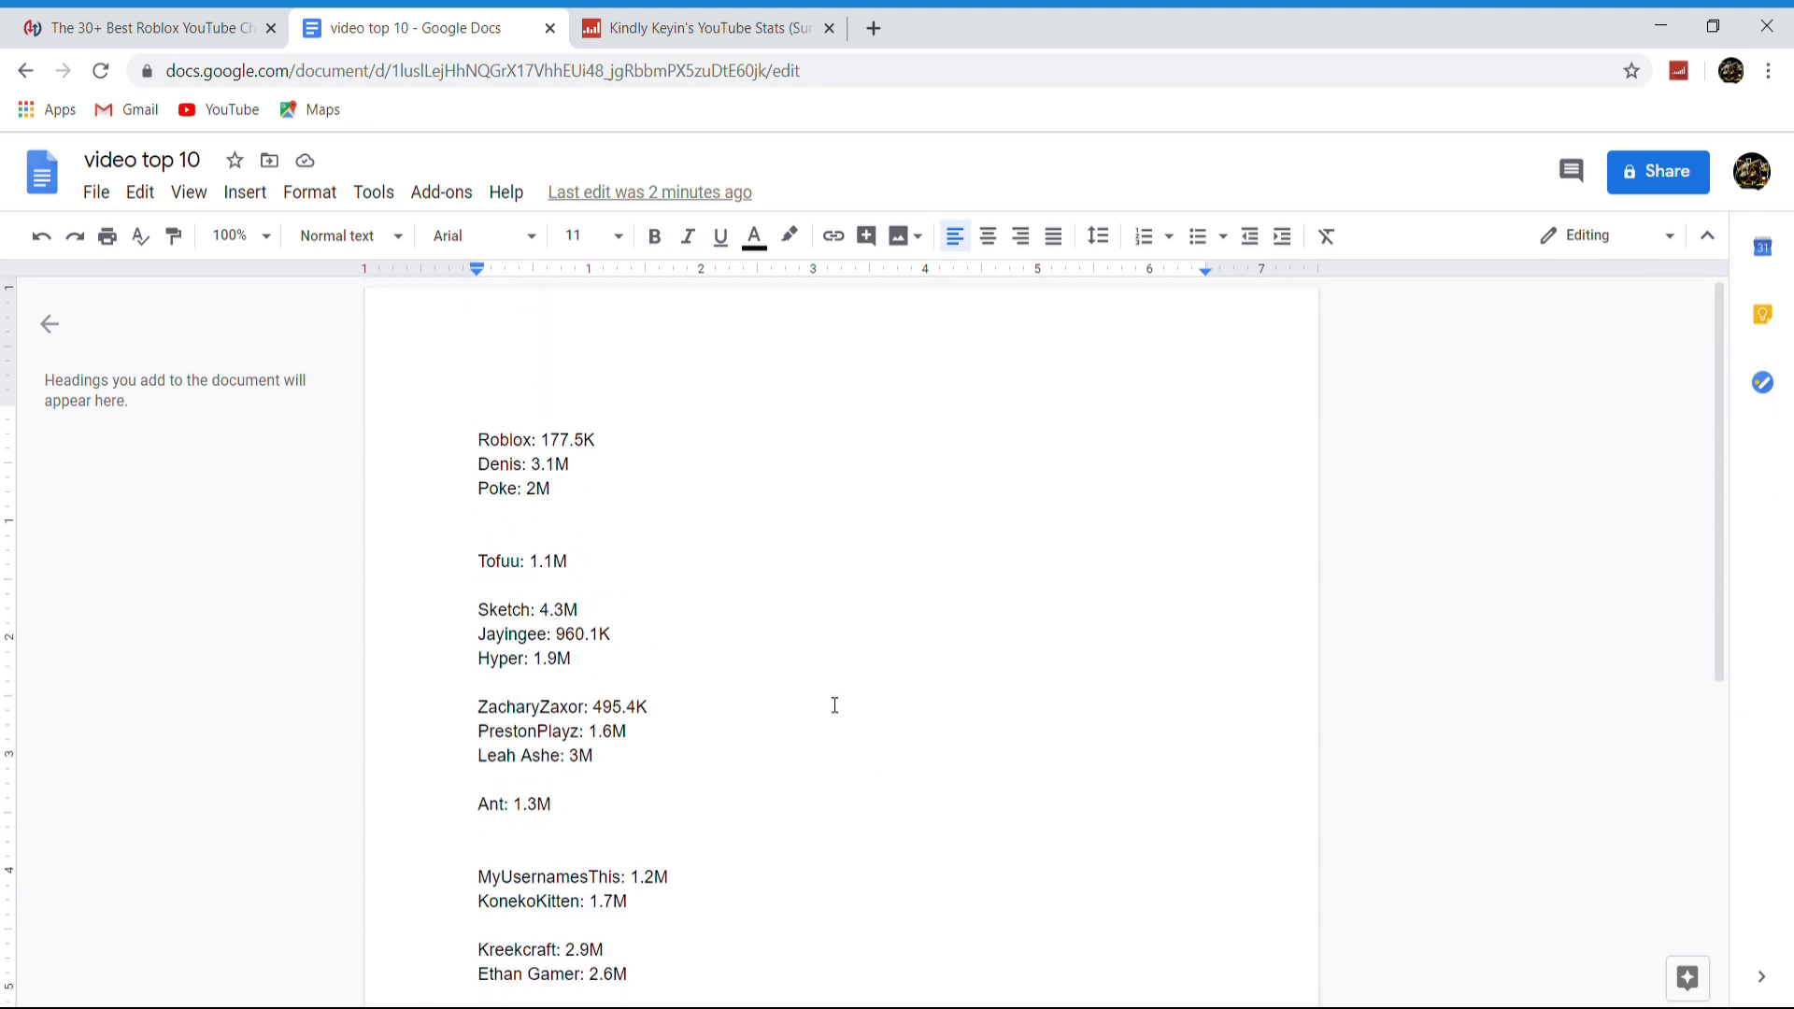
mouse_move(1382, 435)
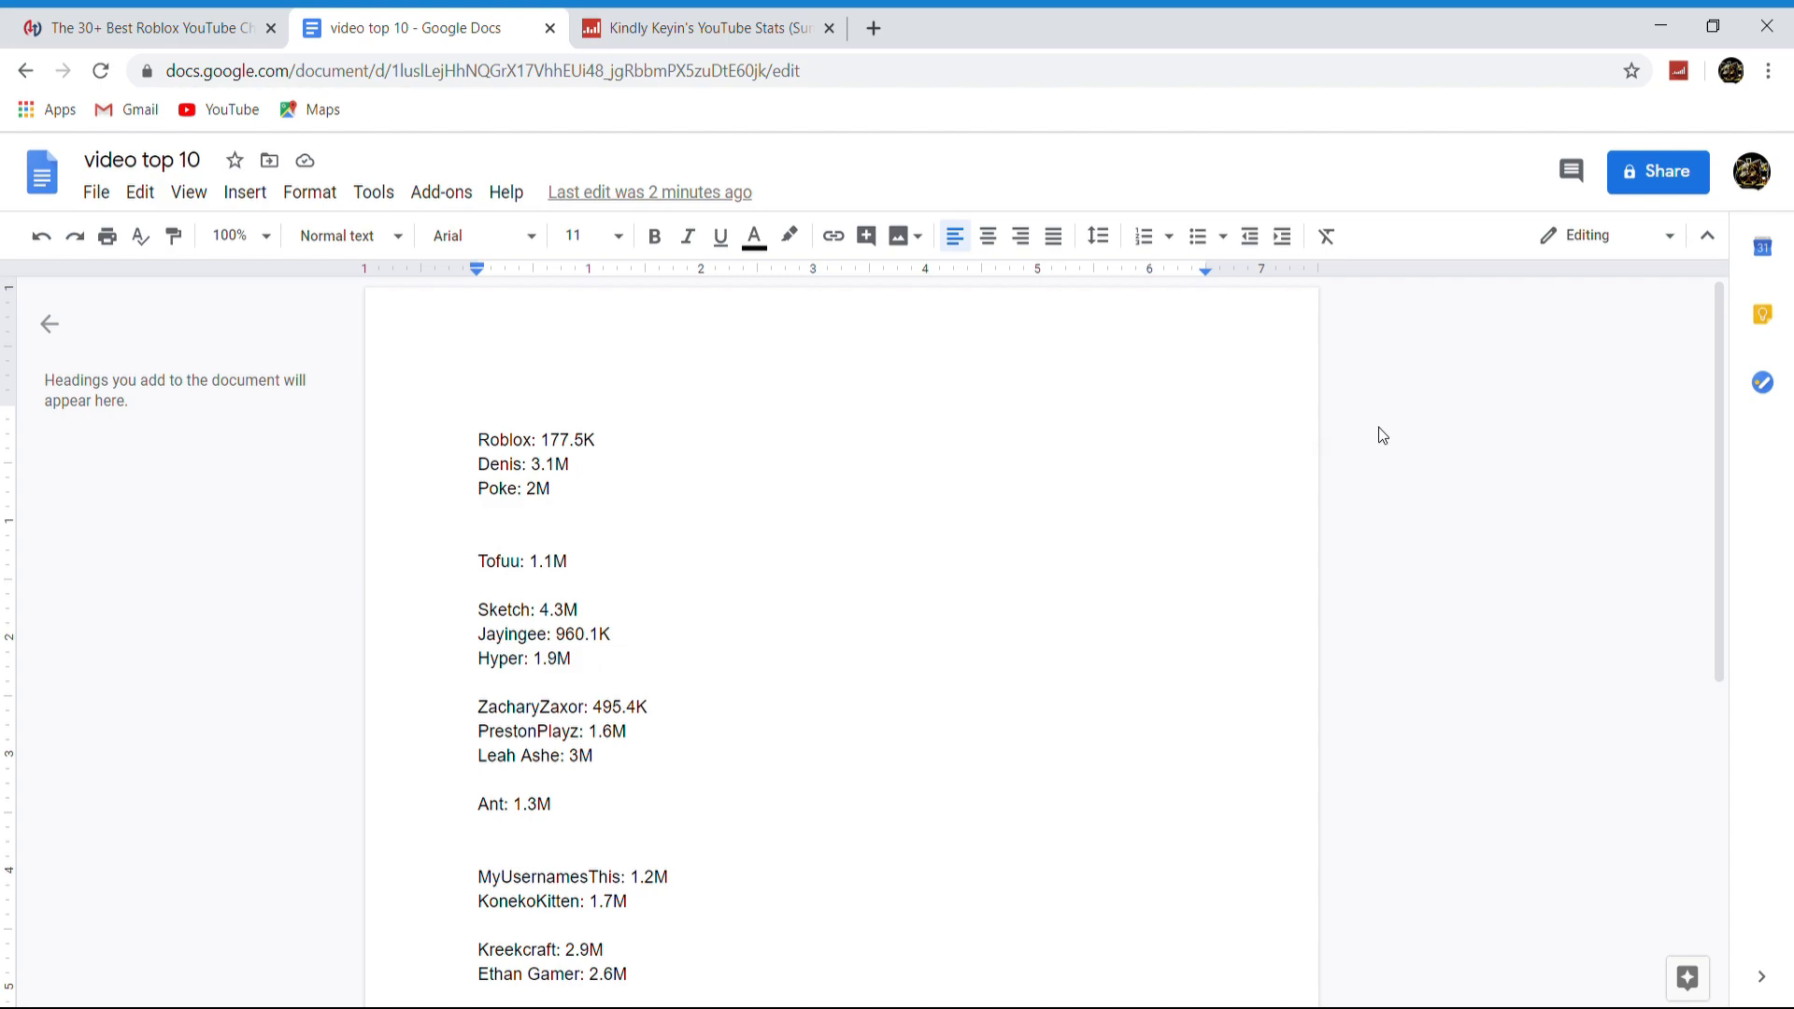
click(705, 28)
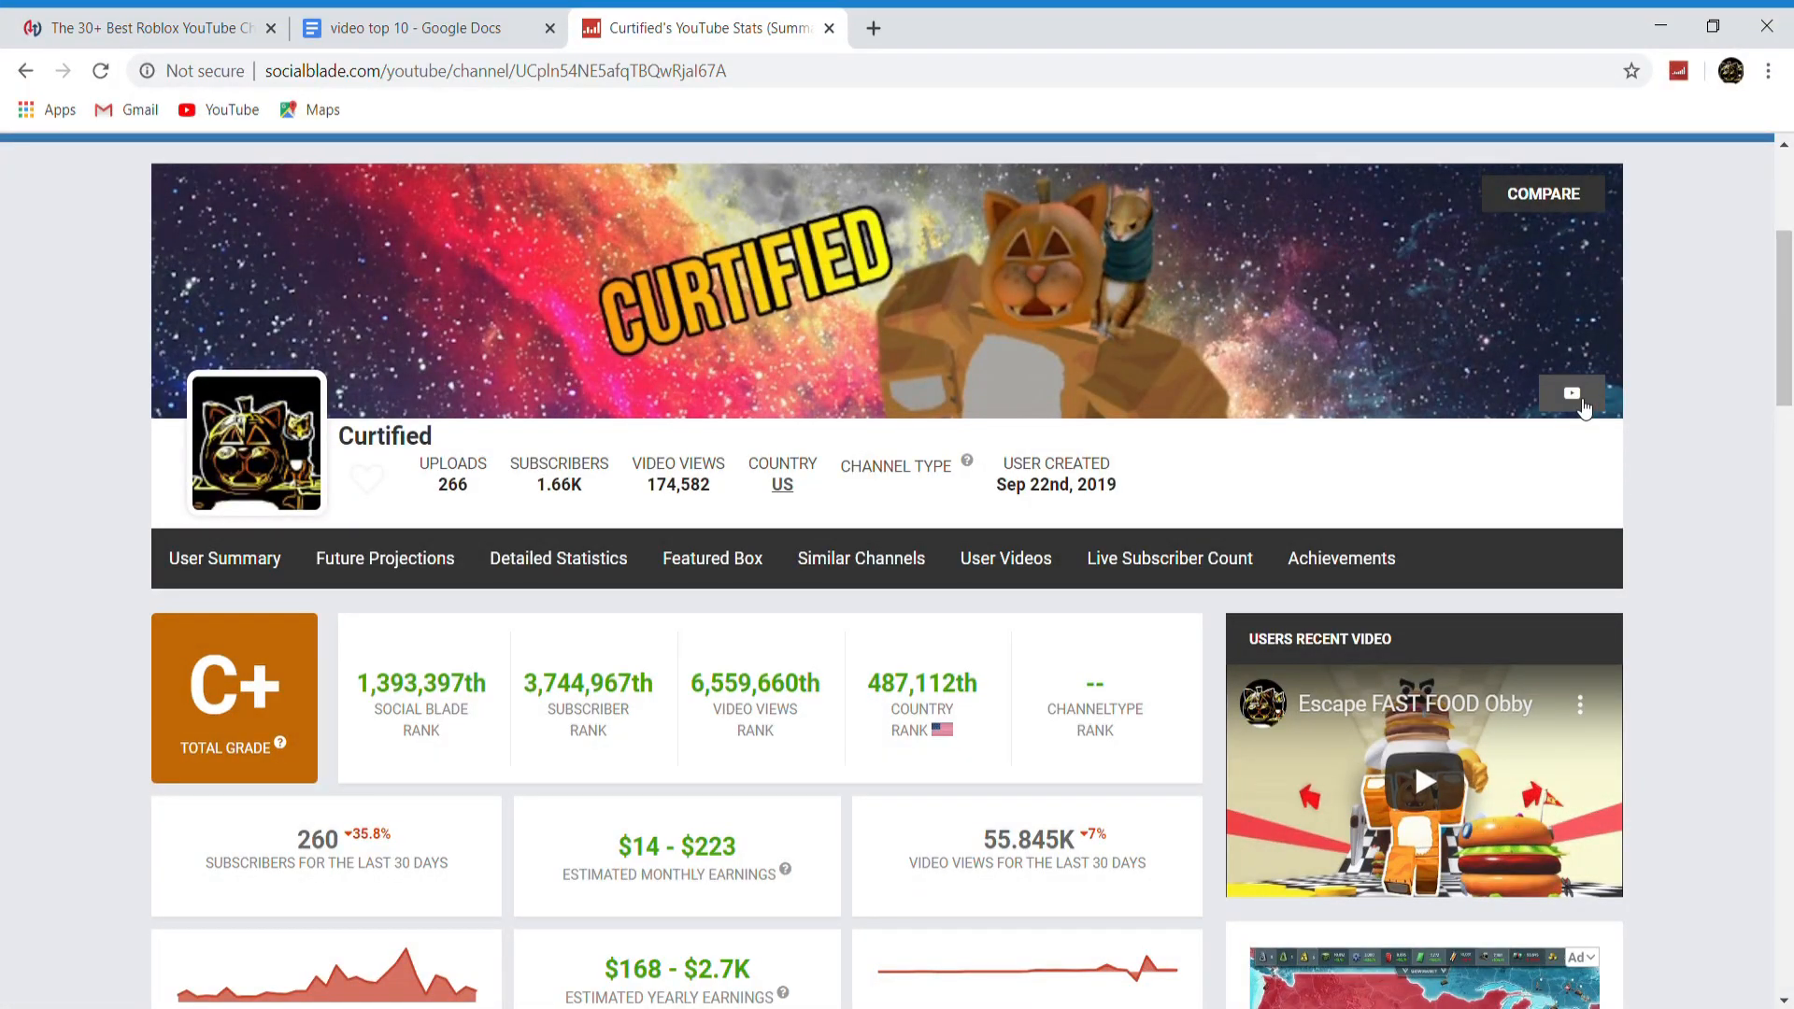
mouse_move(1698, 188)
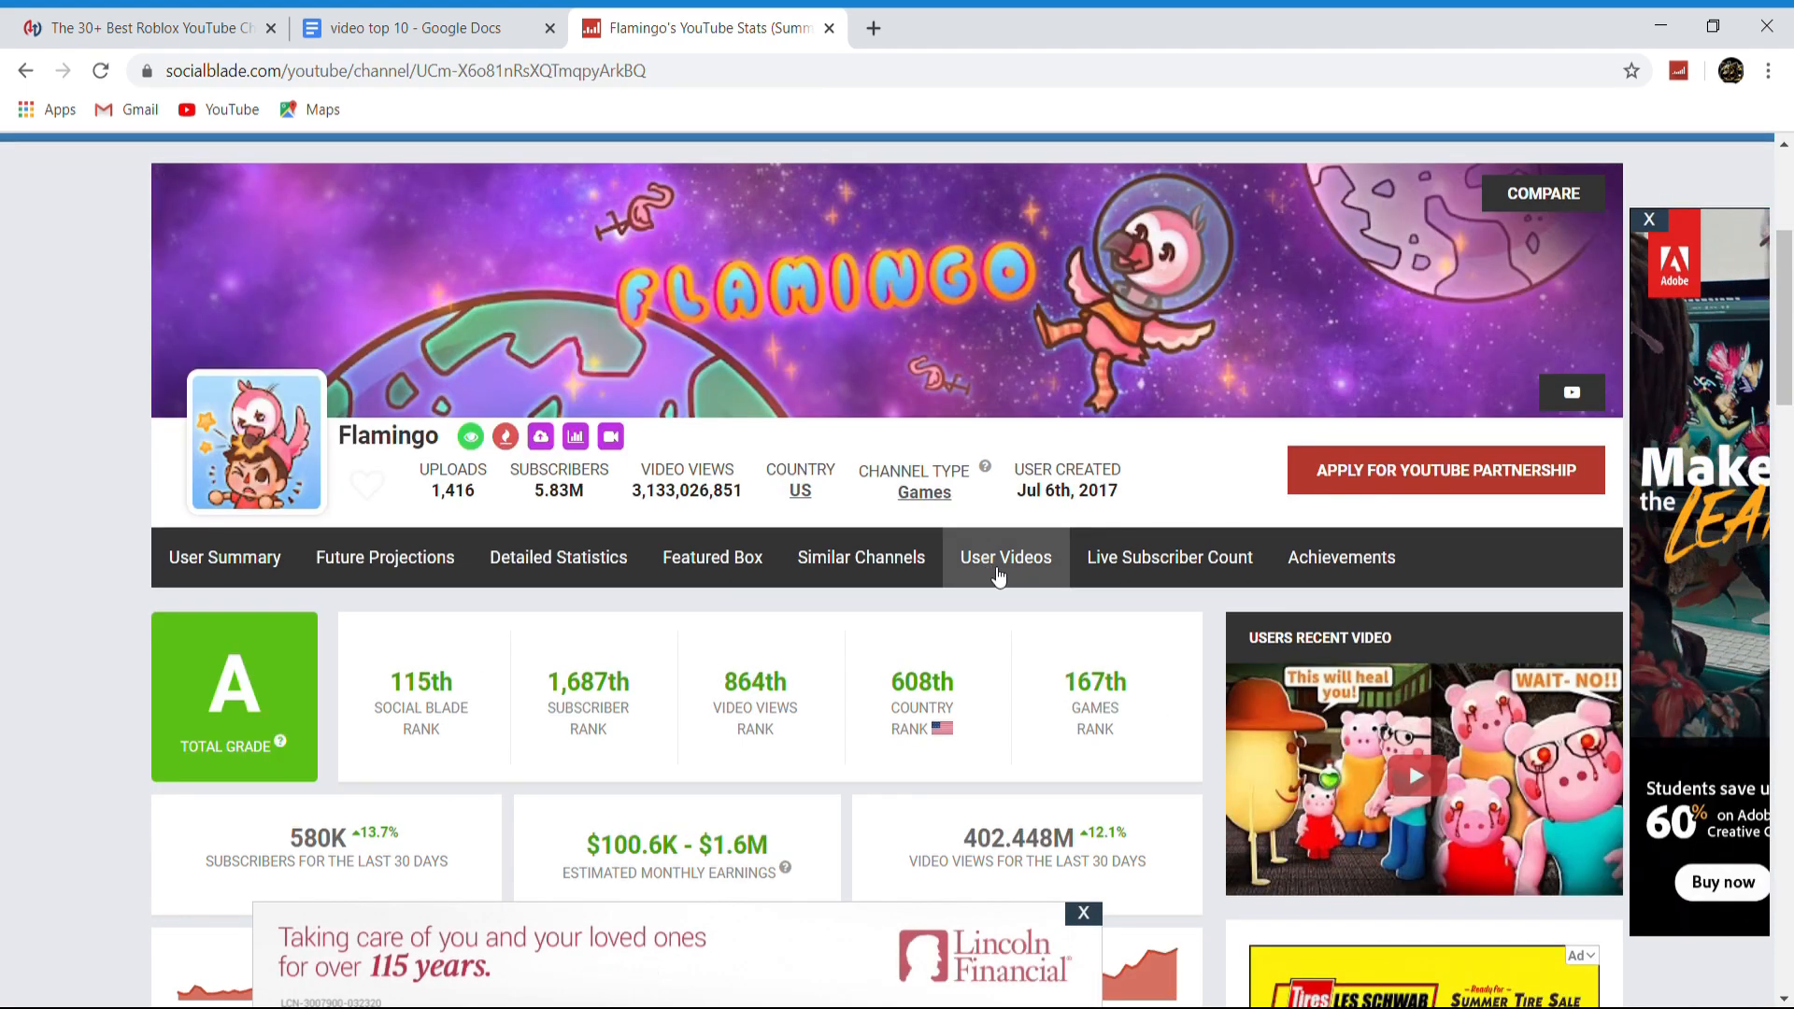
Check Curtified's Social Blade stats and the doc, then return to Ranker's Best Roblox YouTubers list
scroll(down, 3)
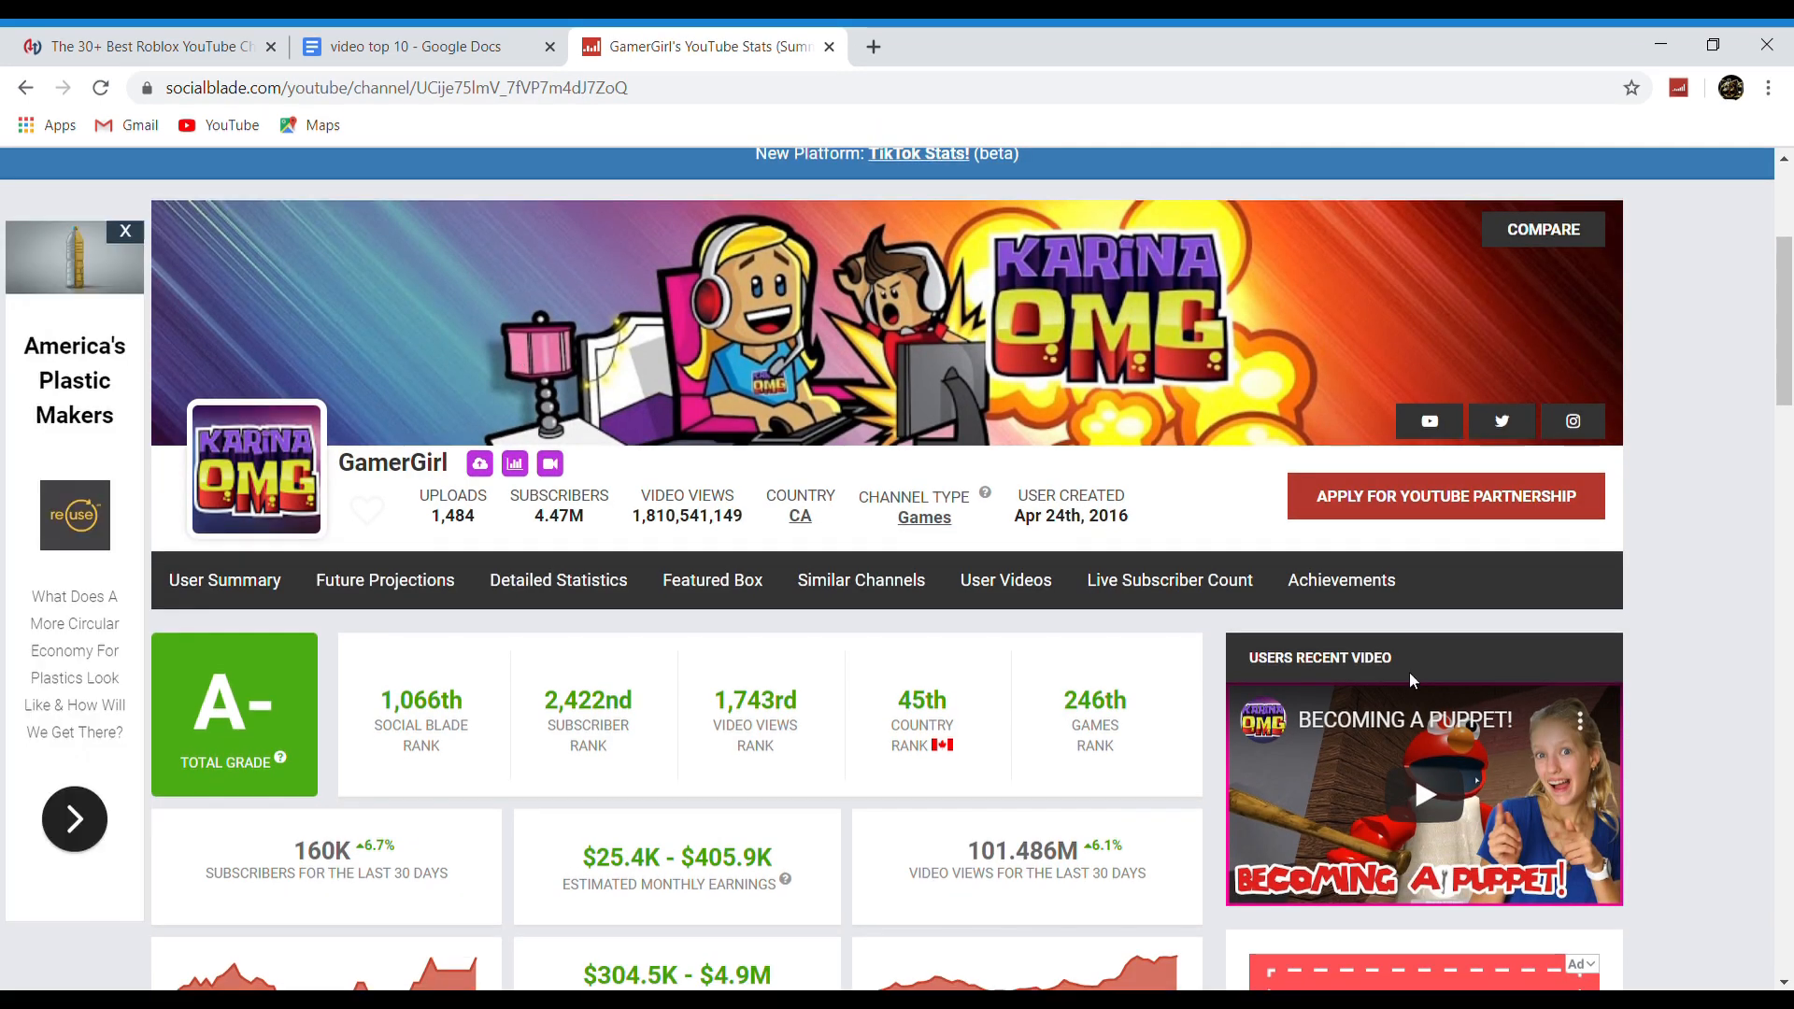
mouse_move(951, 721)
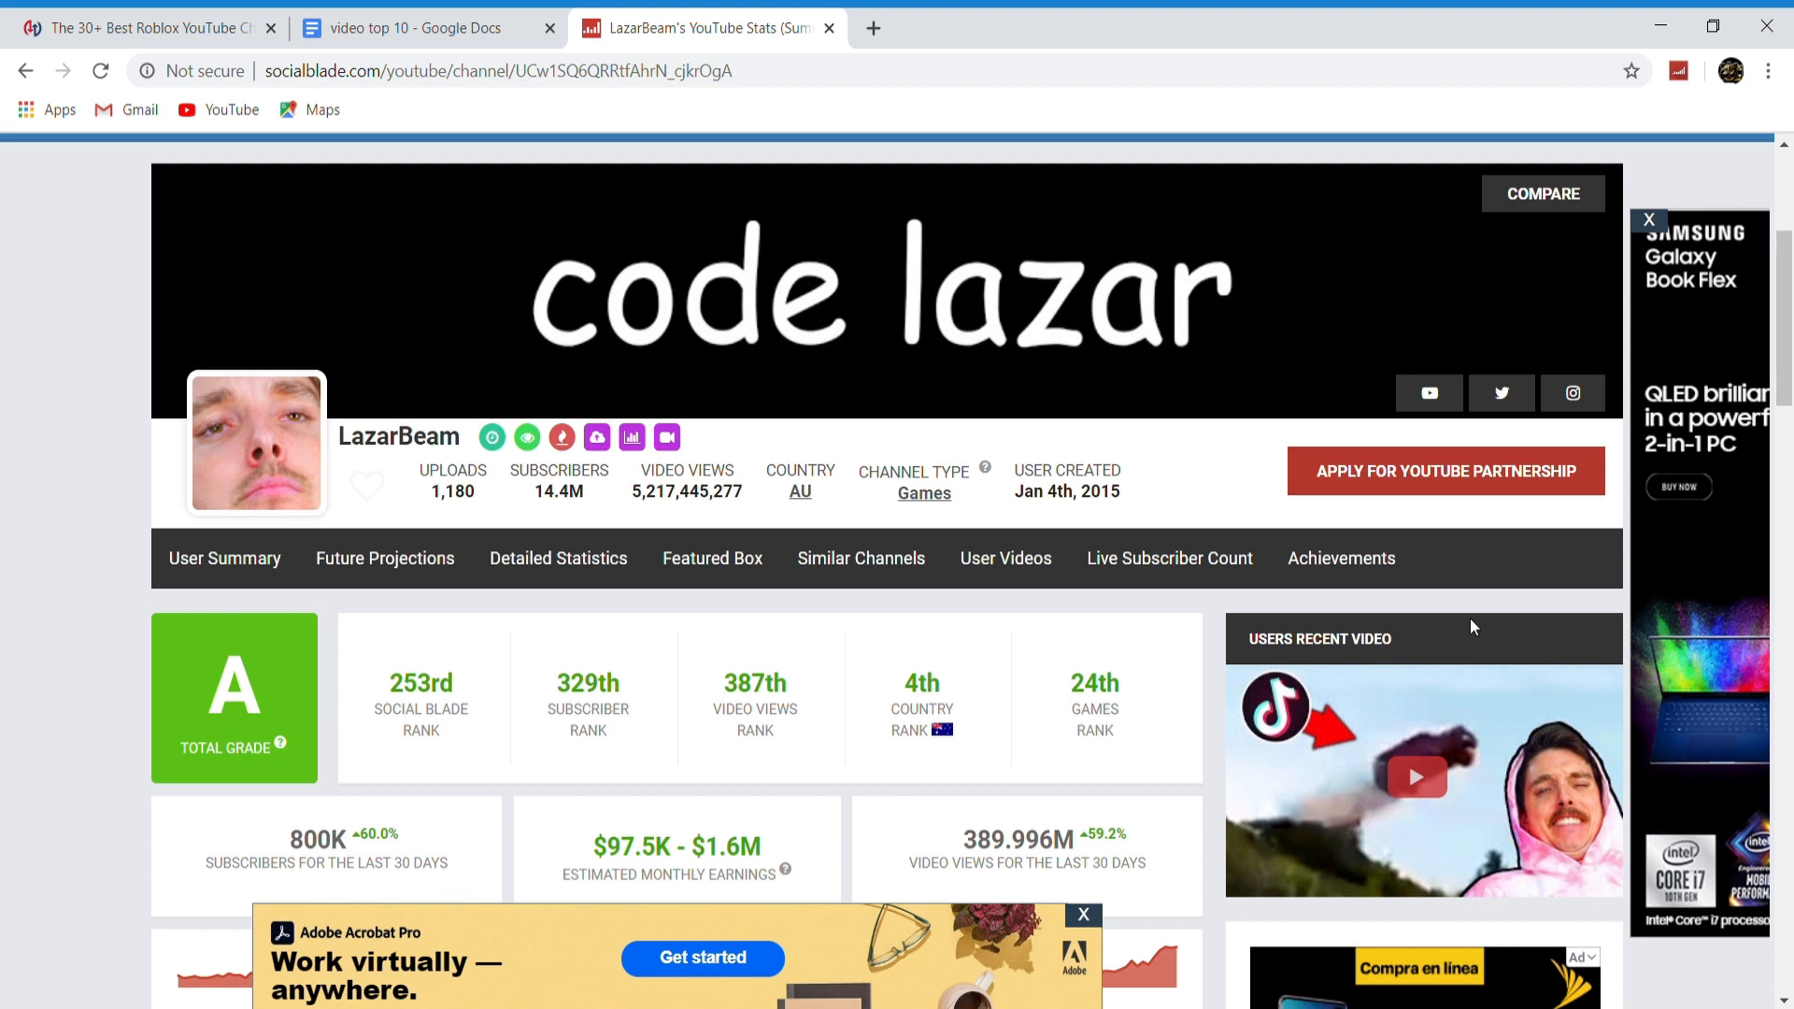
mouse_move(1607, 539)
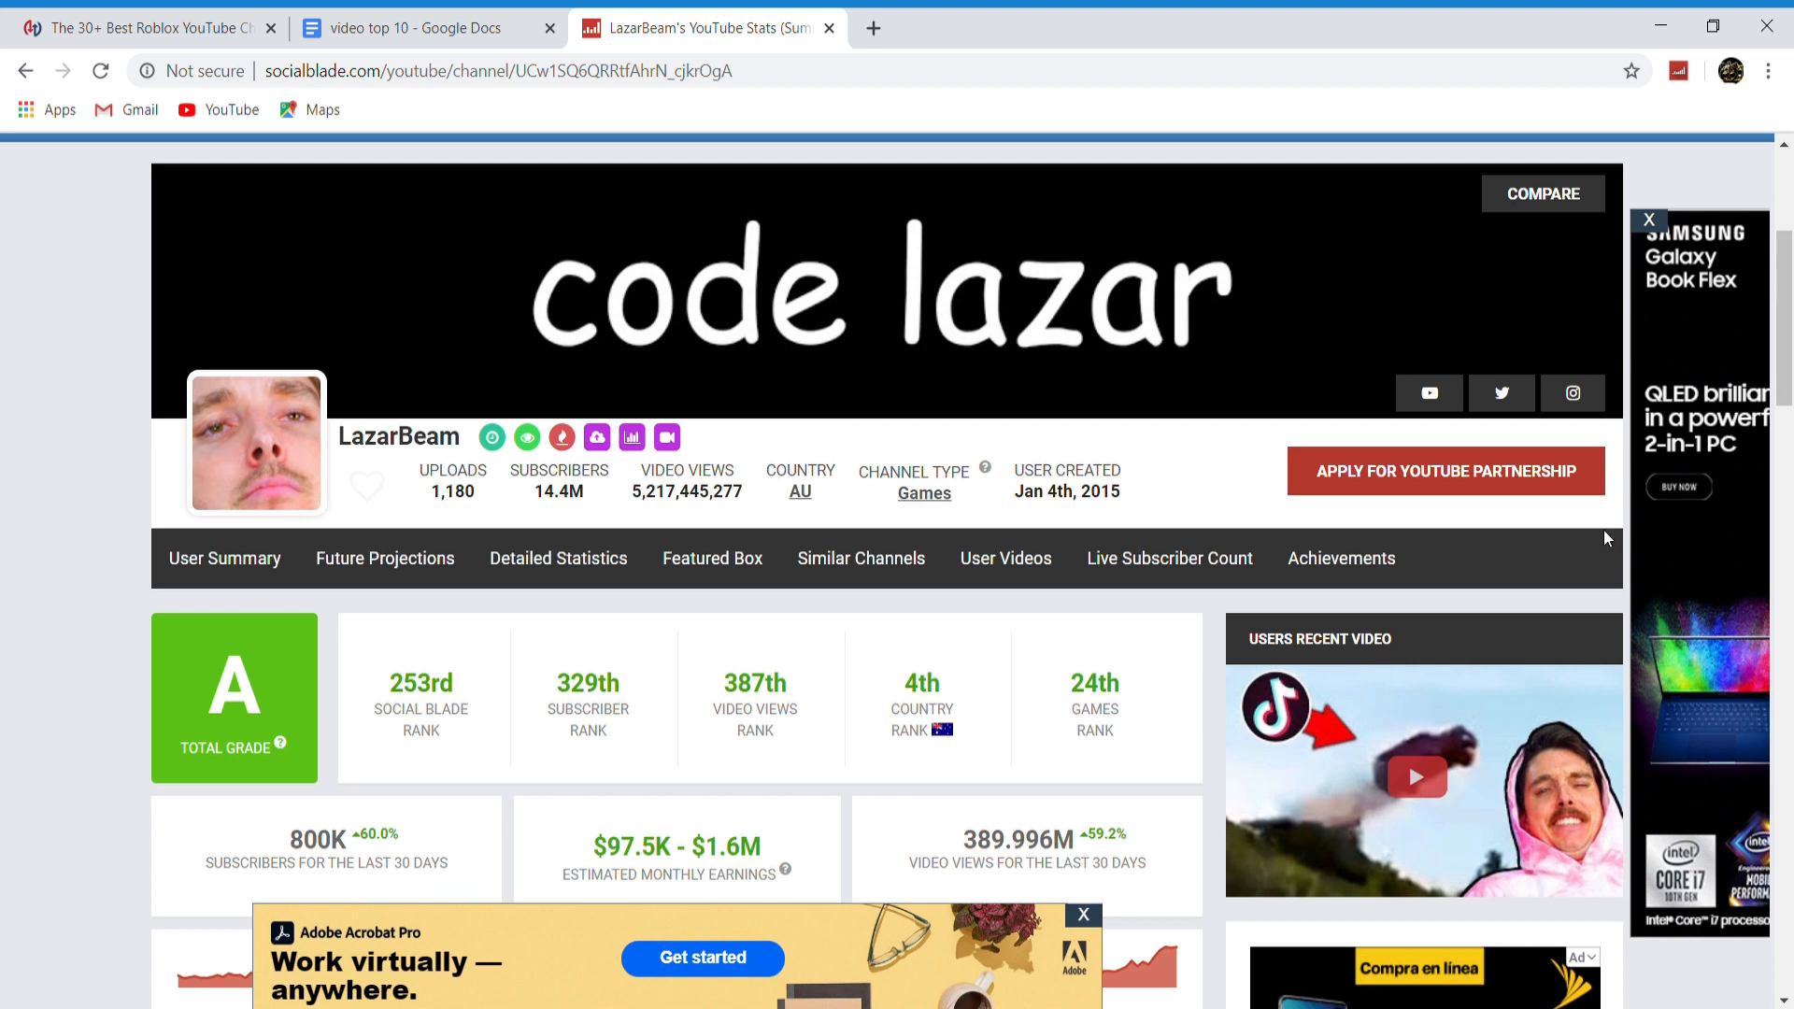
mouse_move(1170, 559)
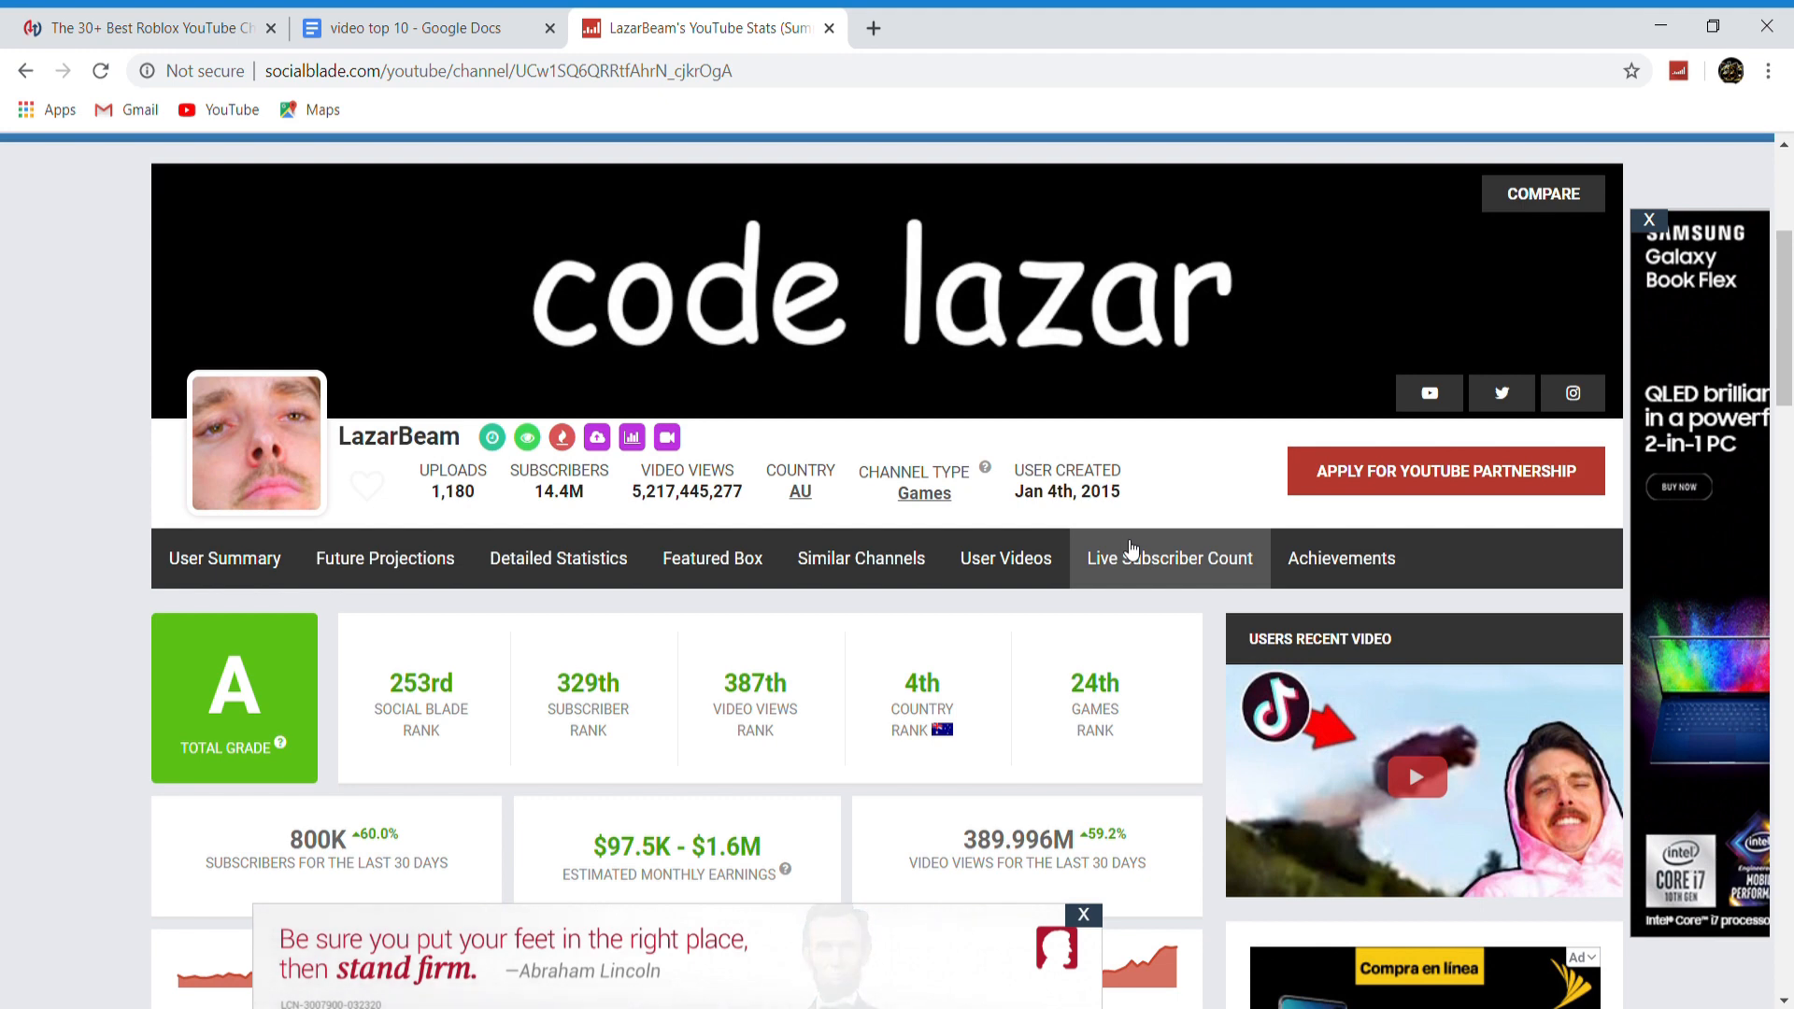
click(150, 28)
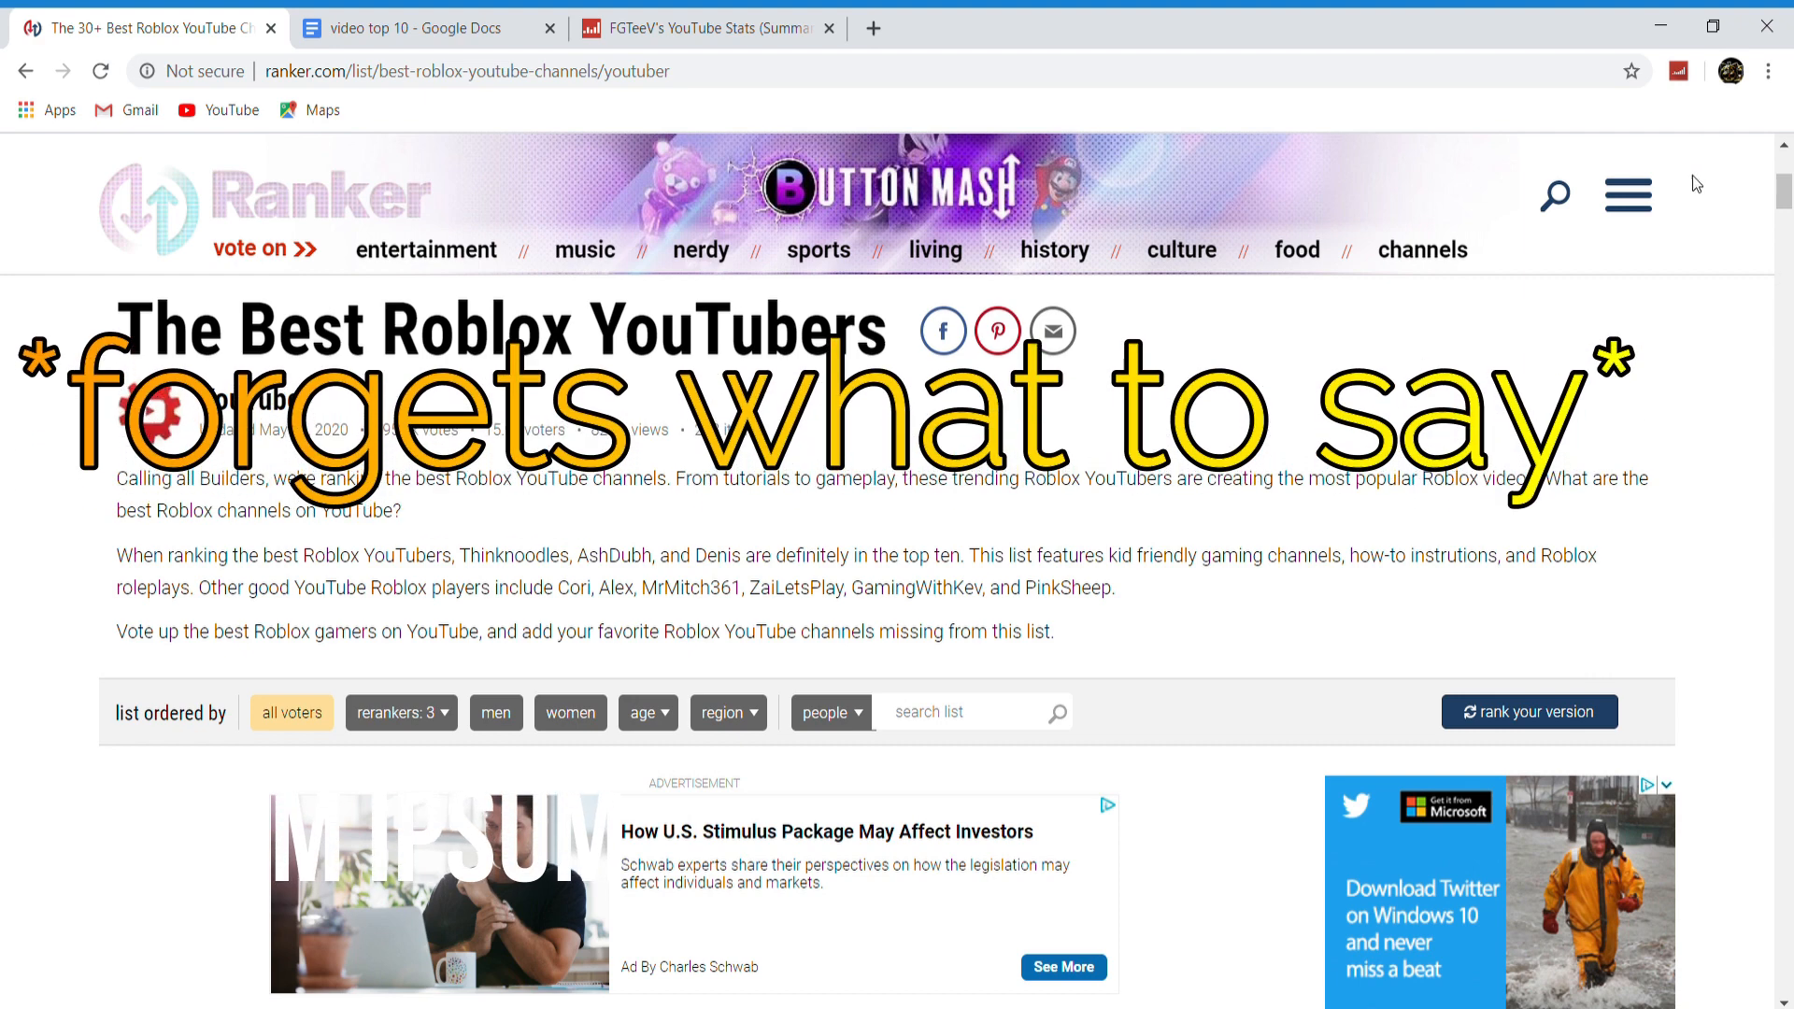
click(412, 28)
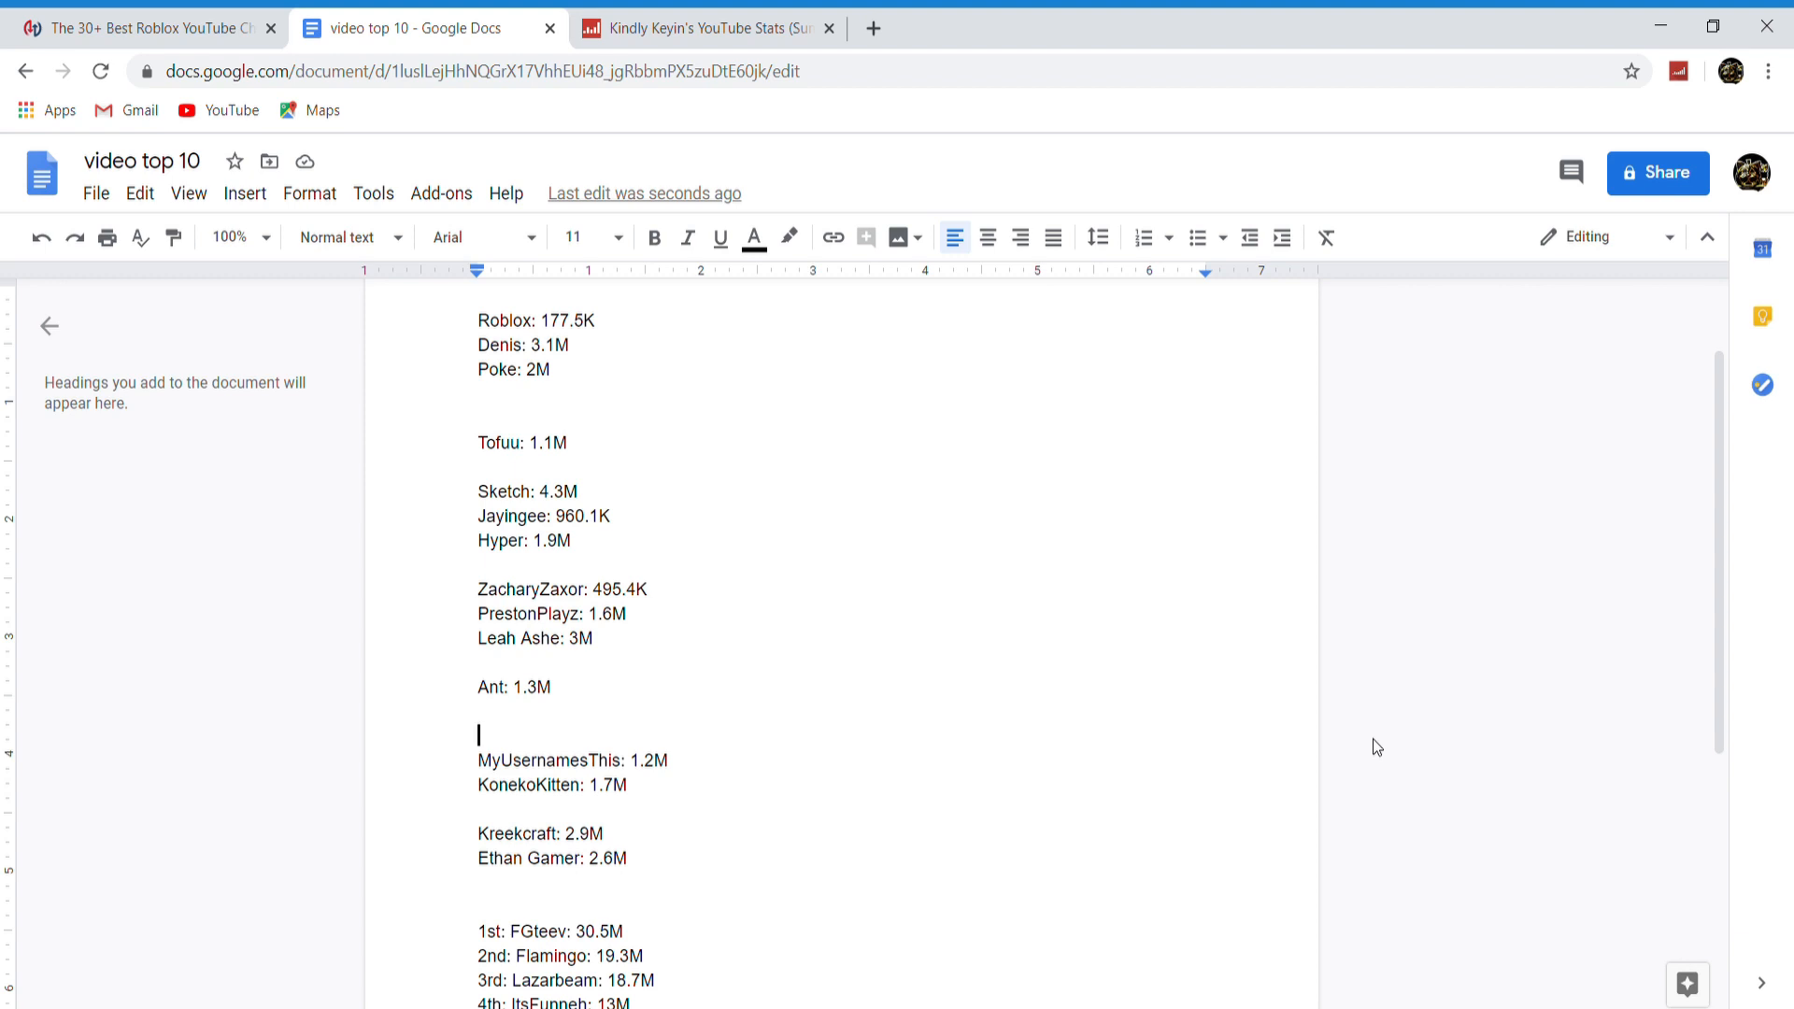
click(697, 28)
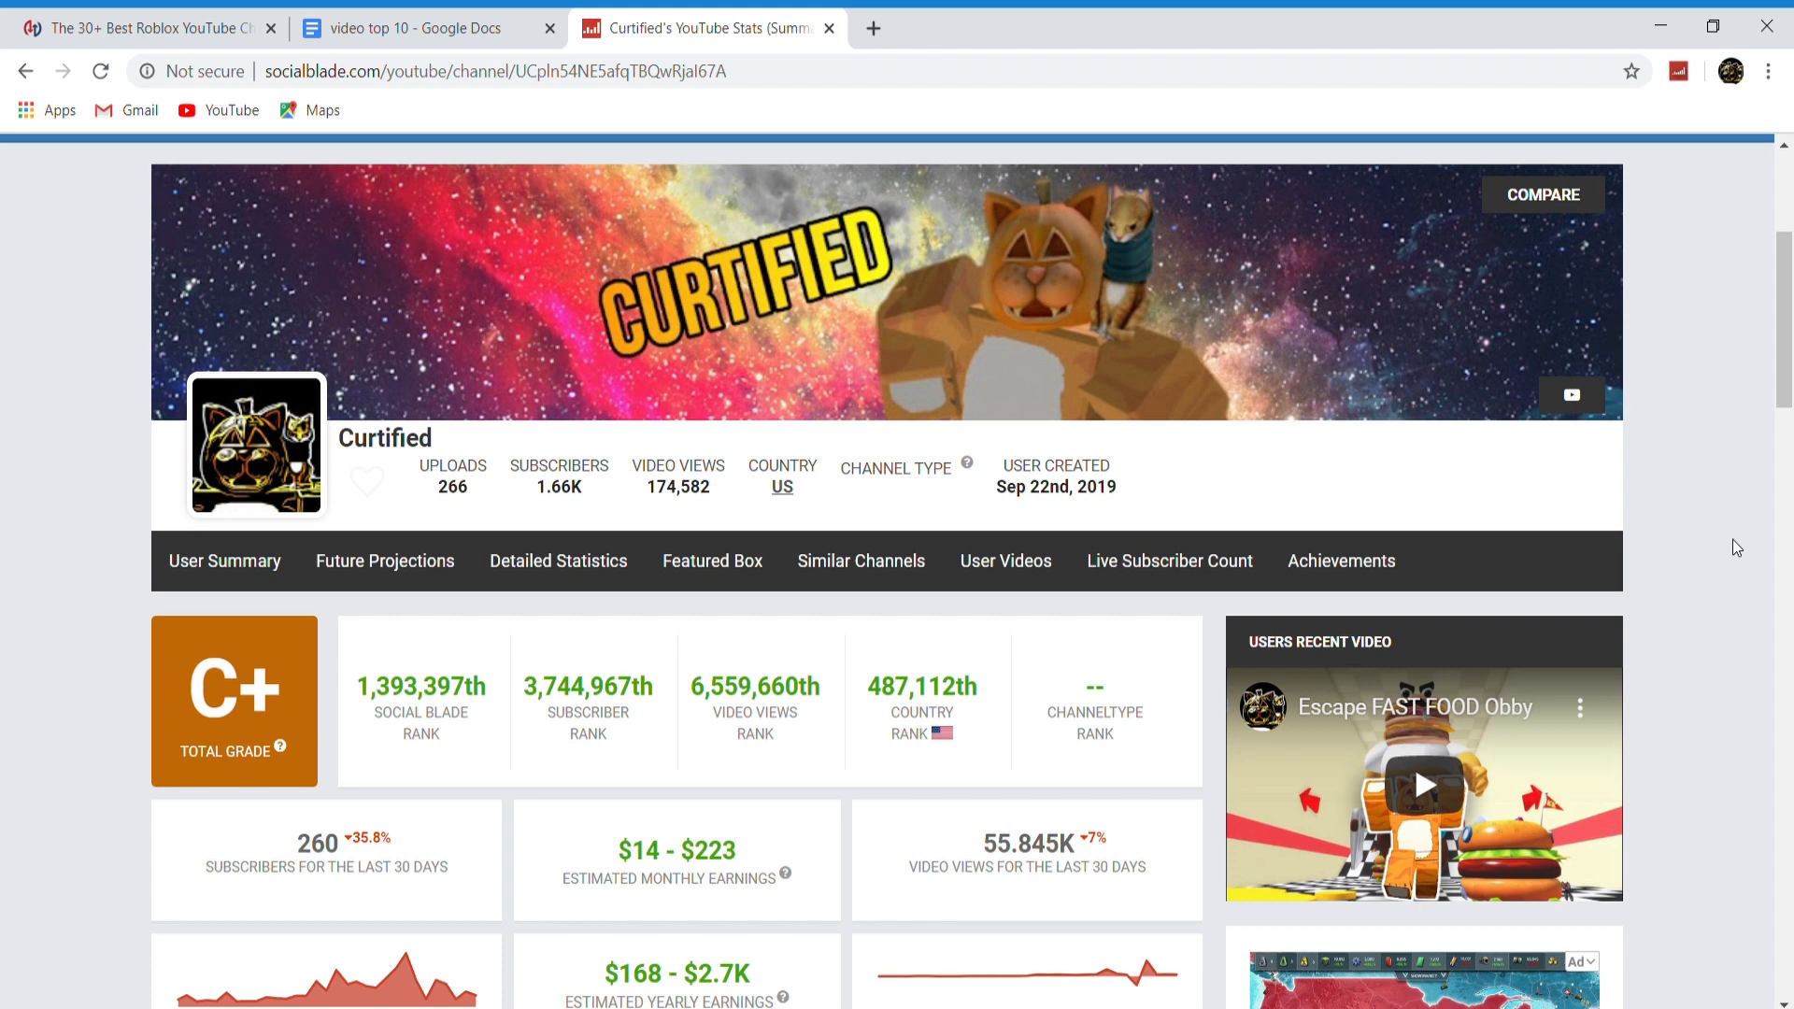
mouse_move(647, 494)
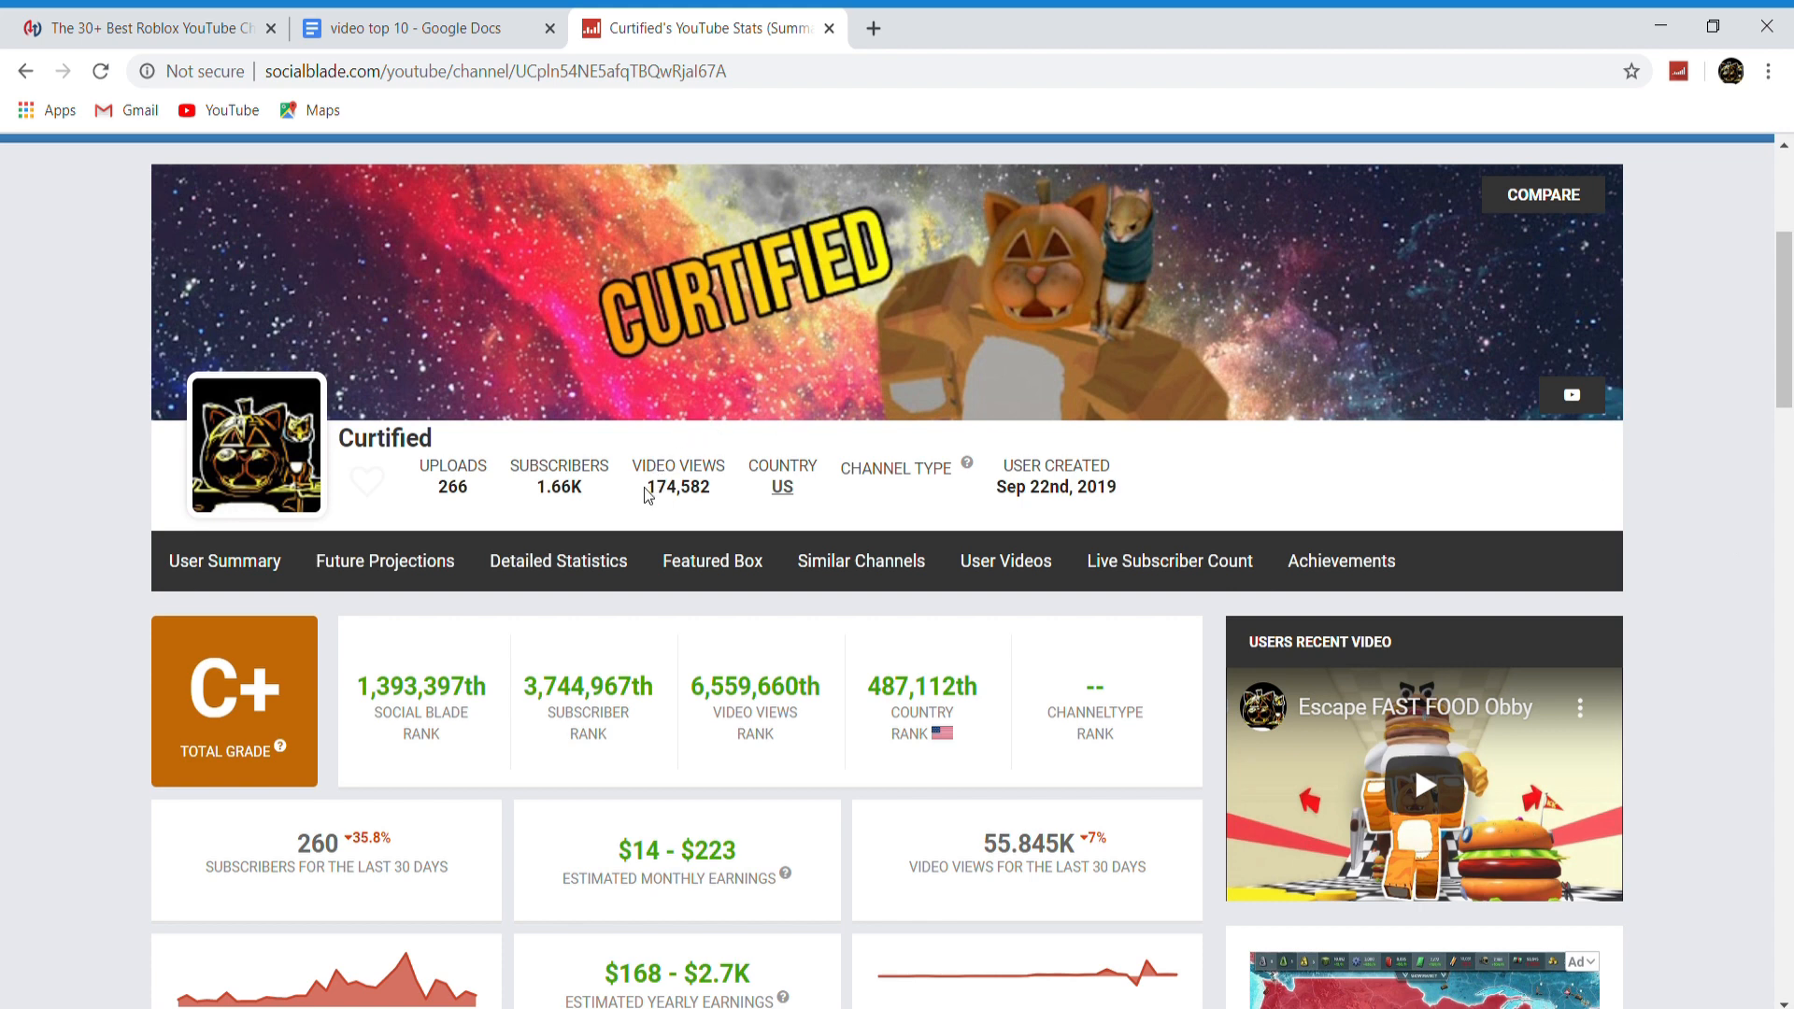
mouse_move(713, 561)
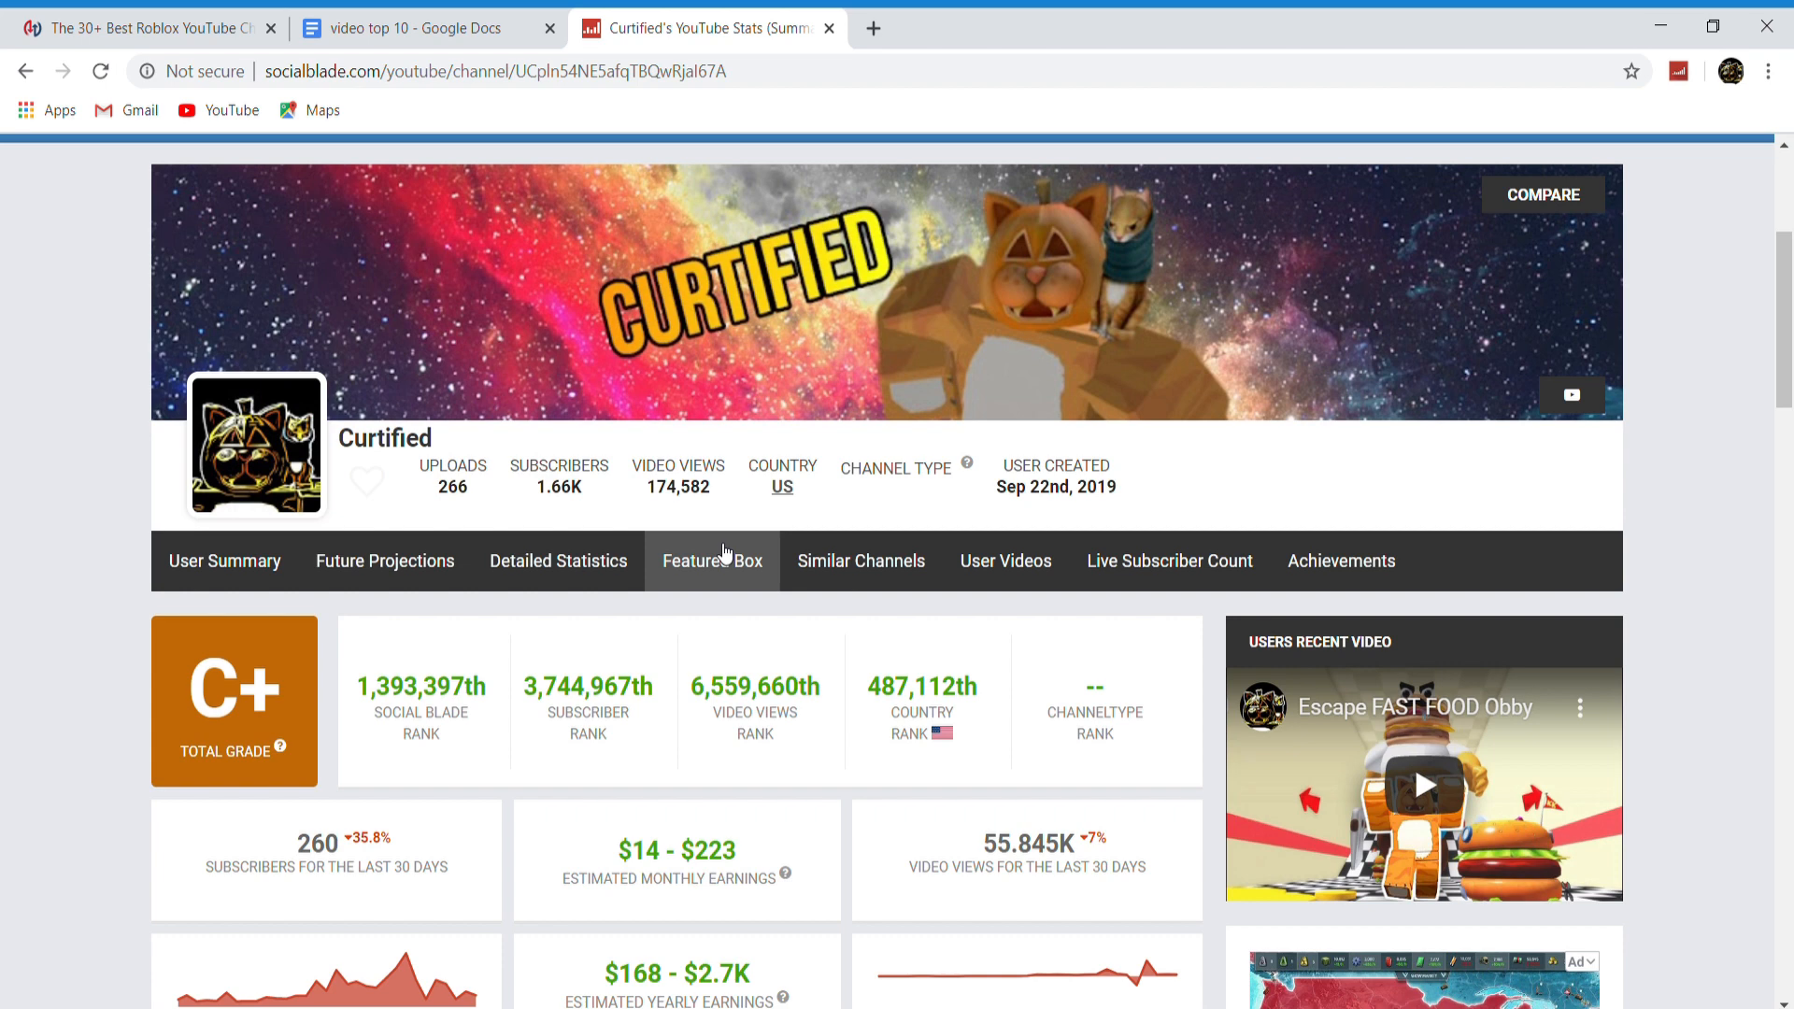
click(136, 28)
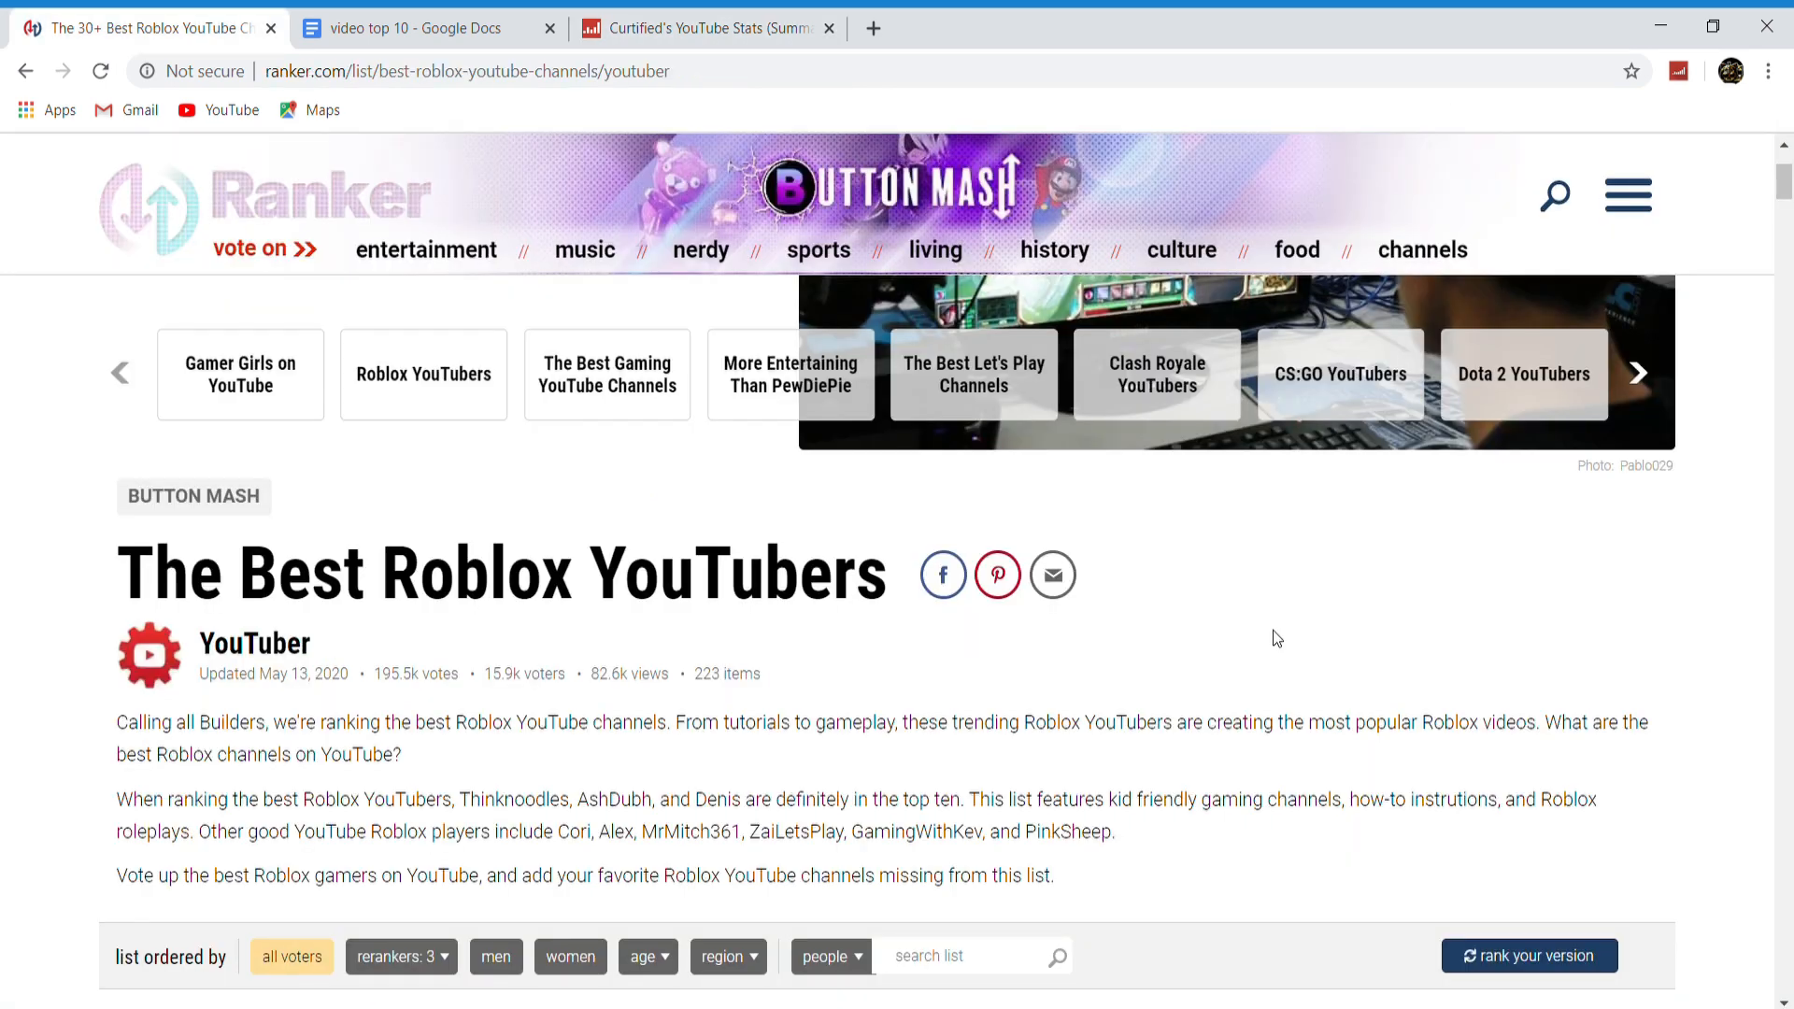
mouse_move(1050, 553)
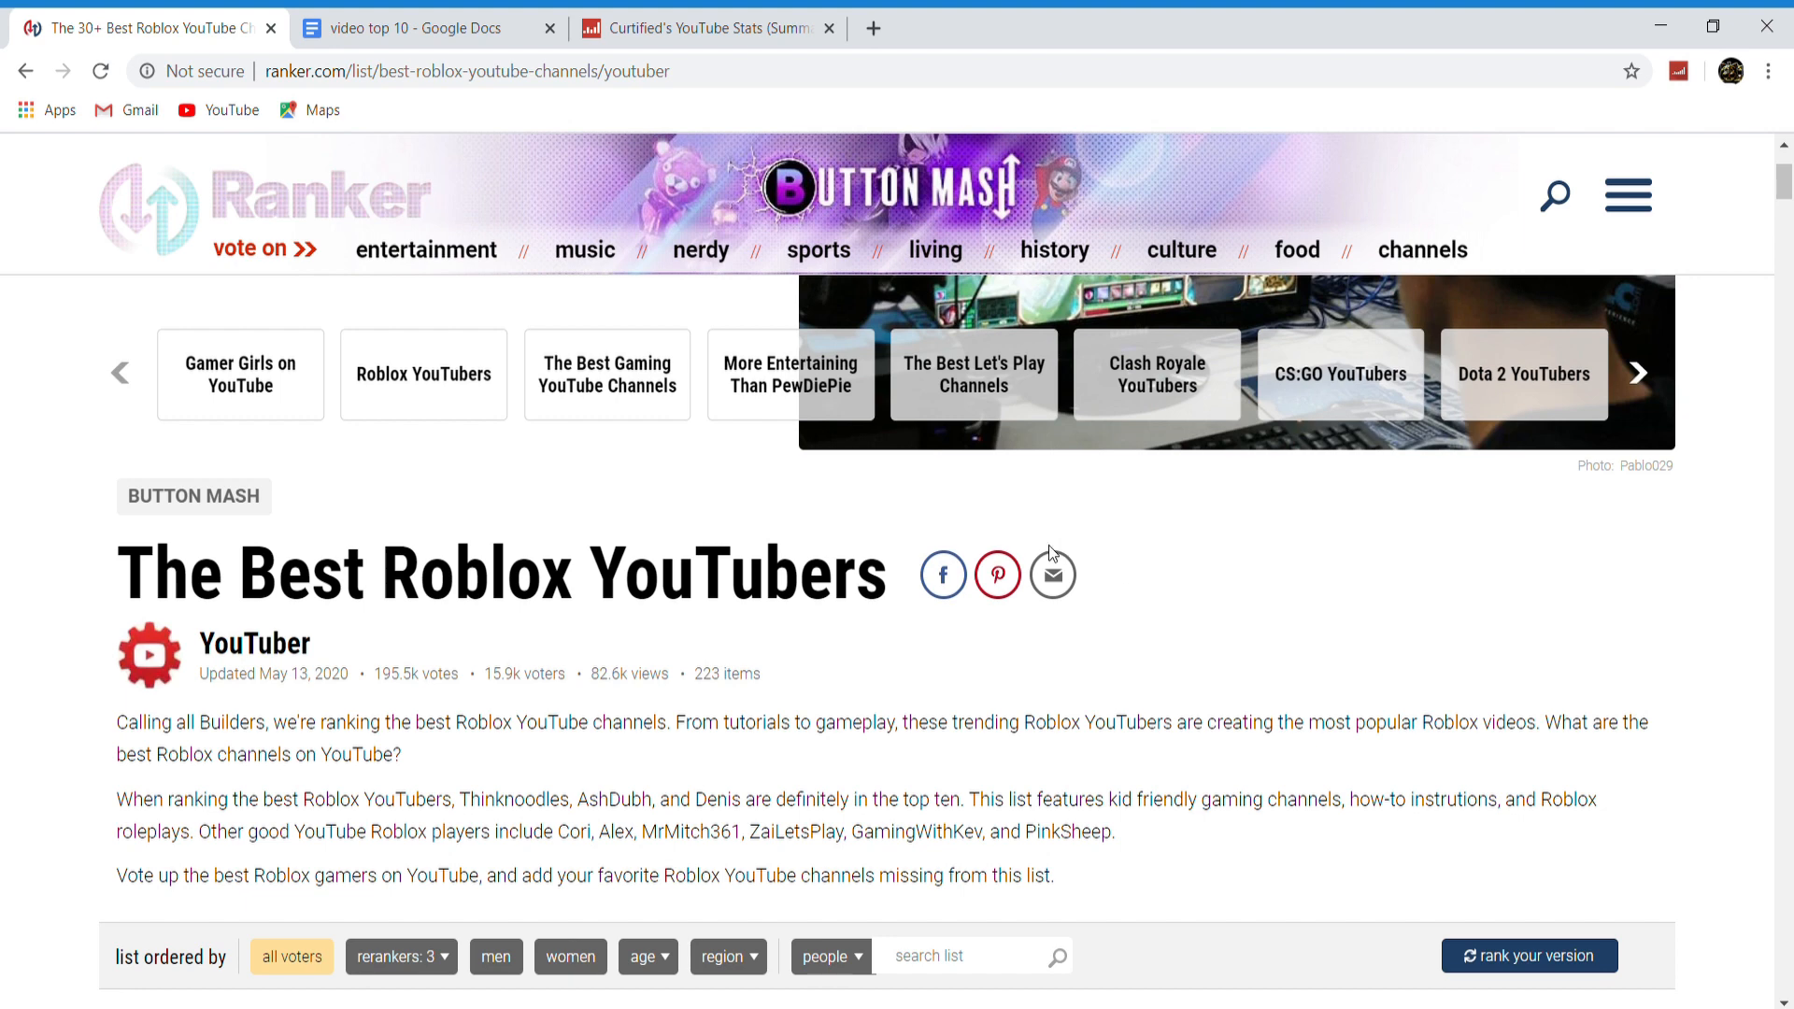
Move down Ranker's list past Poke, AlbertsStuff and PrestonPlayz toward the lower entries
scroll(down, 3)
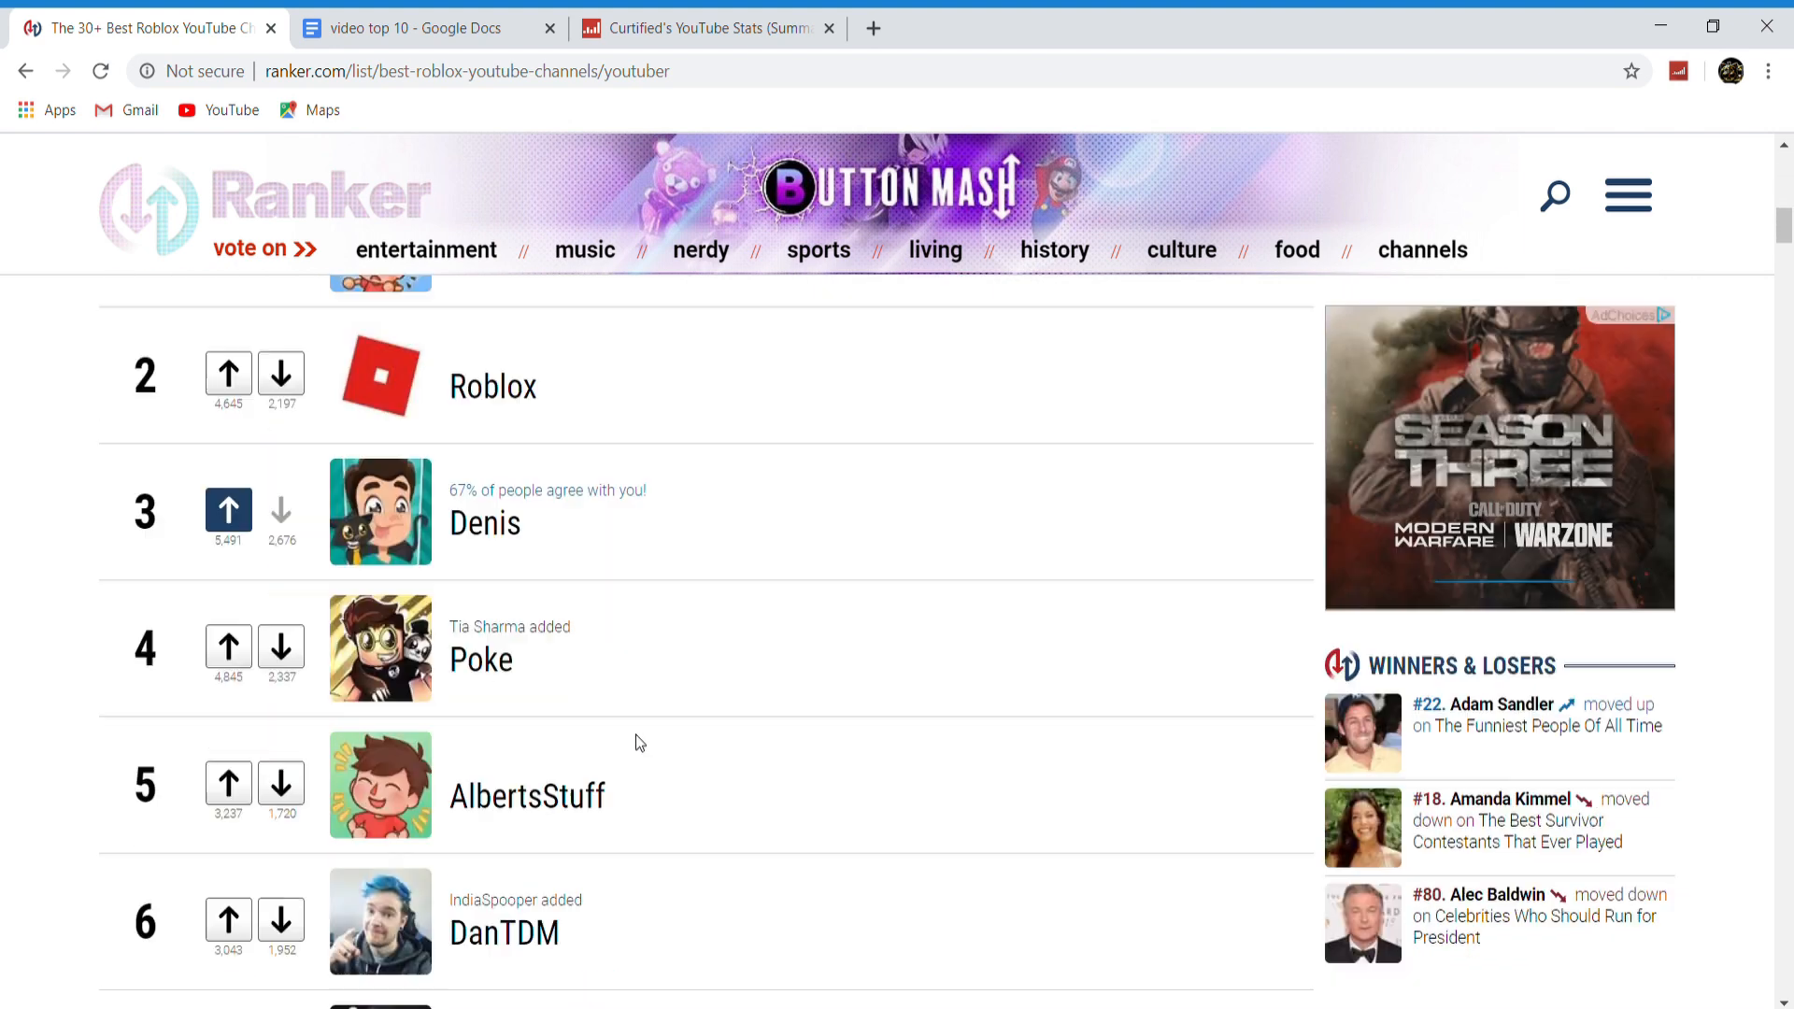
scroll(down, 3)
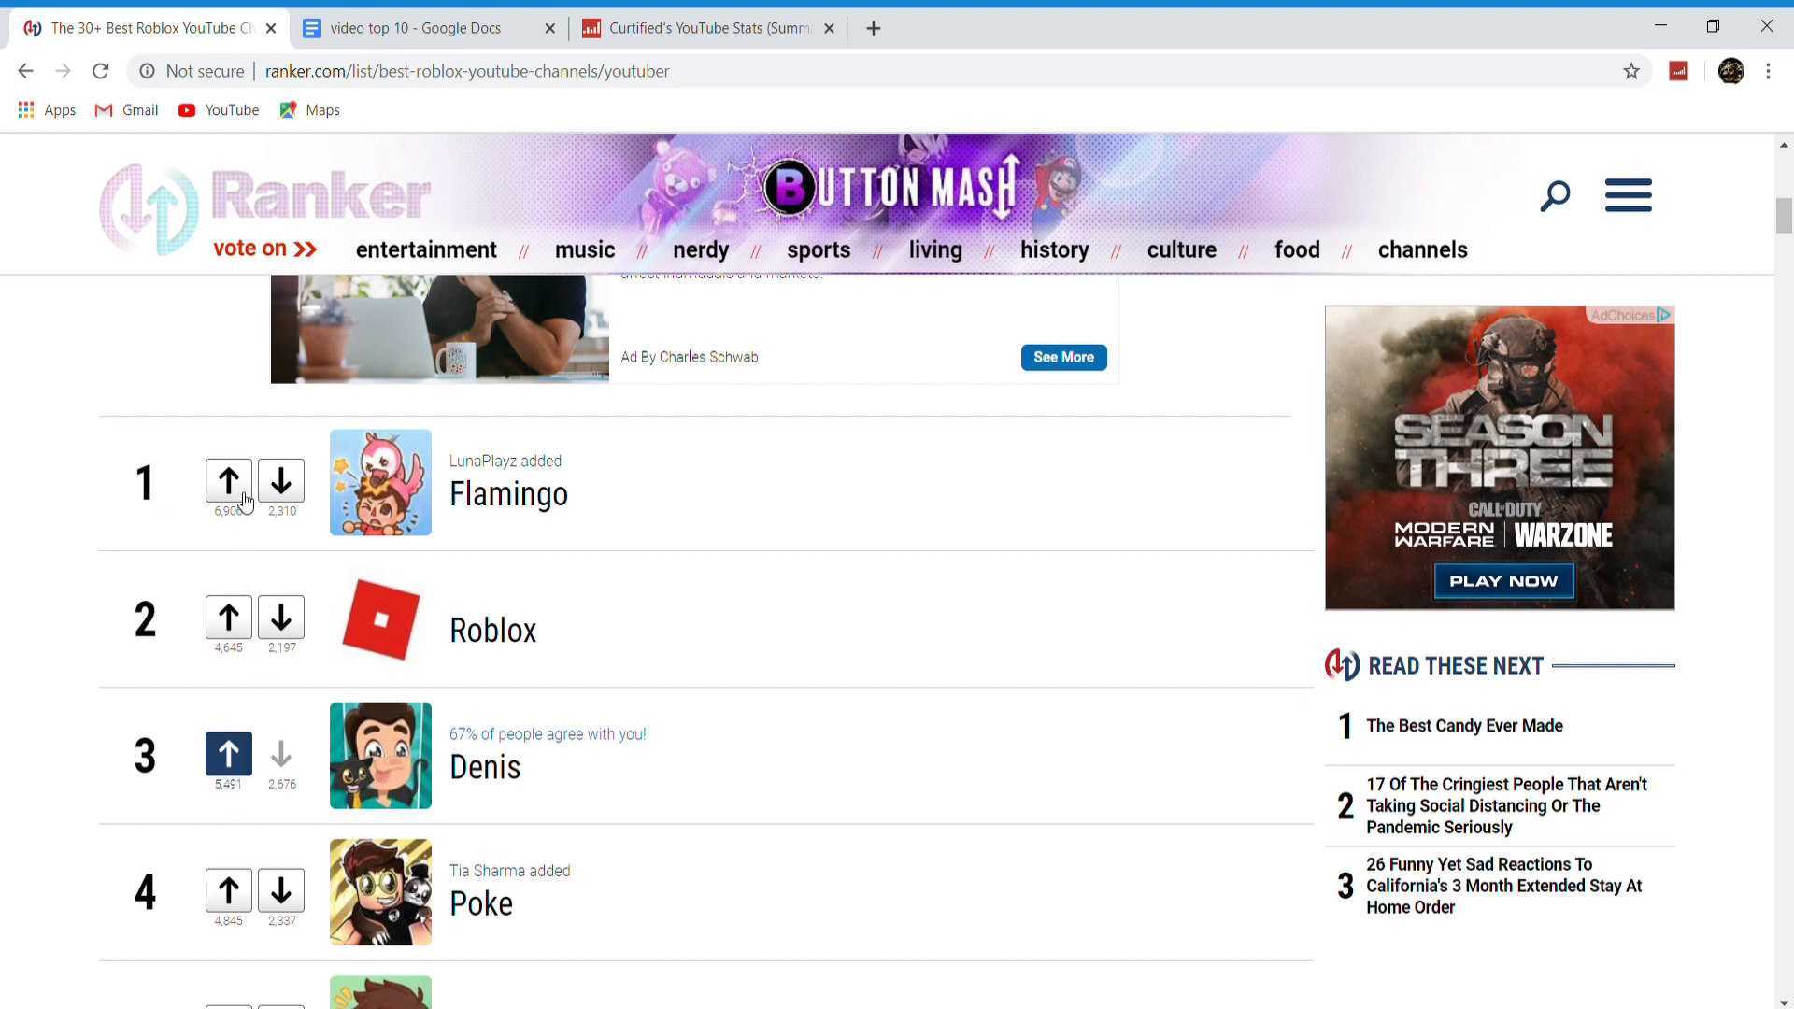
scroll(down, 3)
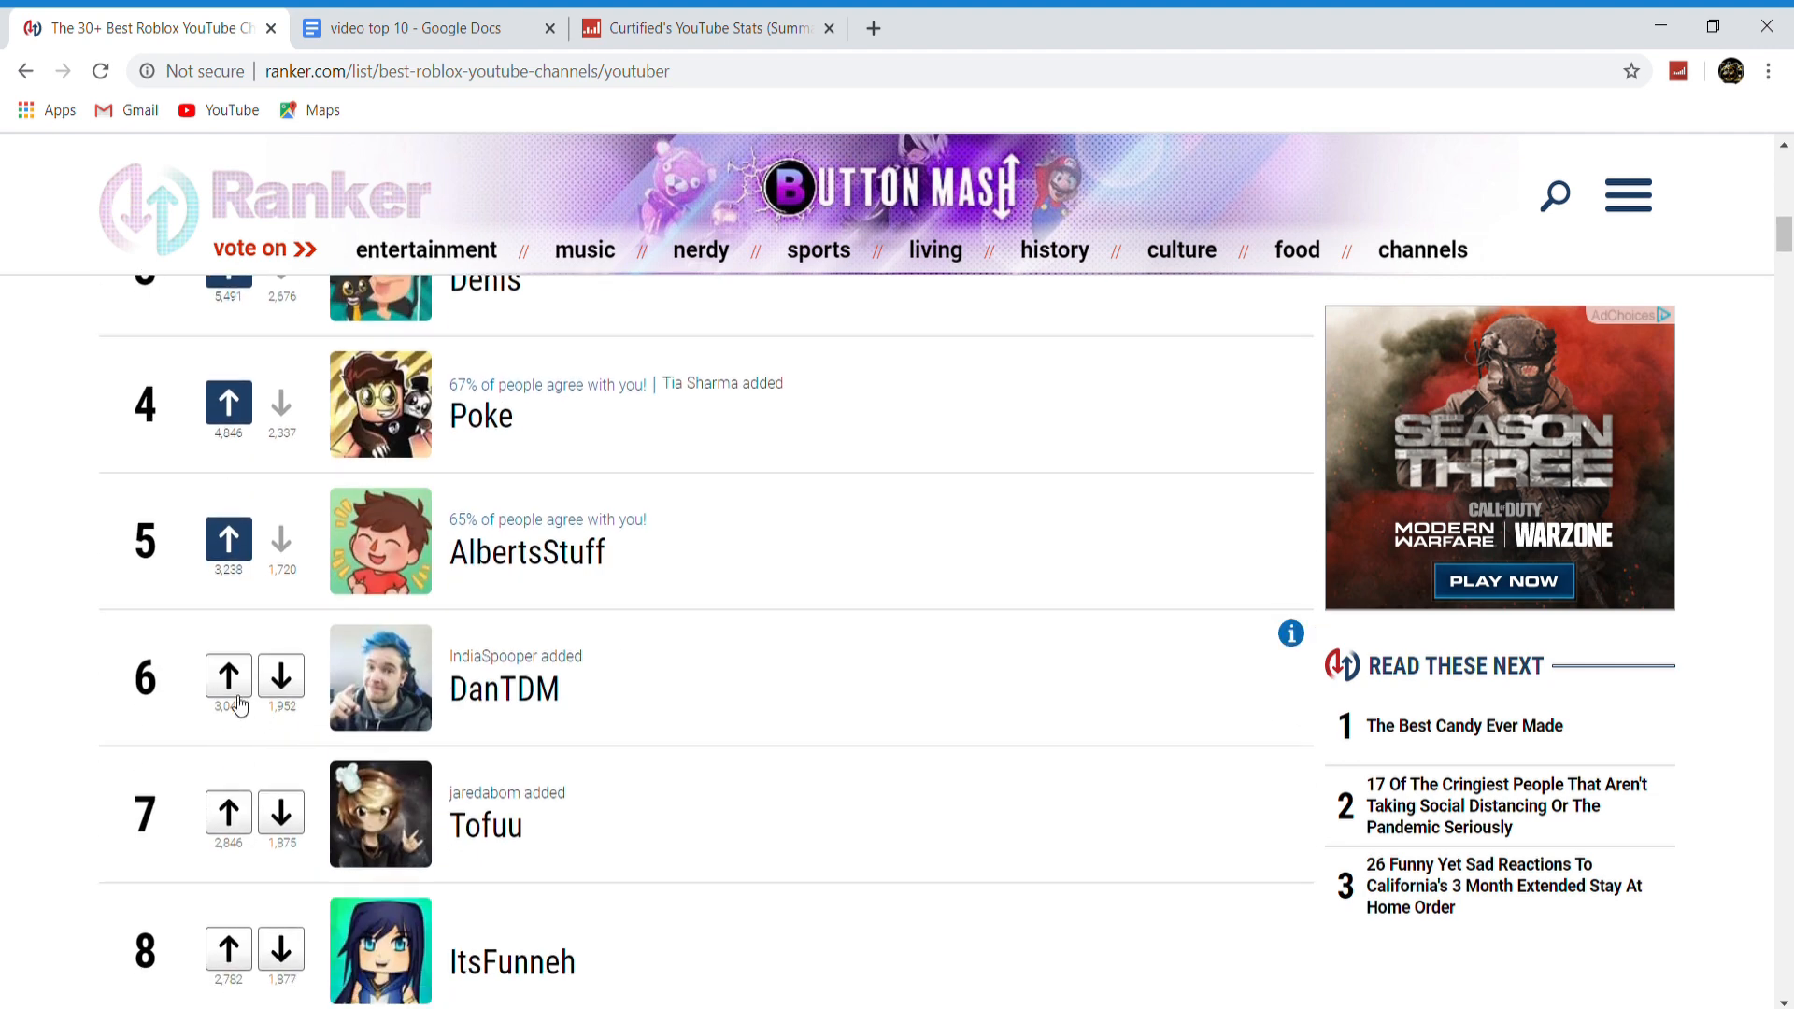
scroll(down, 3)
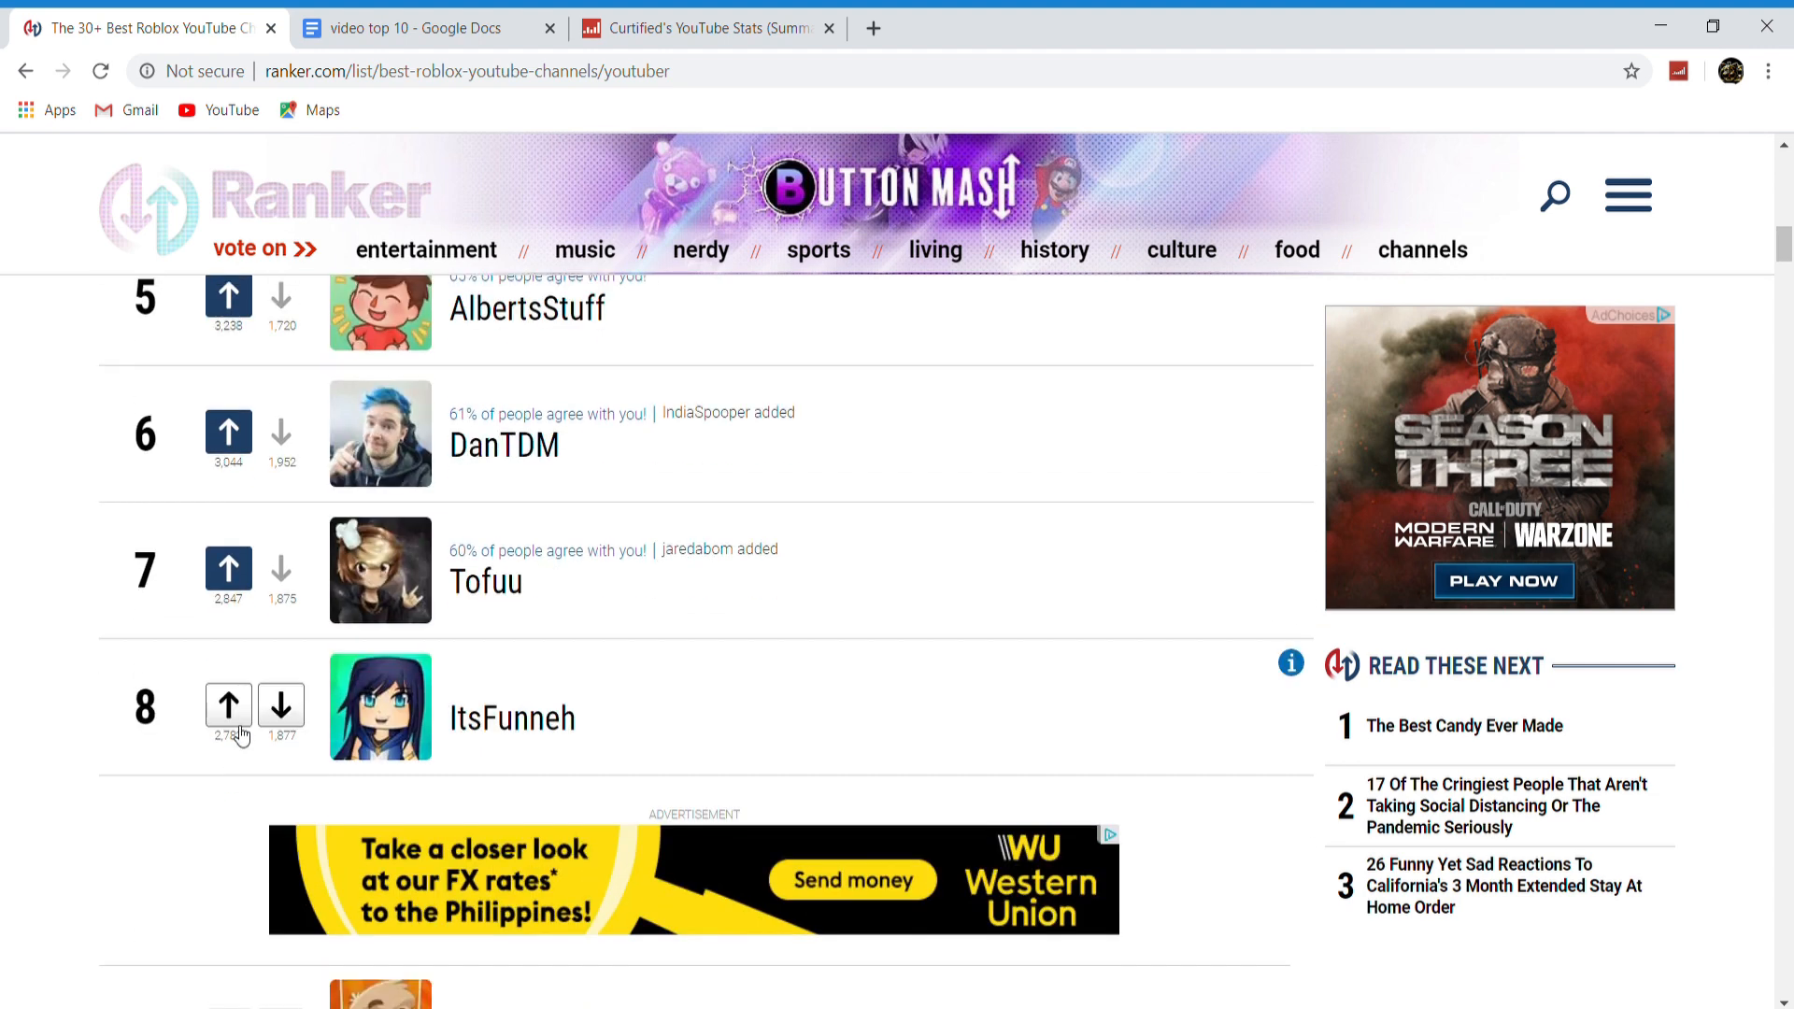
scroll(down, 3)
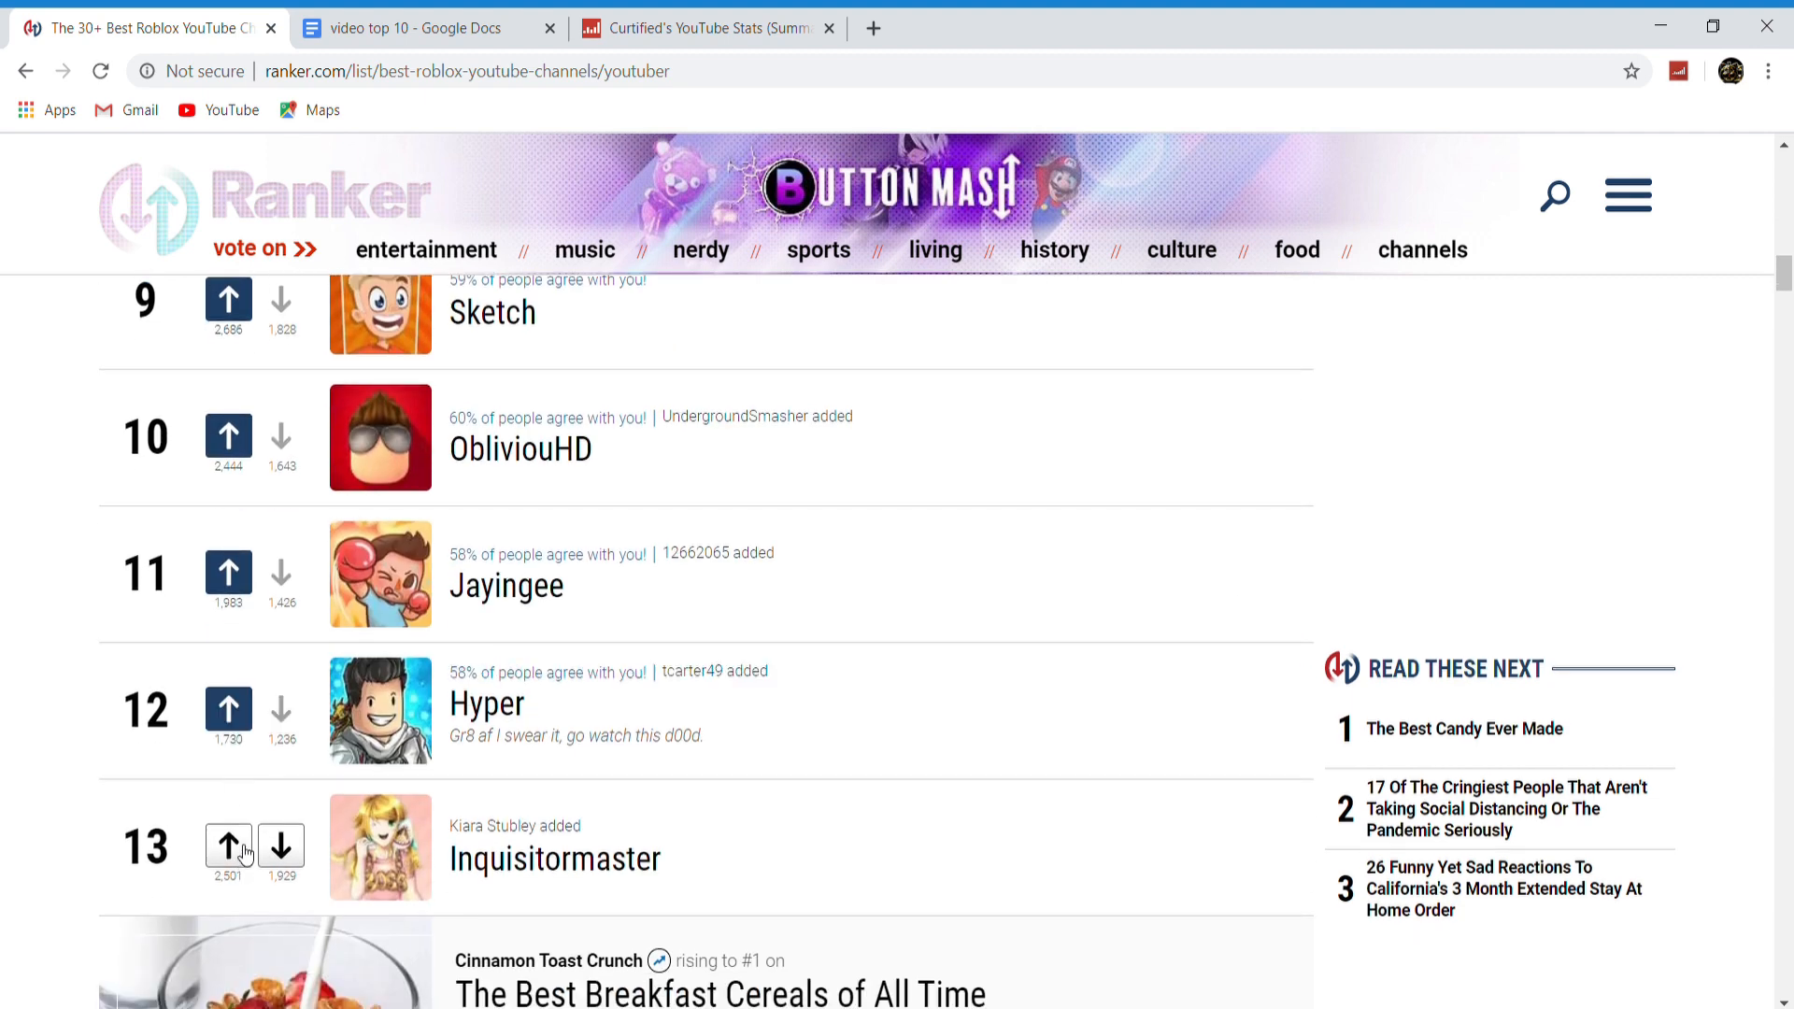
scroll(down, 3)
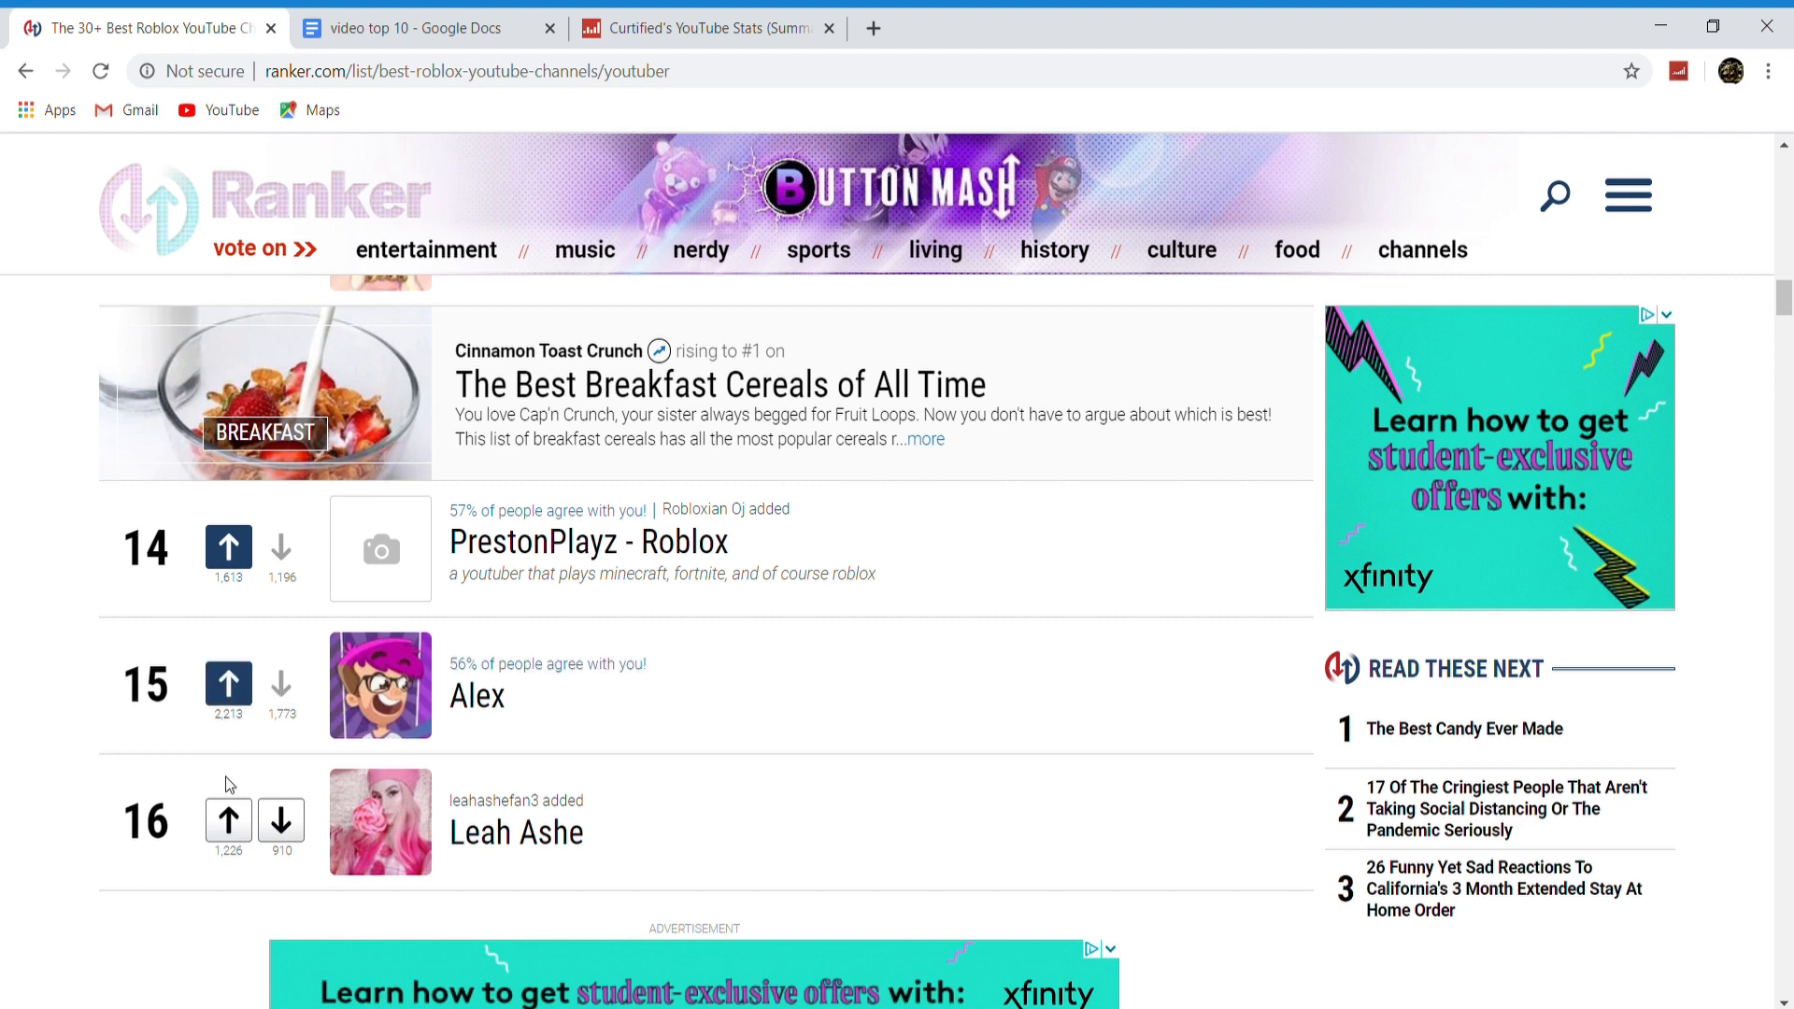
scroll(down, 3)
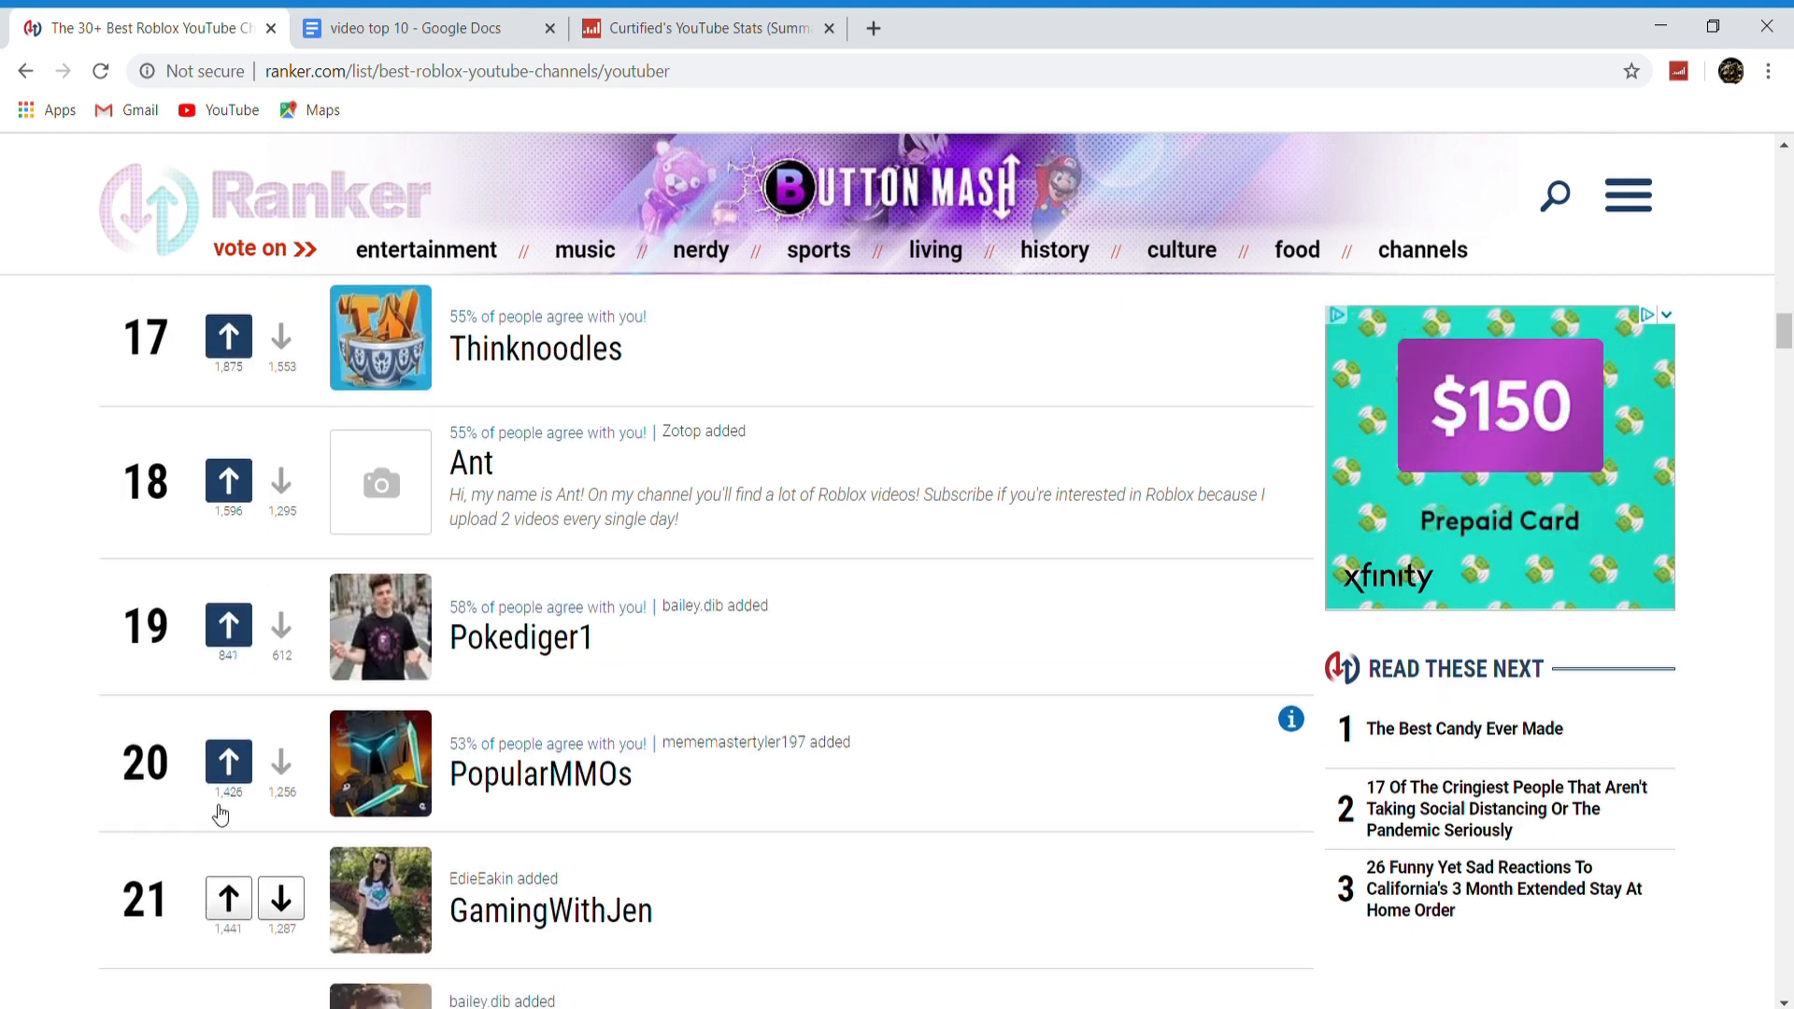
Upvote LaurenzSide and #35 RussoPlays on the Ranker list
scroll(down, 3)
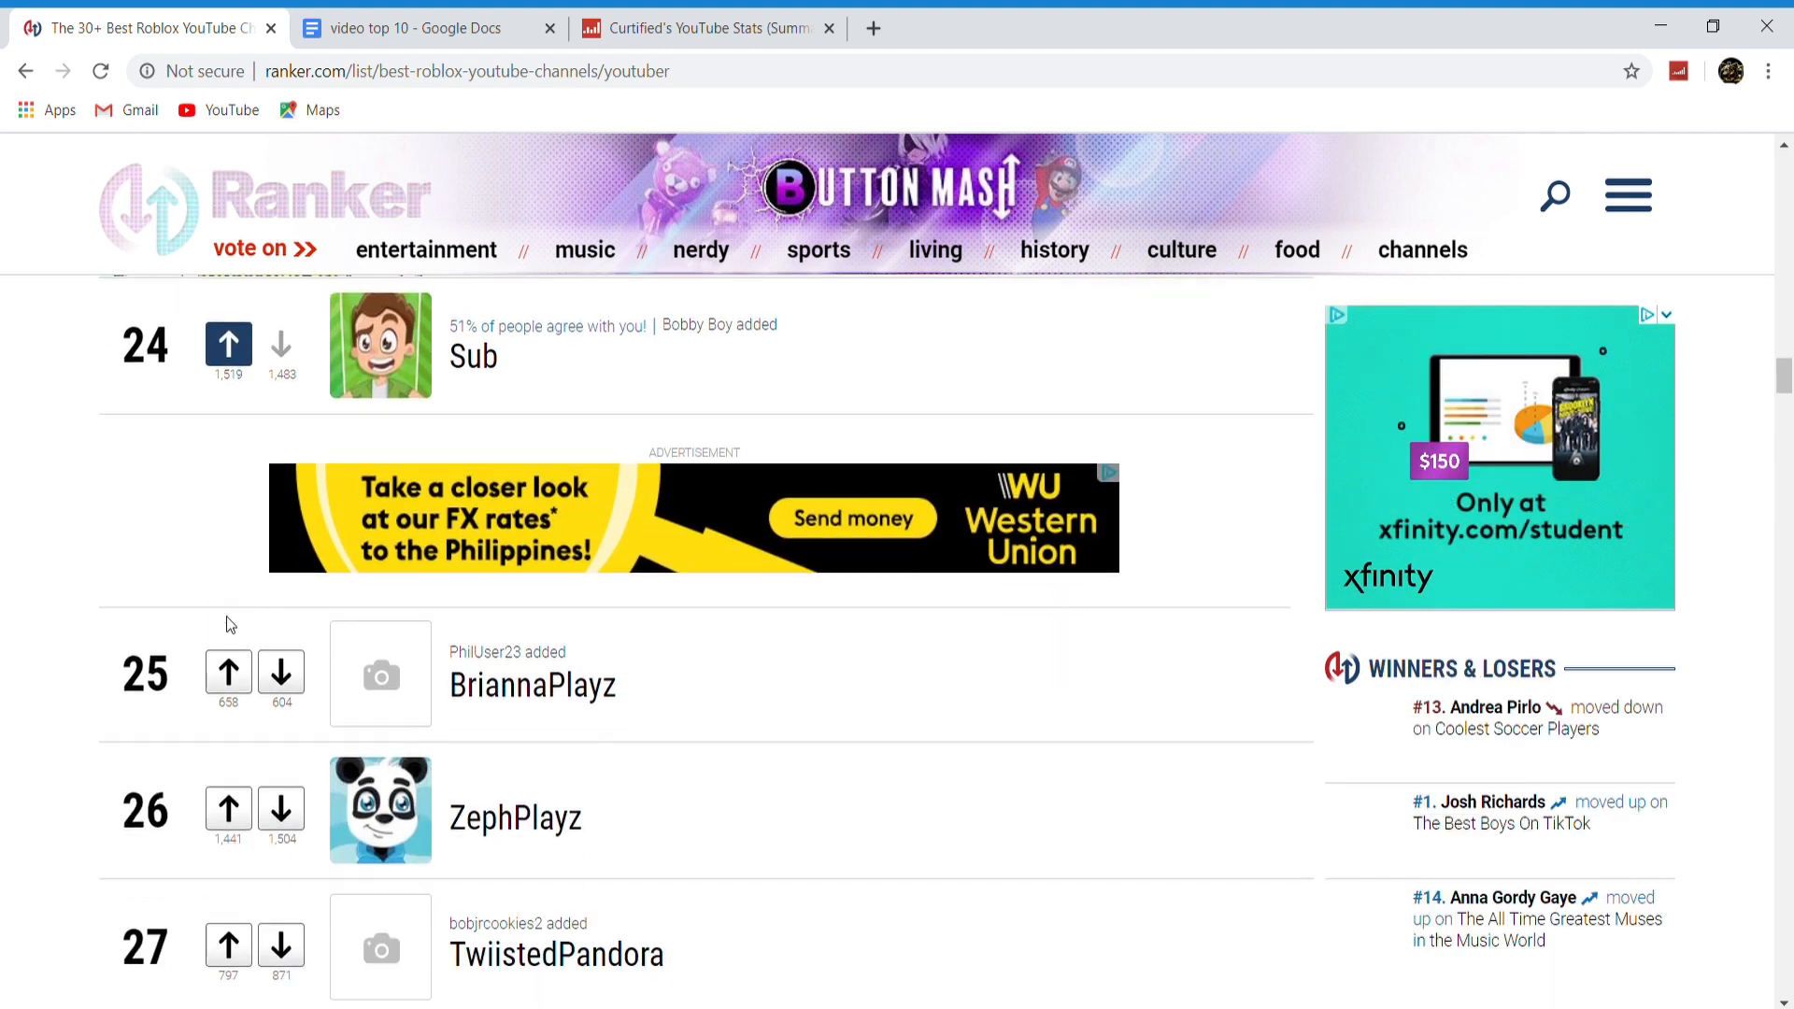
scroll(down, 3)
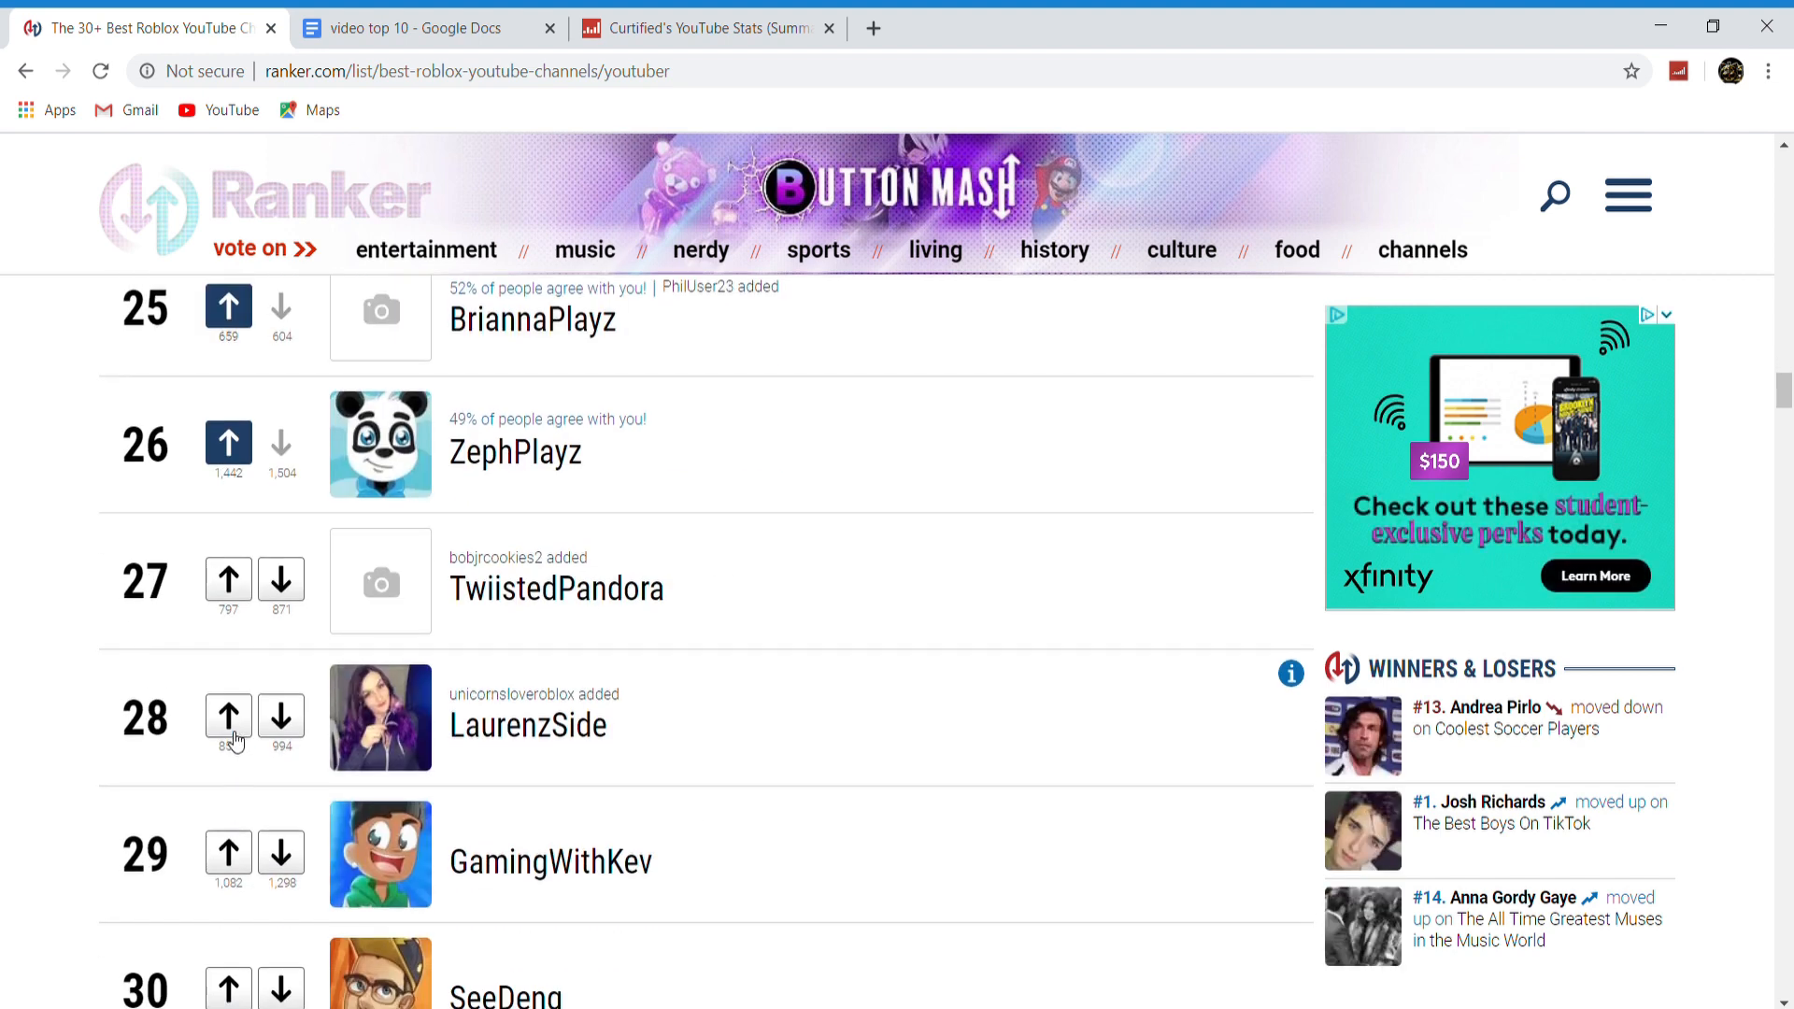
click(228, 718)
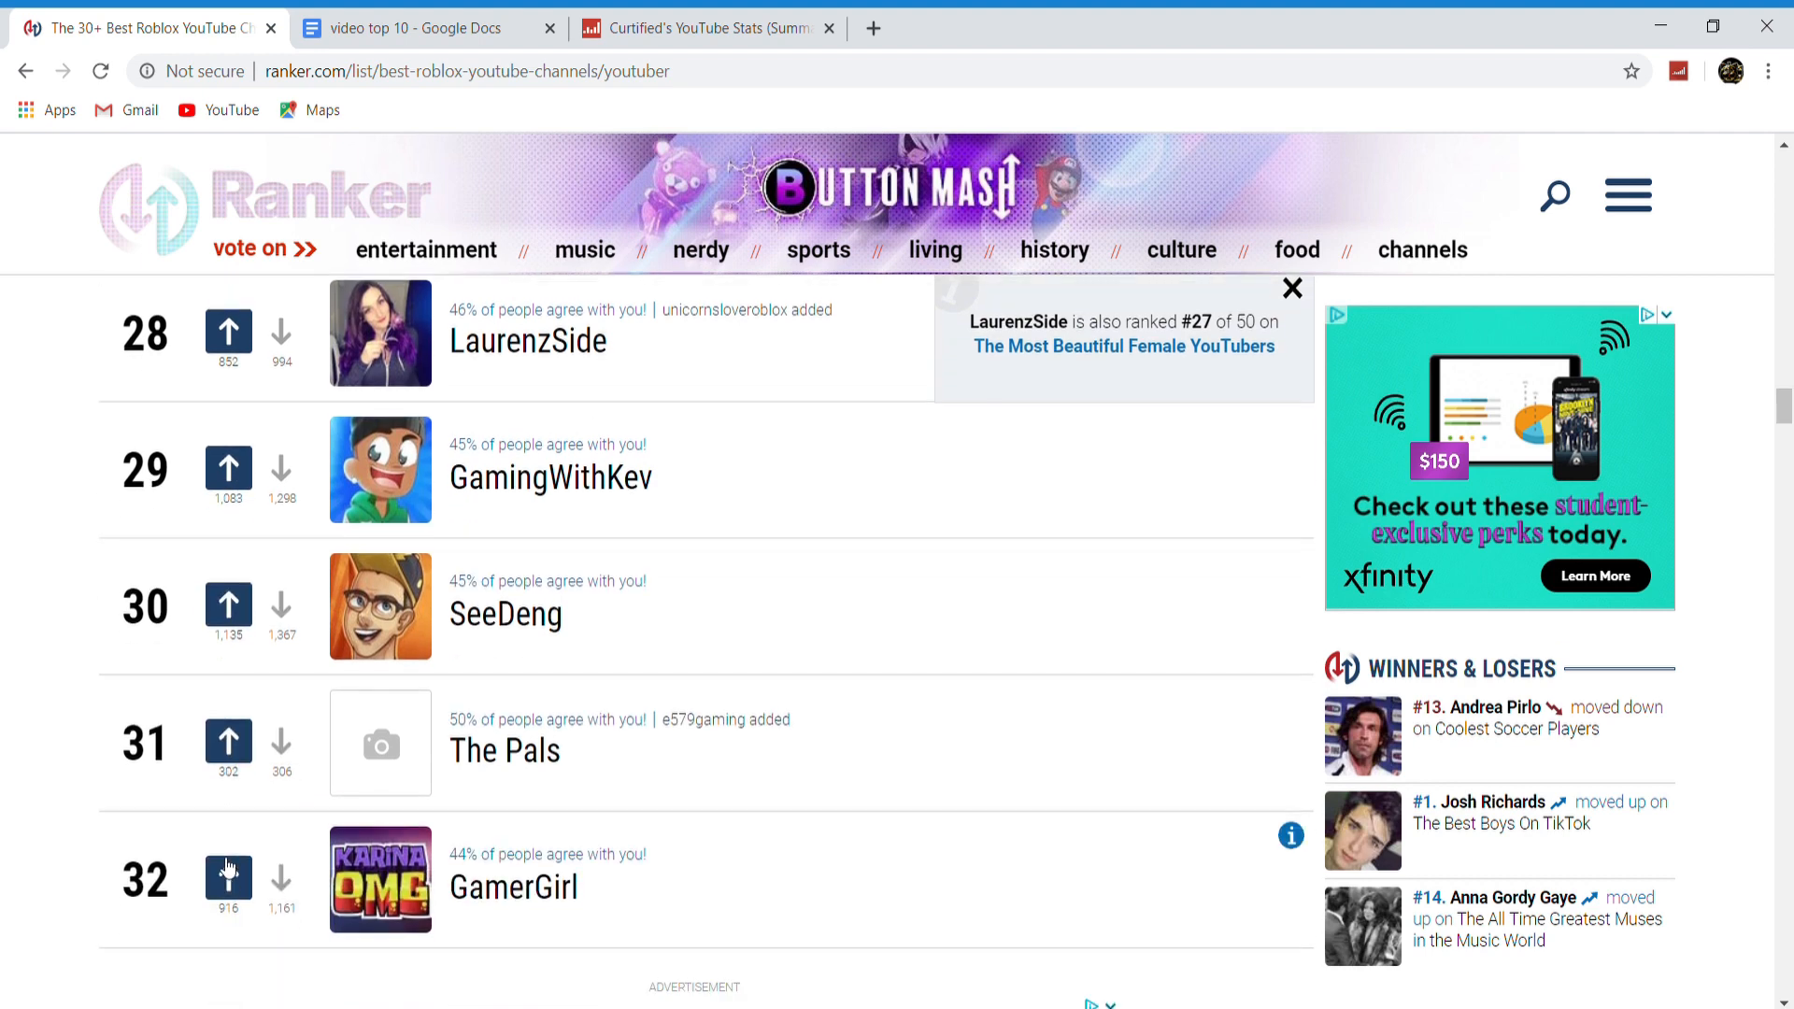
scroll(down, 3)
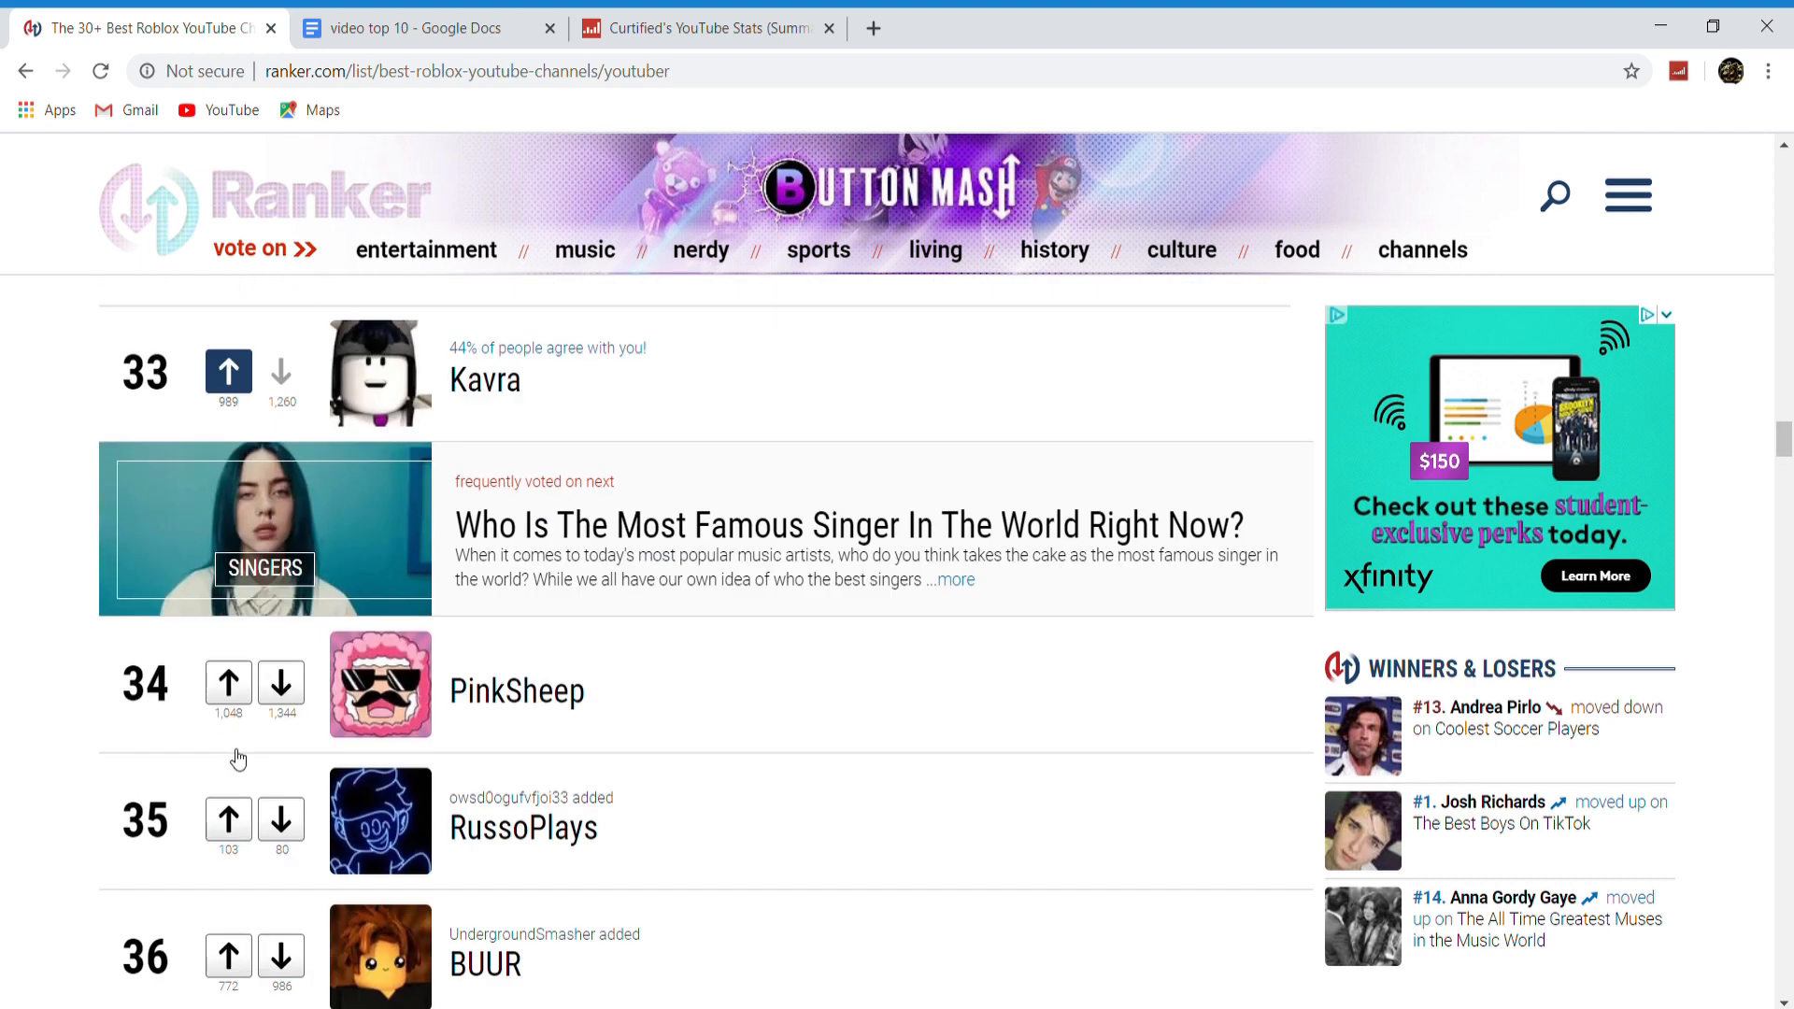
mouse_move(318, 783)
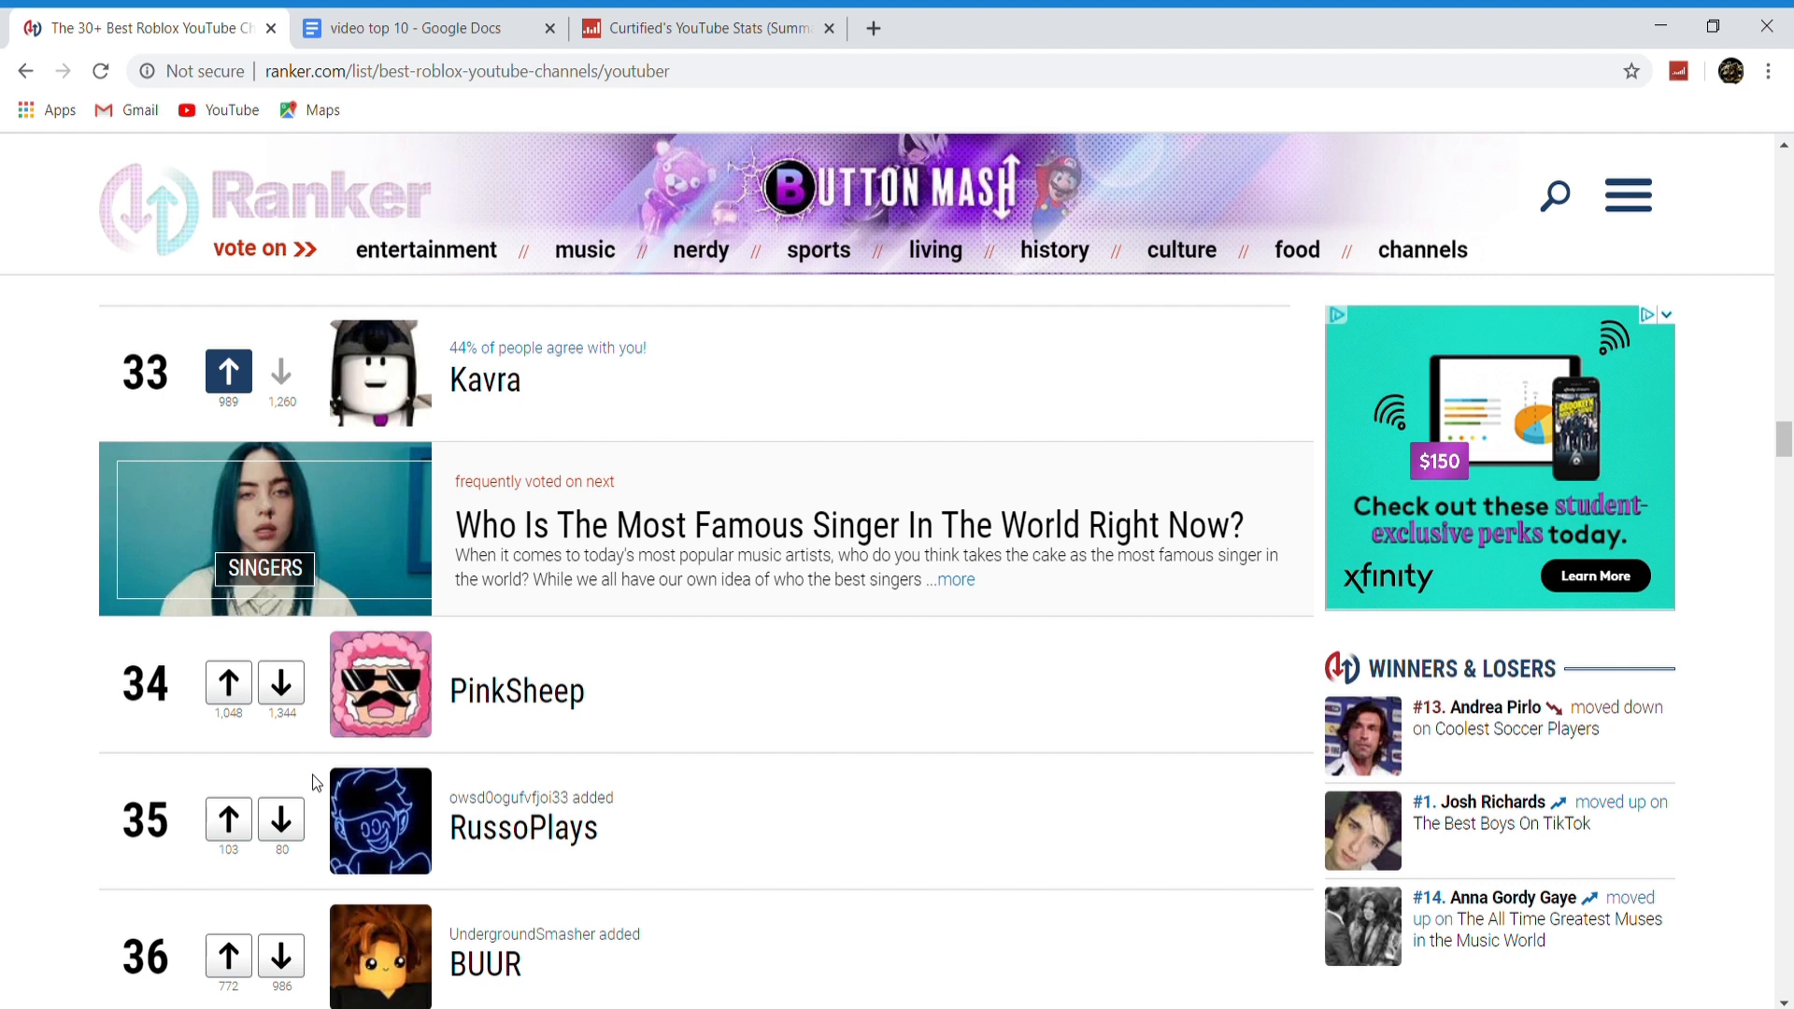
click(228, 819)
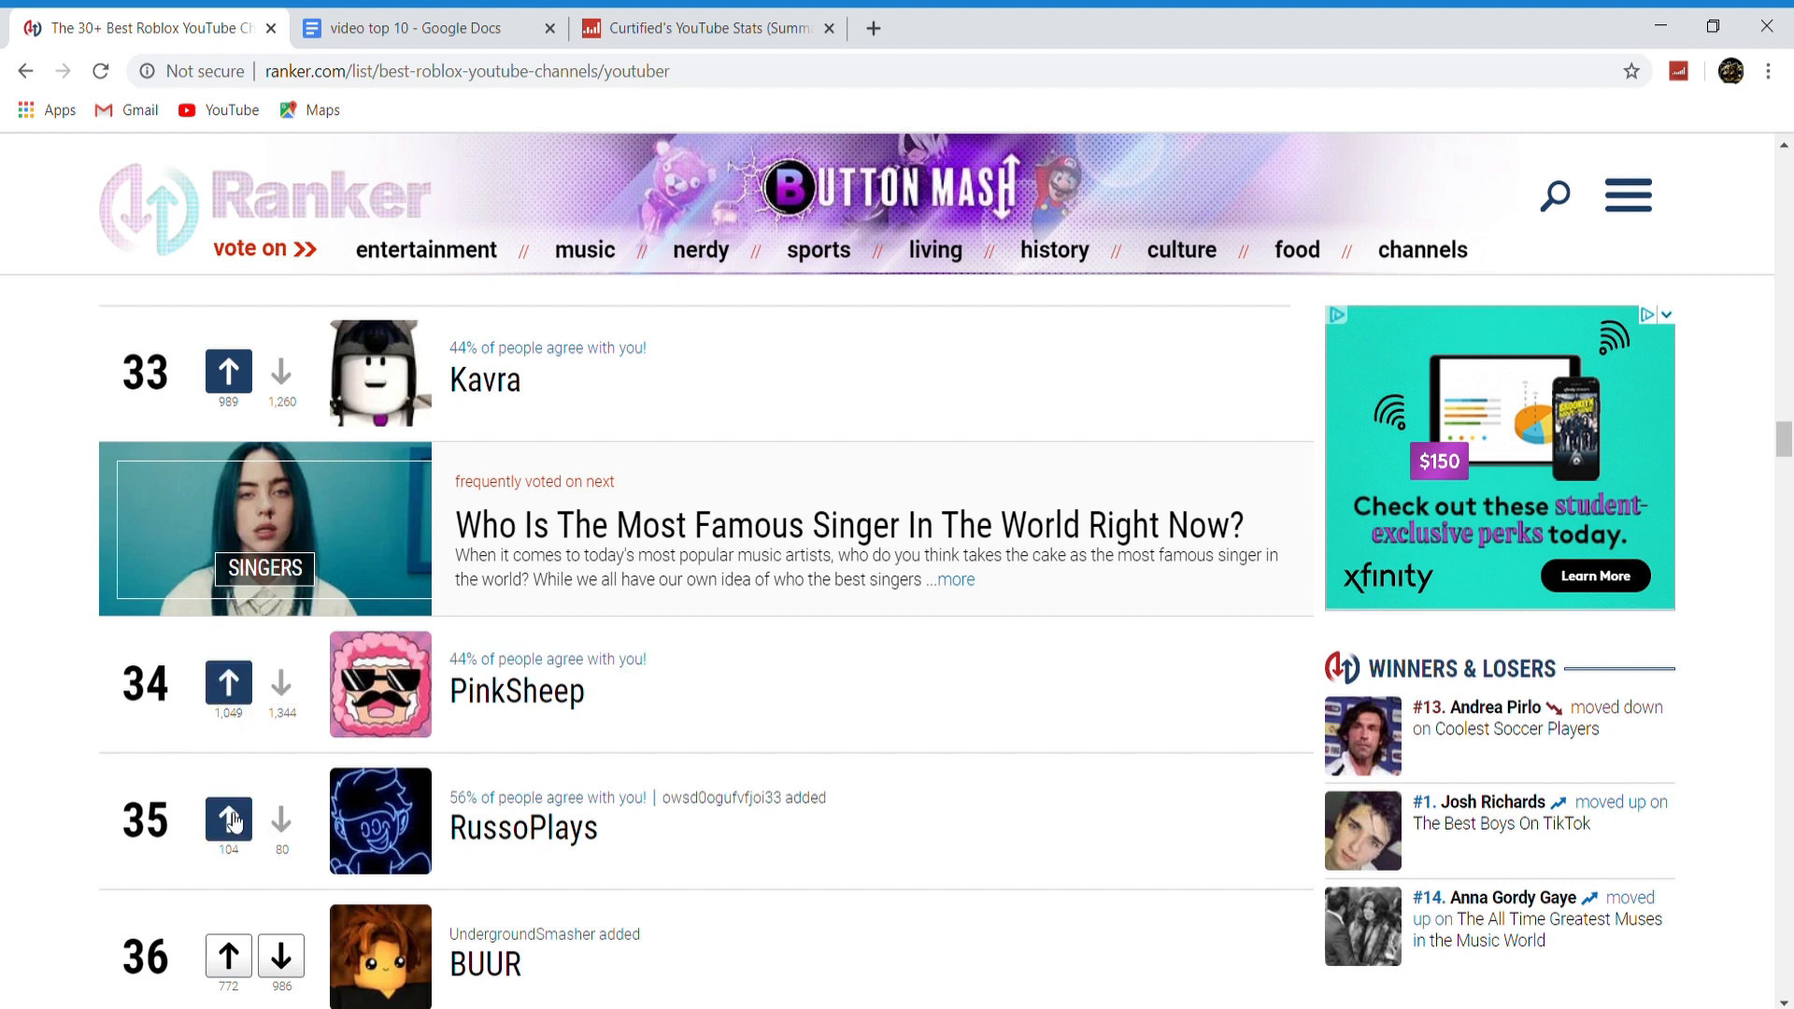
Continue down past BUUR, LDShadowLady, ZacharyZaxor, KonekoKitten and NicsterV, upvoting ronaldOMG
scroll(down, 3)
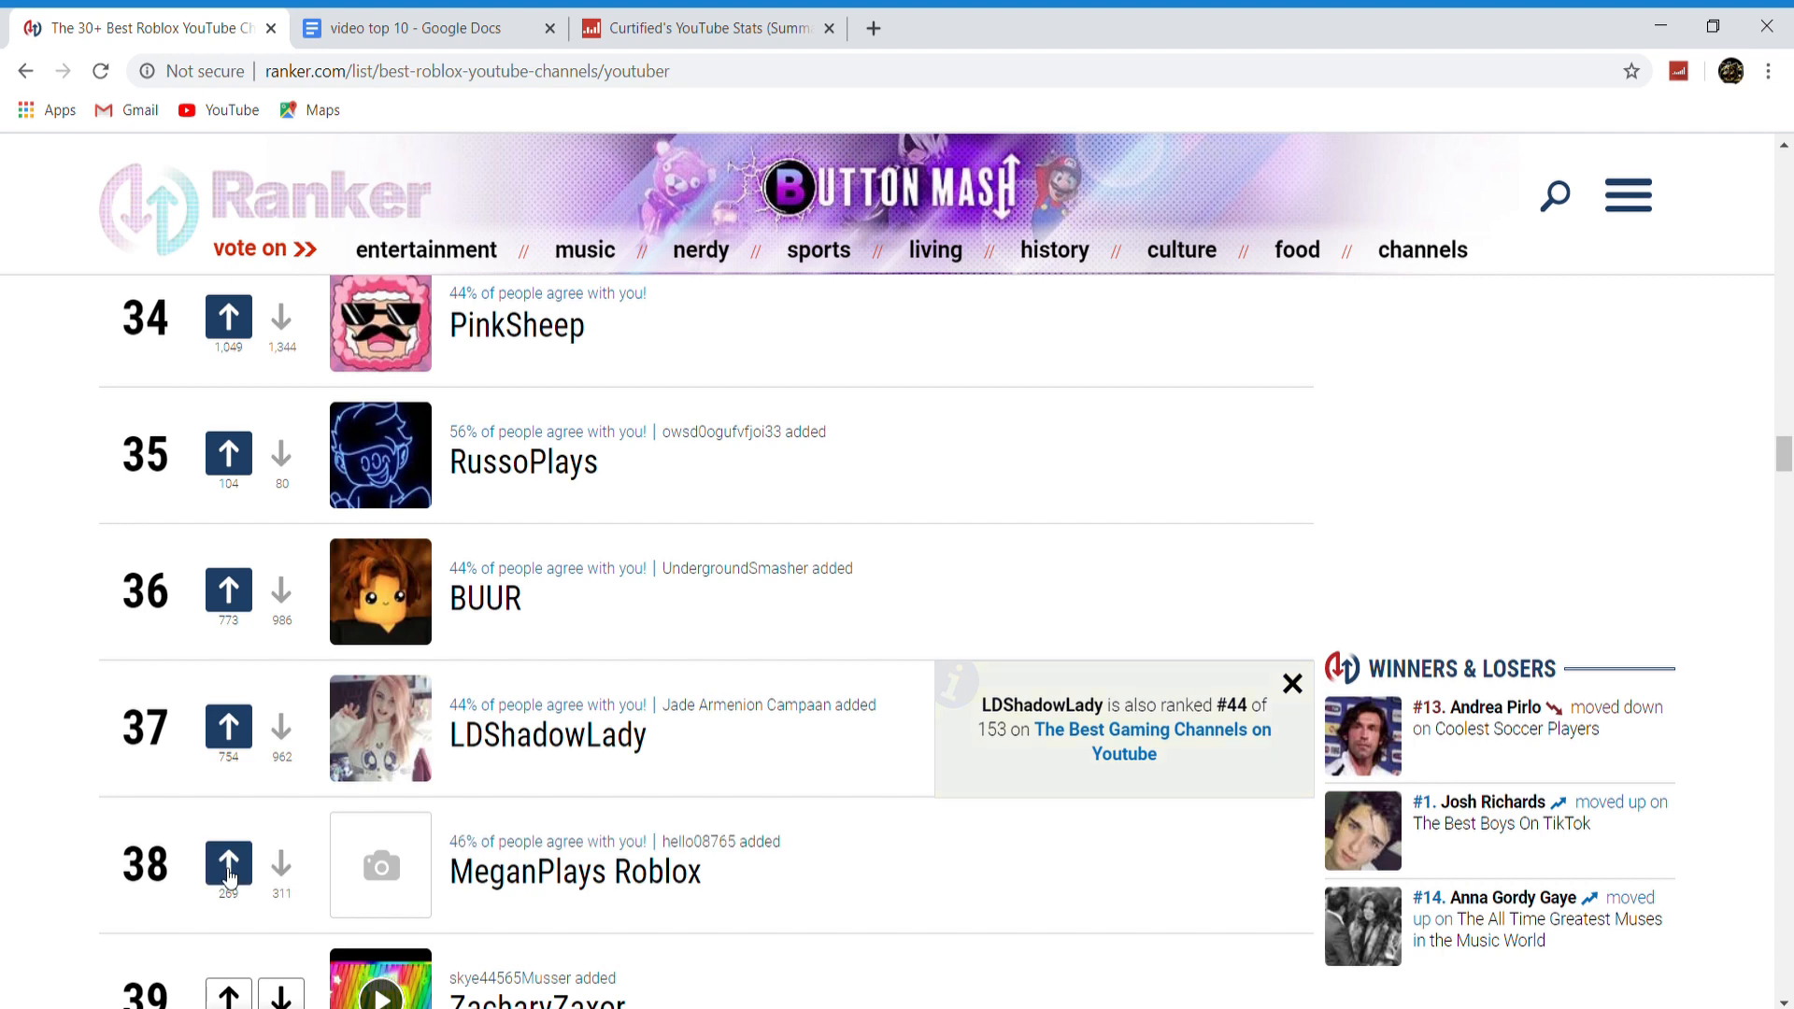
scroll(down, 3)
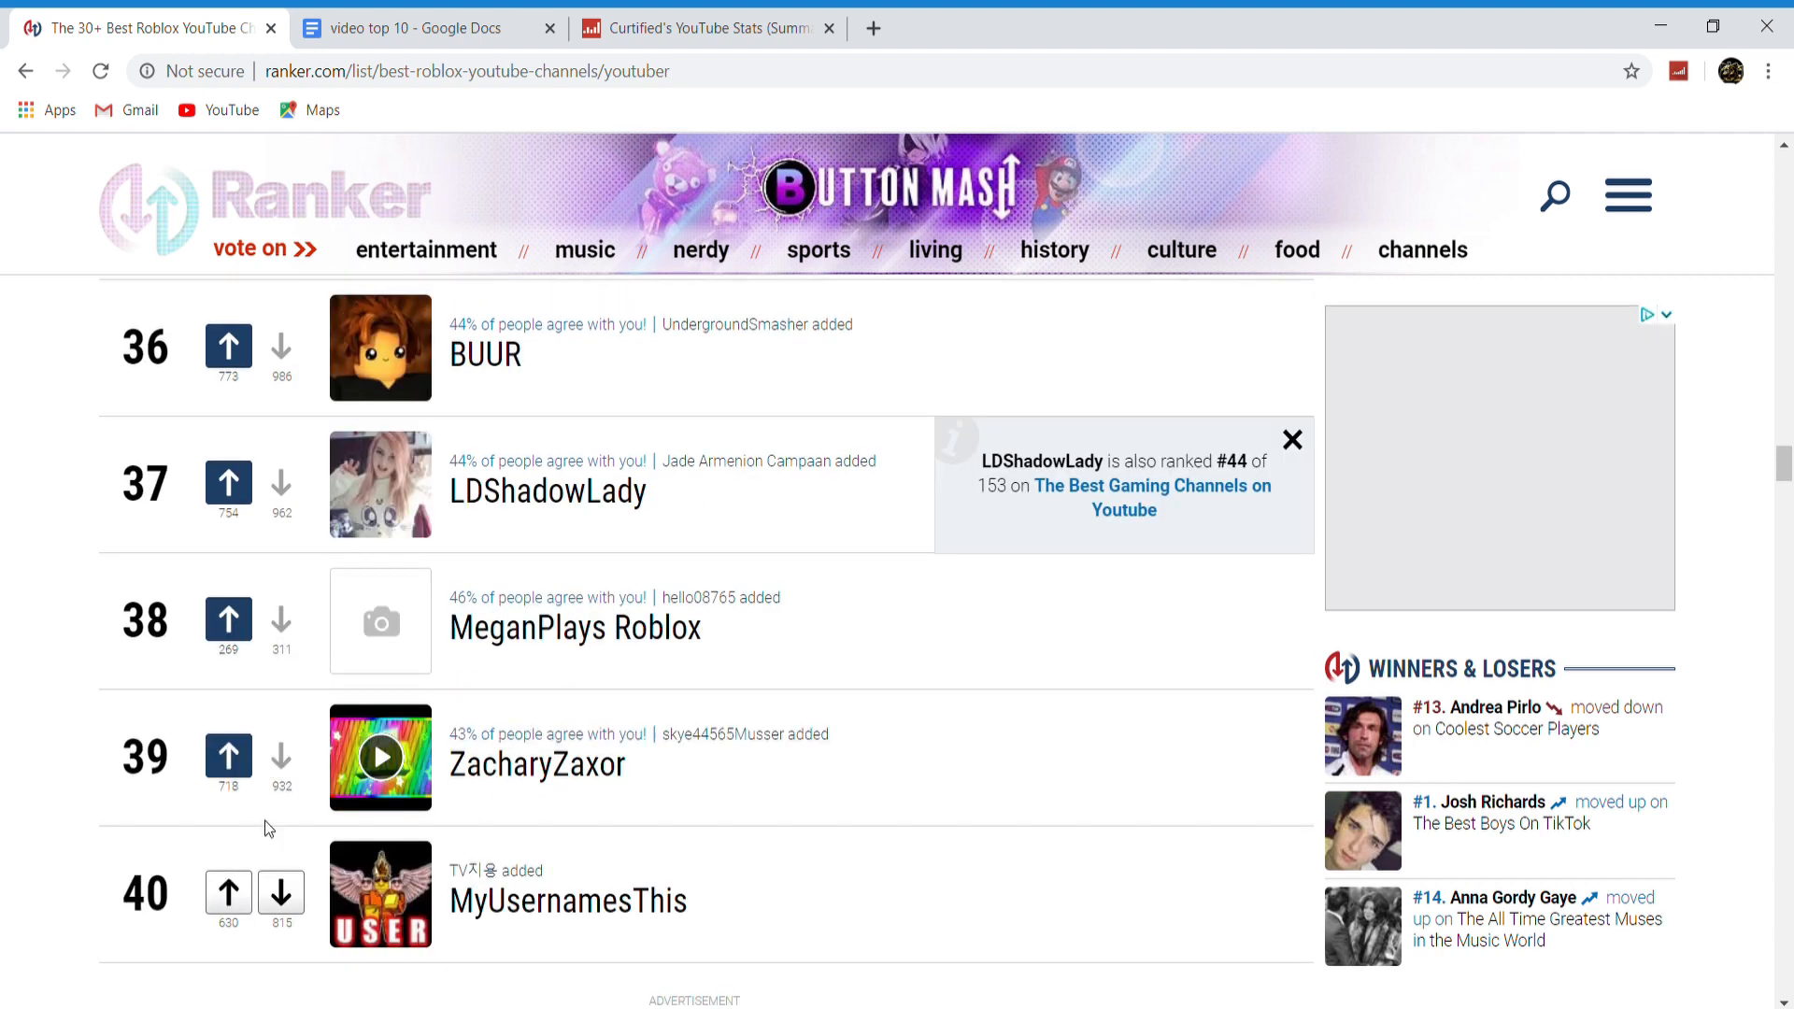
scroll(down, 3)
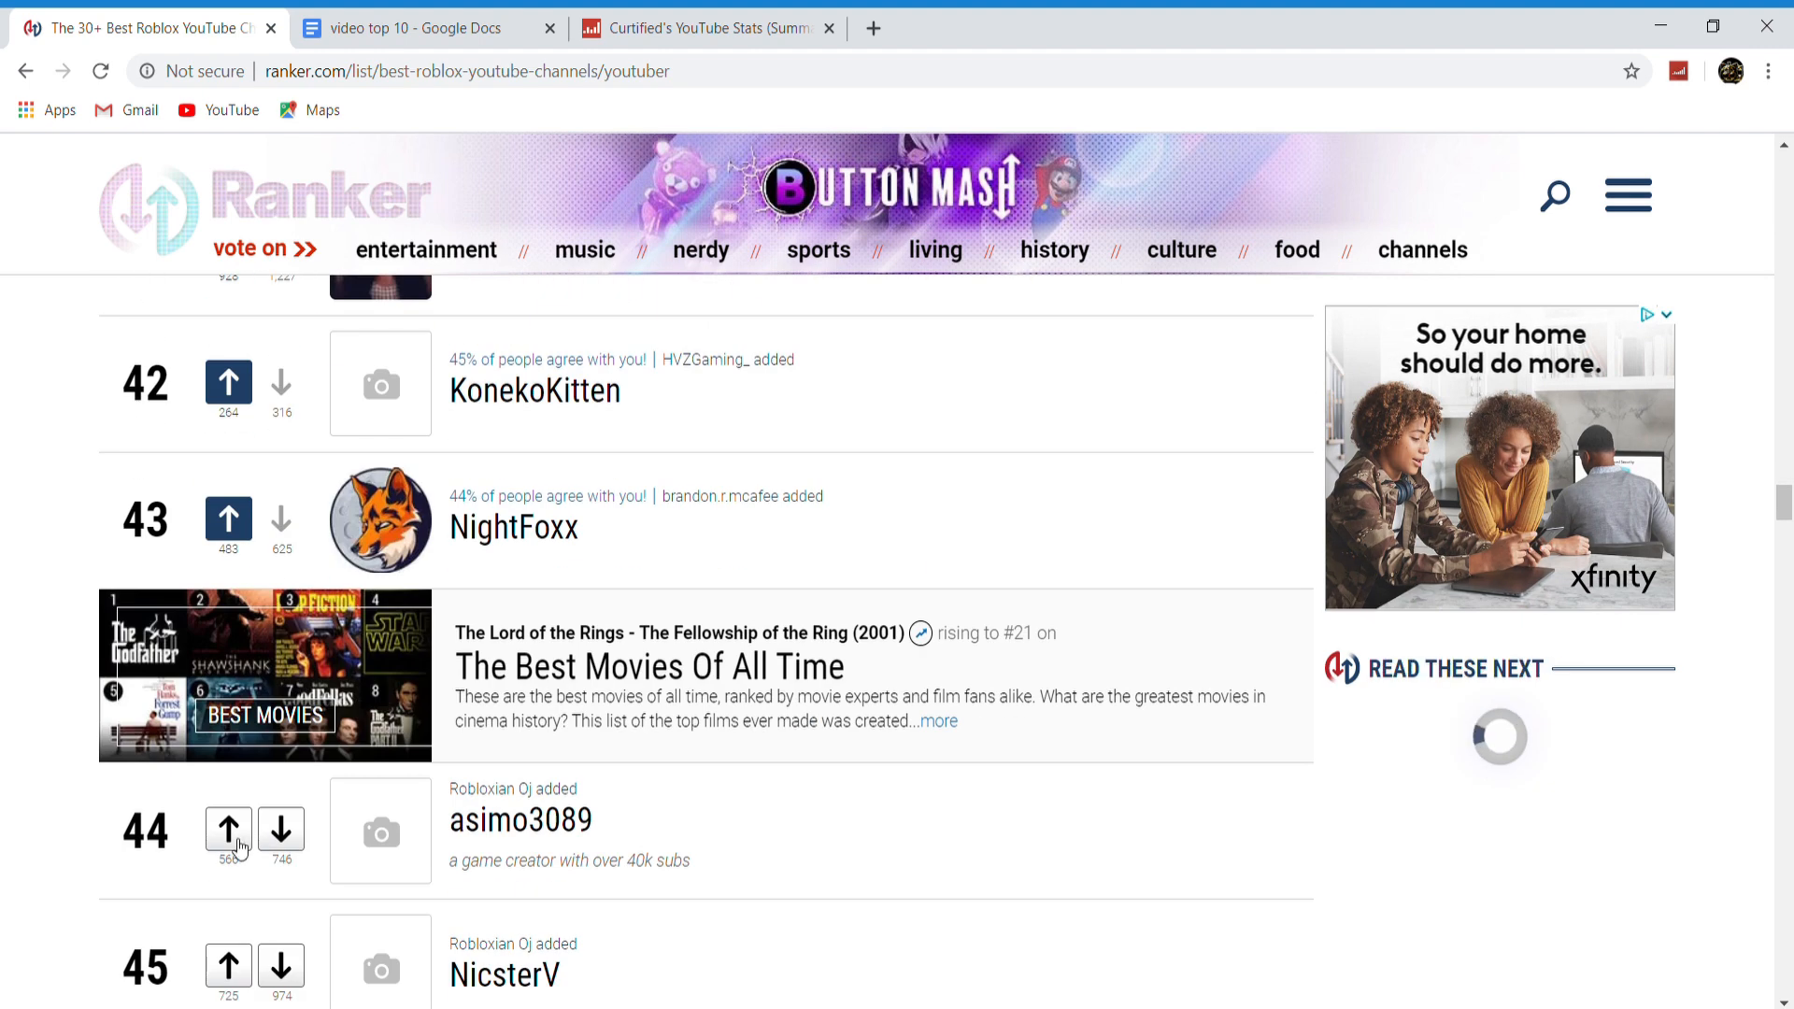
scroll(down, 3)
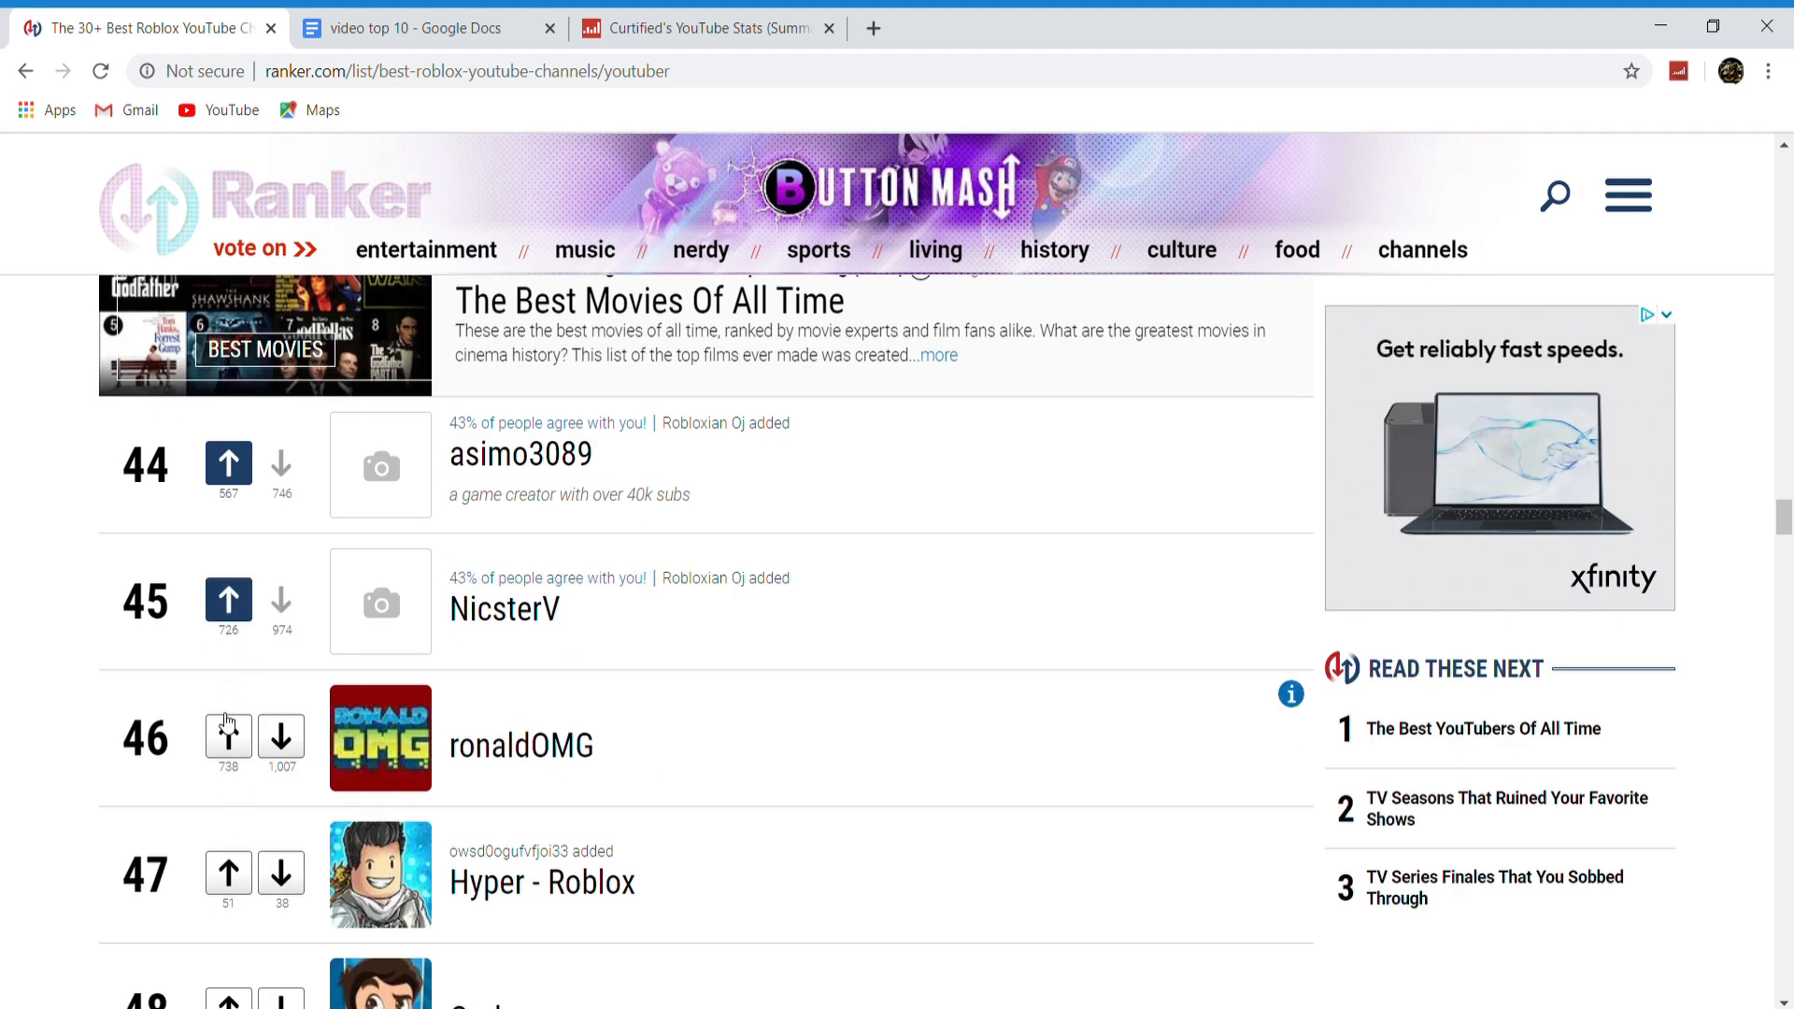
click(228, 729)
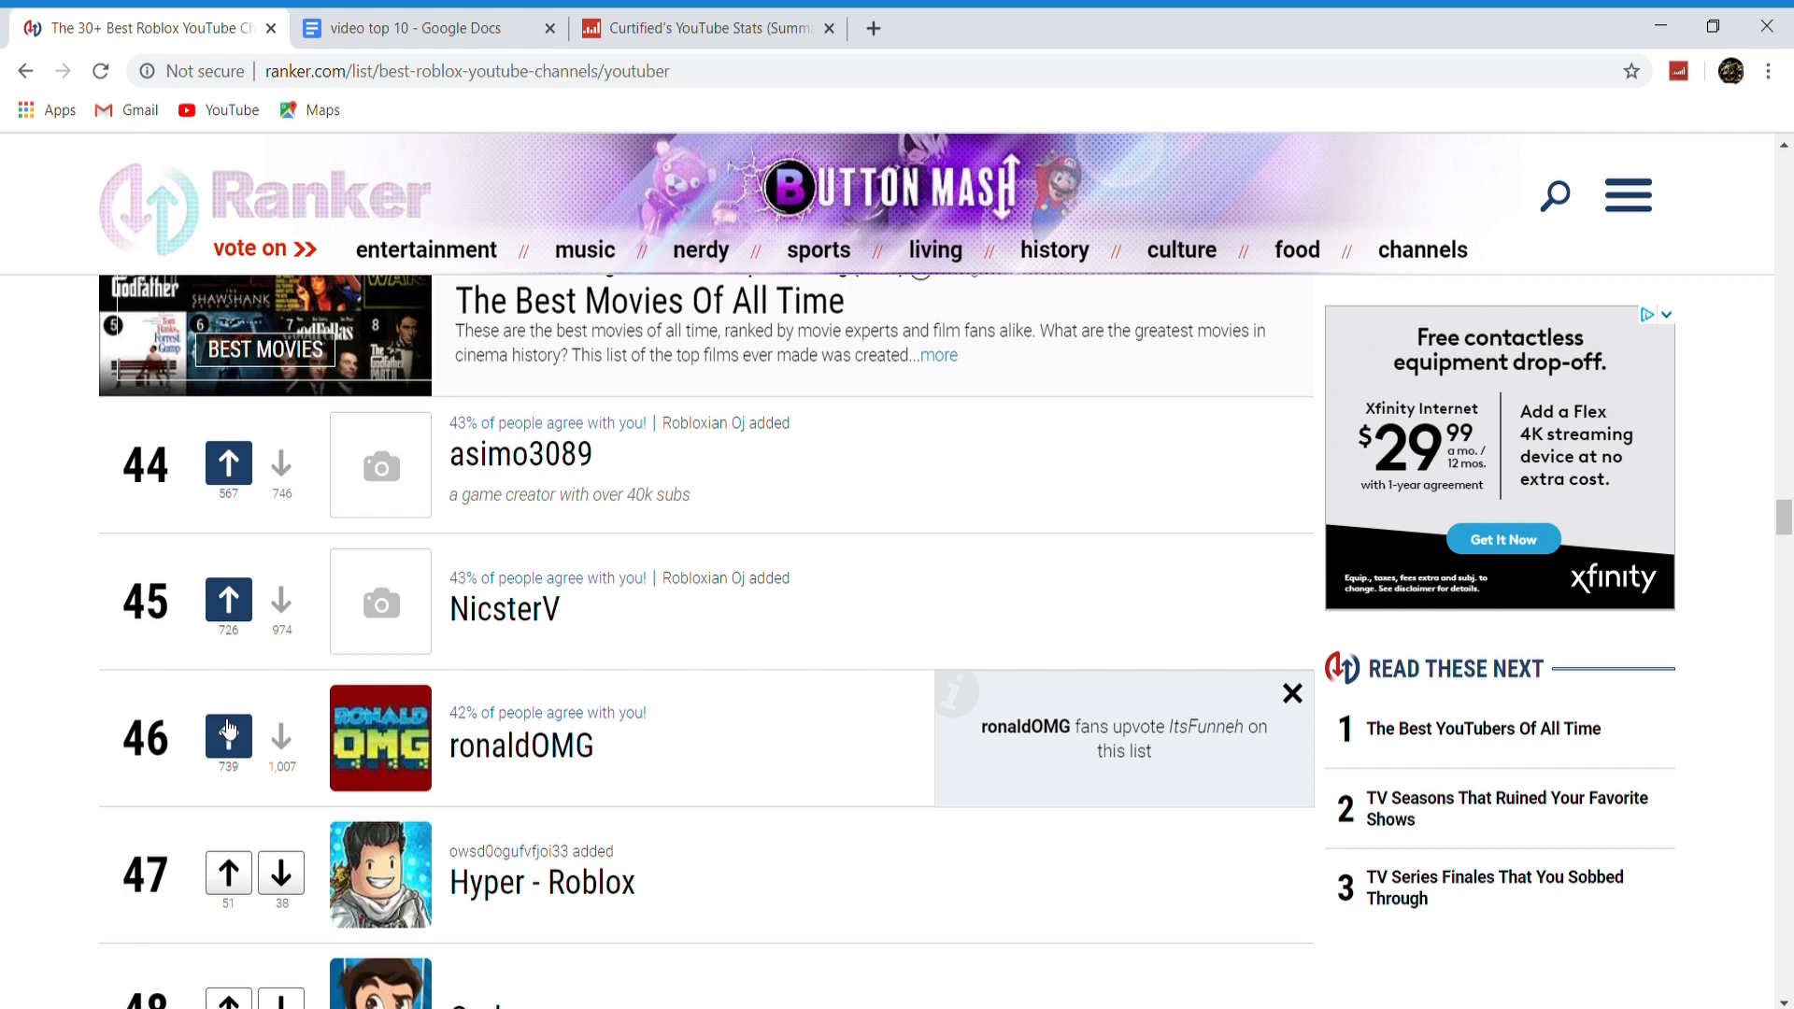
Upvote #48 Corl, then bring the top of the list back into view
scroll(down, 3)
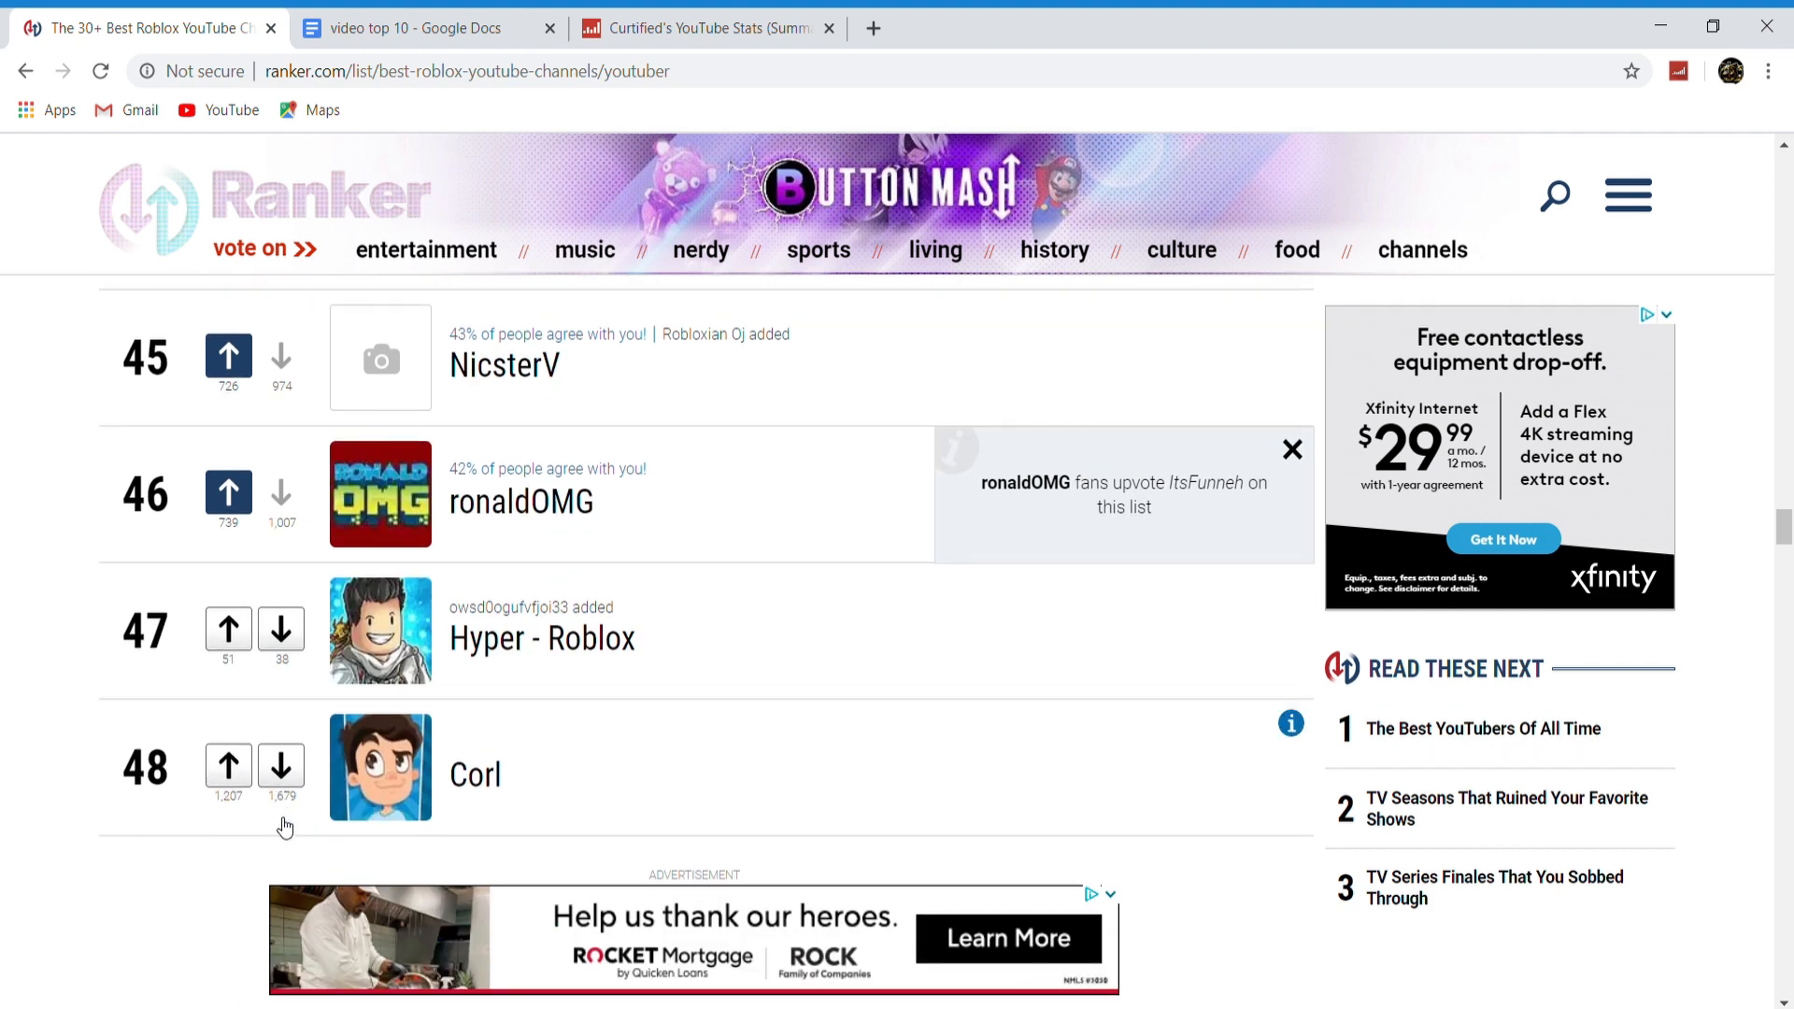
click(228, 764)
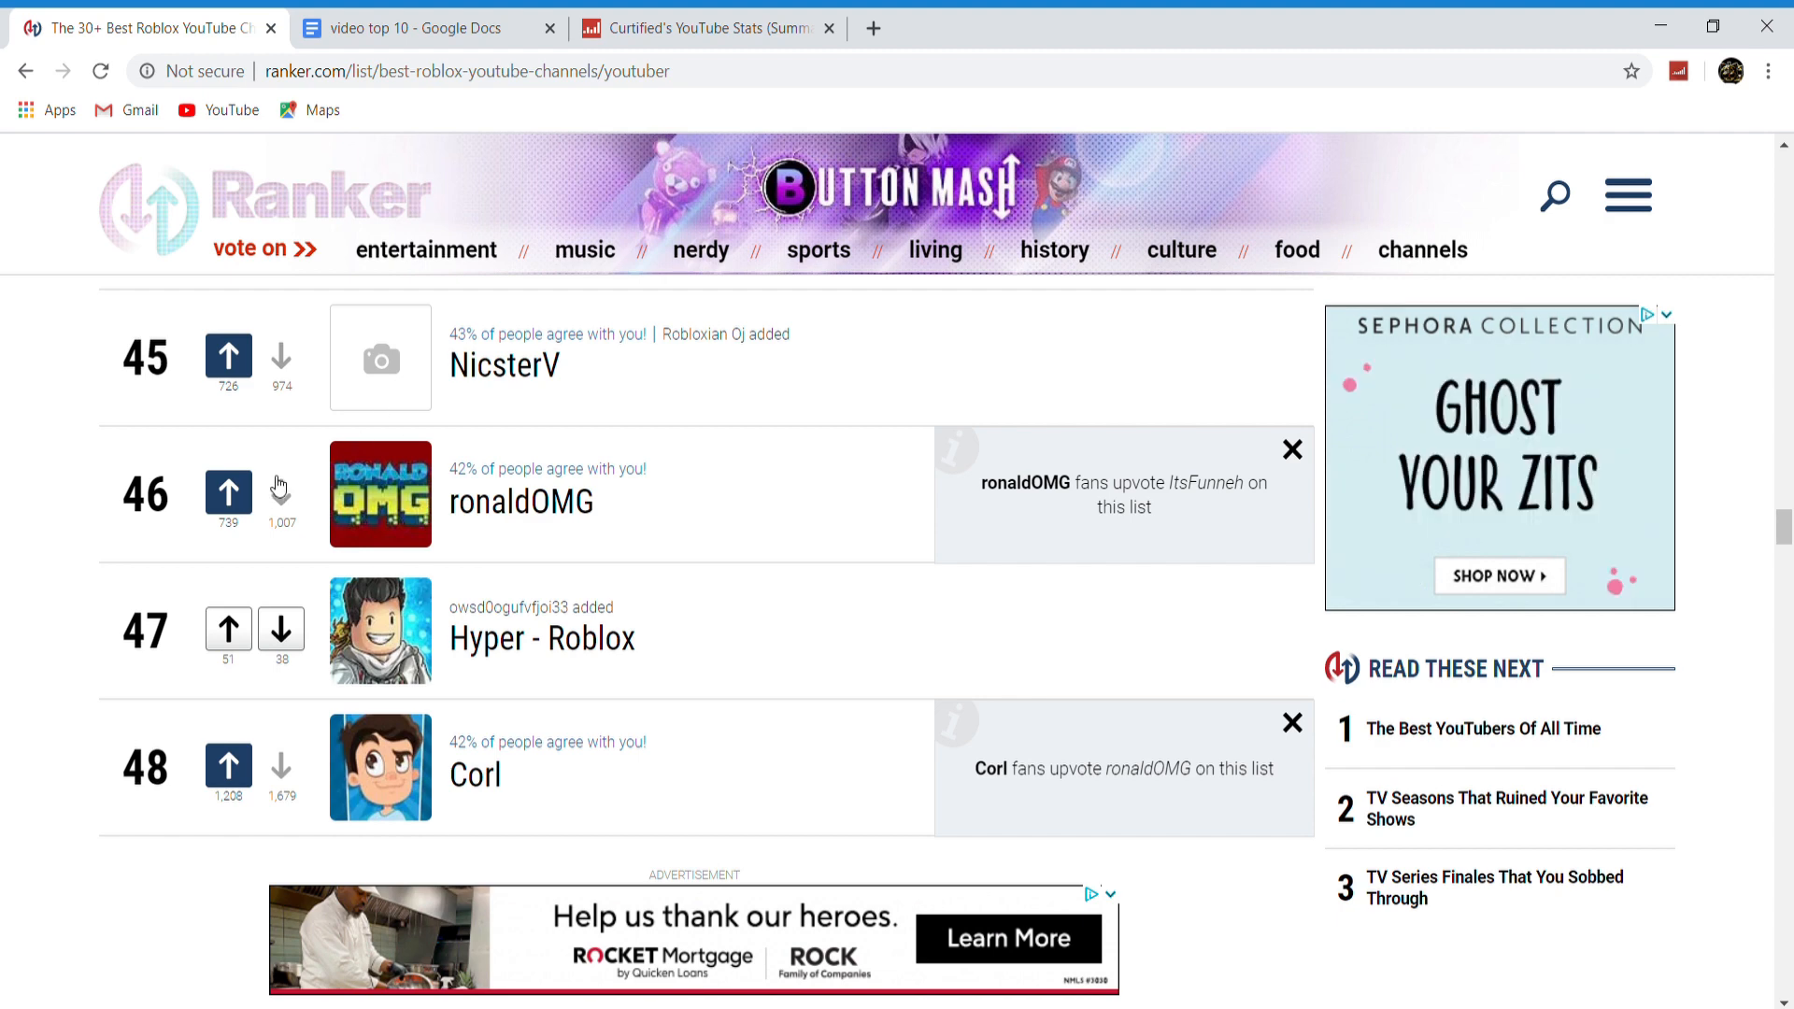
scroll(down, 3)
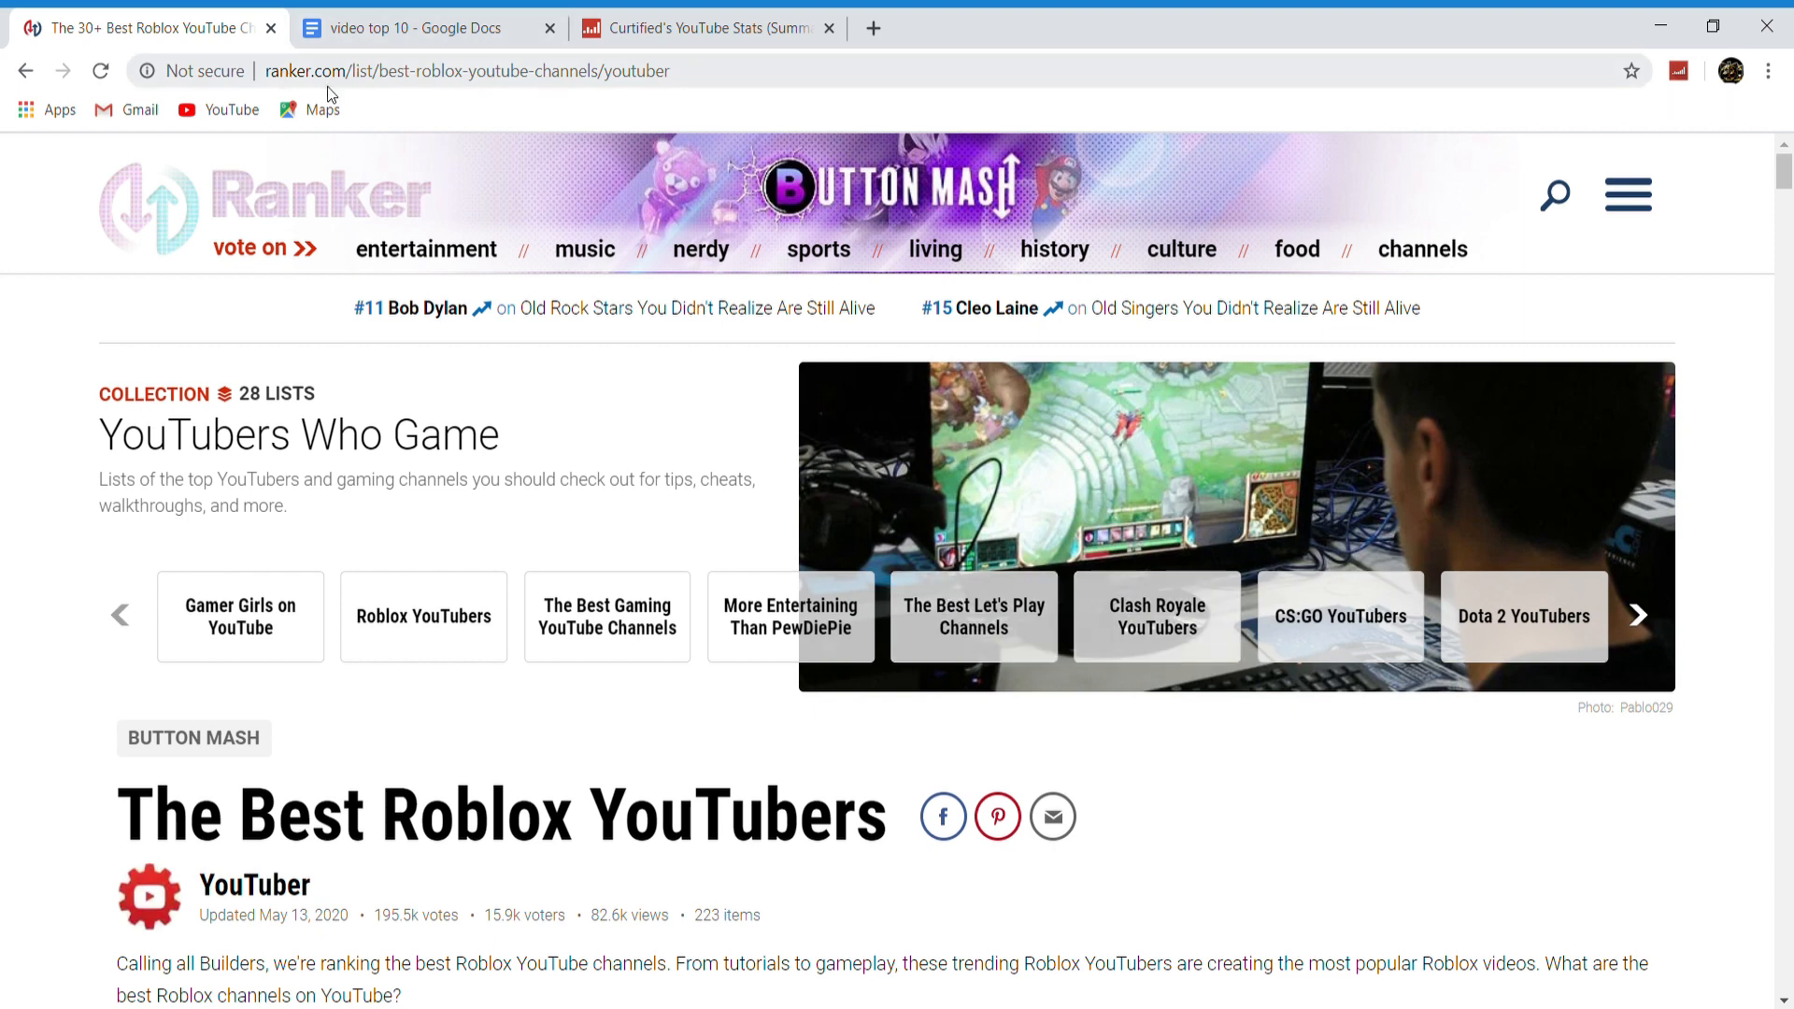
scroll(down, 3)
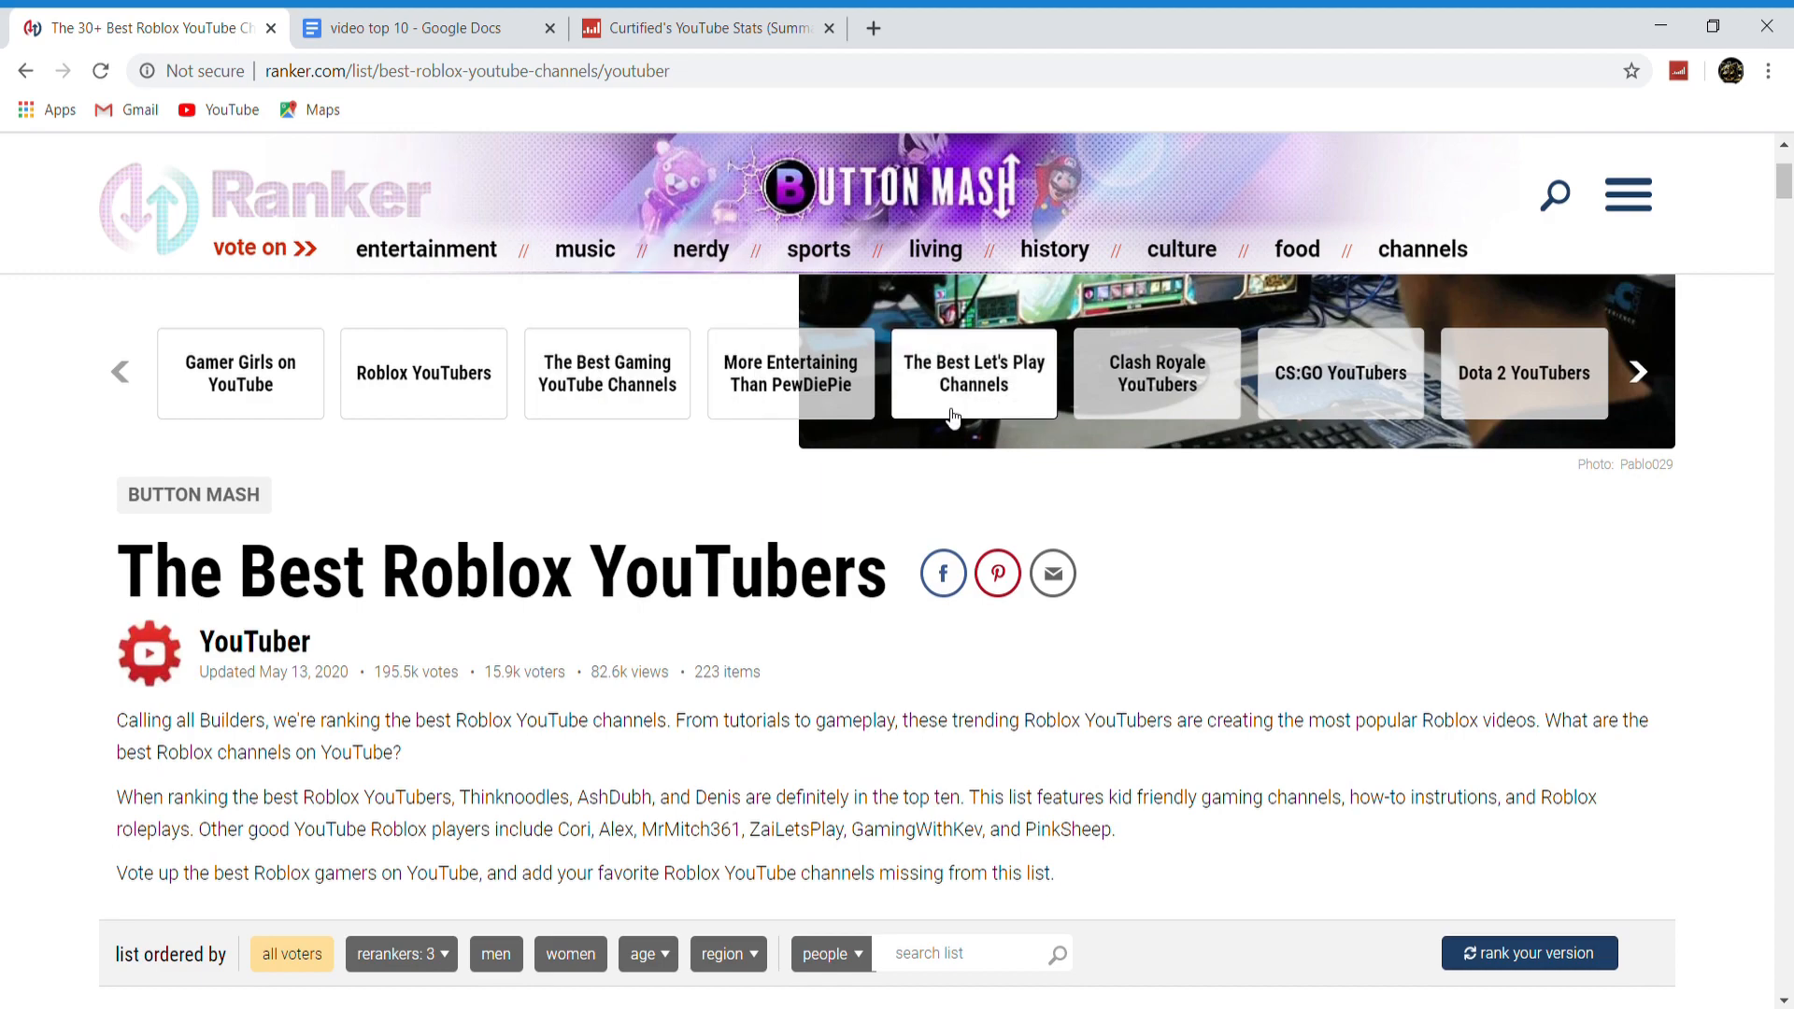